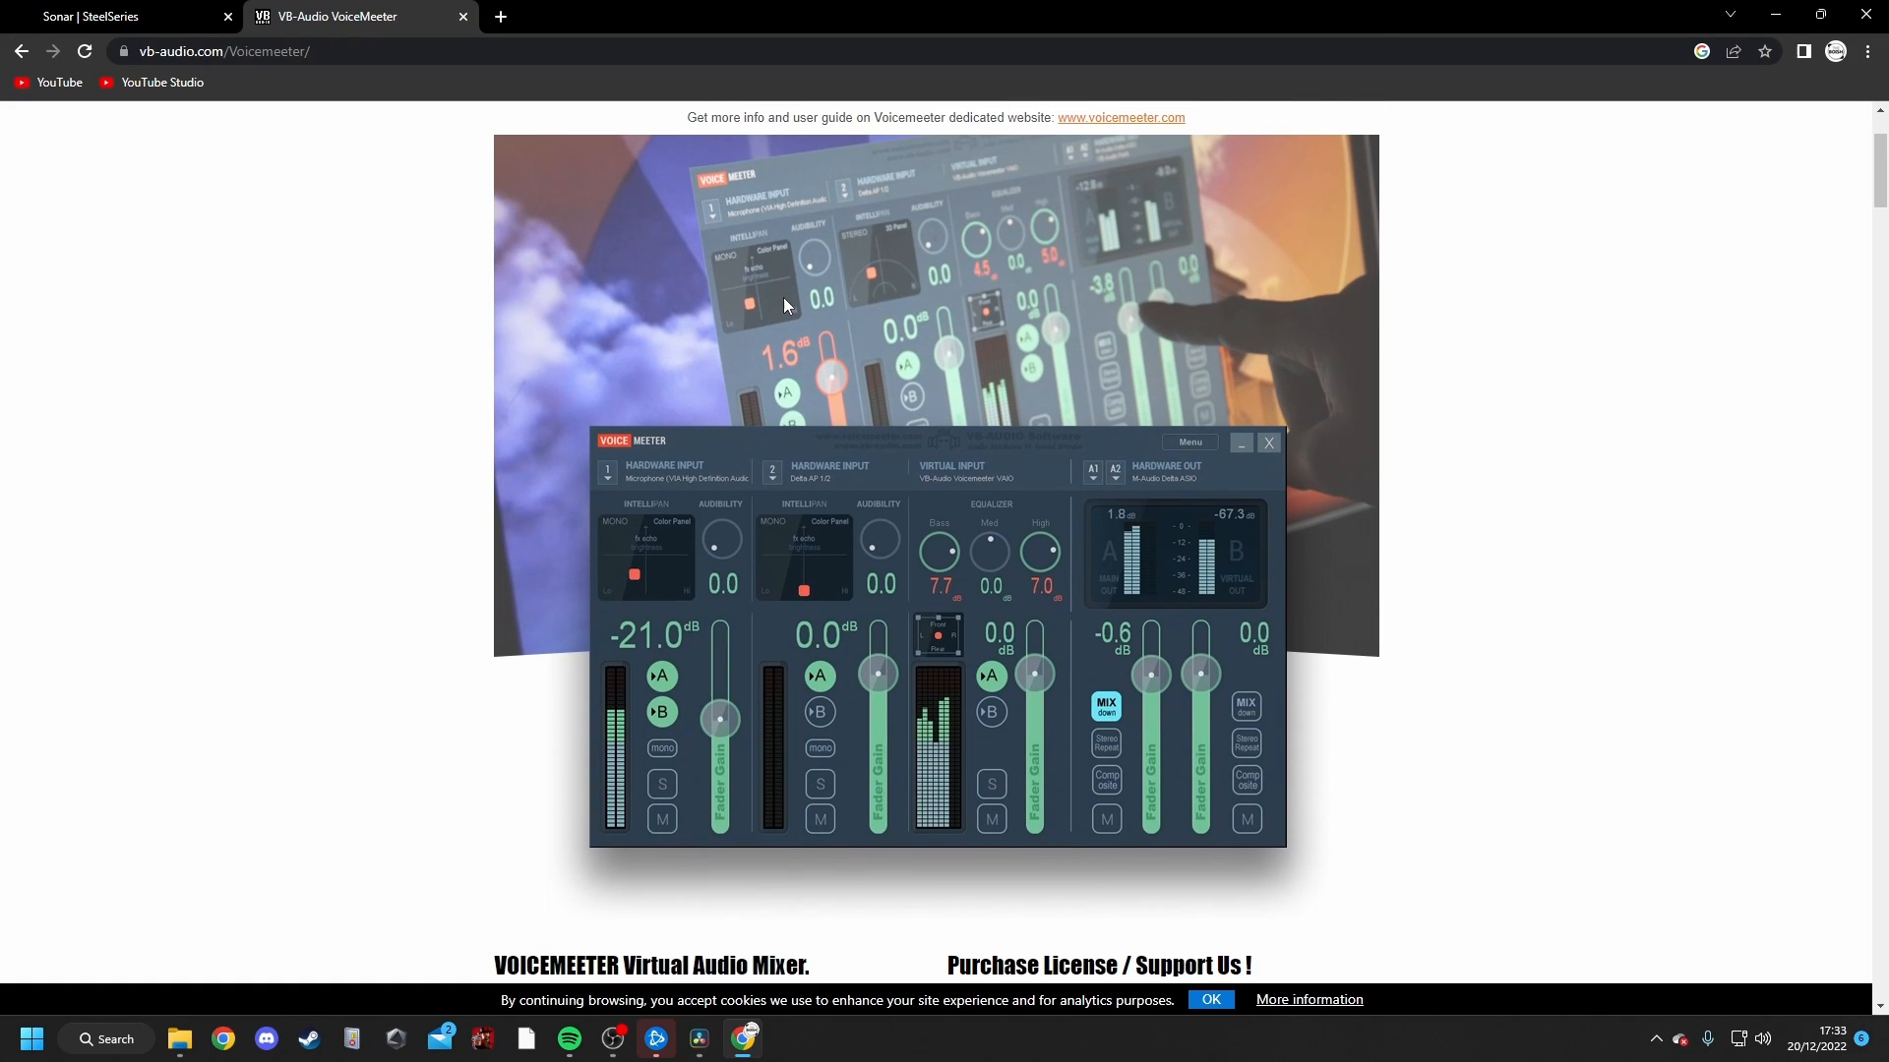
# - Browse the Voicemeeter page, then view the Parametric EQ section of the SteelSeries Sonar page
pyautogui.scroll(-3)
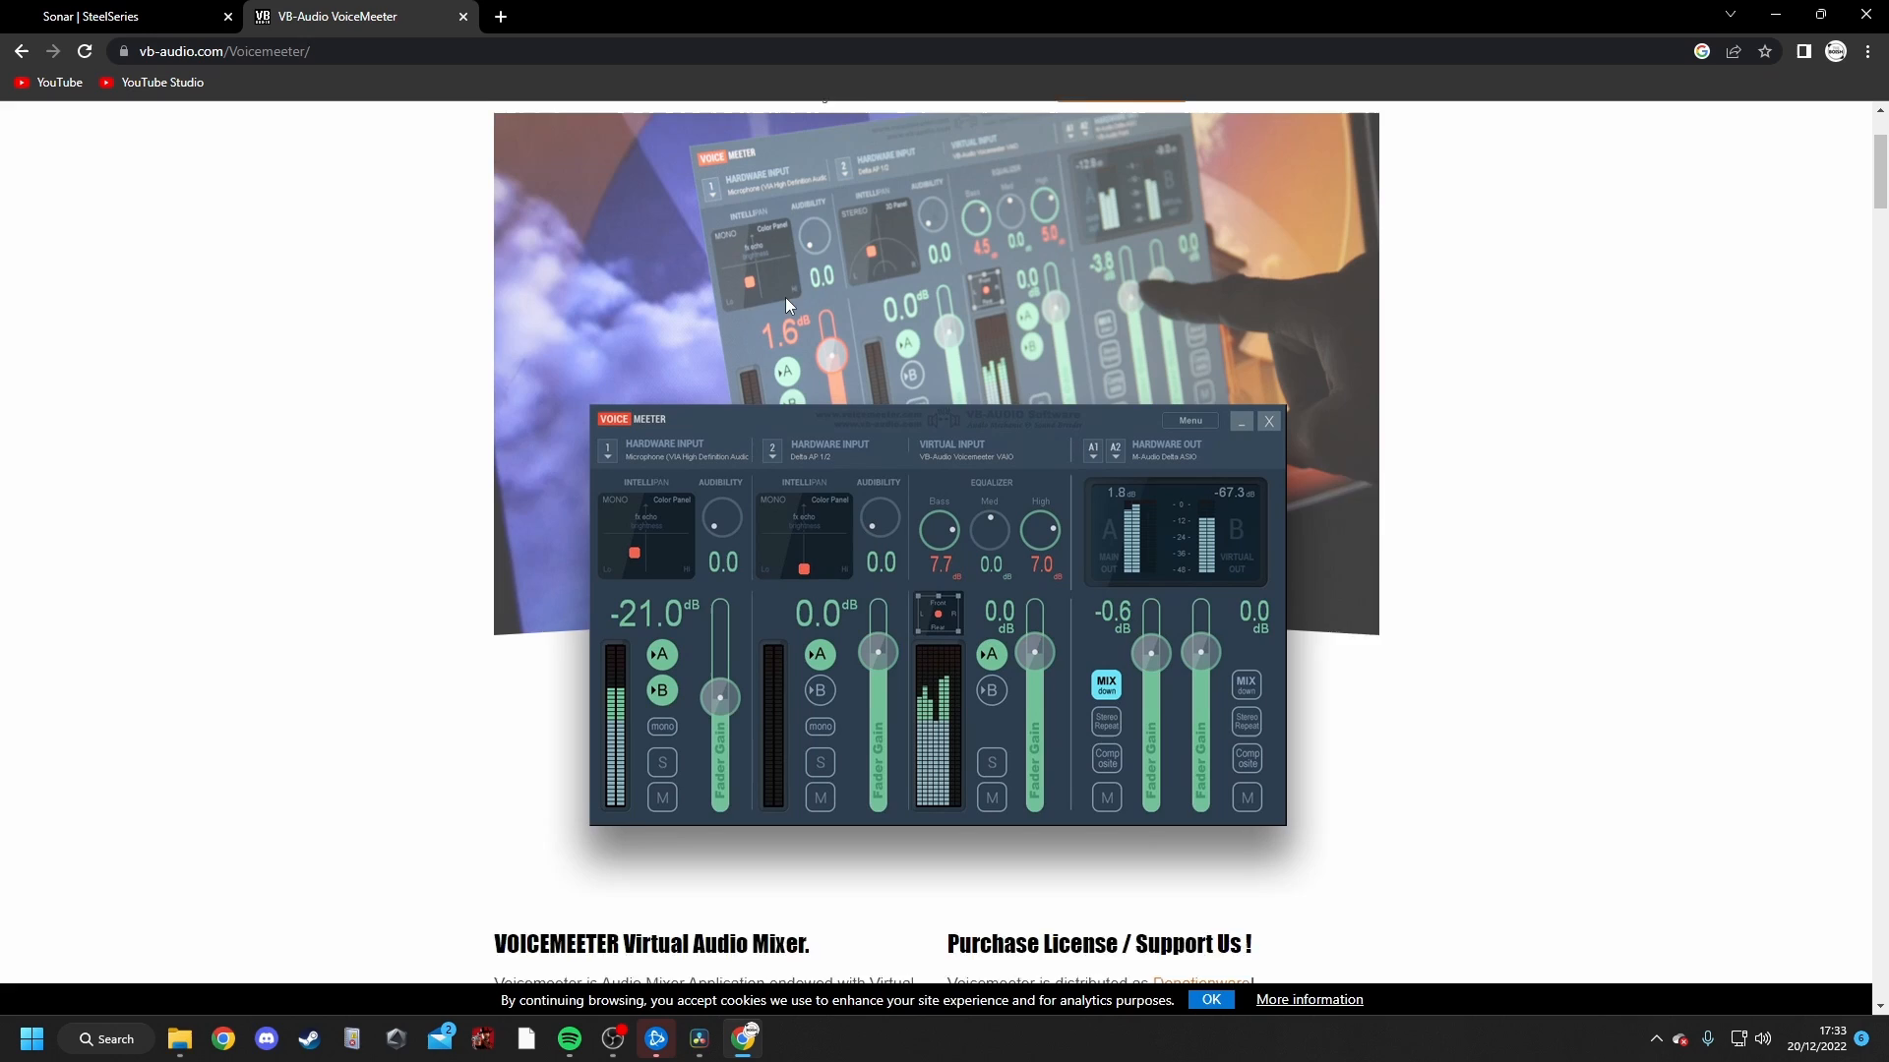
pyautogui.scroll(-3)
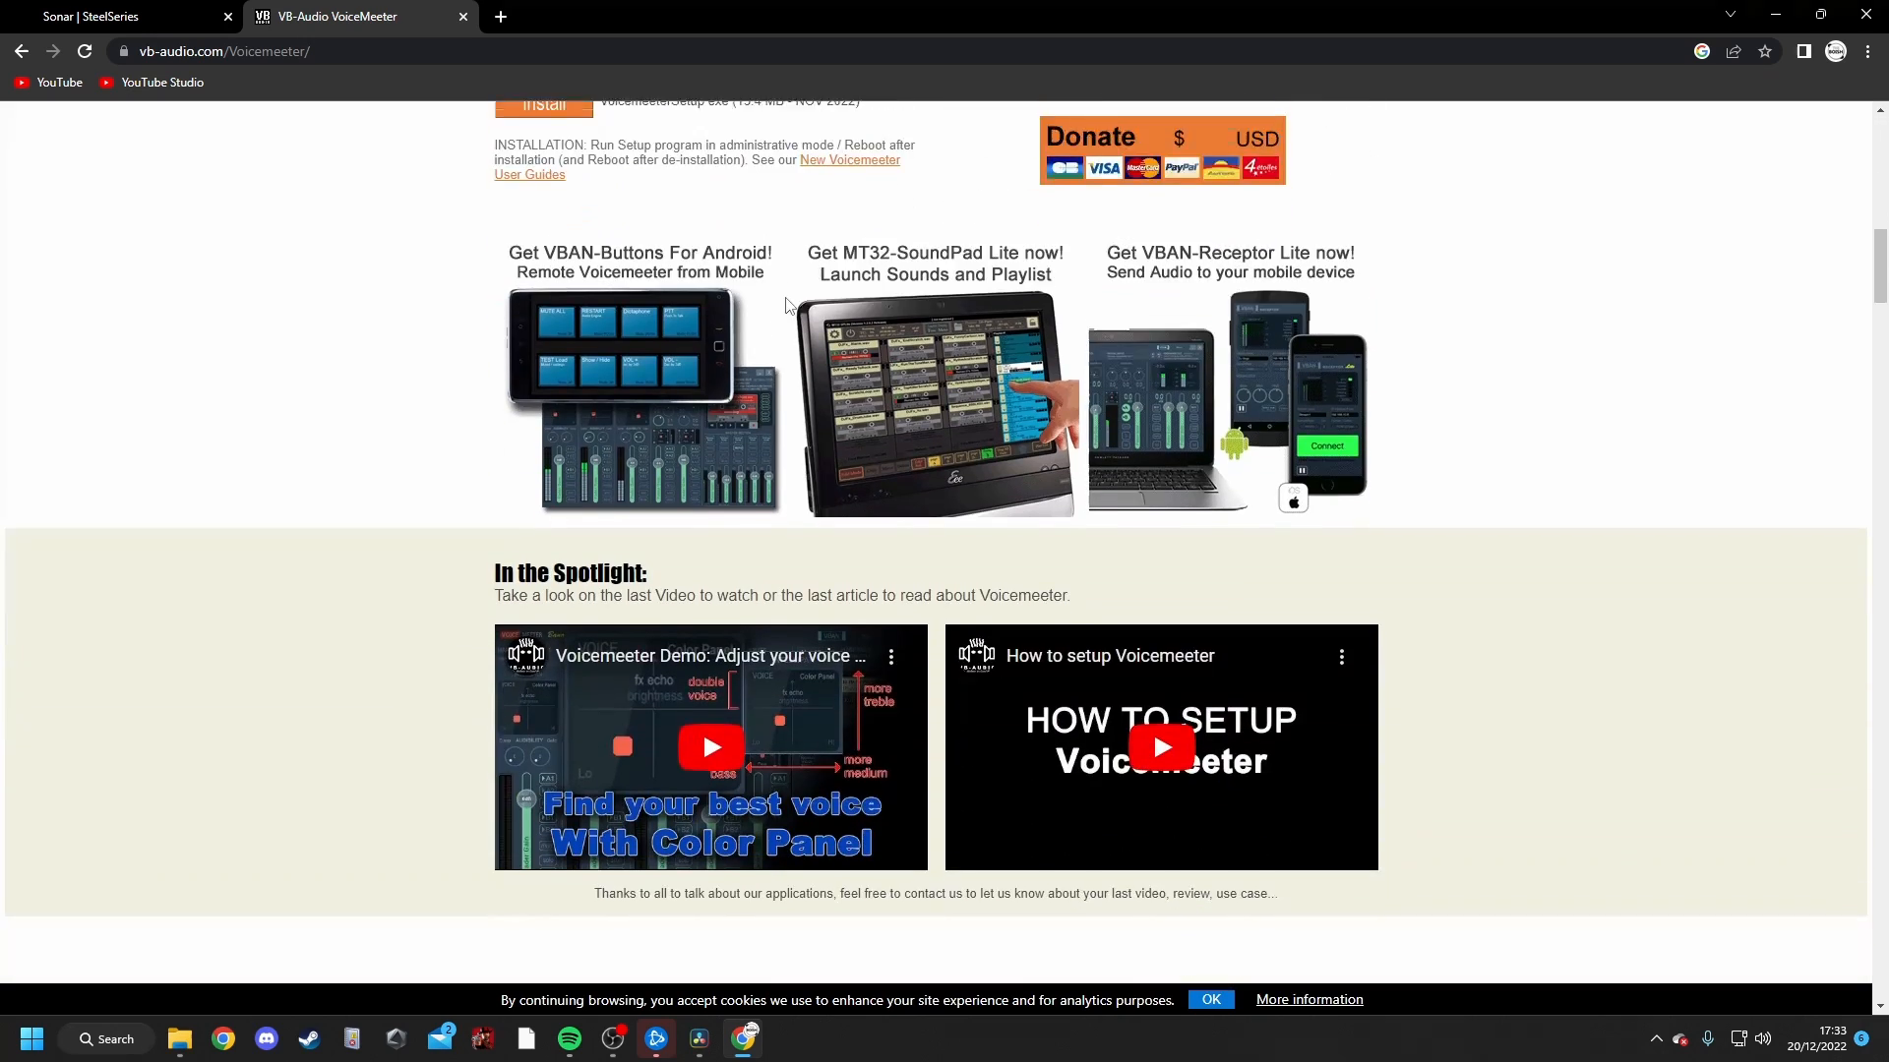
pyautogui.scroll(-3)
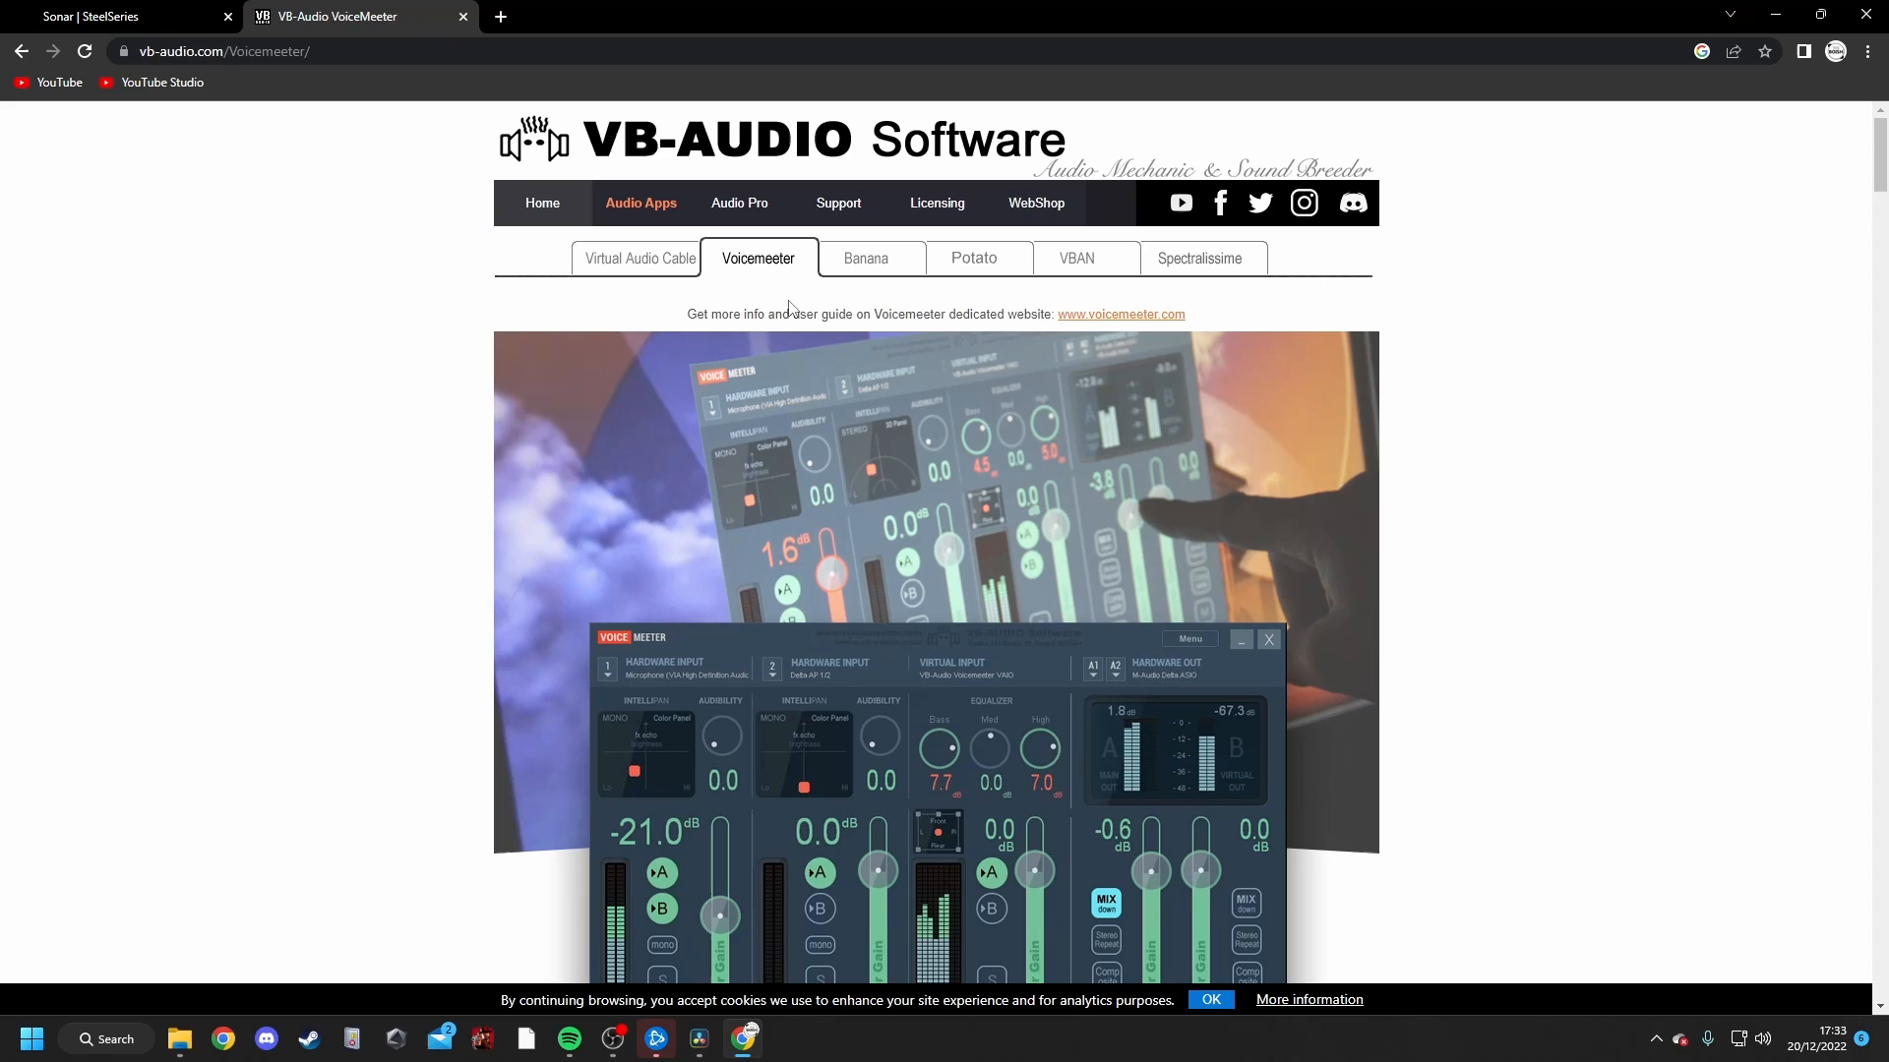
pyautogui.click(119, 16)
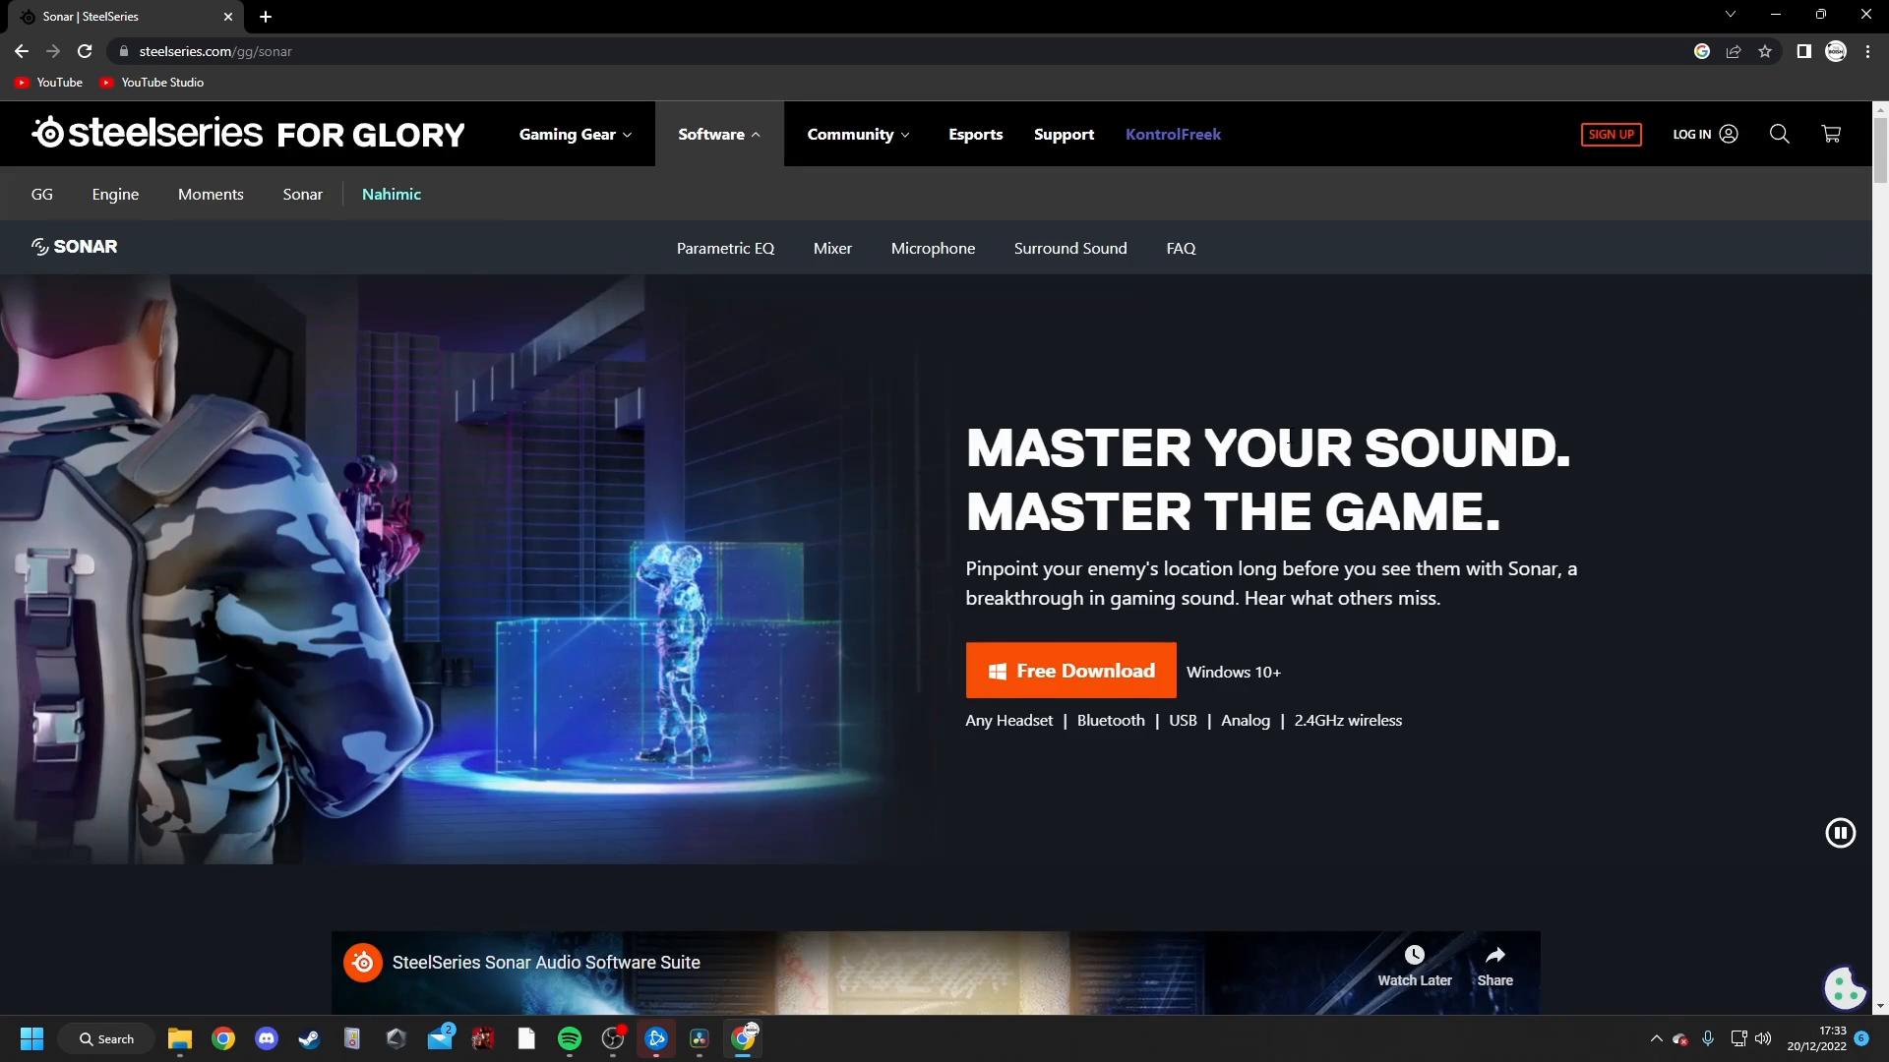
pyautogui.click(724, 248)
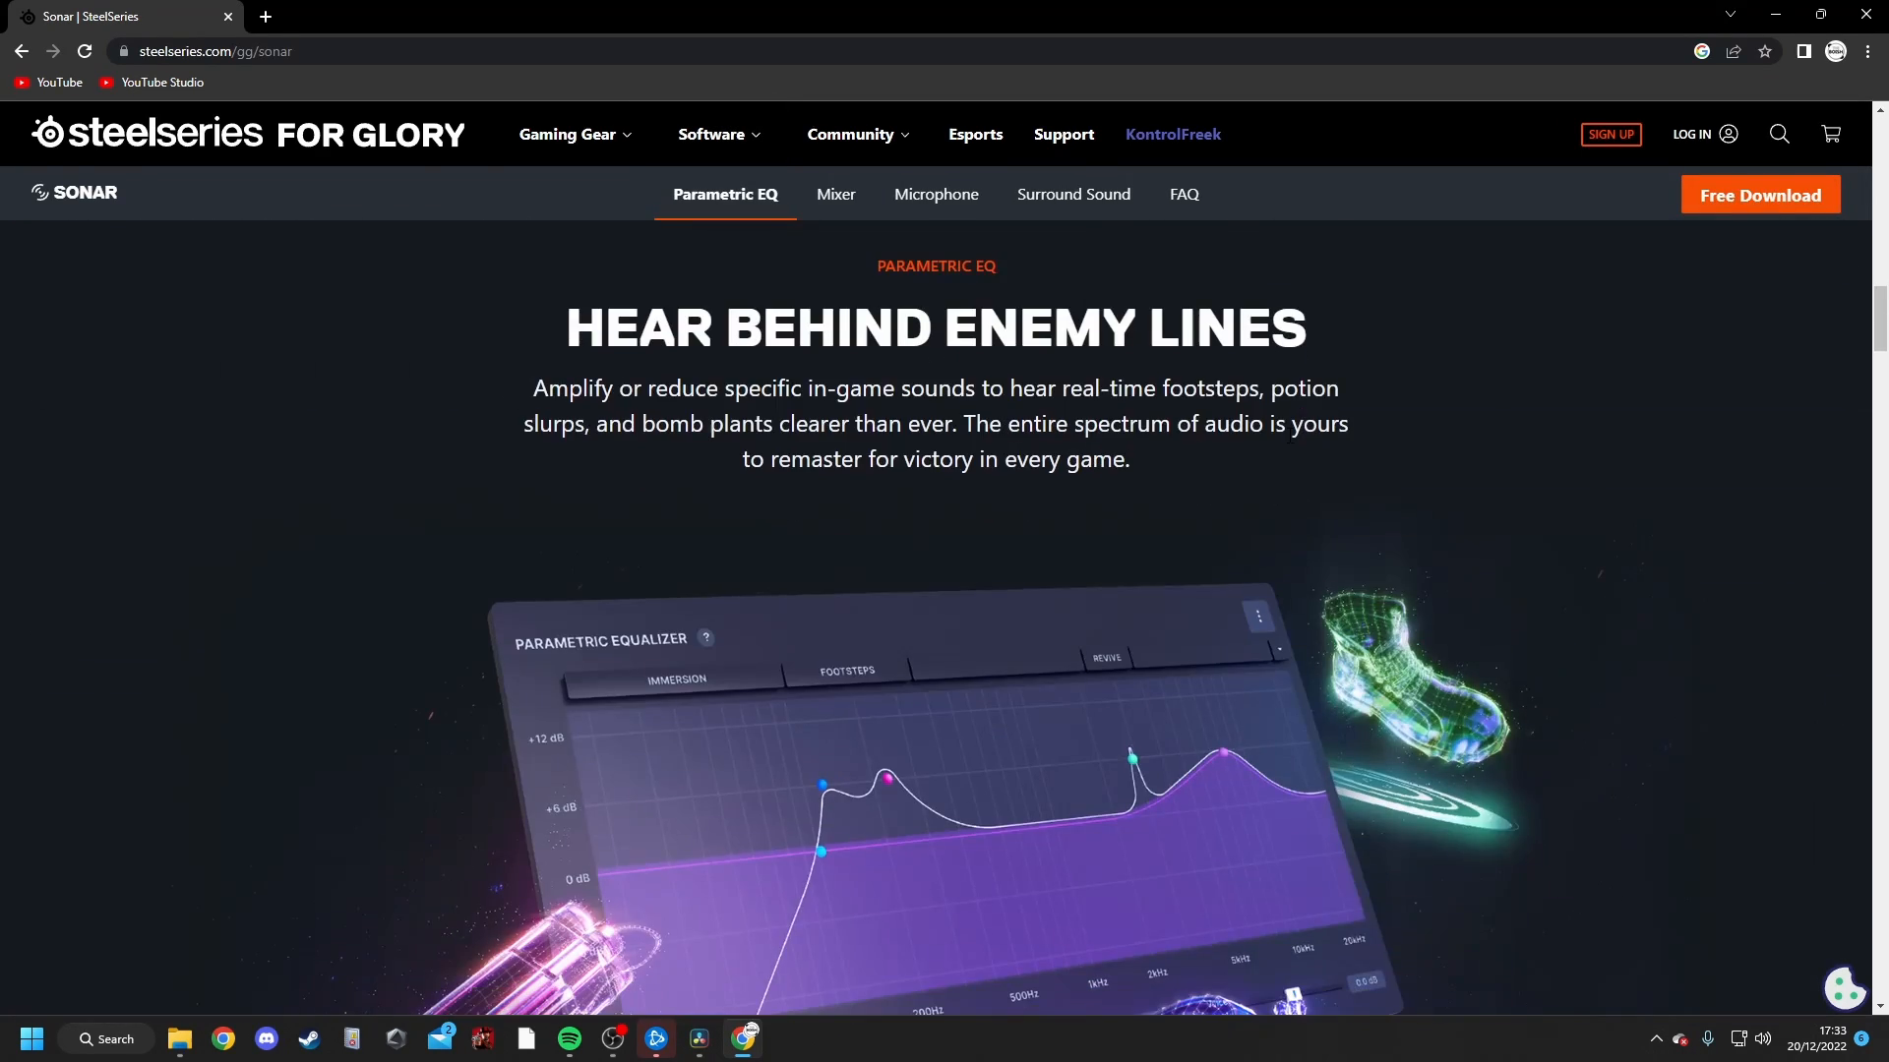
pyautogui.scroll(-3)
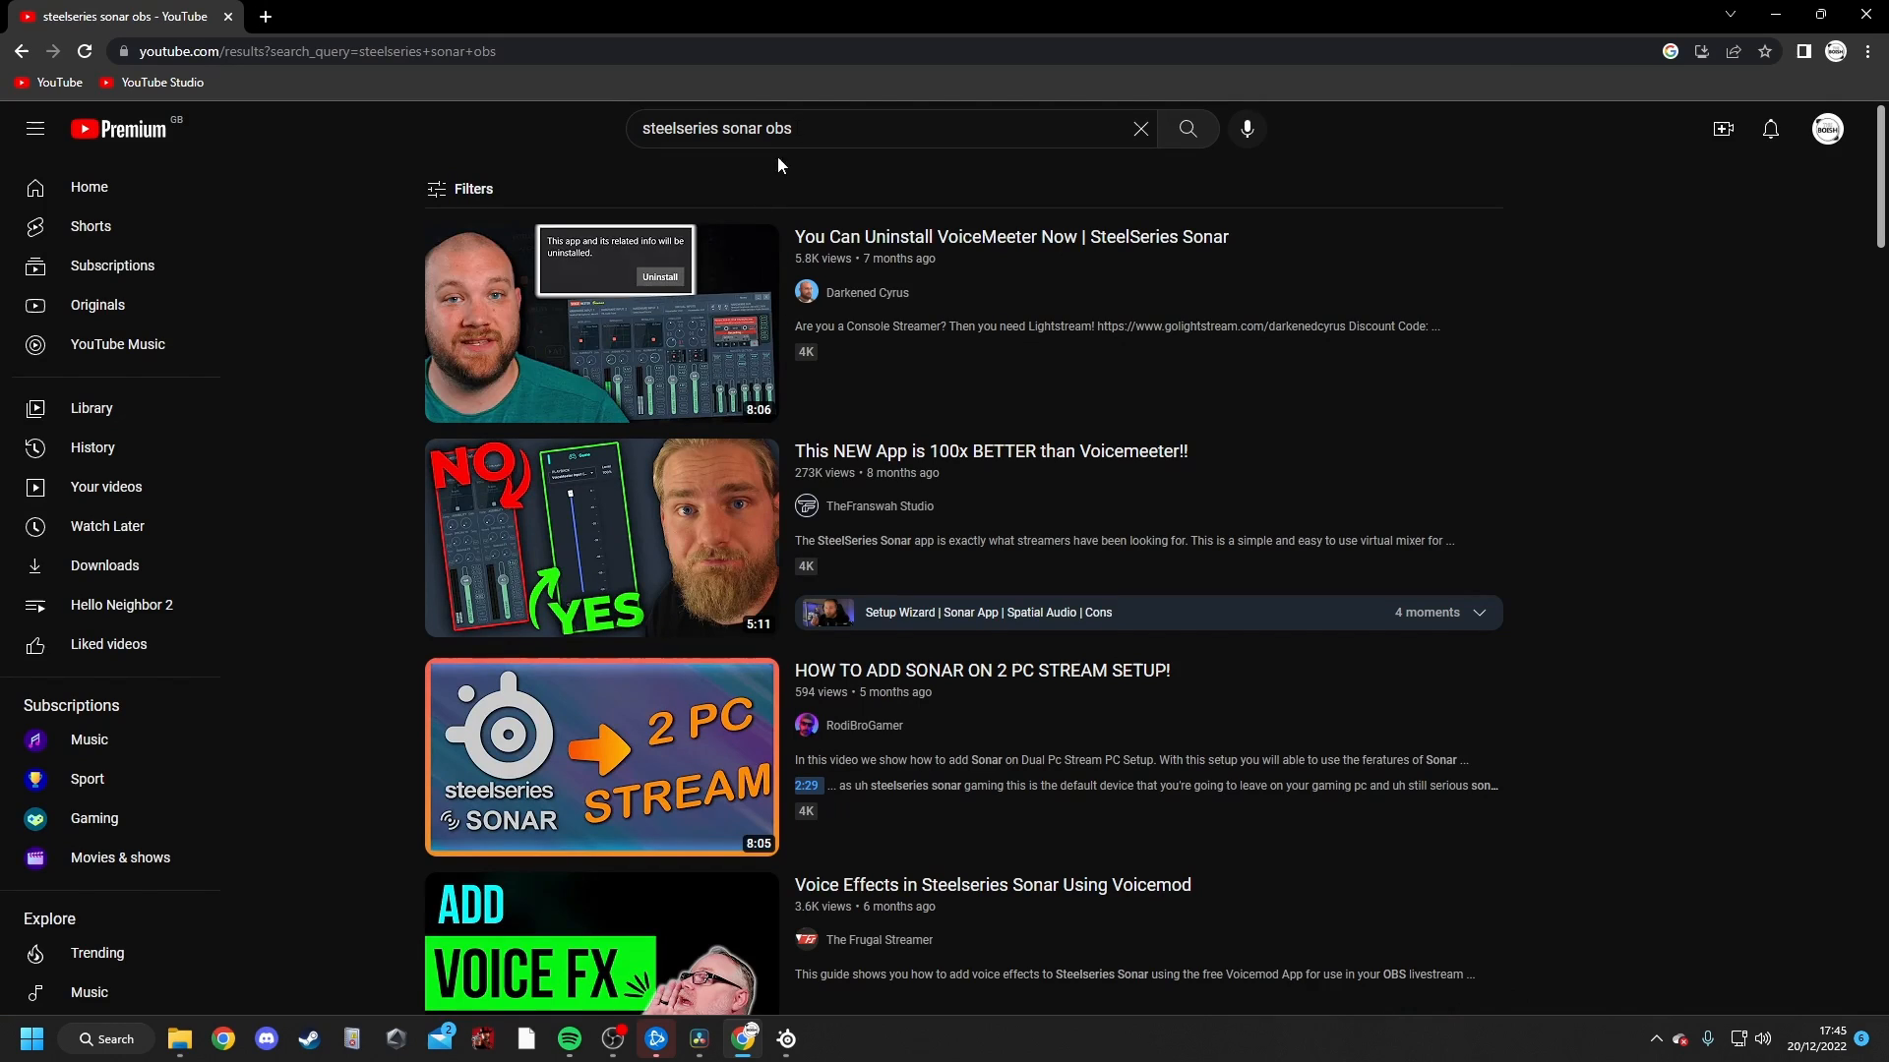
pyautogui.scroll(-3)
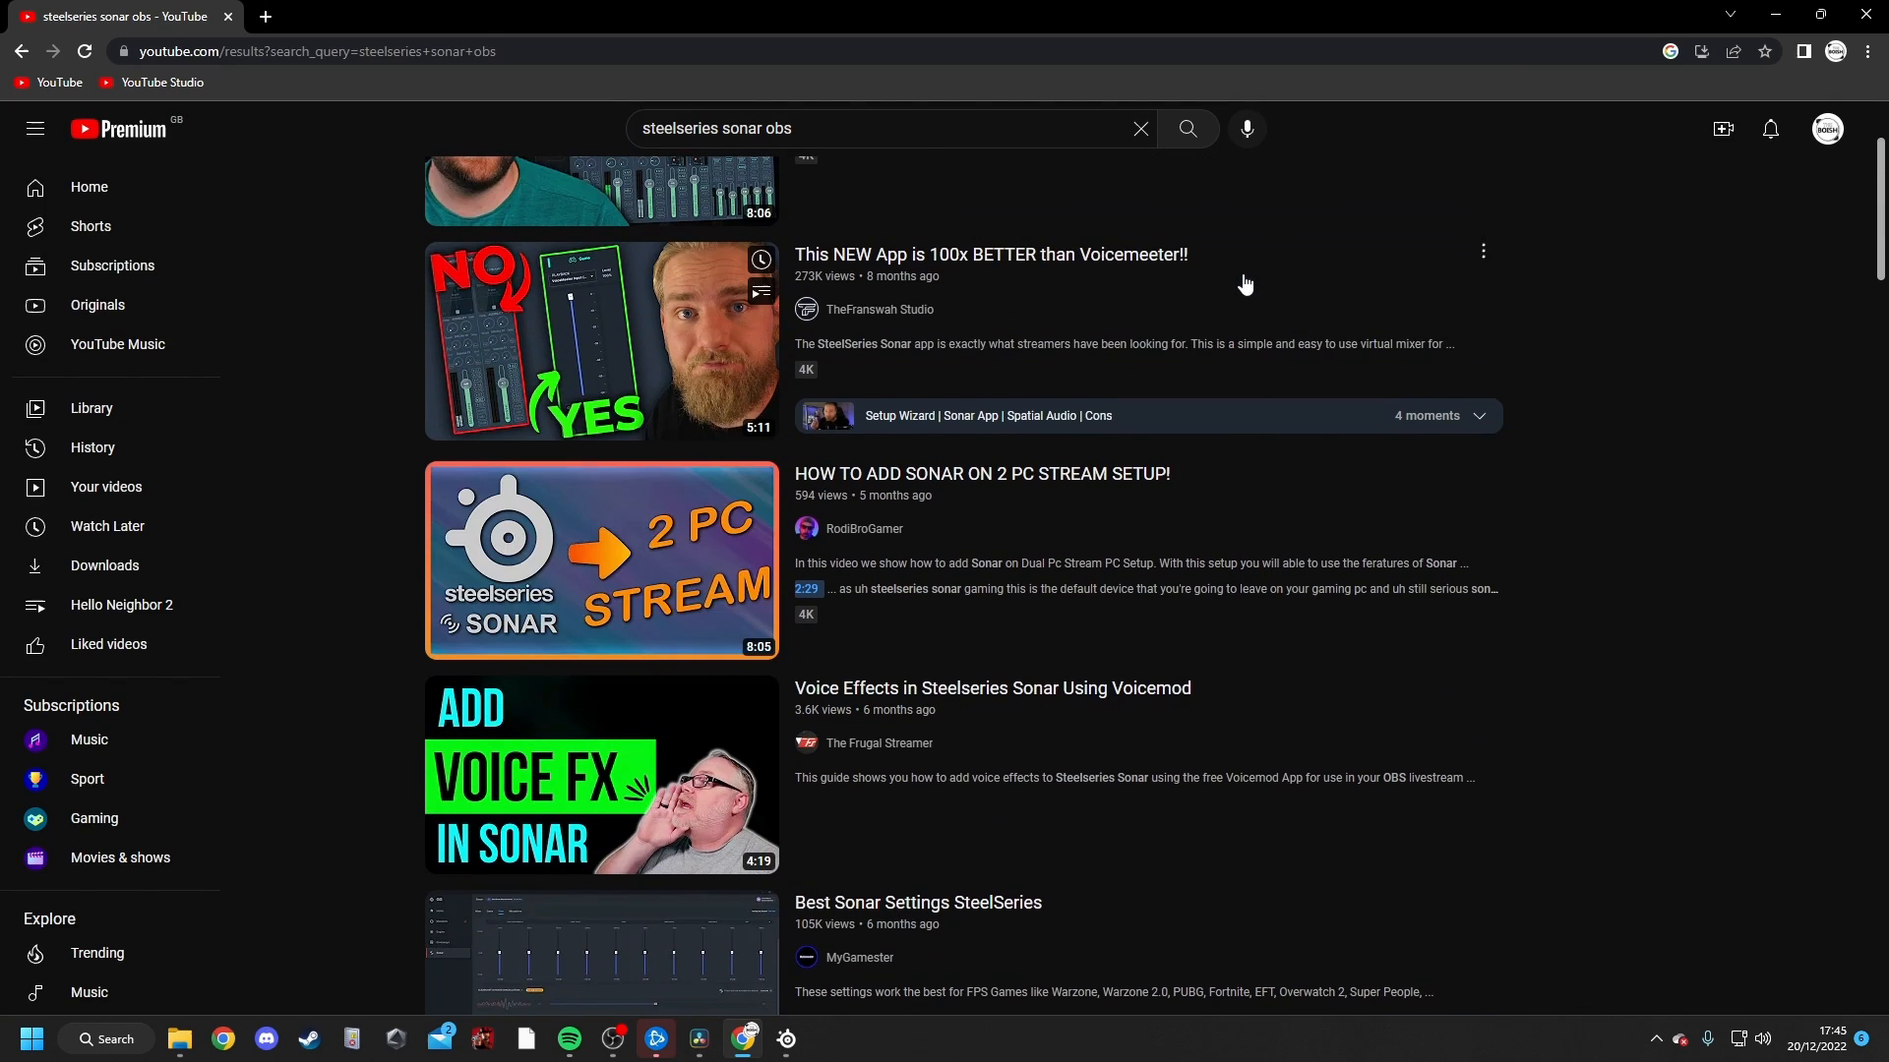
pyautogui.scroll(-3)
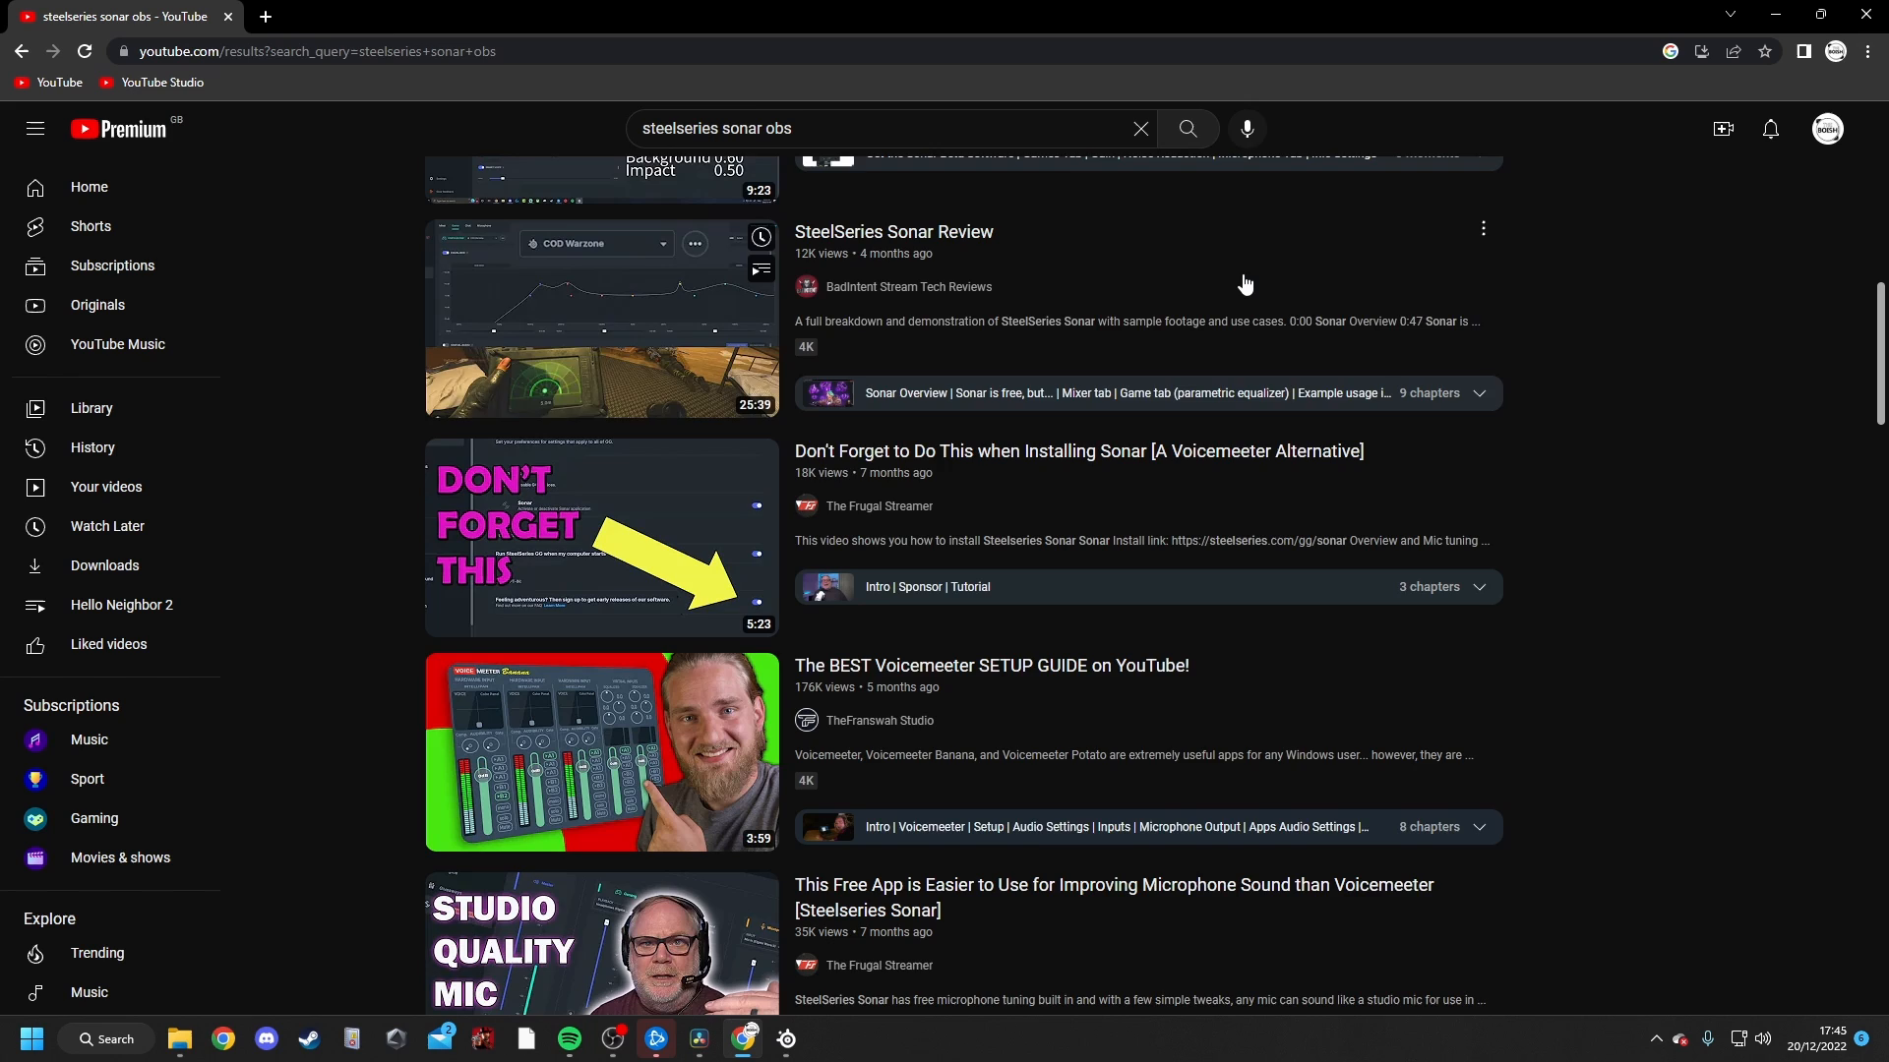
pyautogui.scroll(-3)
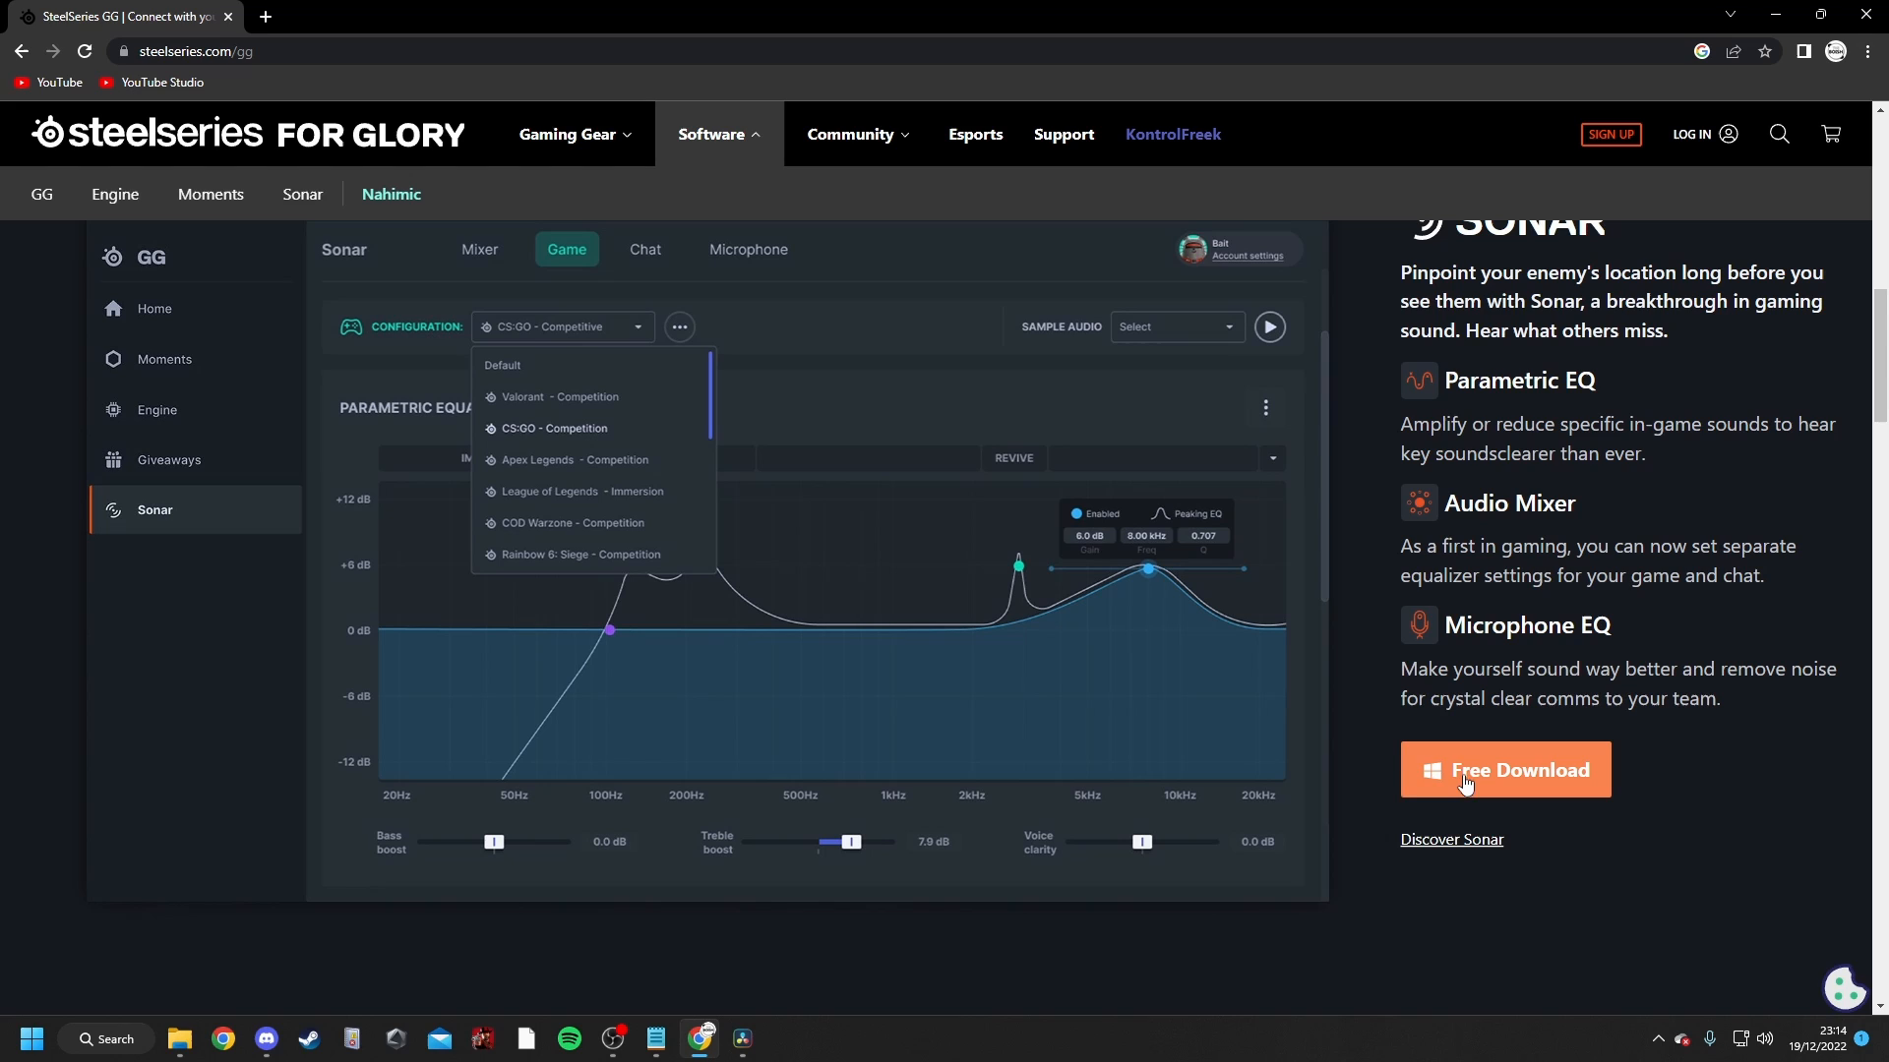
# - Download the SteelSeries GG installer and run it through to Finish
pyautogui.click(1505, 769)
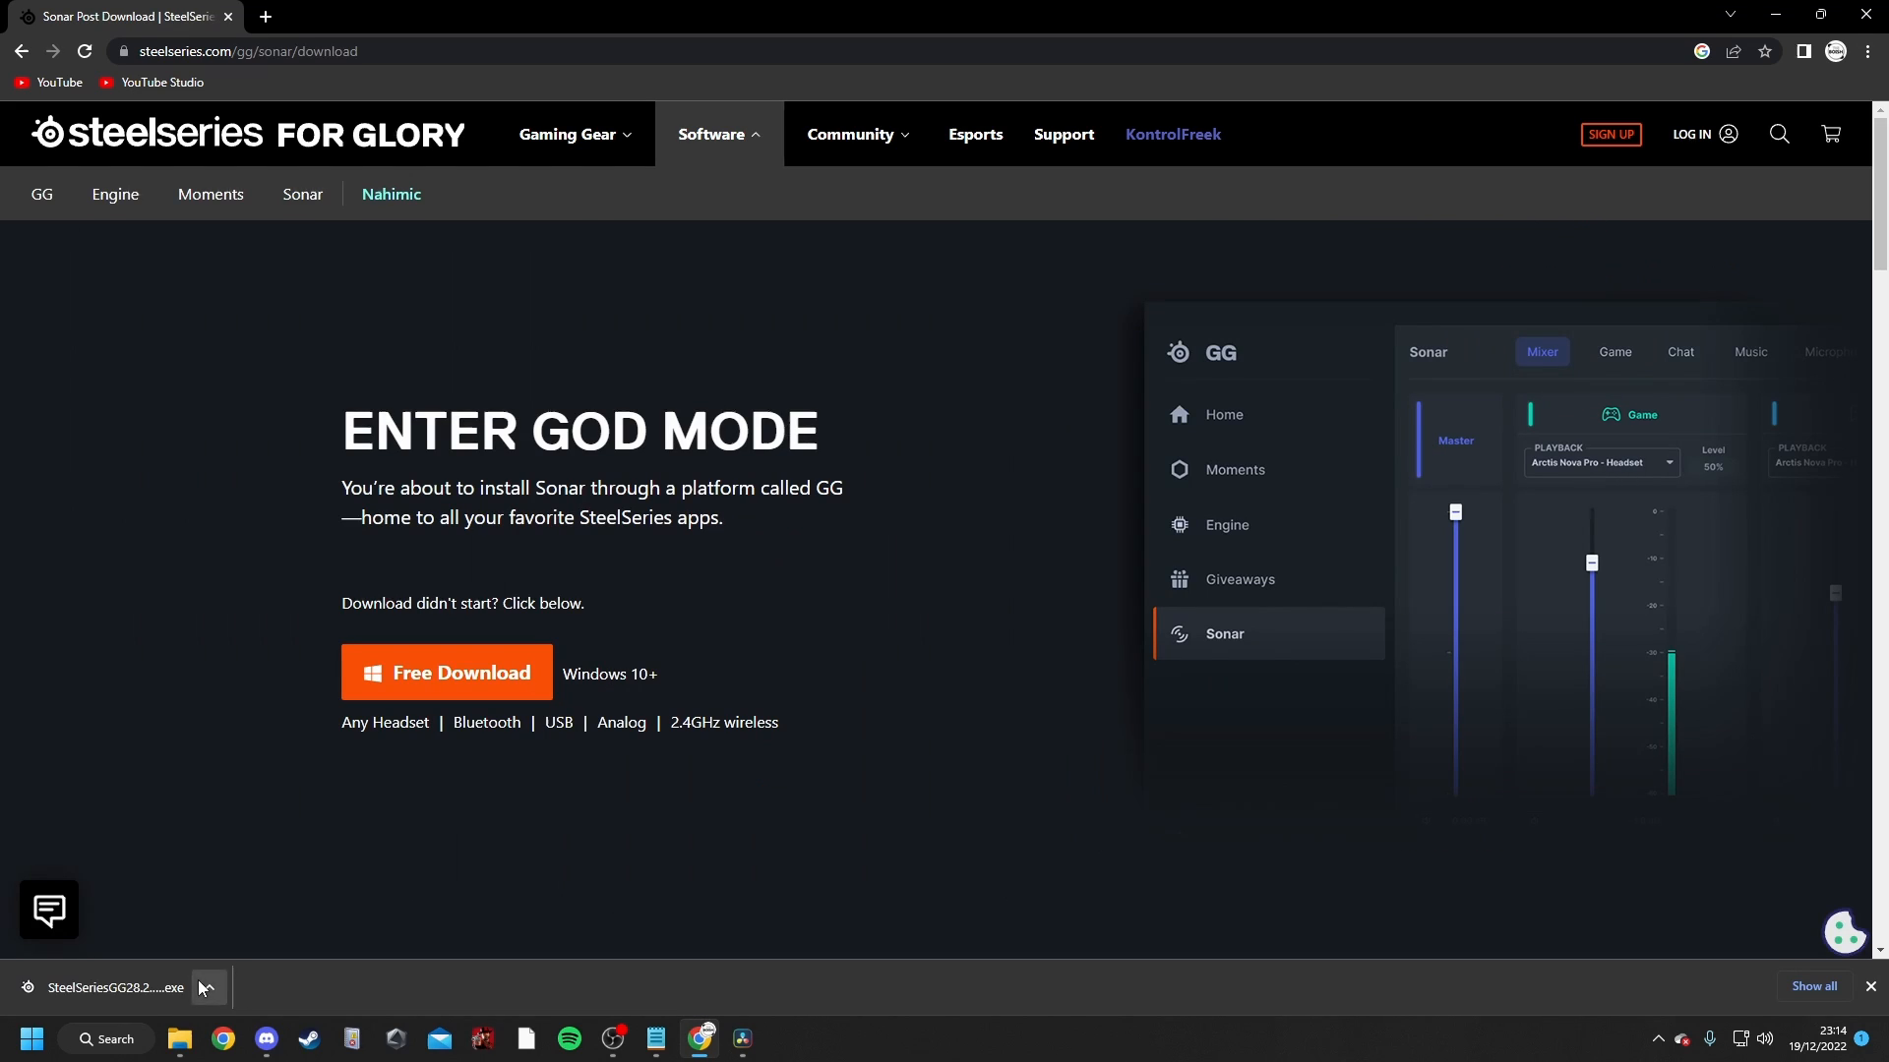
pyautogui.click(114, 987)
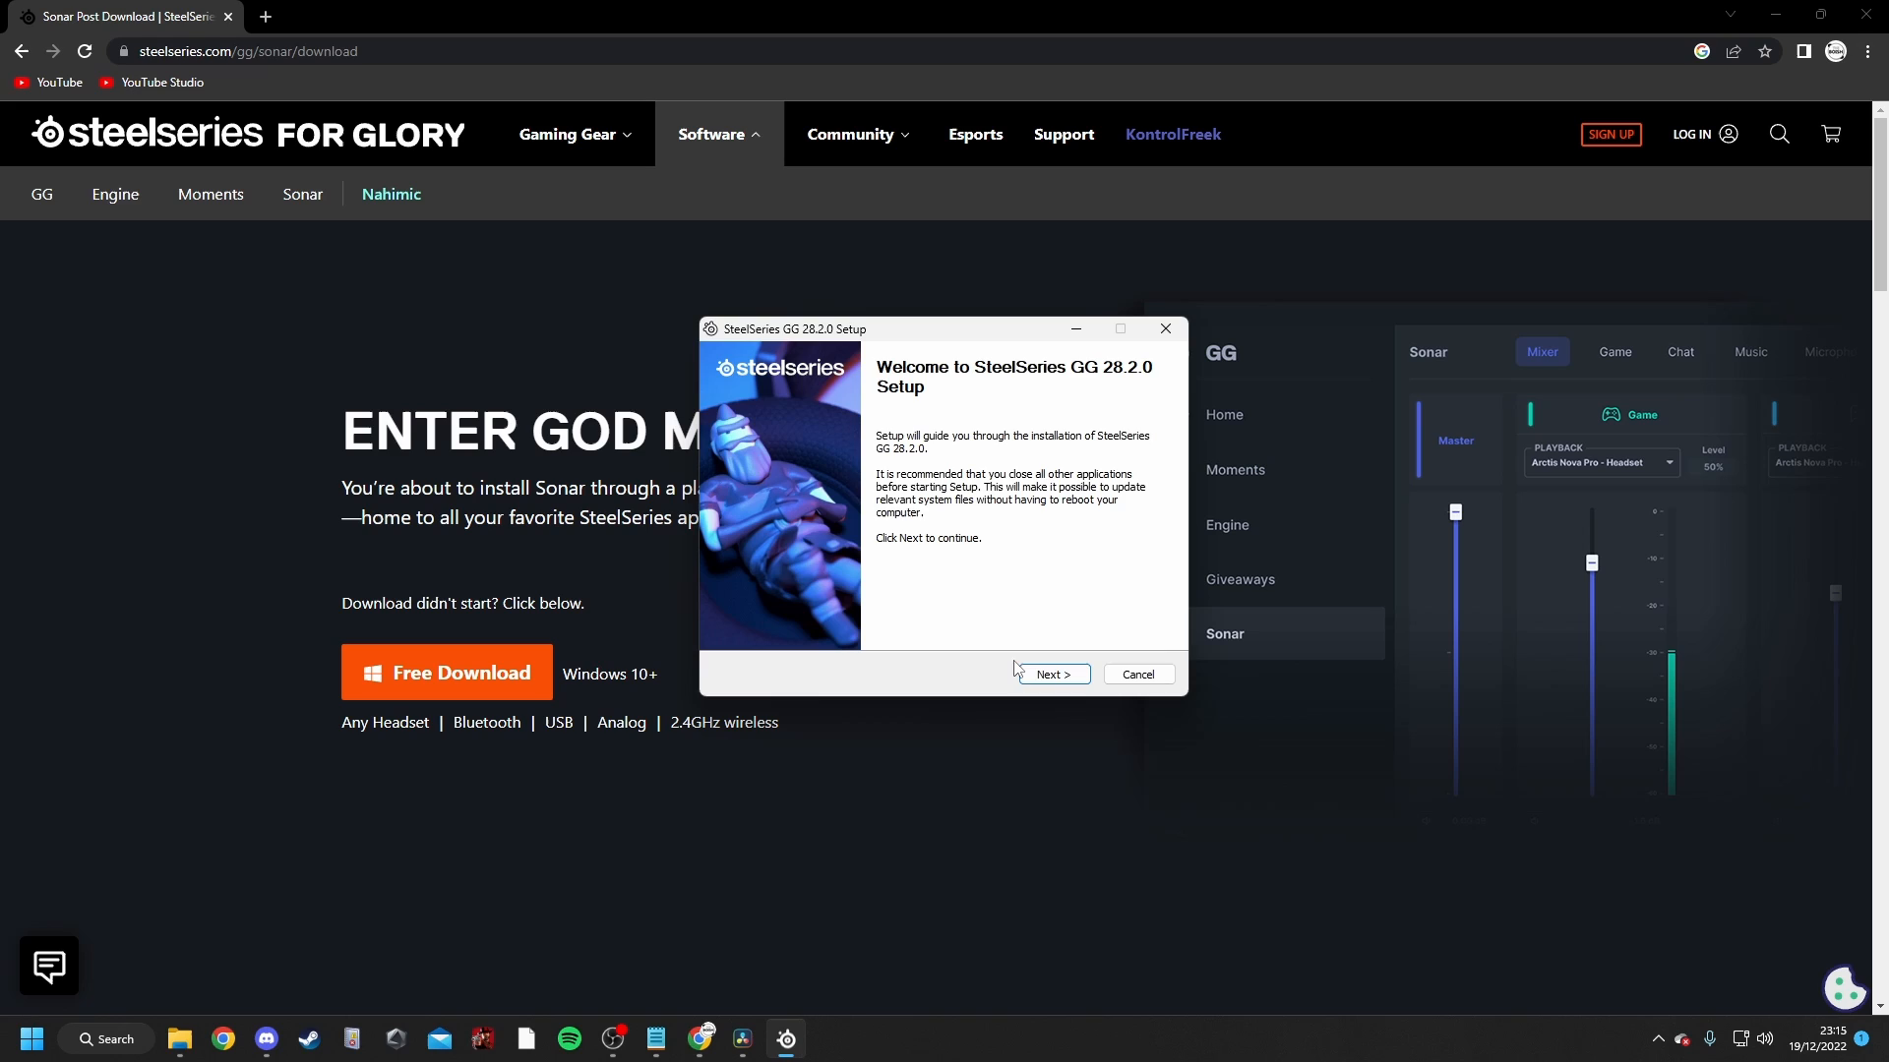
pyautogui.click(1053, 673)
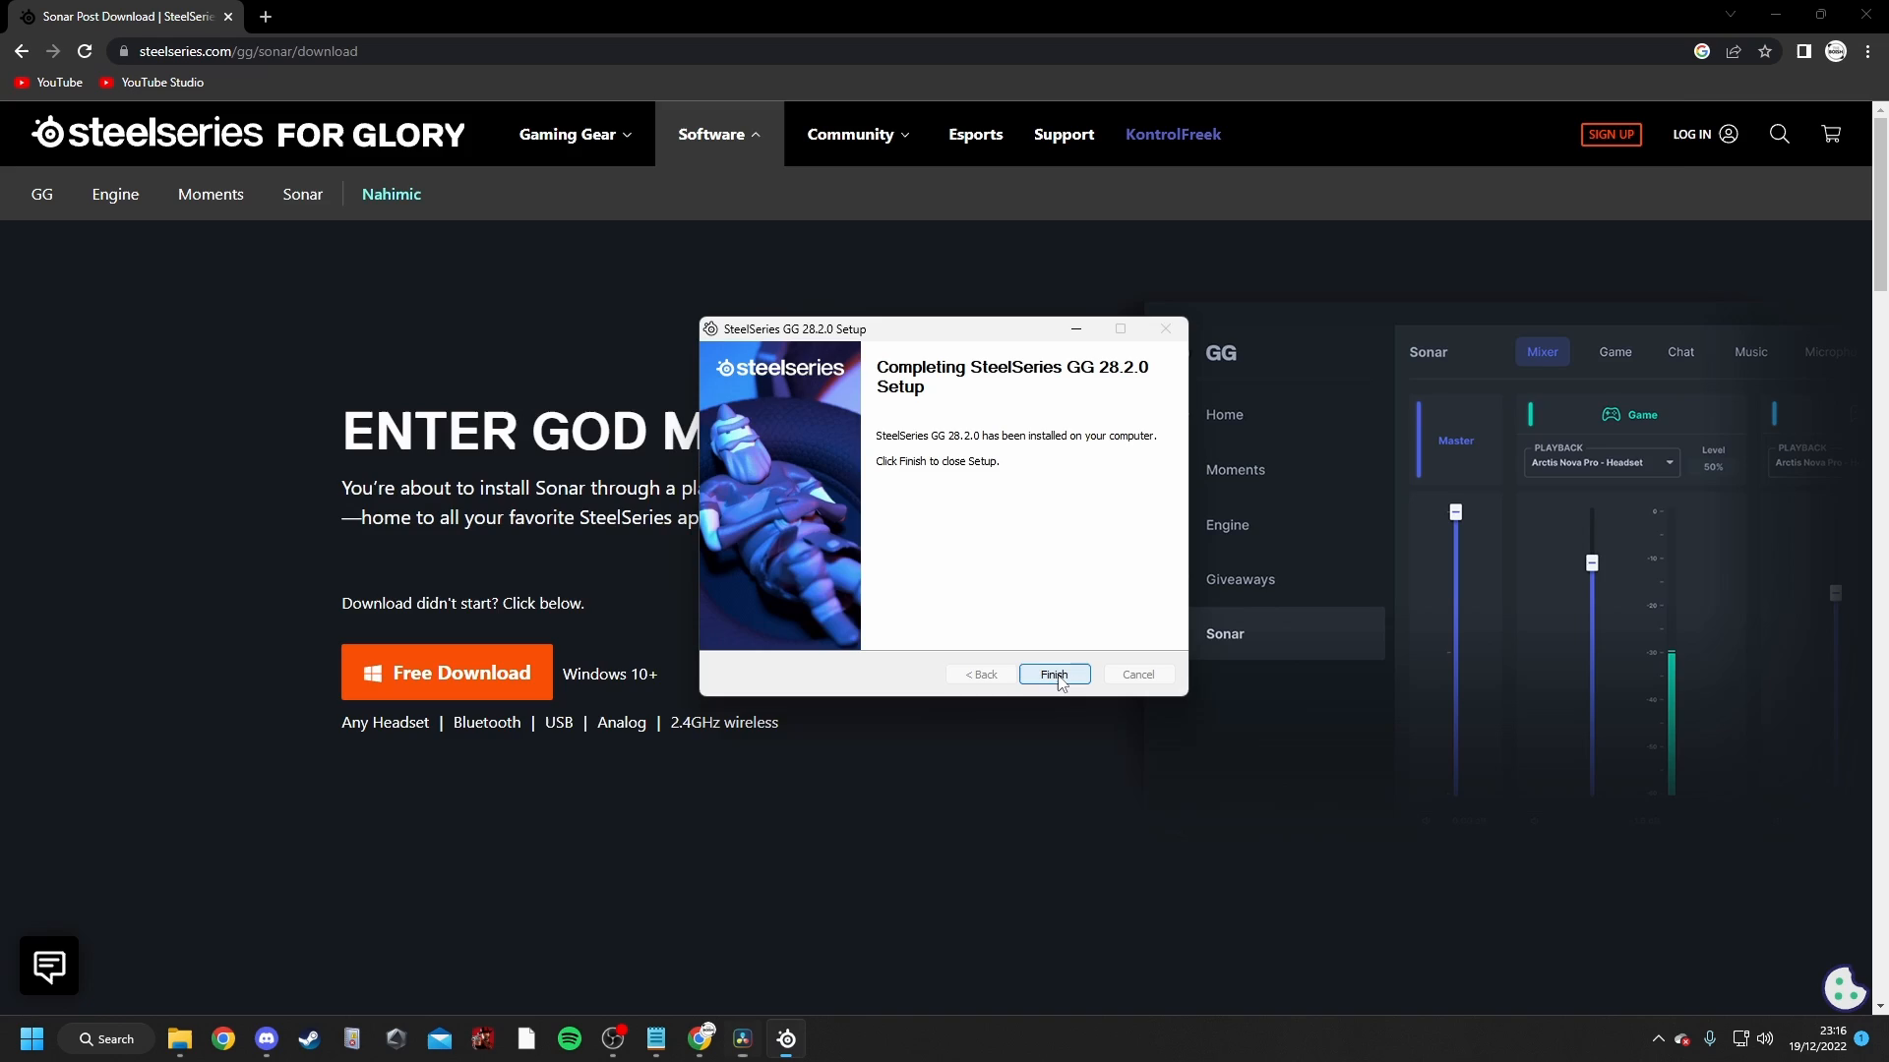
pyautogui.click(1055, 673)
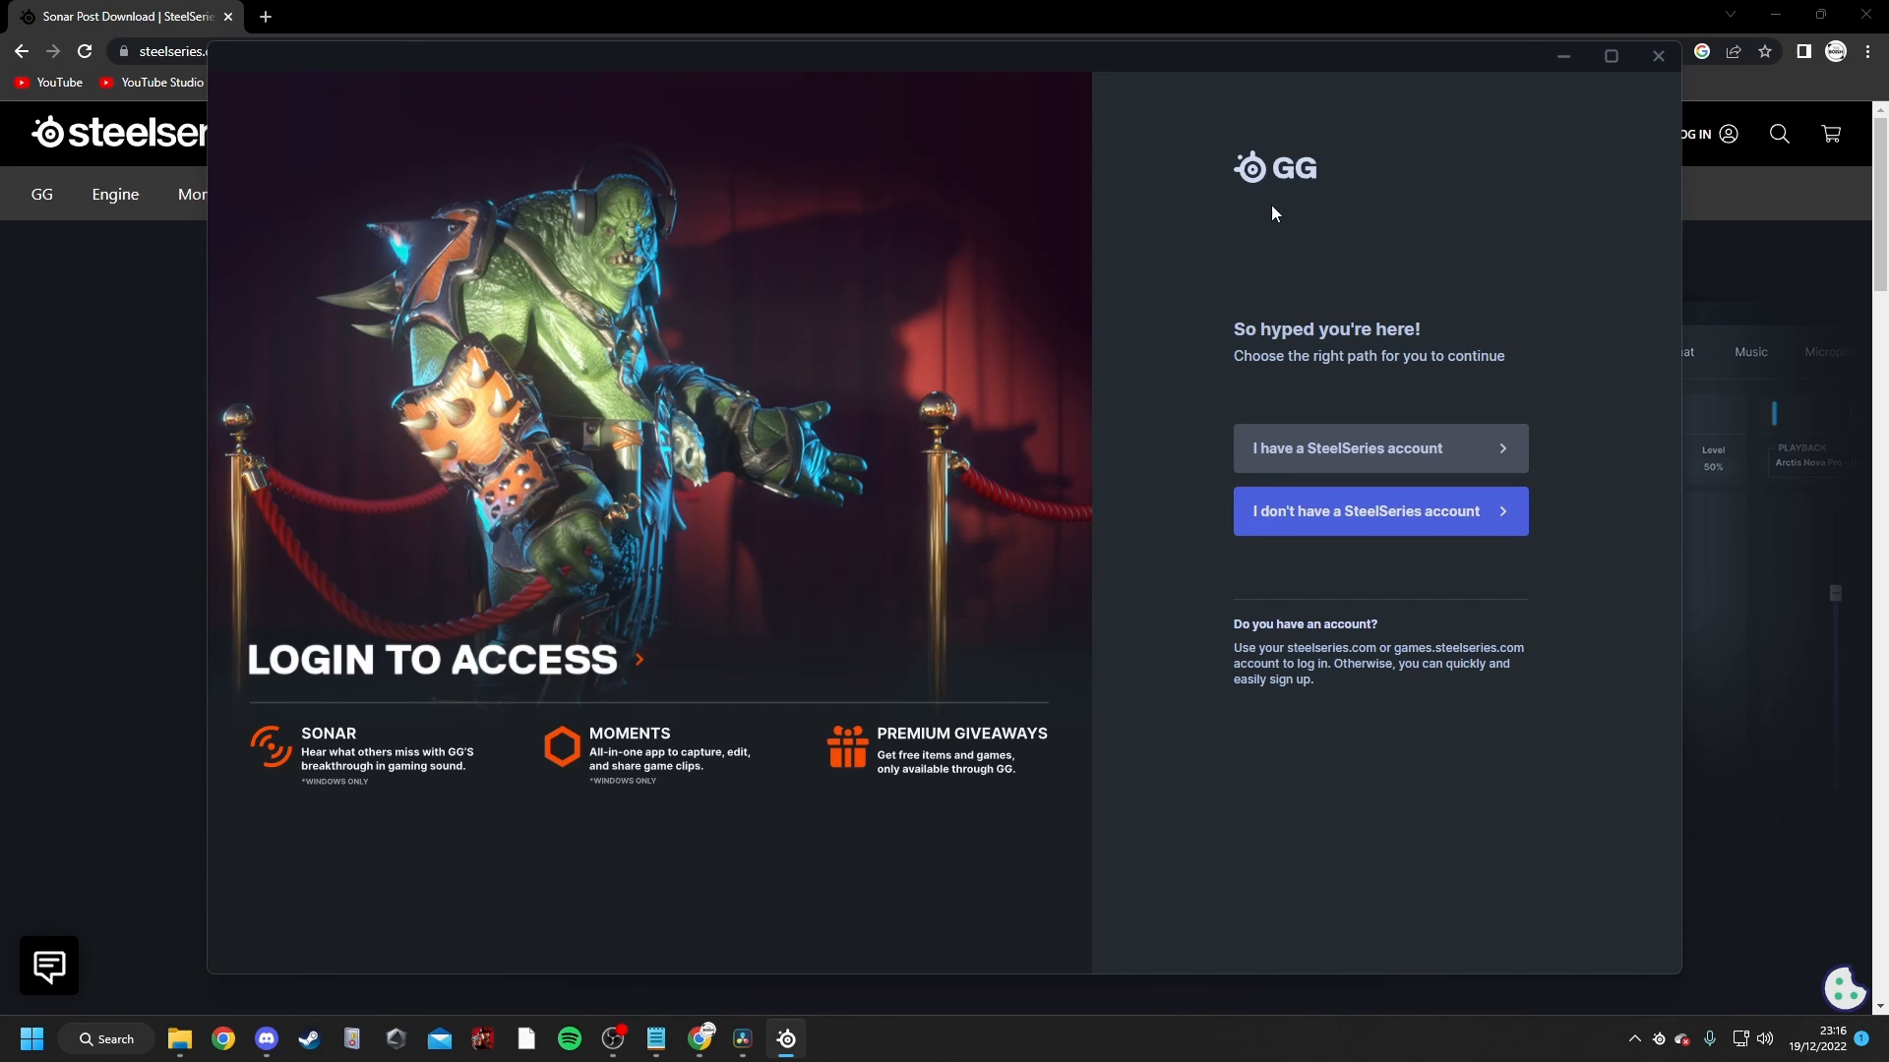
pyautogui.moveTo(1265, 289)
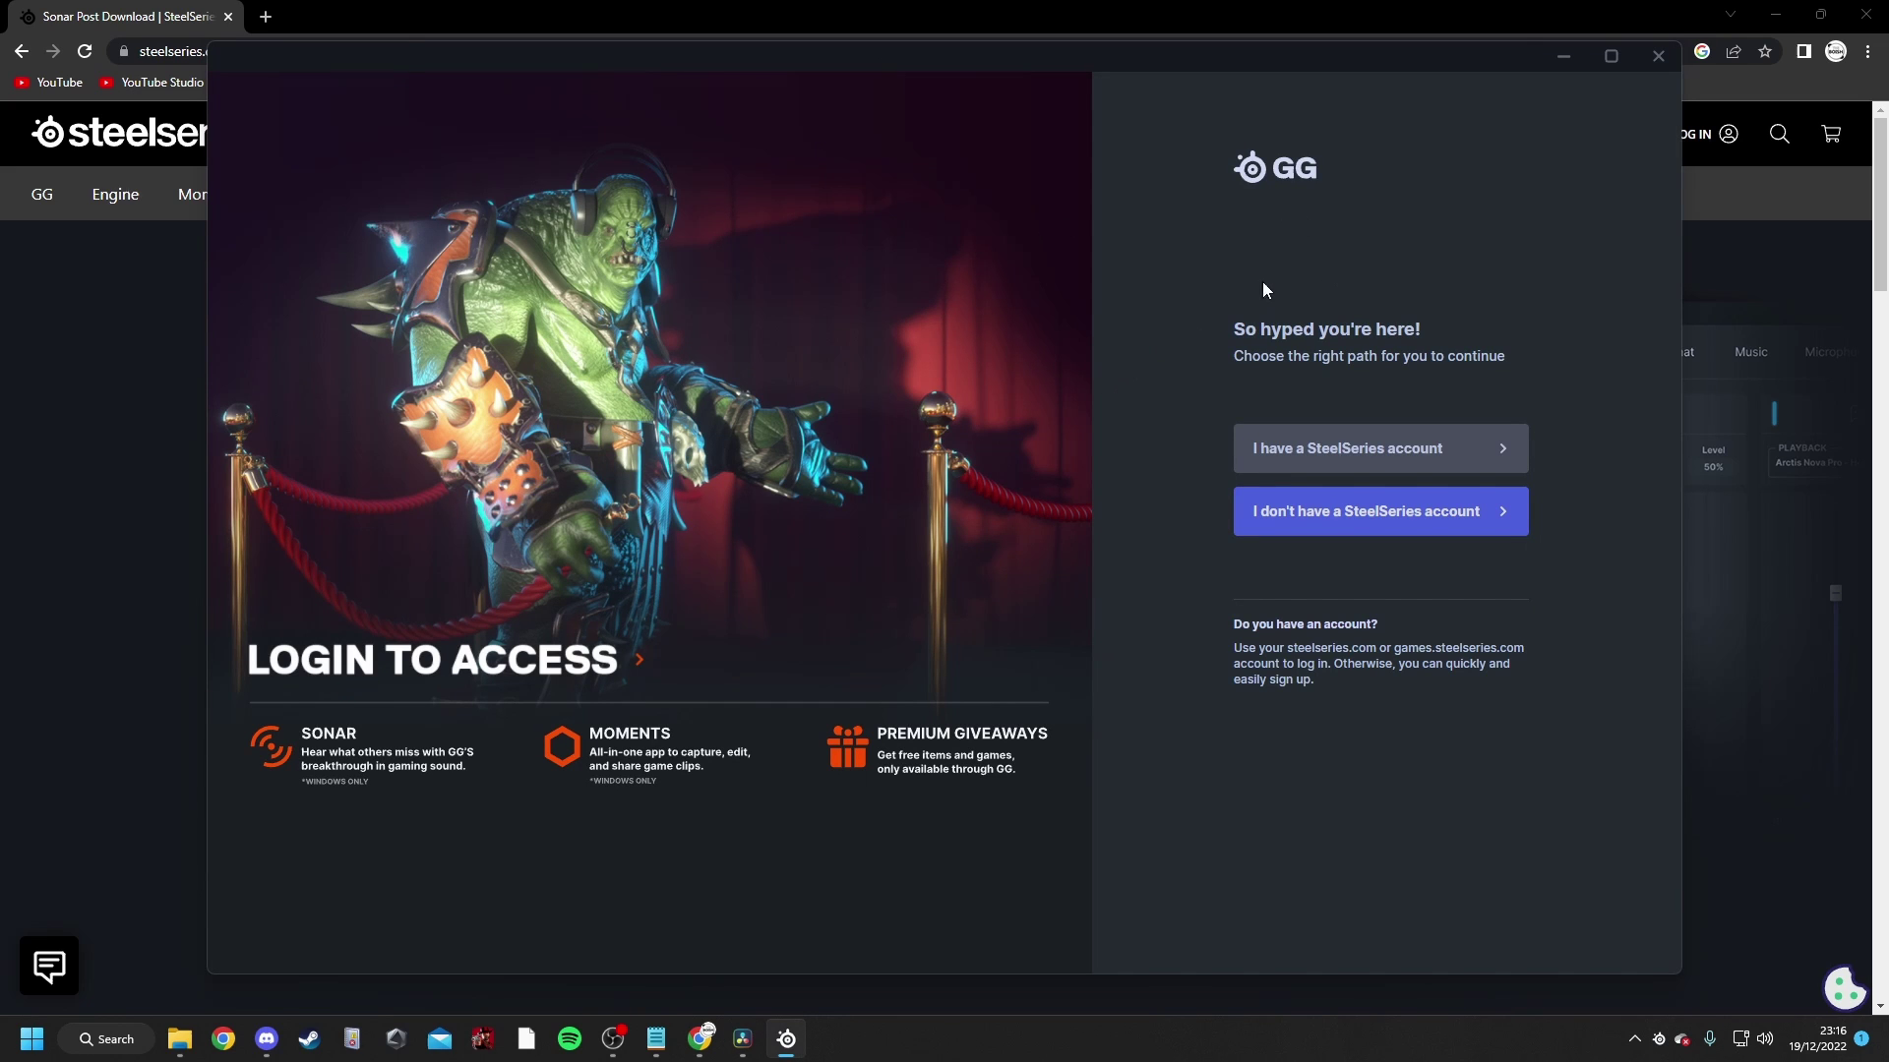
pyautogui.moveTo(1357, 573)
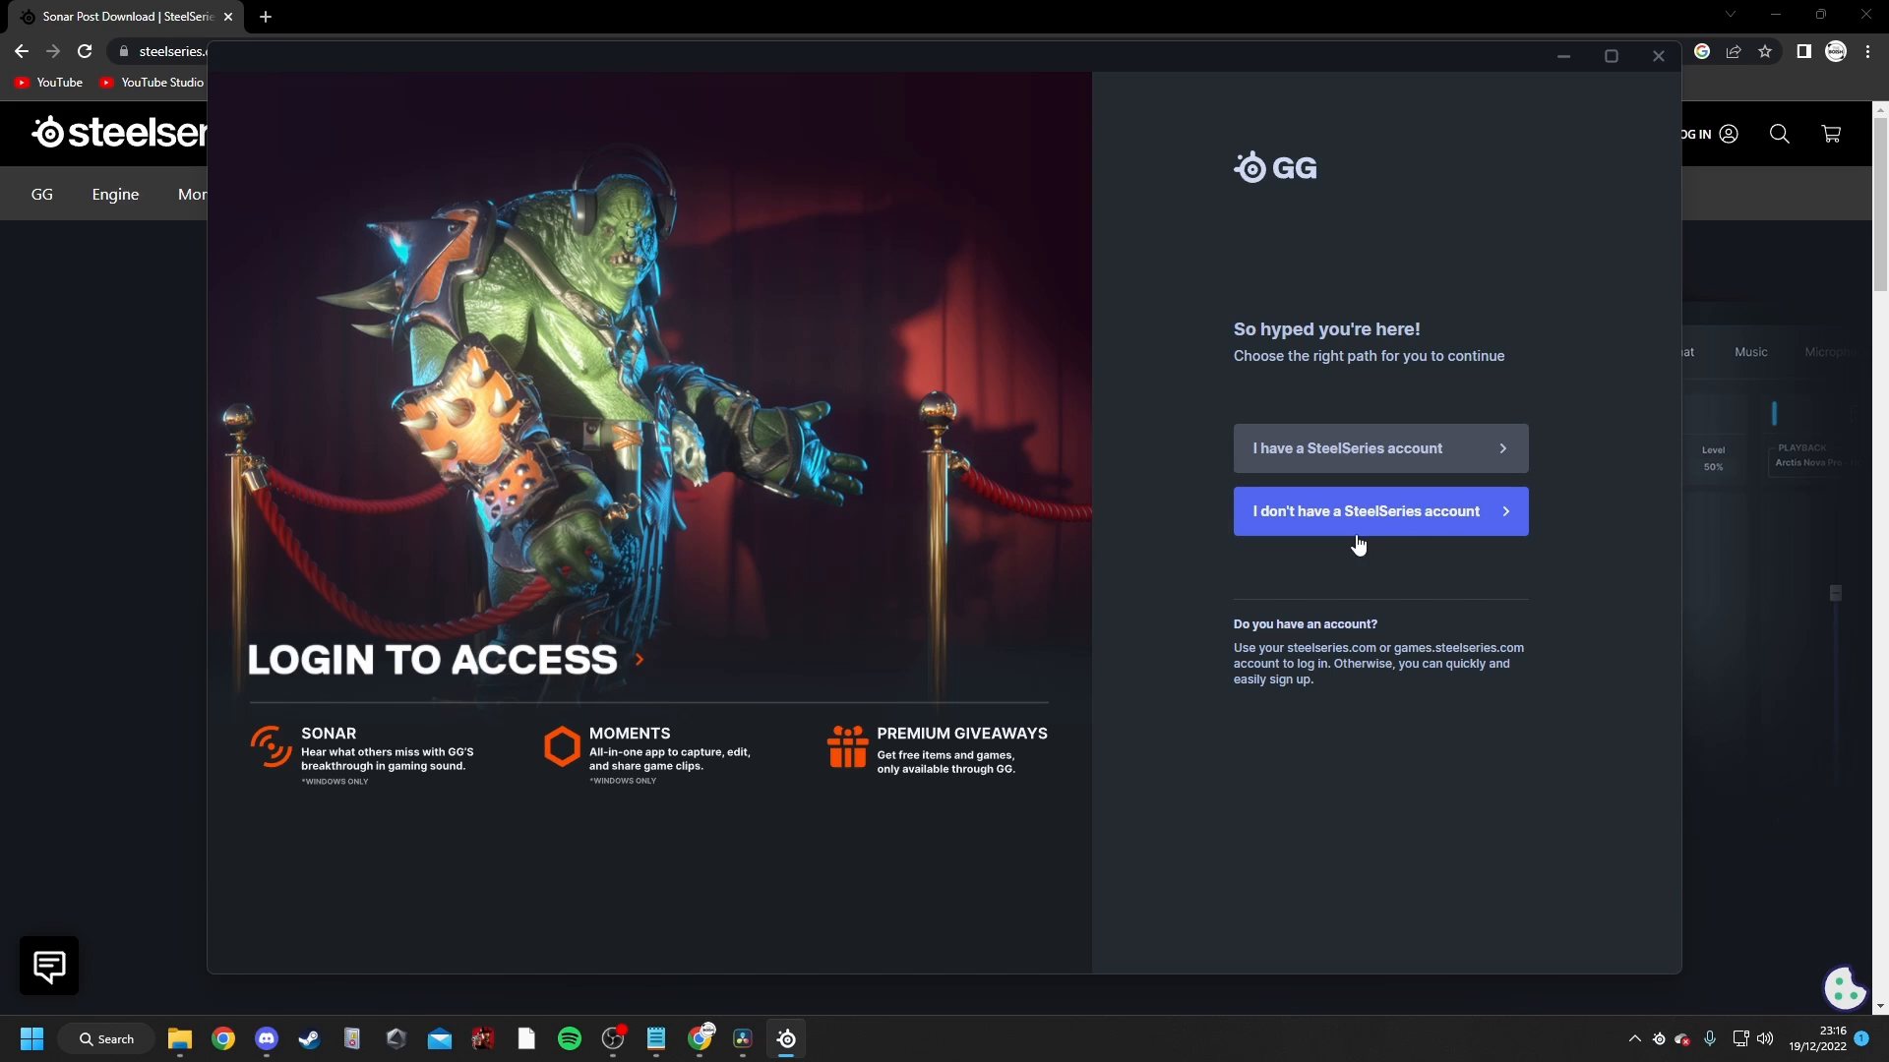
pyautogui.moveTo(1306, 511)
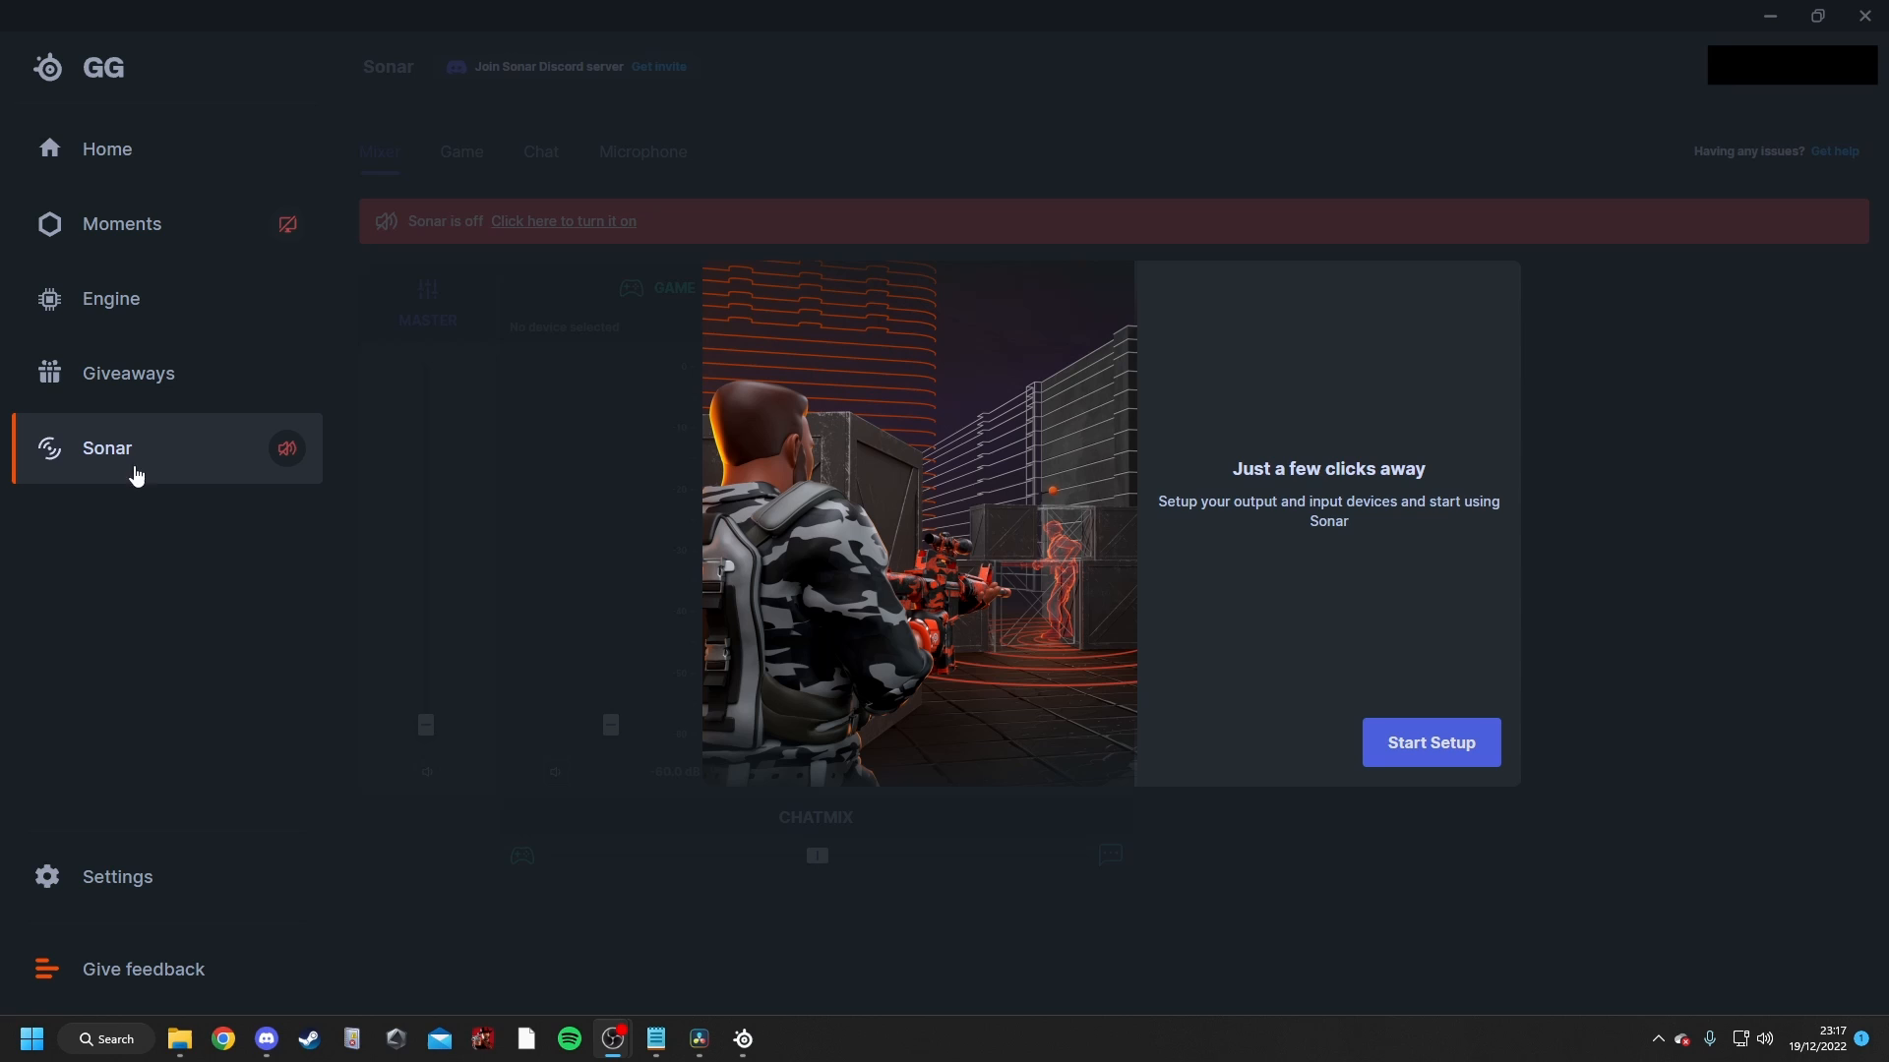
pyautogui.moveTo(1340, 677)
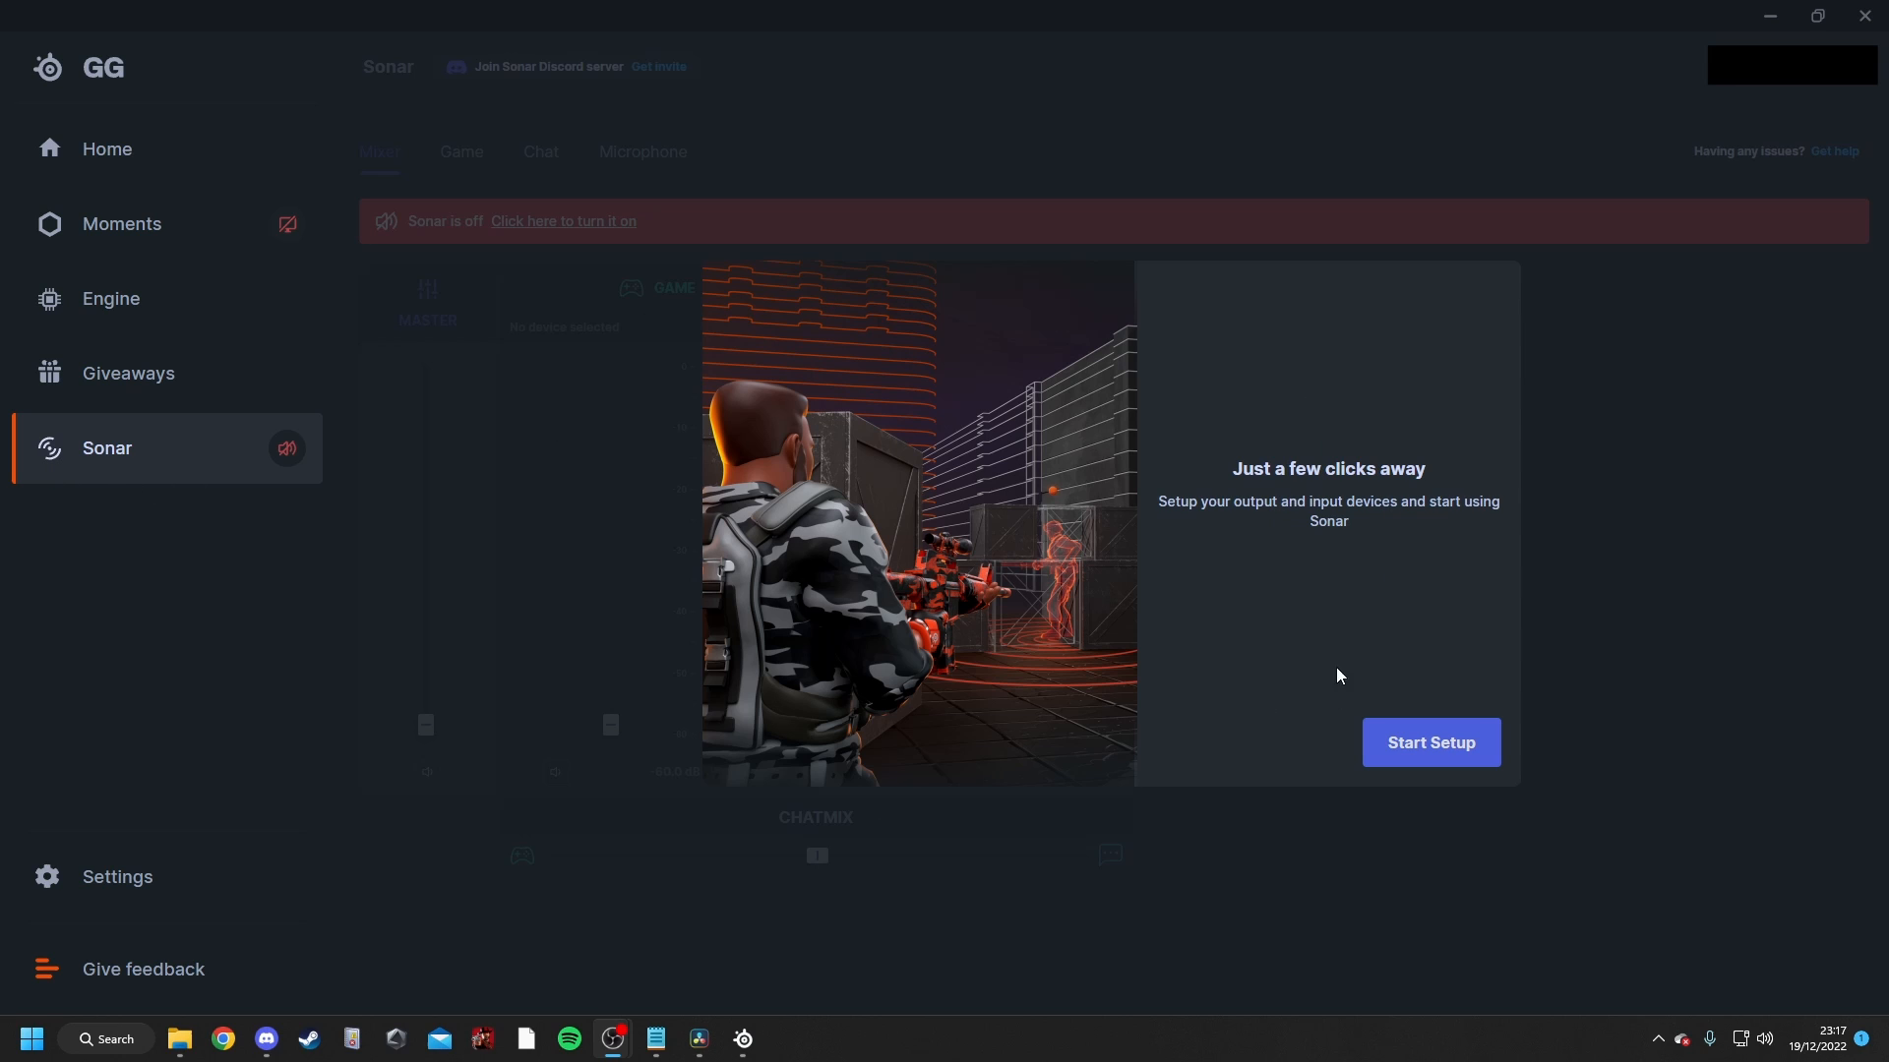
pyautogui.moveTo(1361, 755)
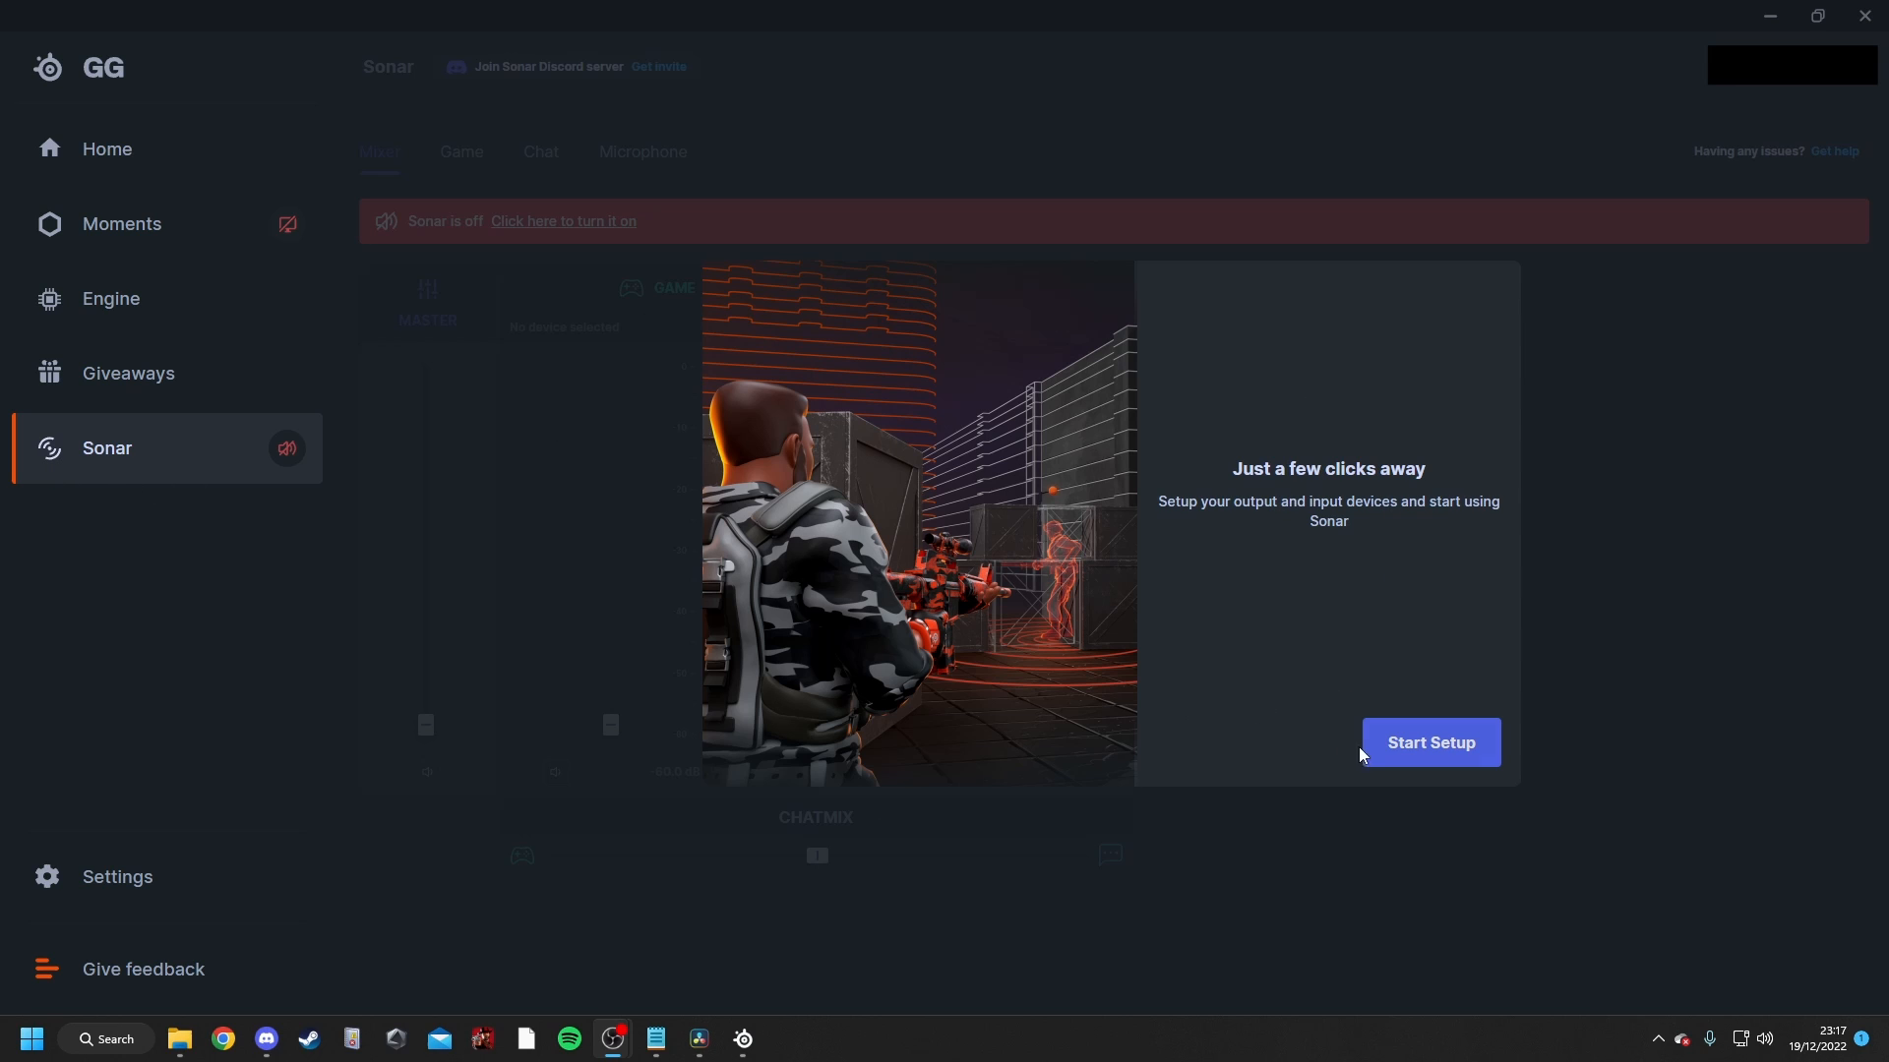
# - Complete Sonar setup with the headphones for game and chat and the HyperX QuadCast S mic
pyautogui.click(1432, 743)
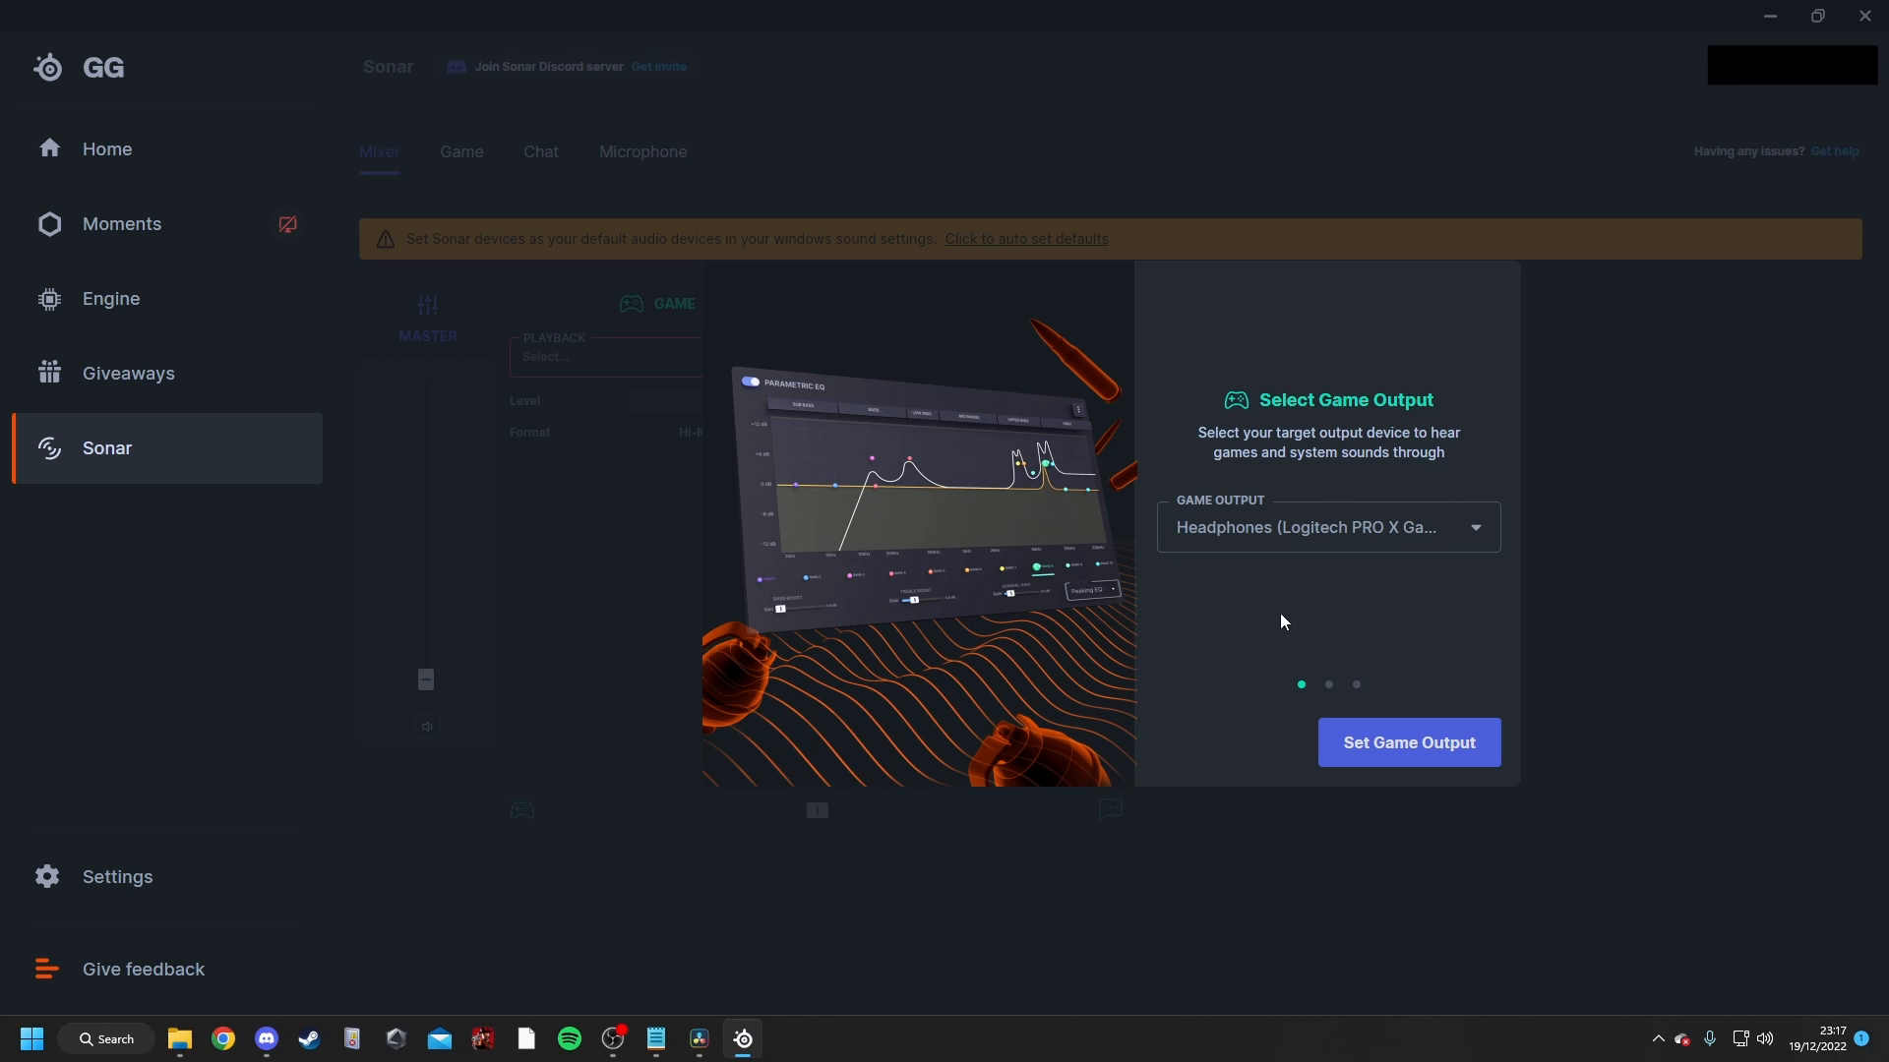
pyautogui.moveTo(1298, 628)
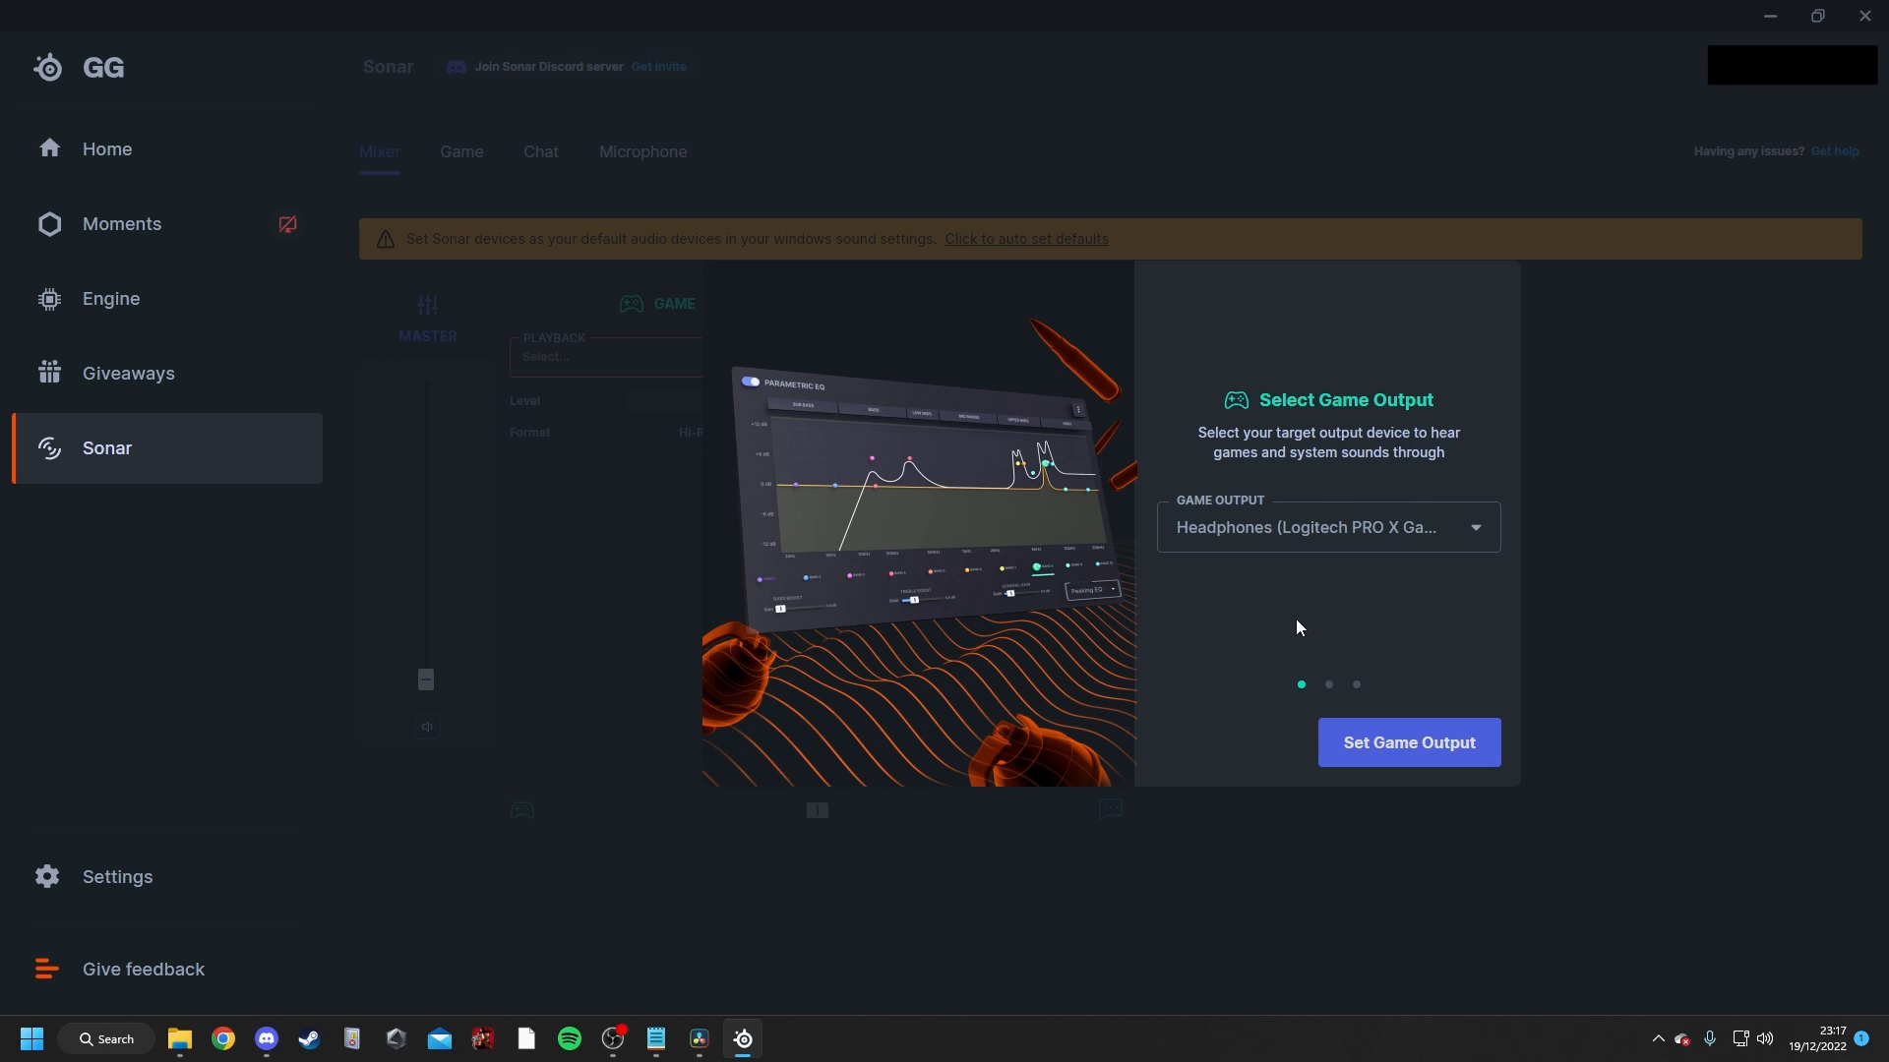
pyautogui.moveTo(1361, 551)
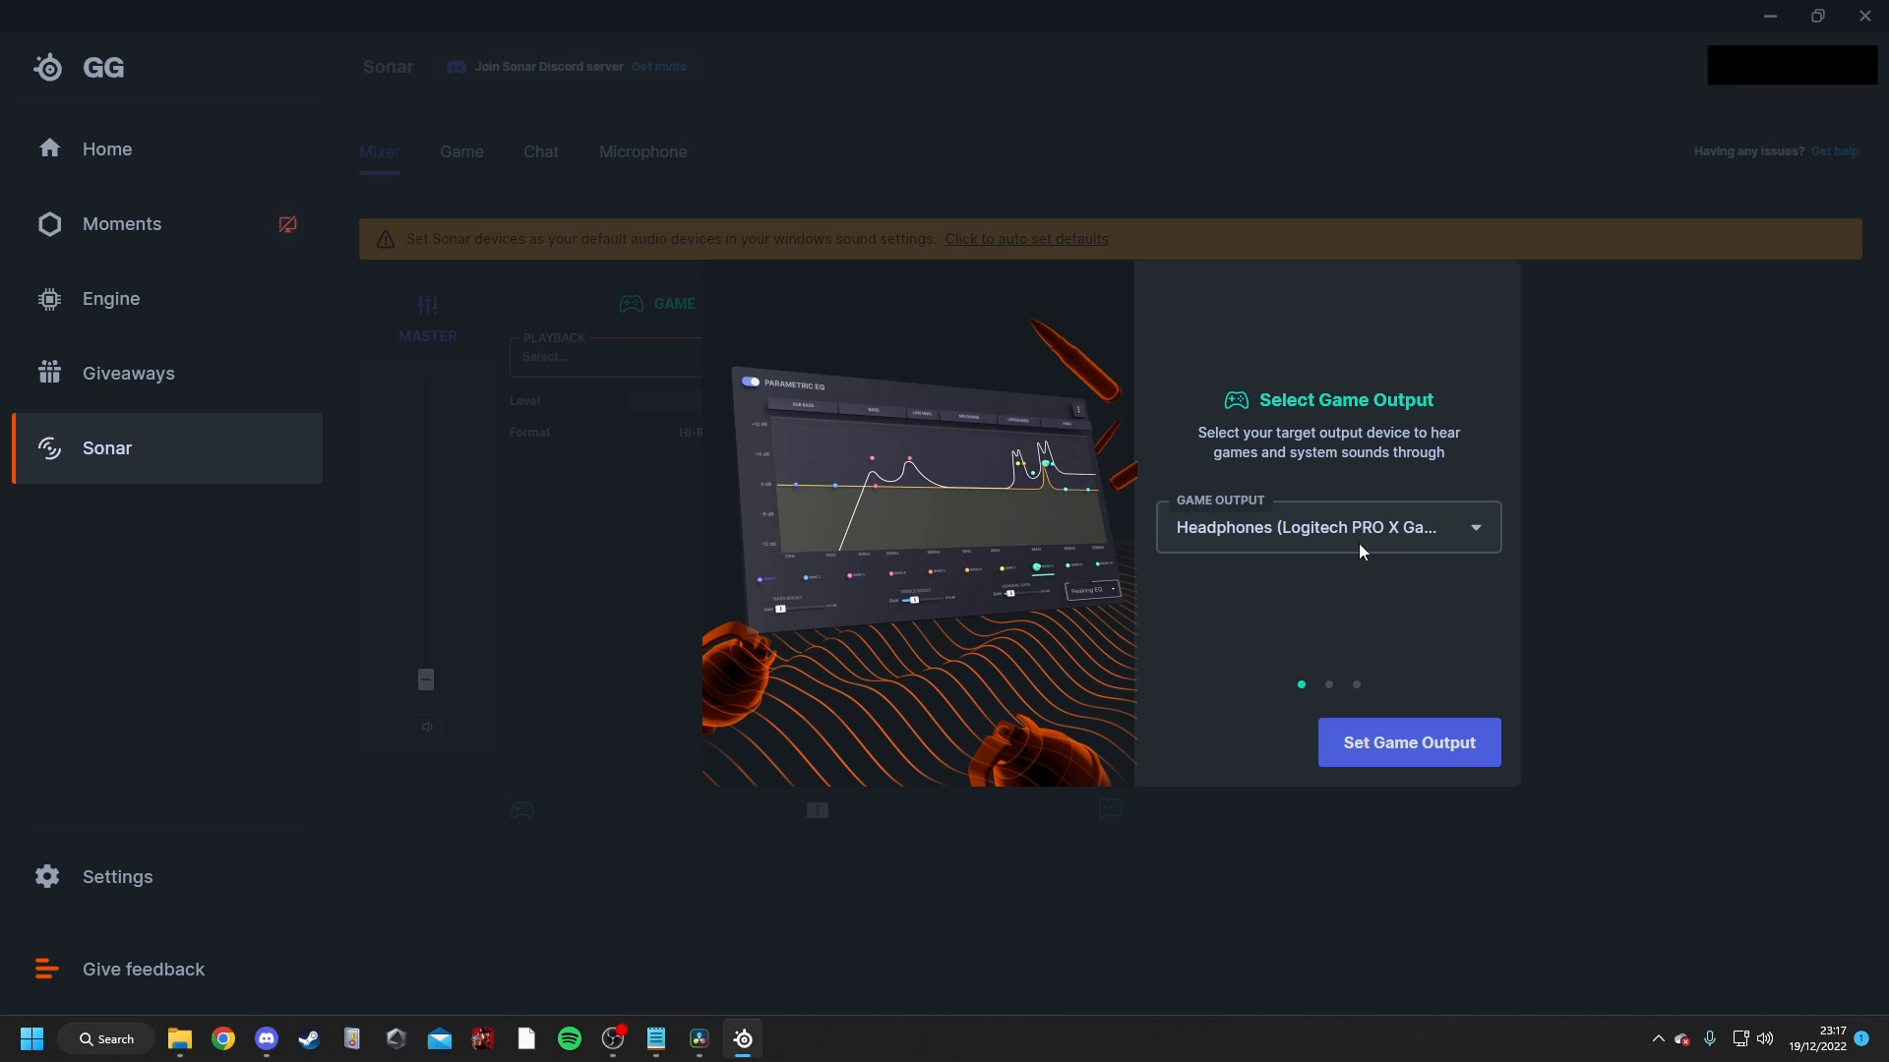
pyautogui.click(1328, 527)
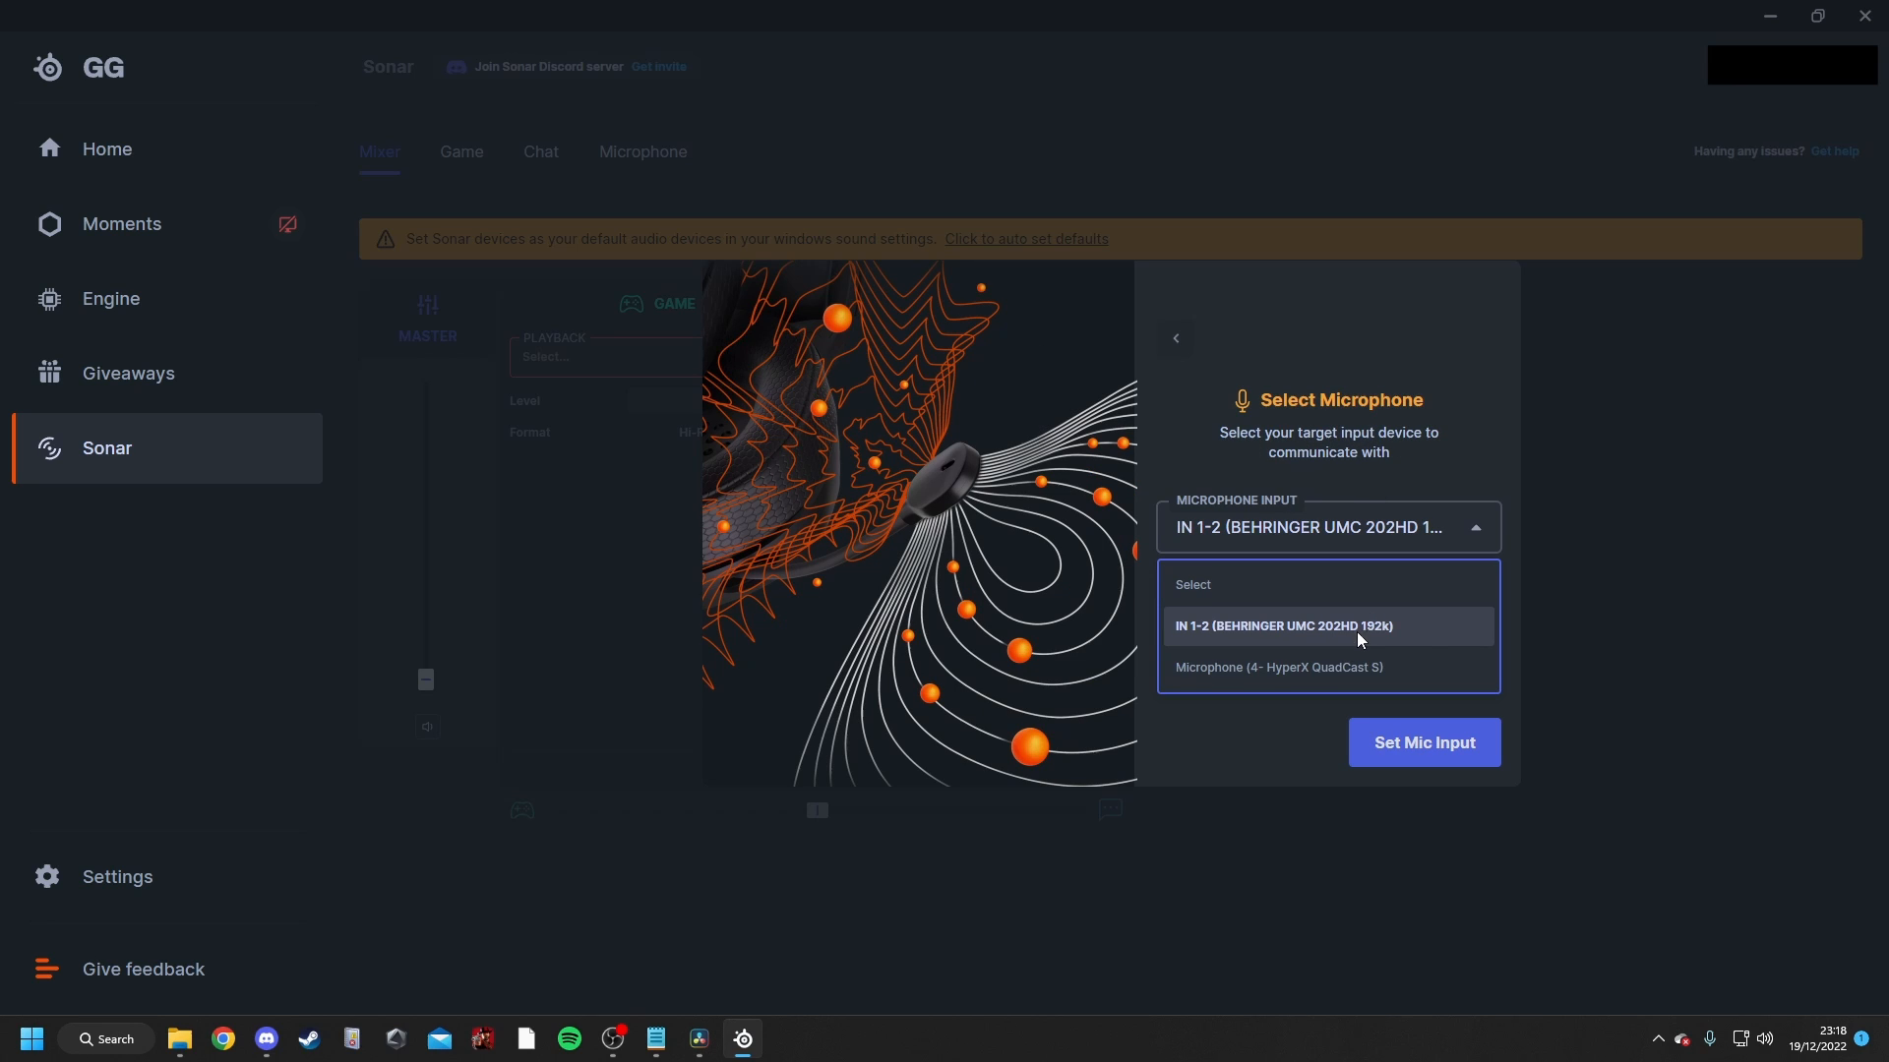
pyautogui.moveTo(1295, 681)
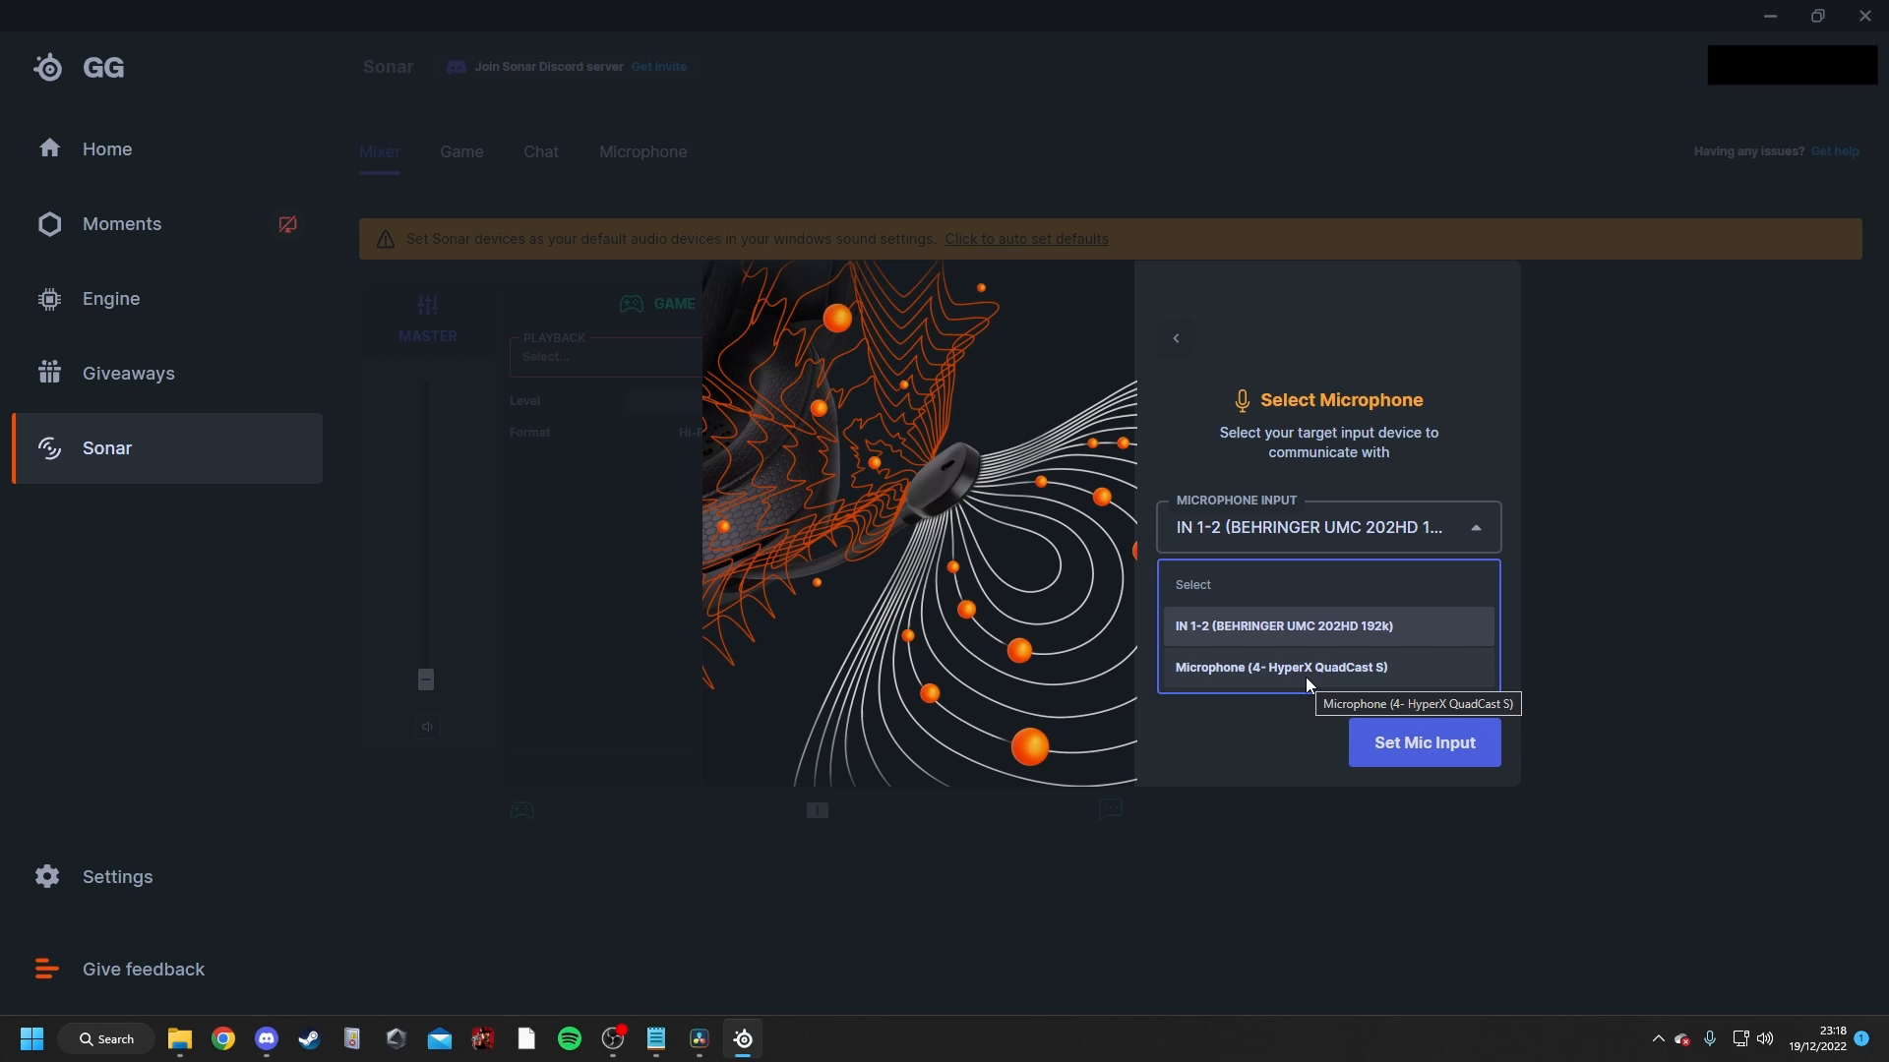
pyautogui.click(1425, 744)
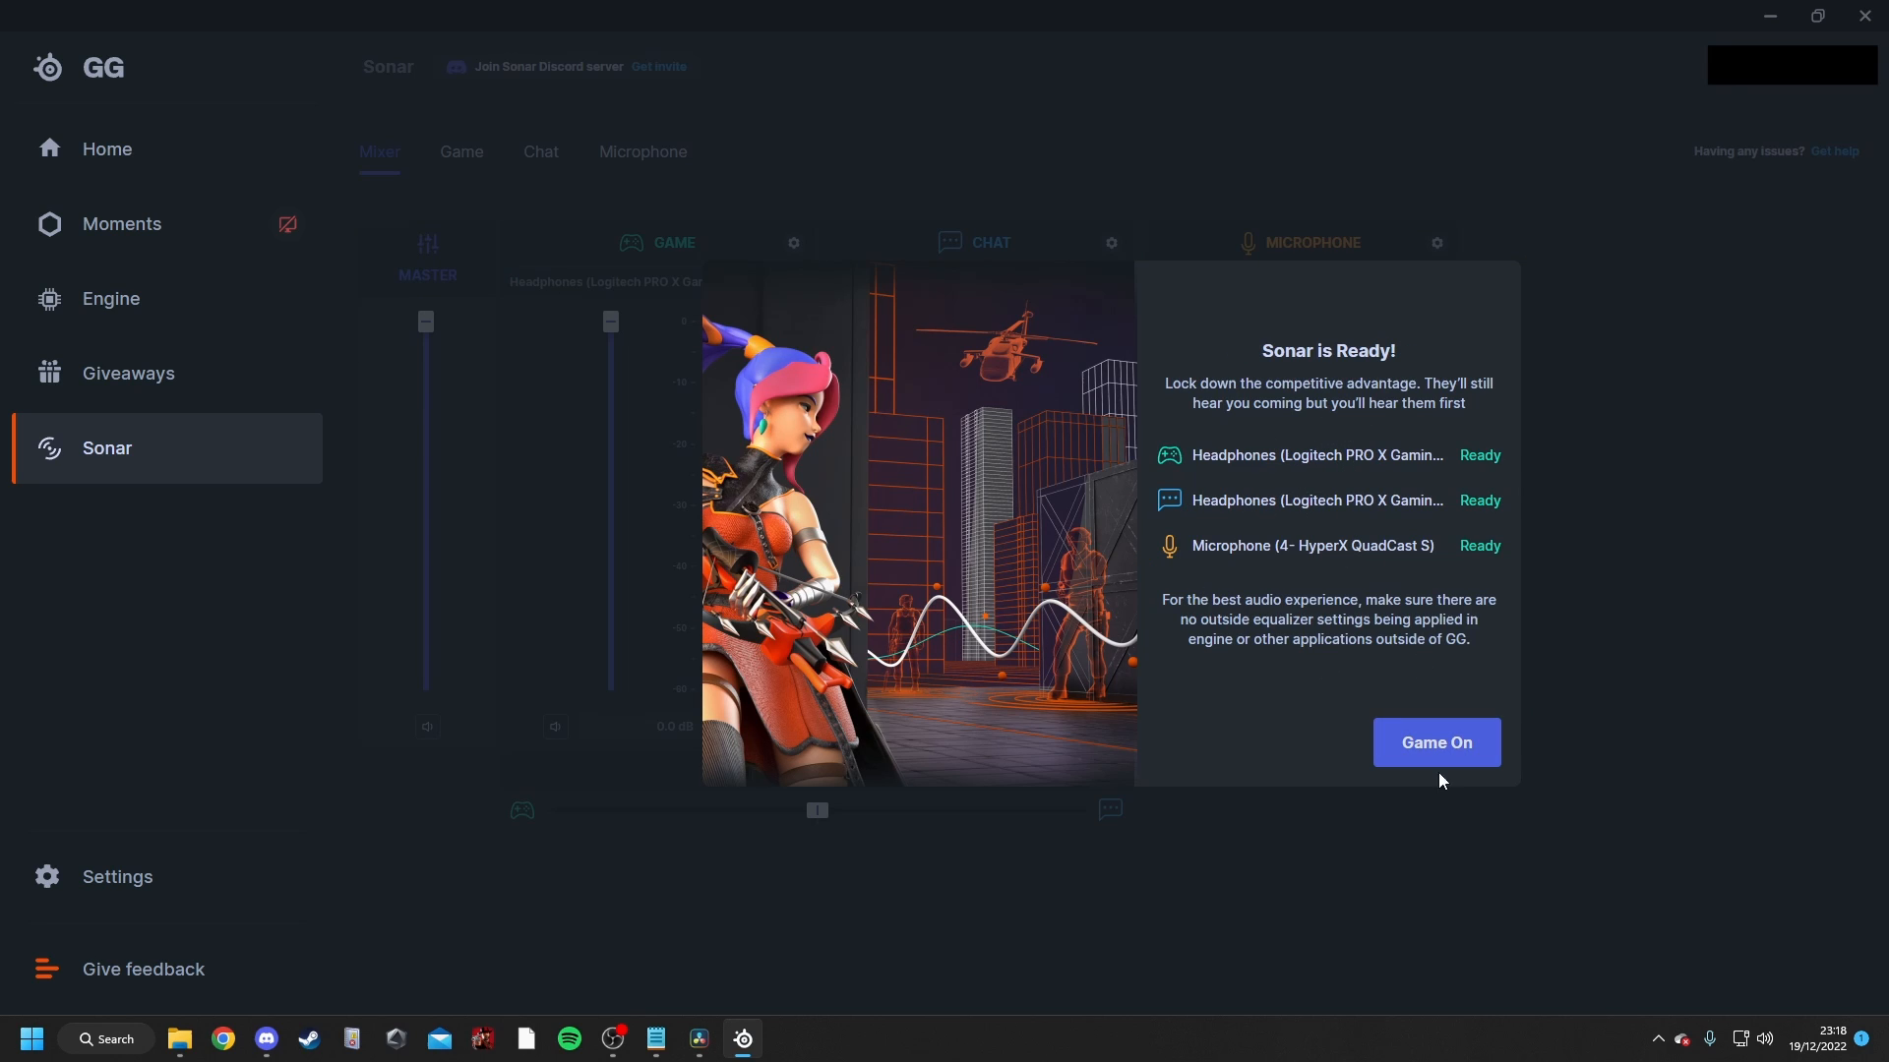
pyautogui.click(1436, 744)
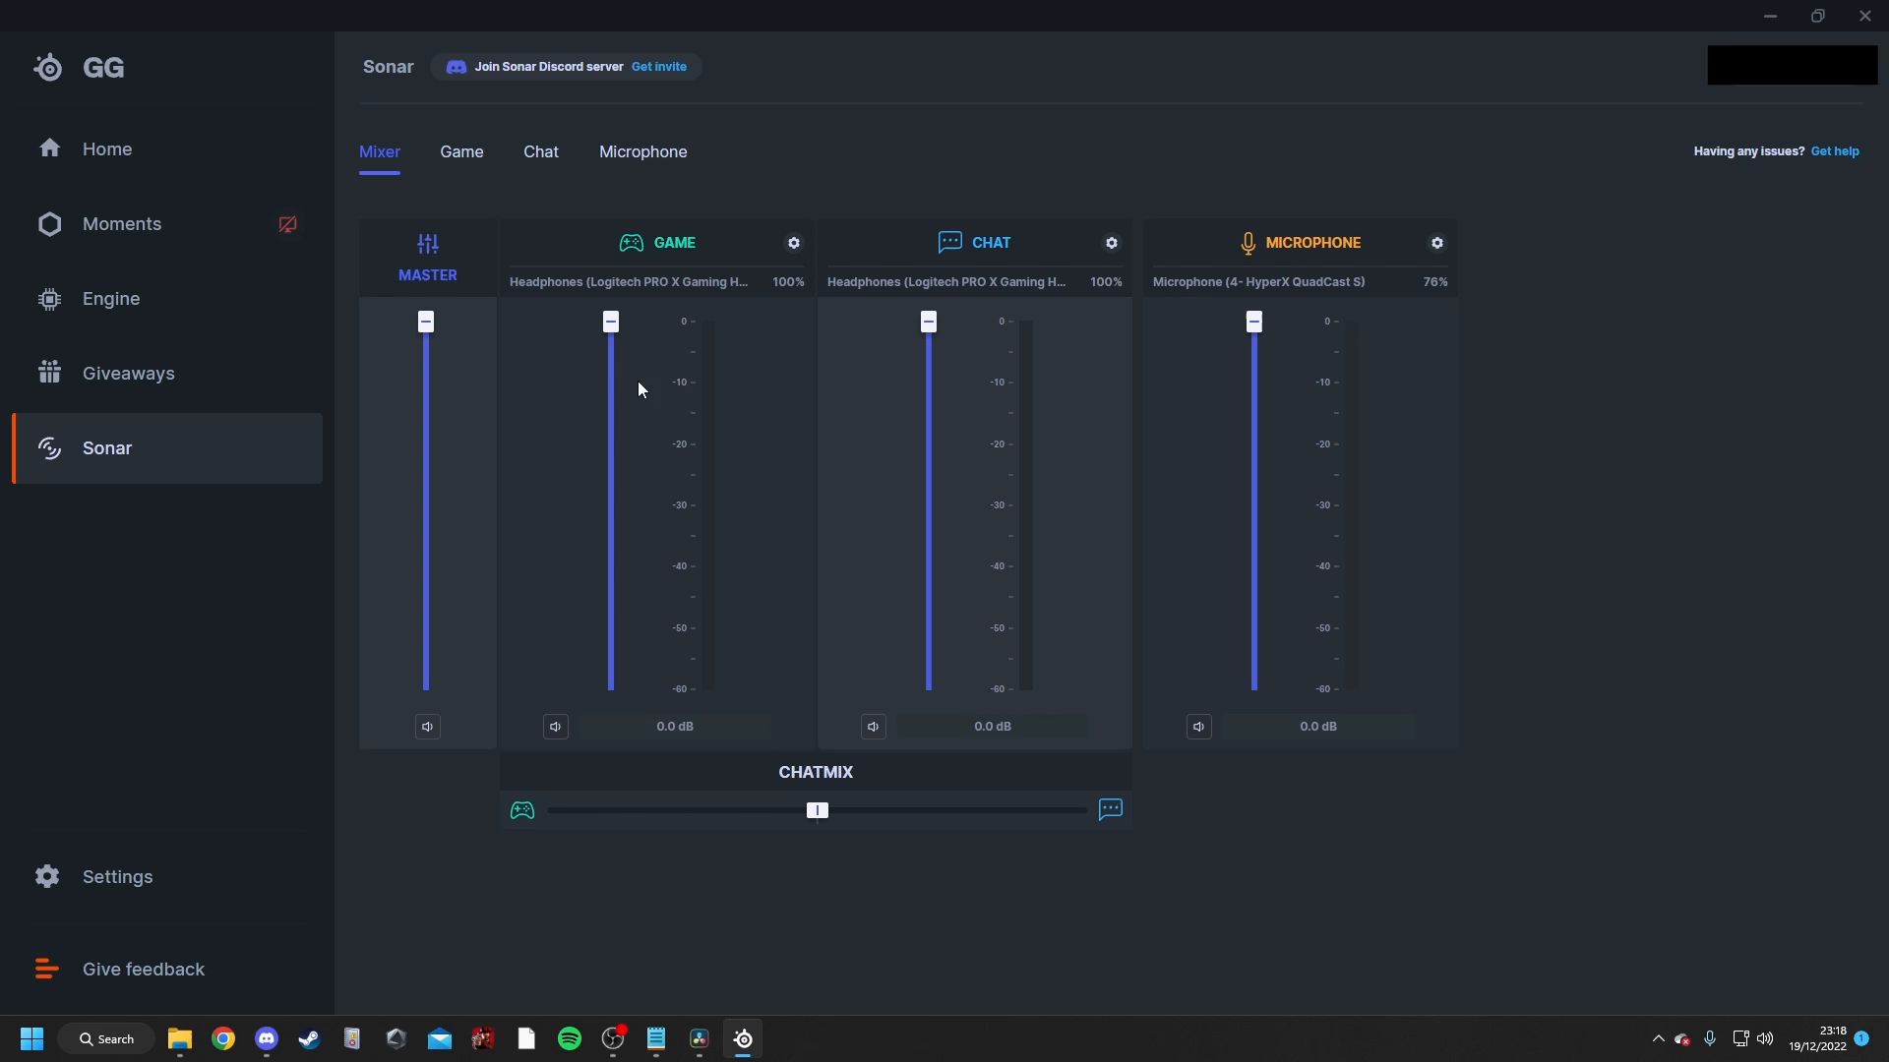
pyautogui.moveTo(515, 350)
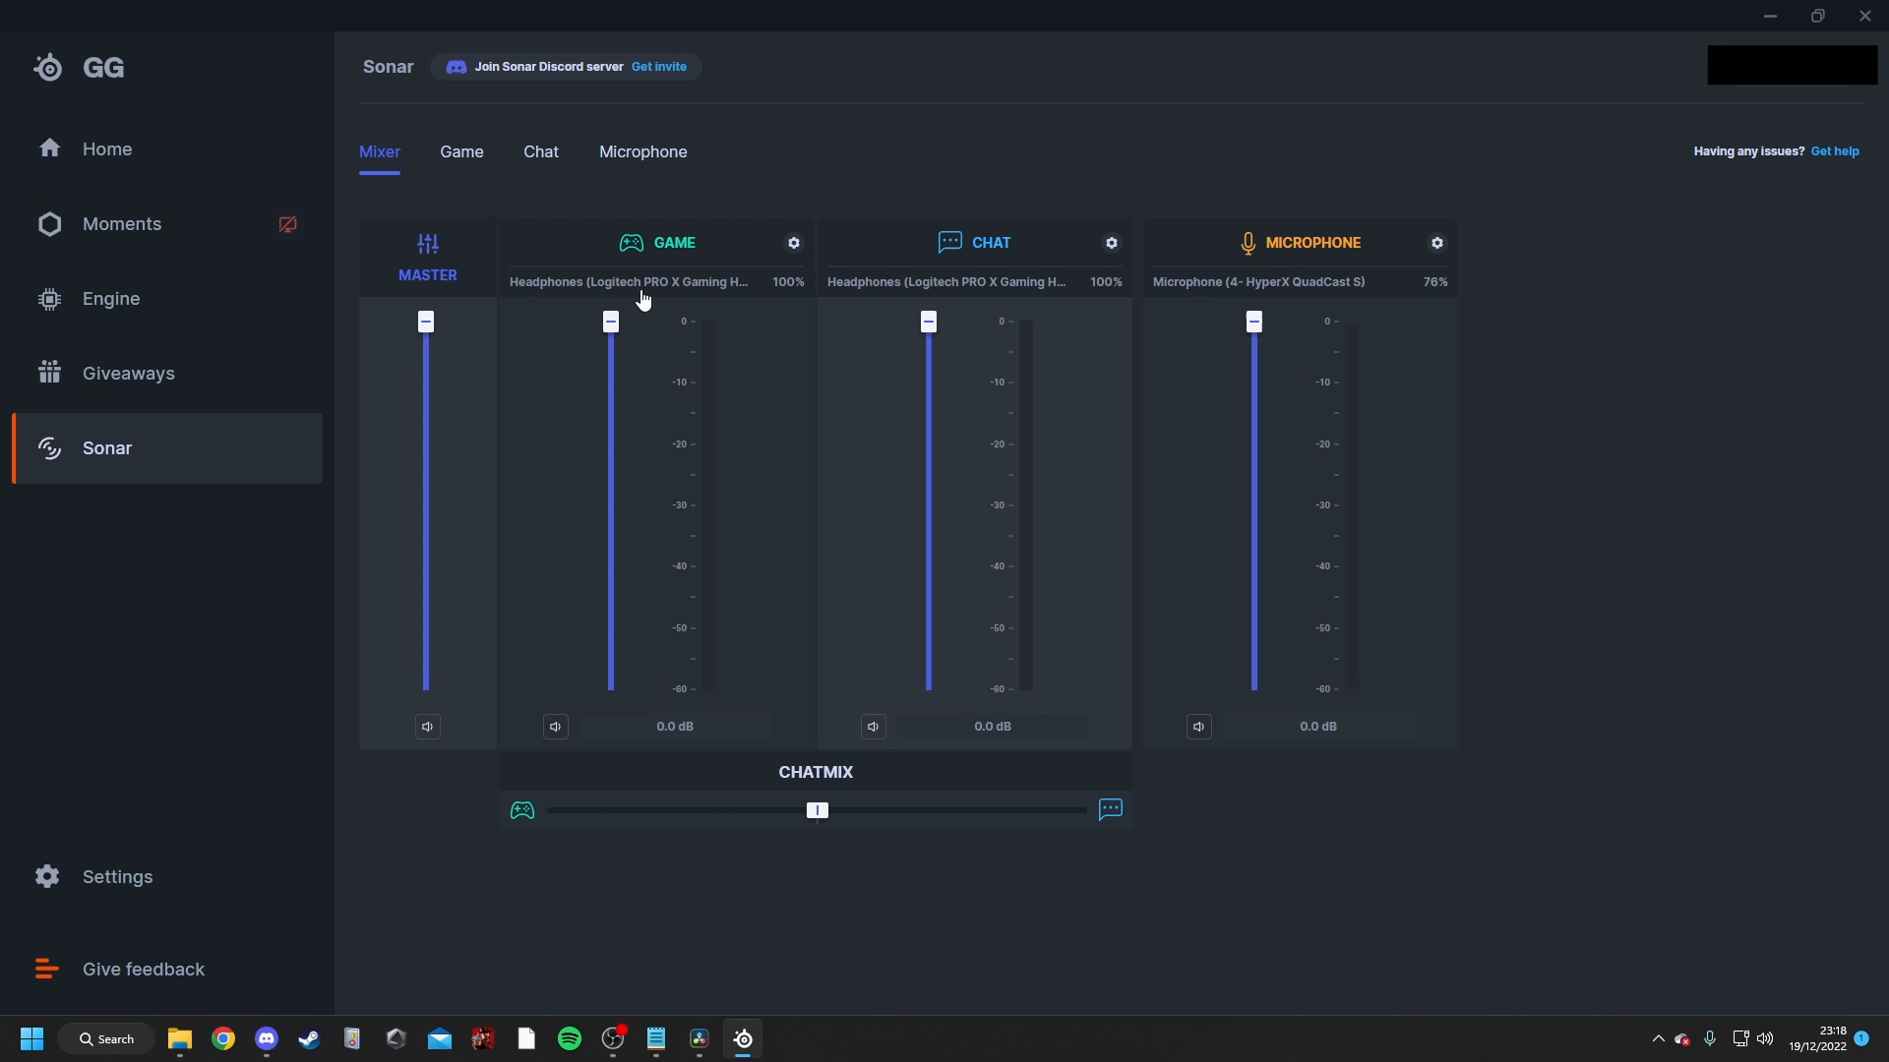
pyautogui.moveTo(980, 244)
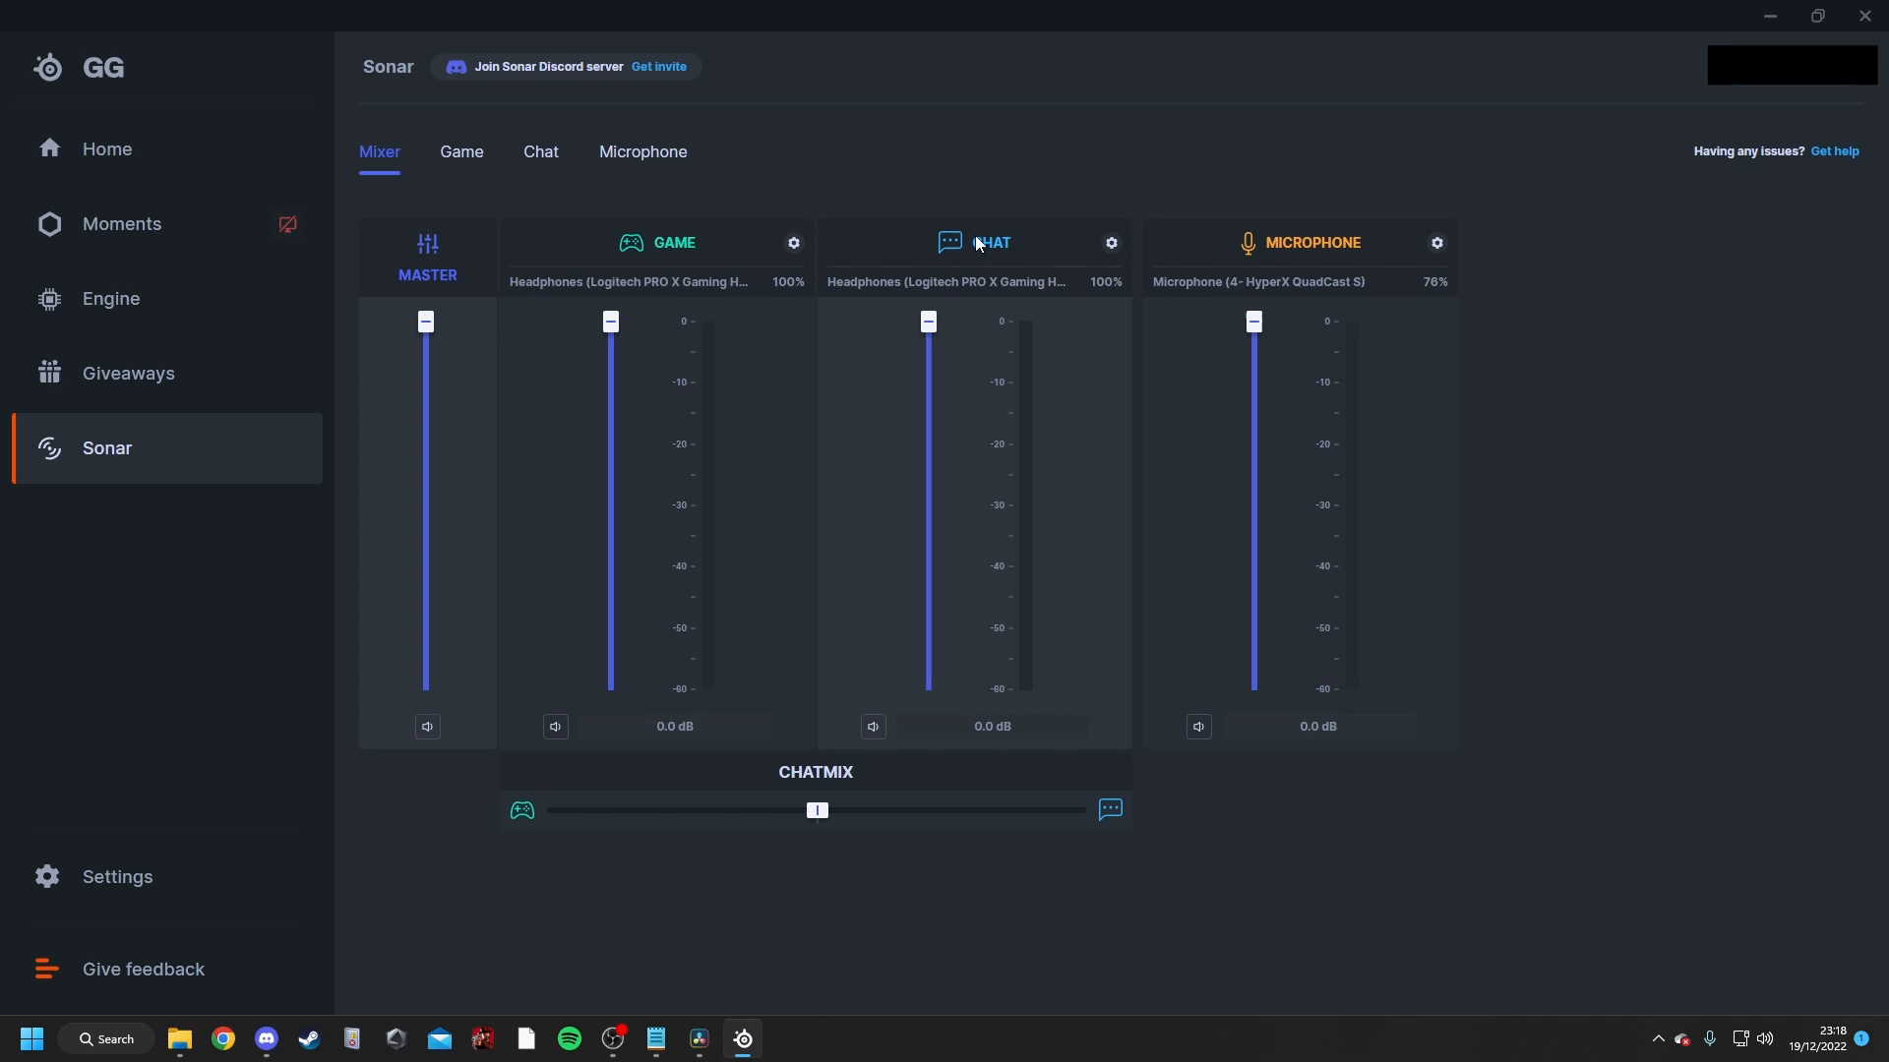
pyautogui.moveTo(954, 342)
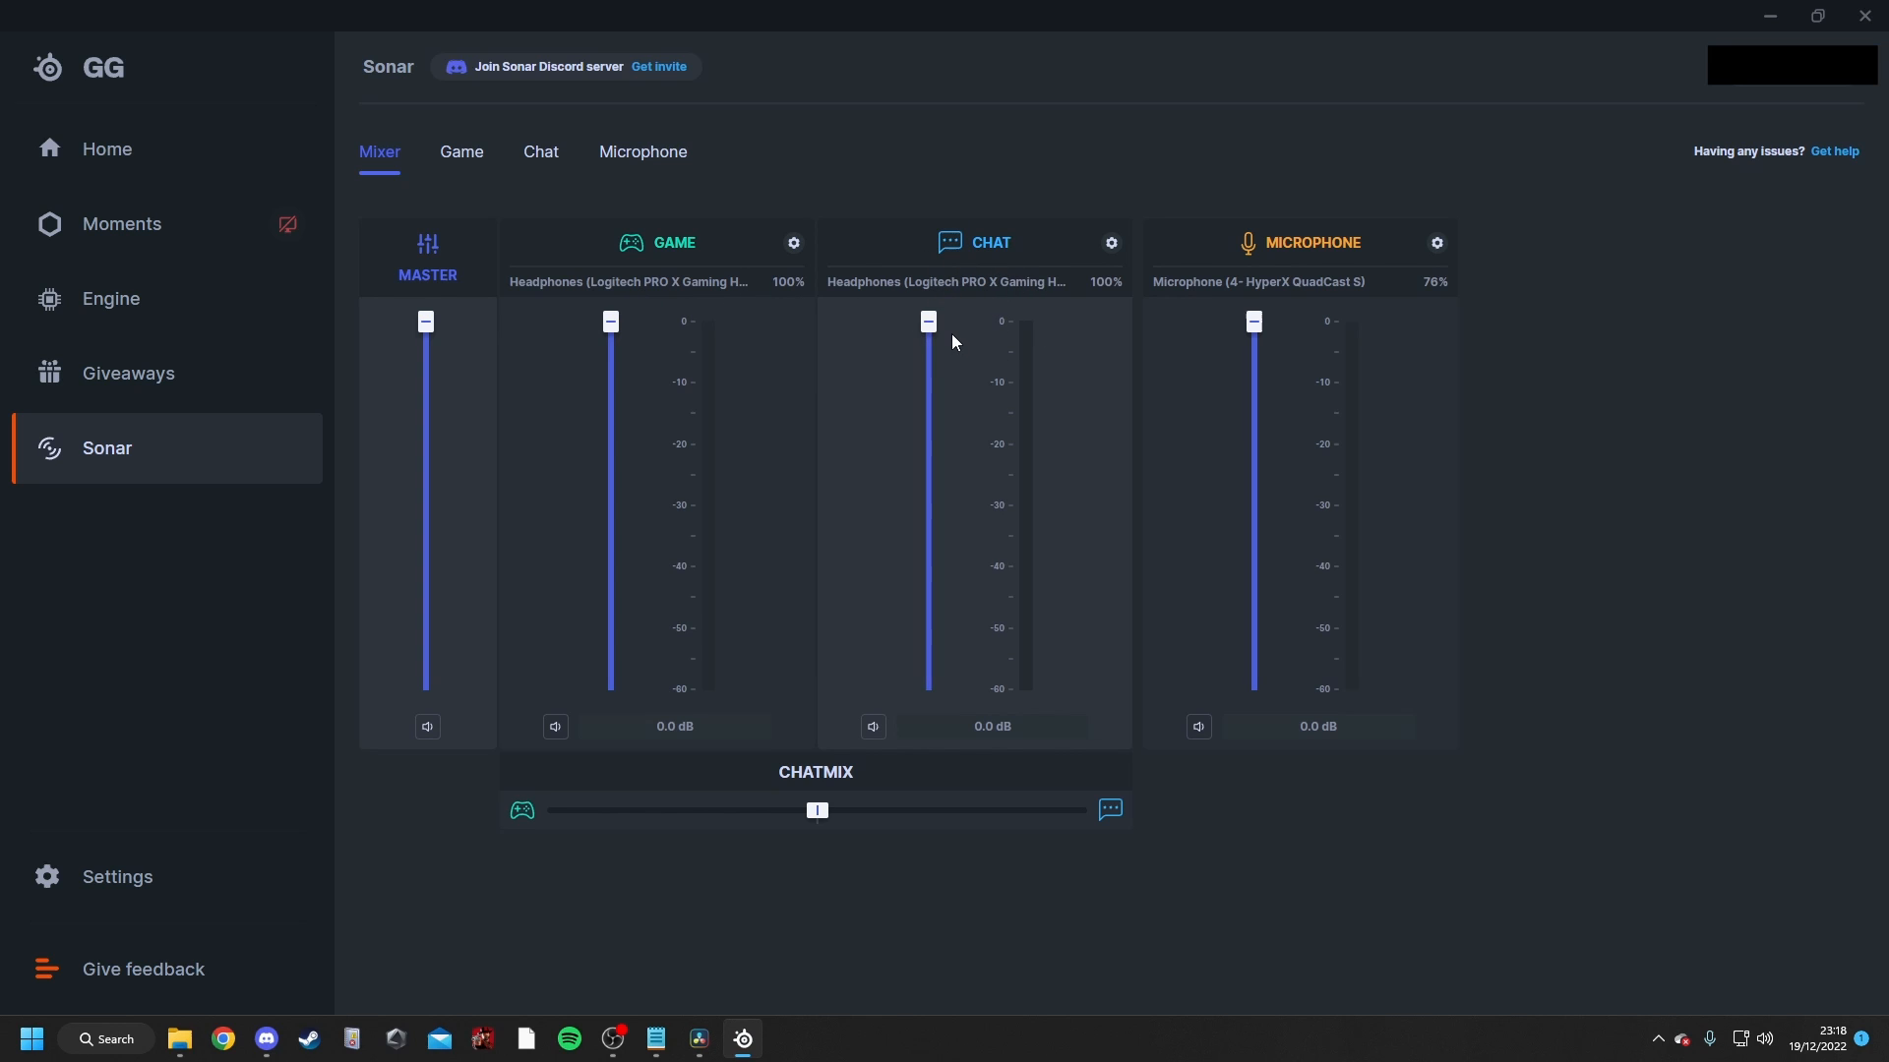
pyautogui.moveTo(1249, 376)
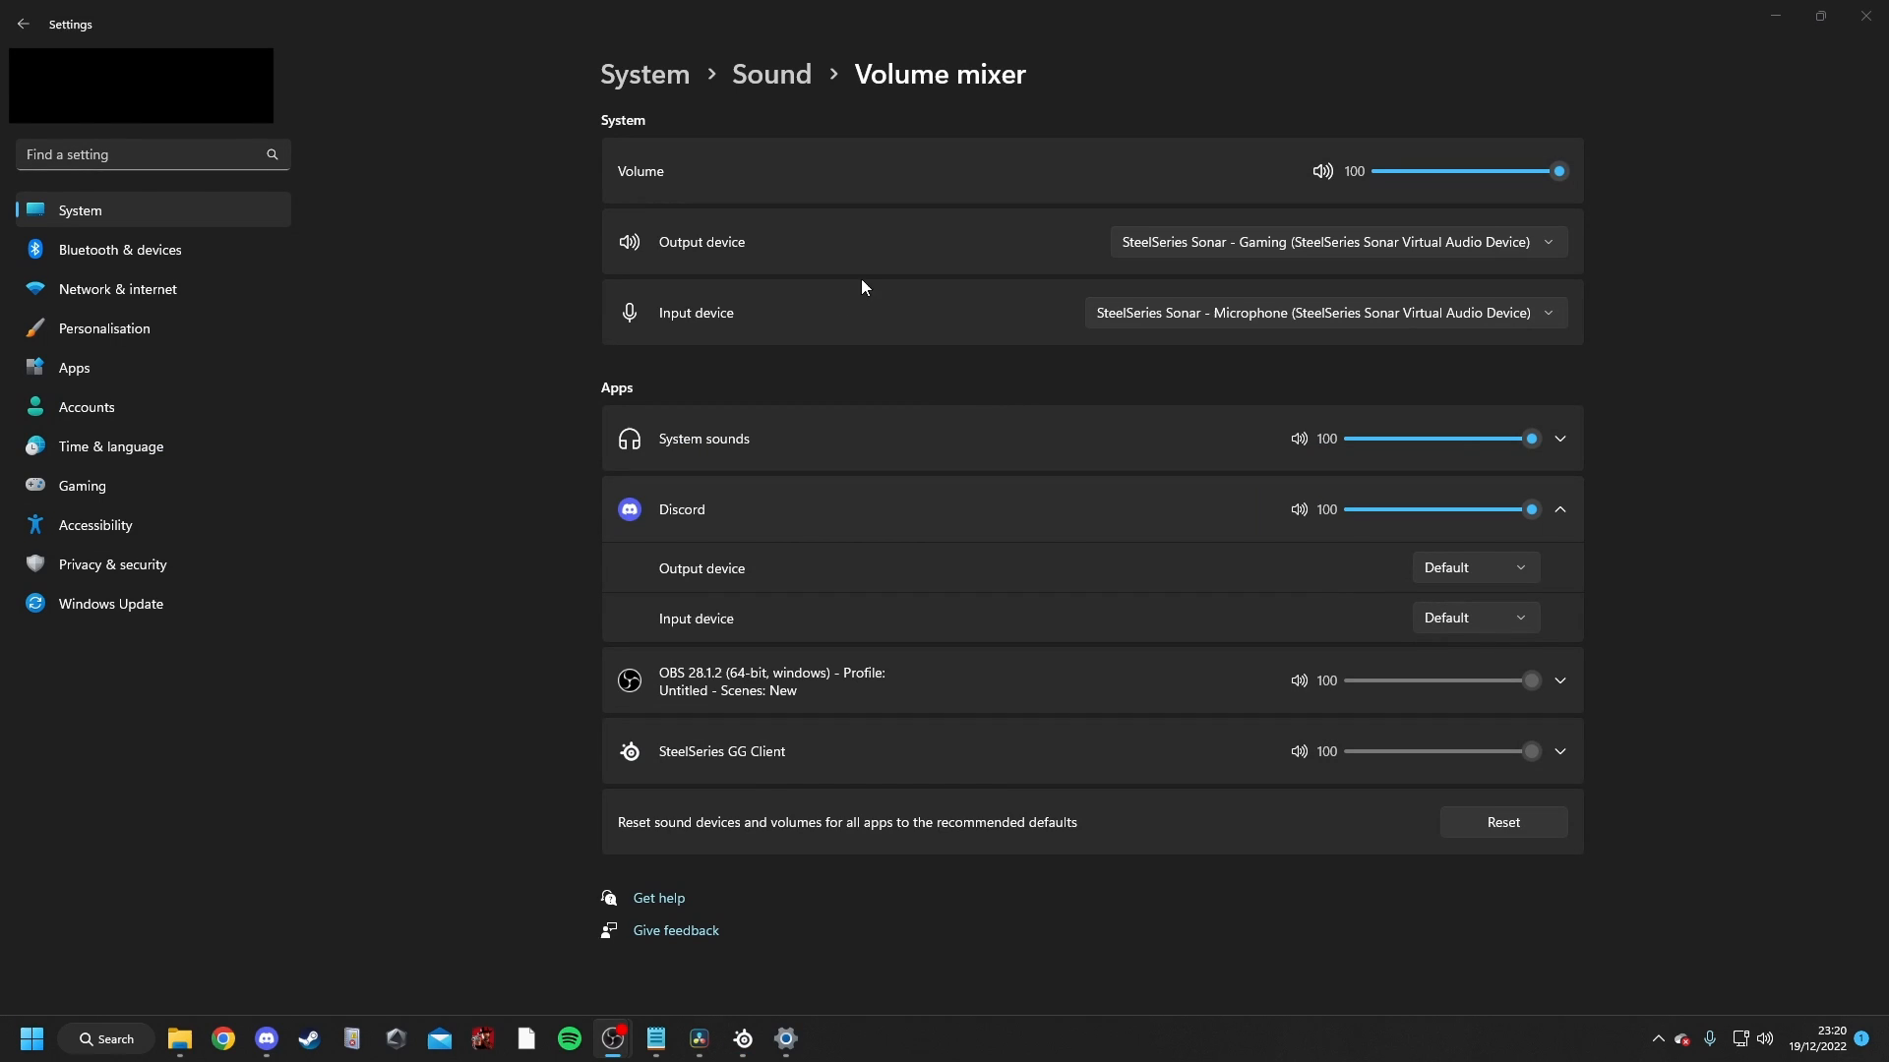
pyautogui.moveTo(1420, 299)
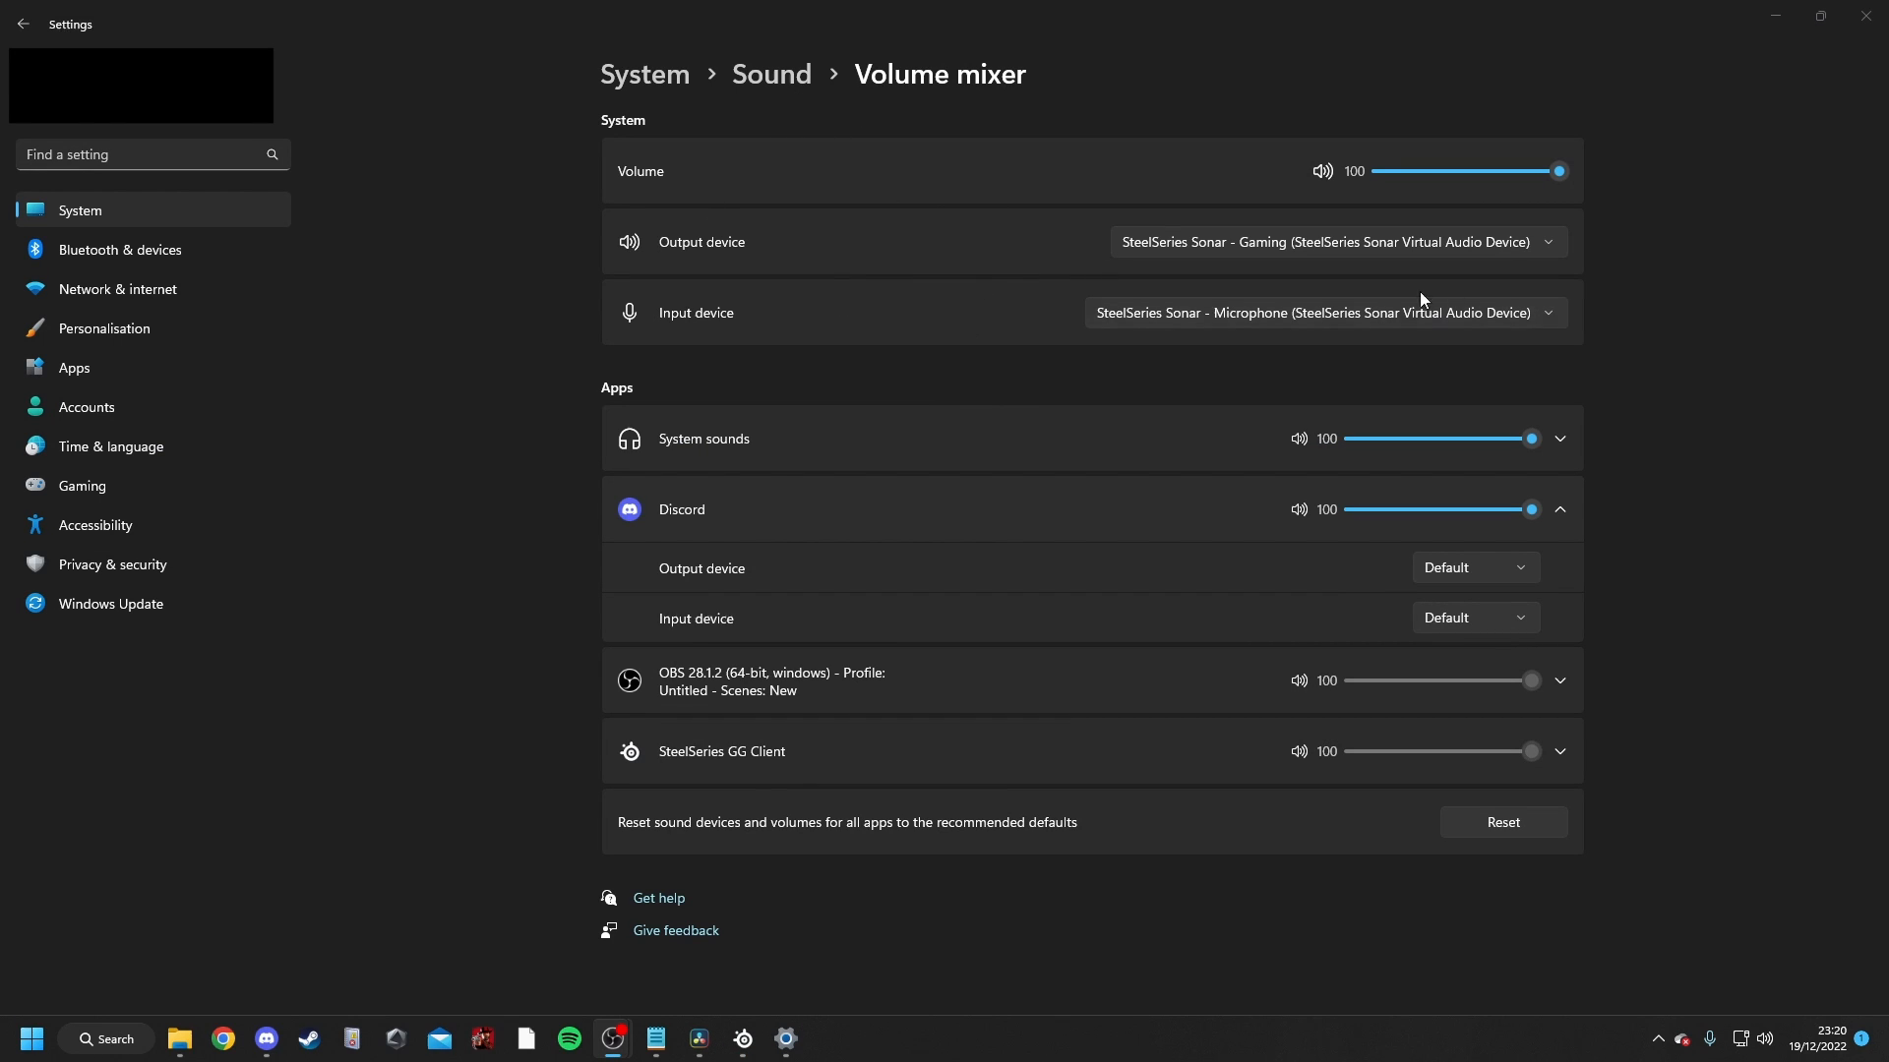
pyautogui.moveTo(704, 130)
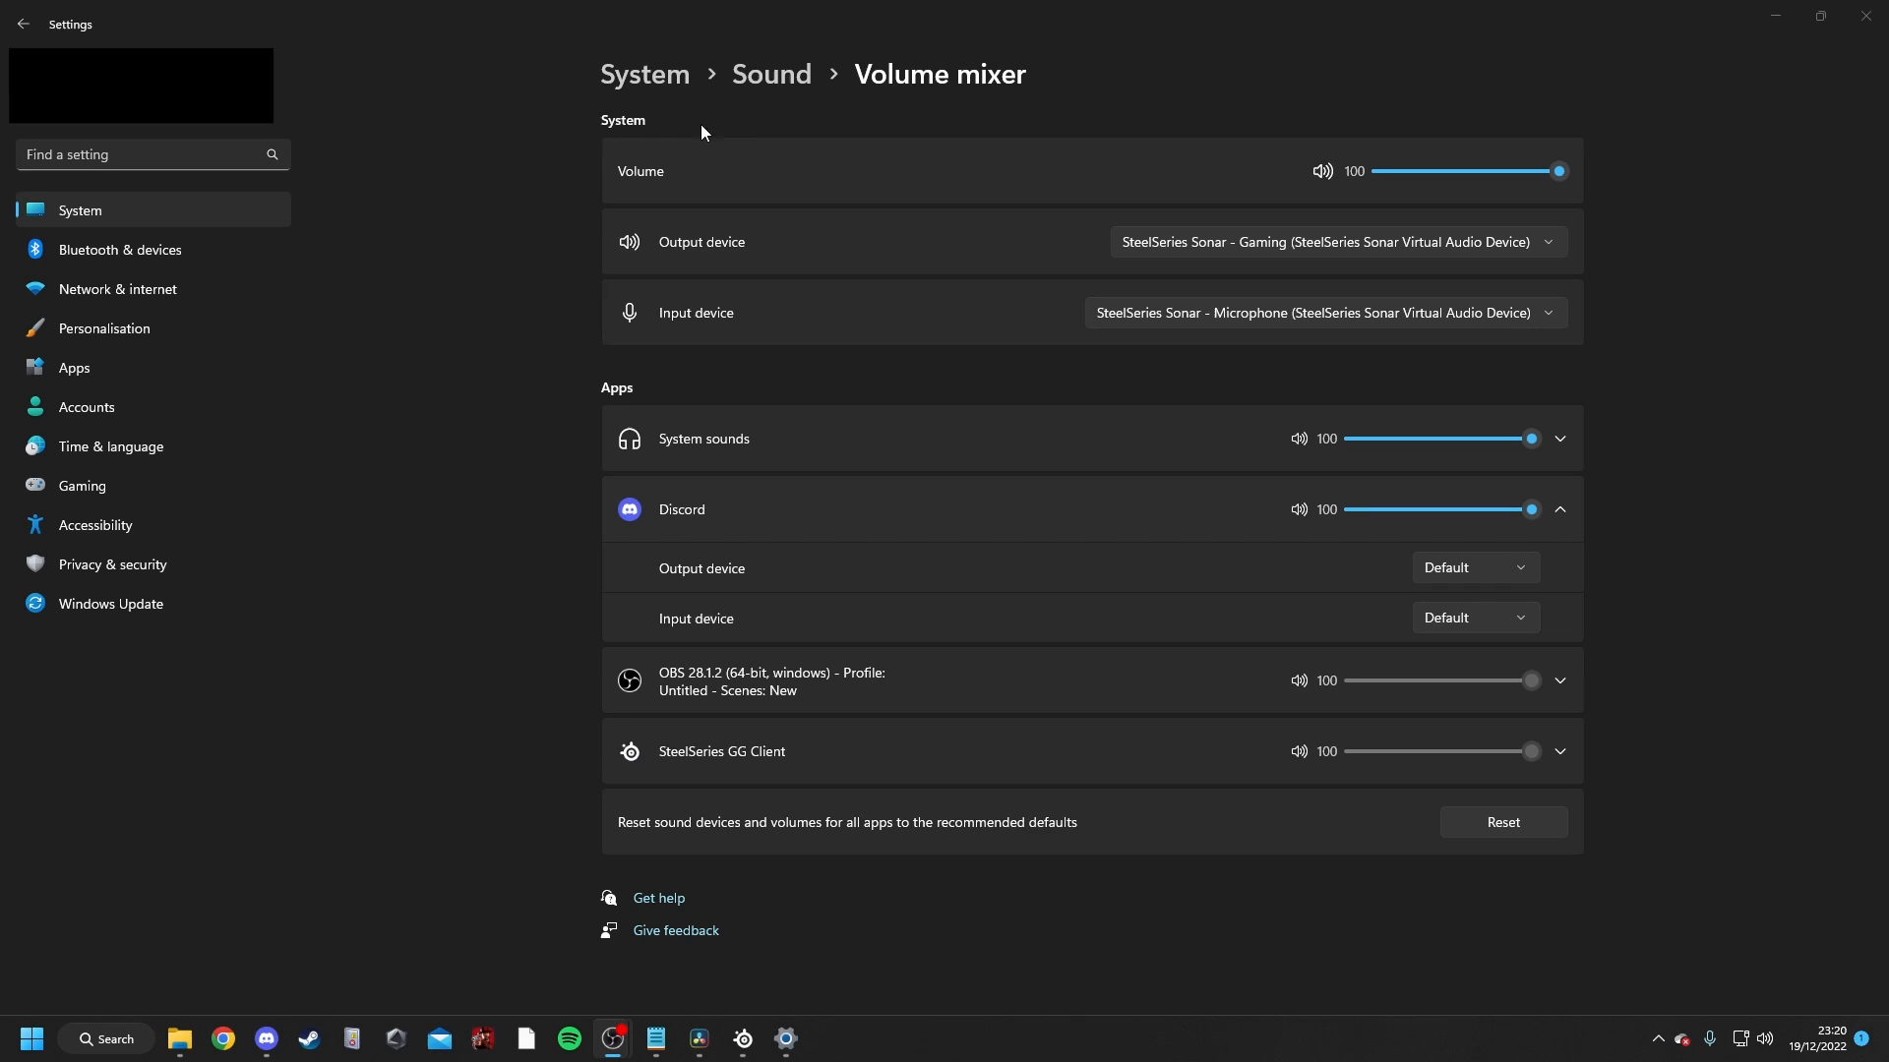
pyautogui.moveTo(735, 272)
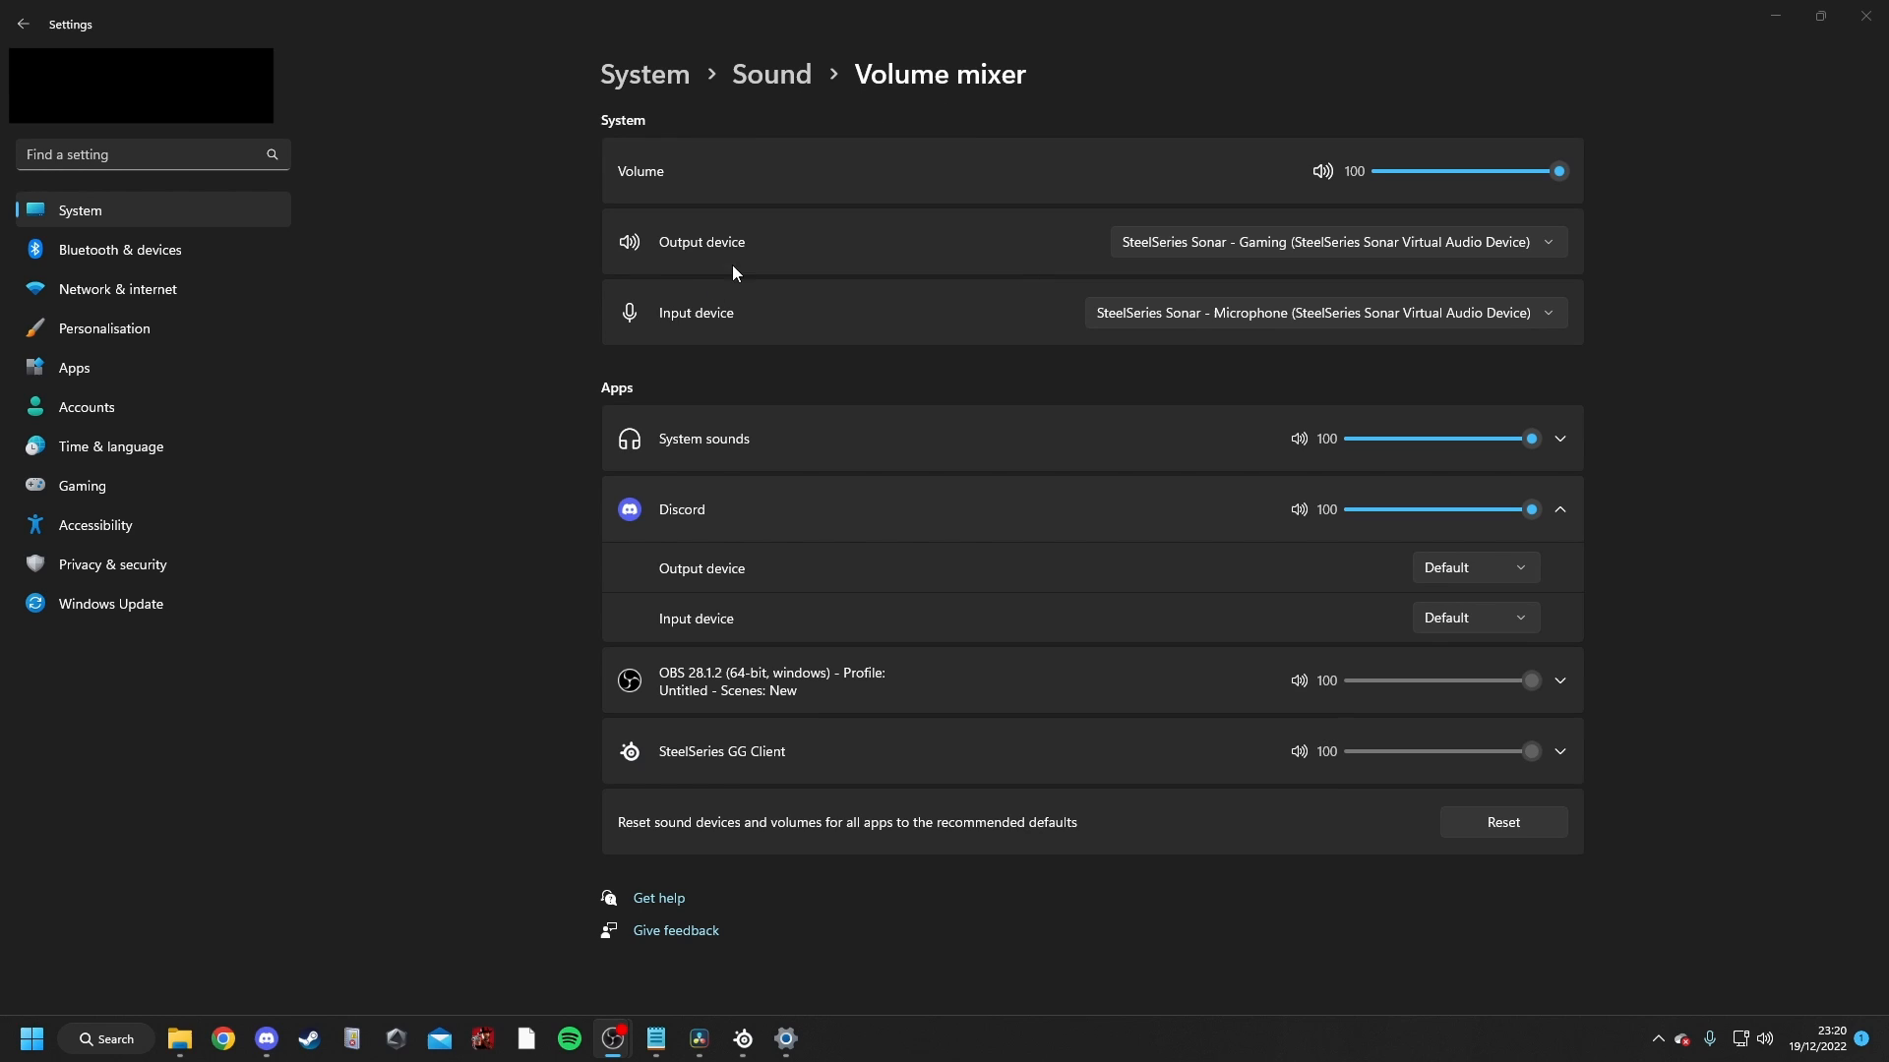
pyautogui.moveTo(1362, 335)
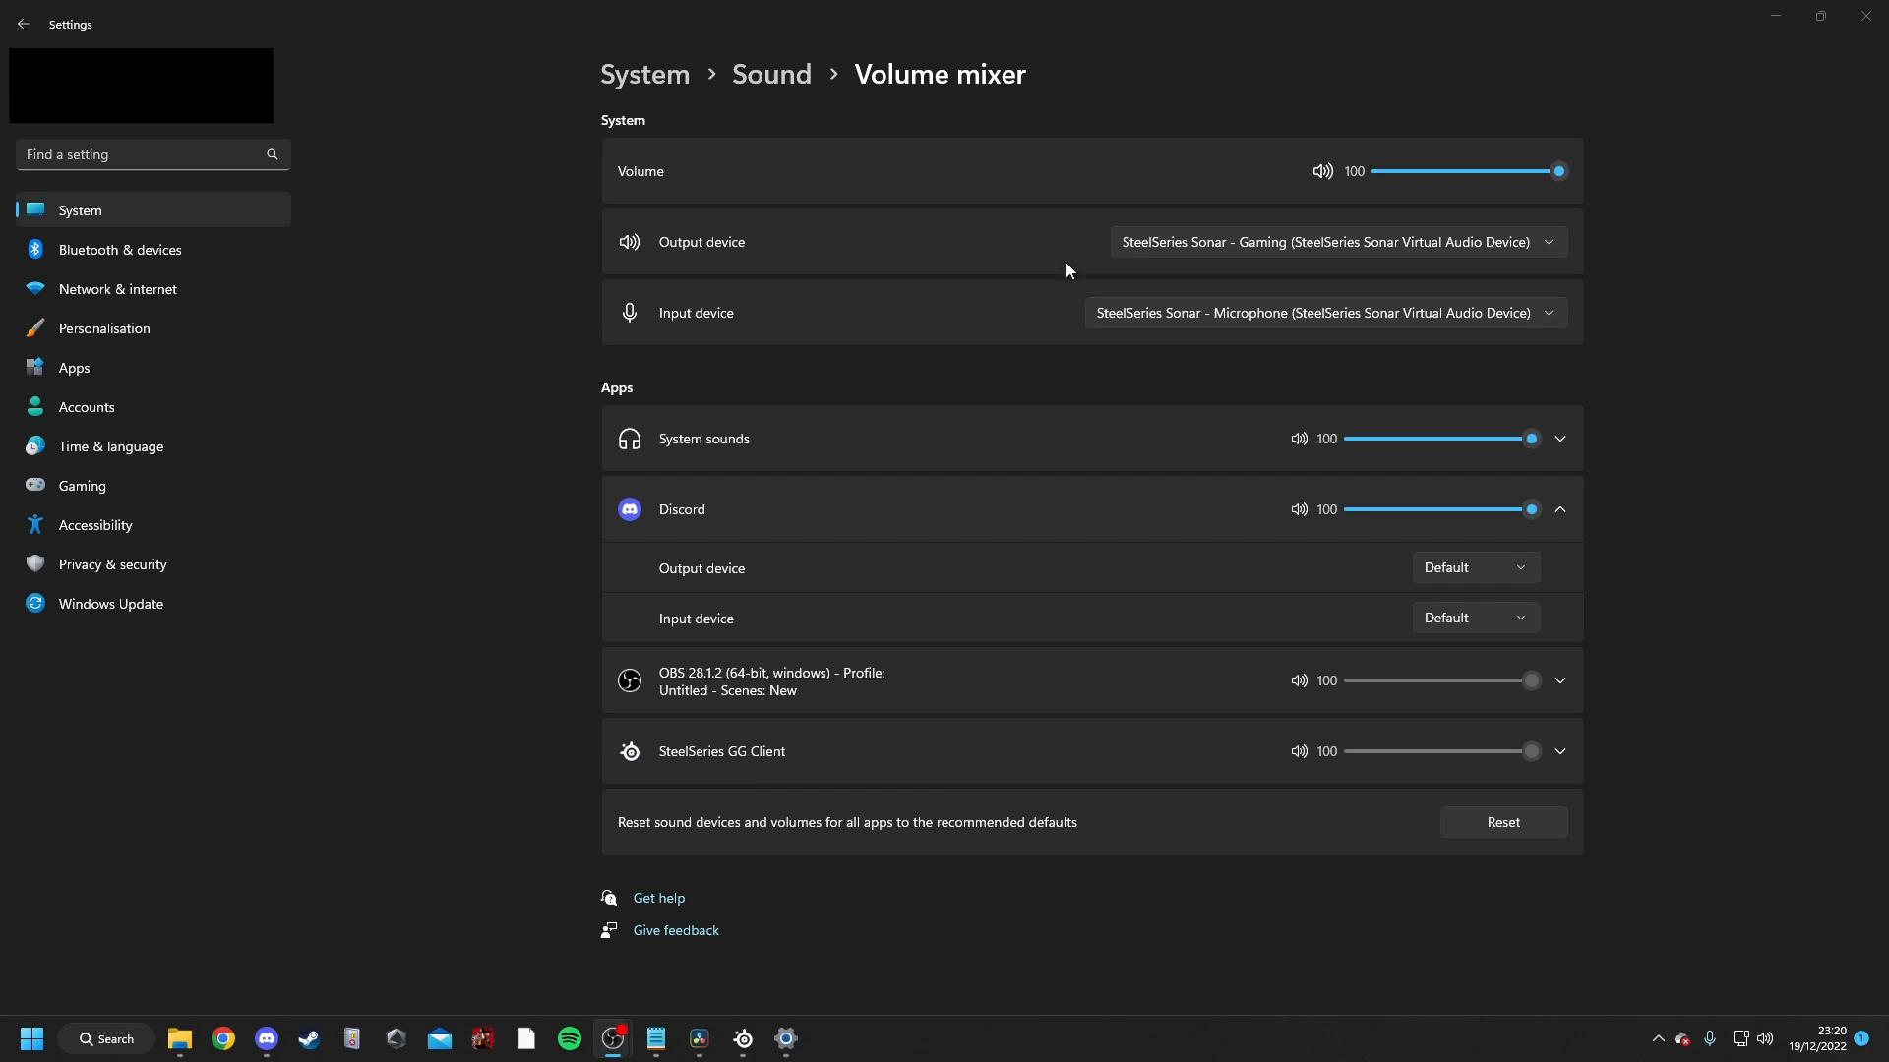
pyautogui.moveTo(856, 375)
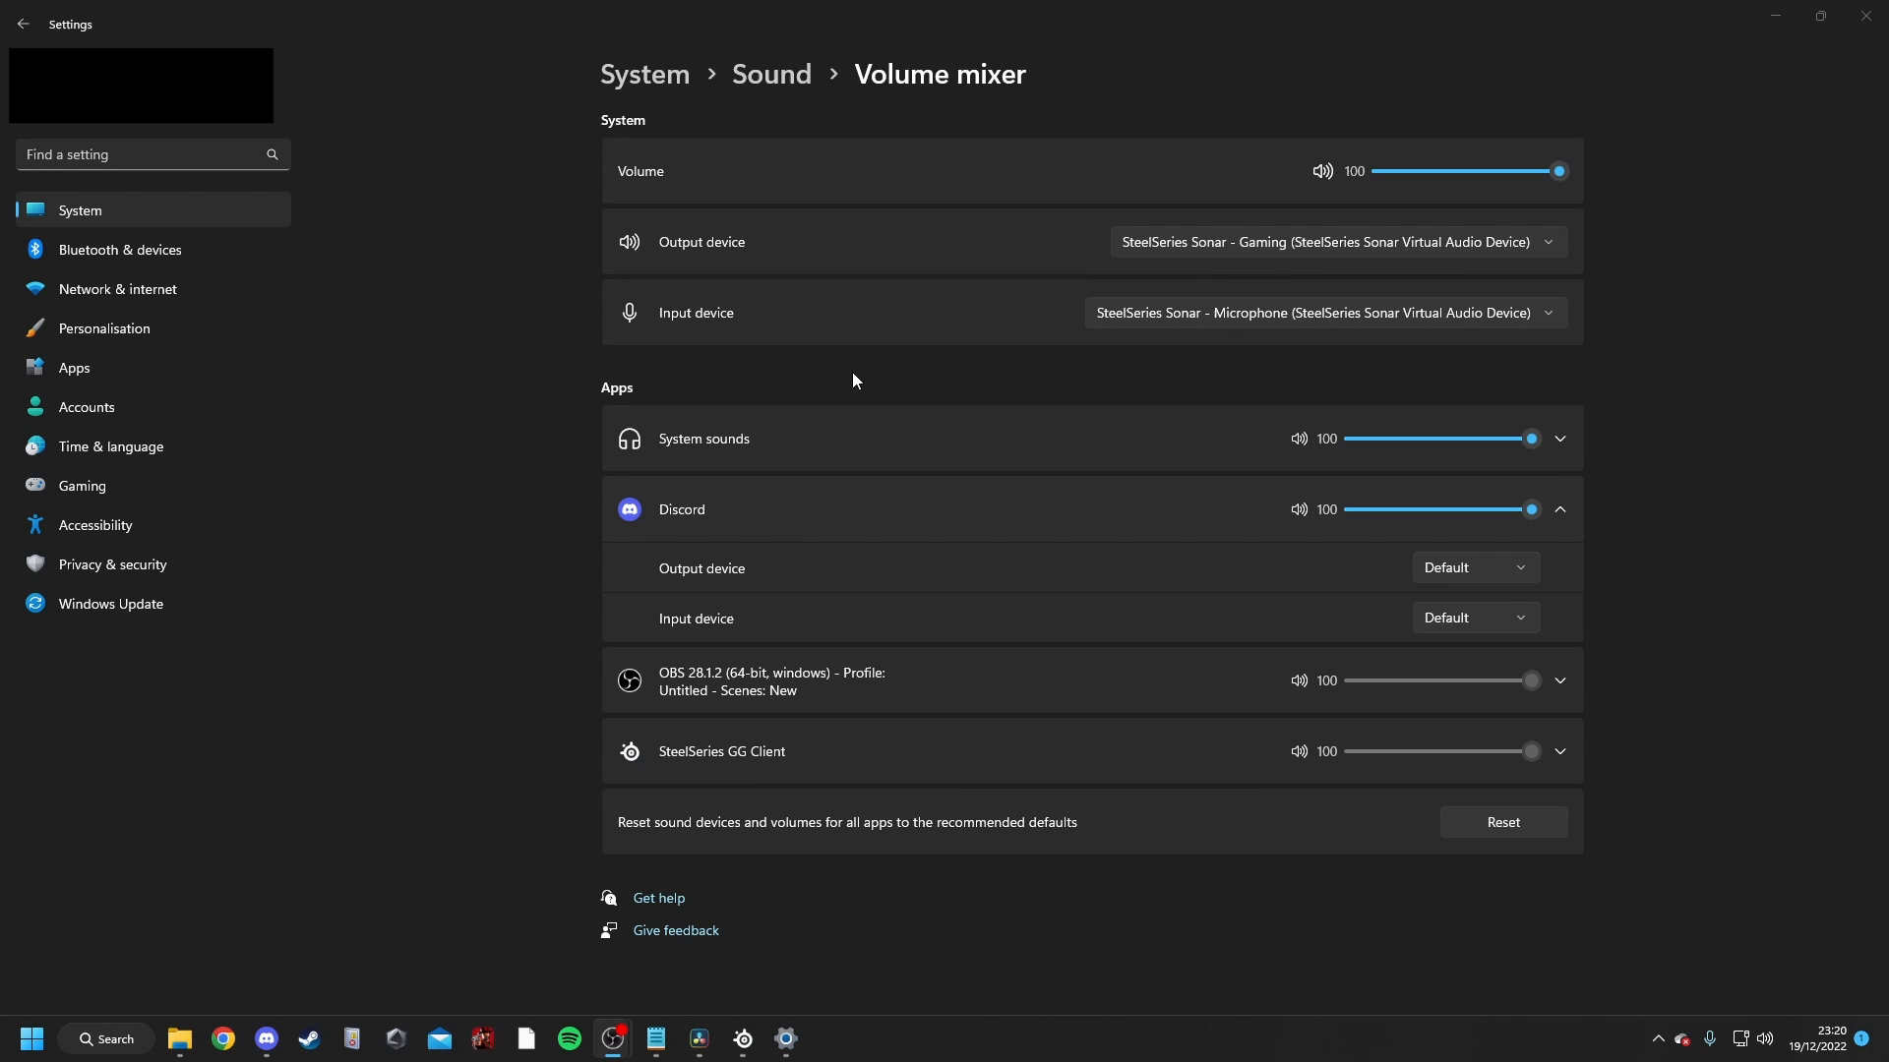
pyautogui.moveTo(1393, 335)
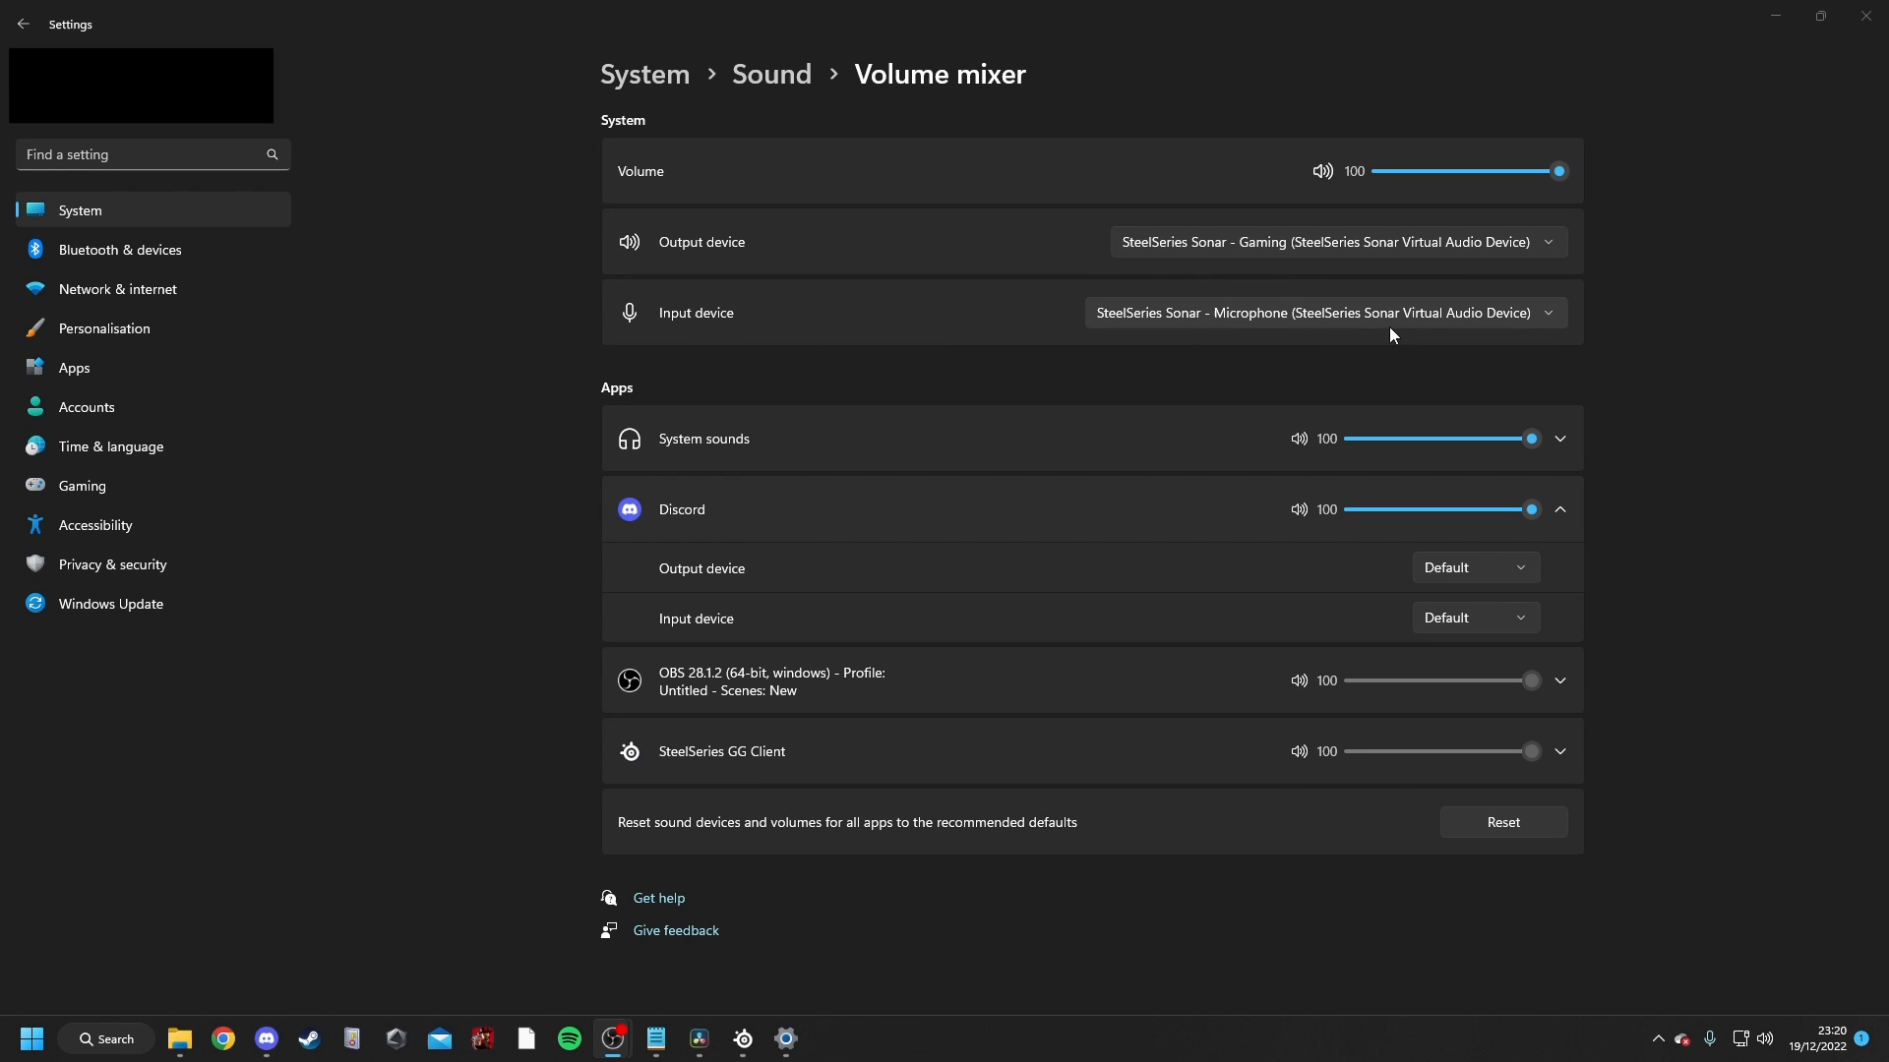
pyautogui.moveTo(744, 528)
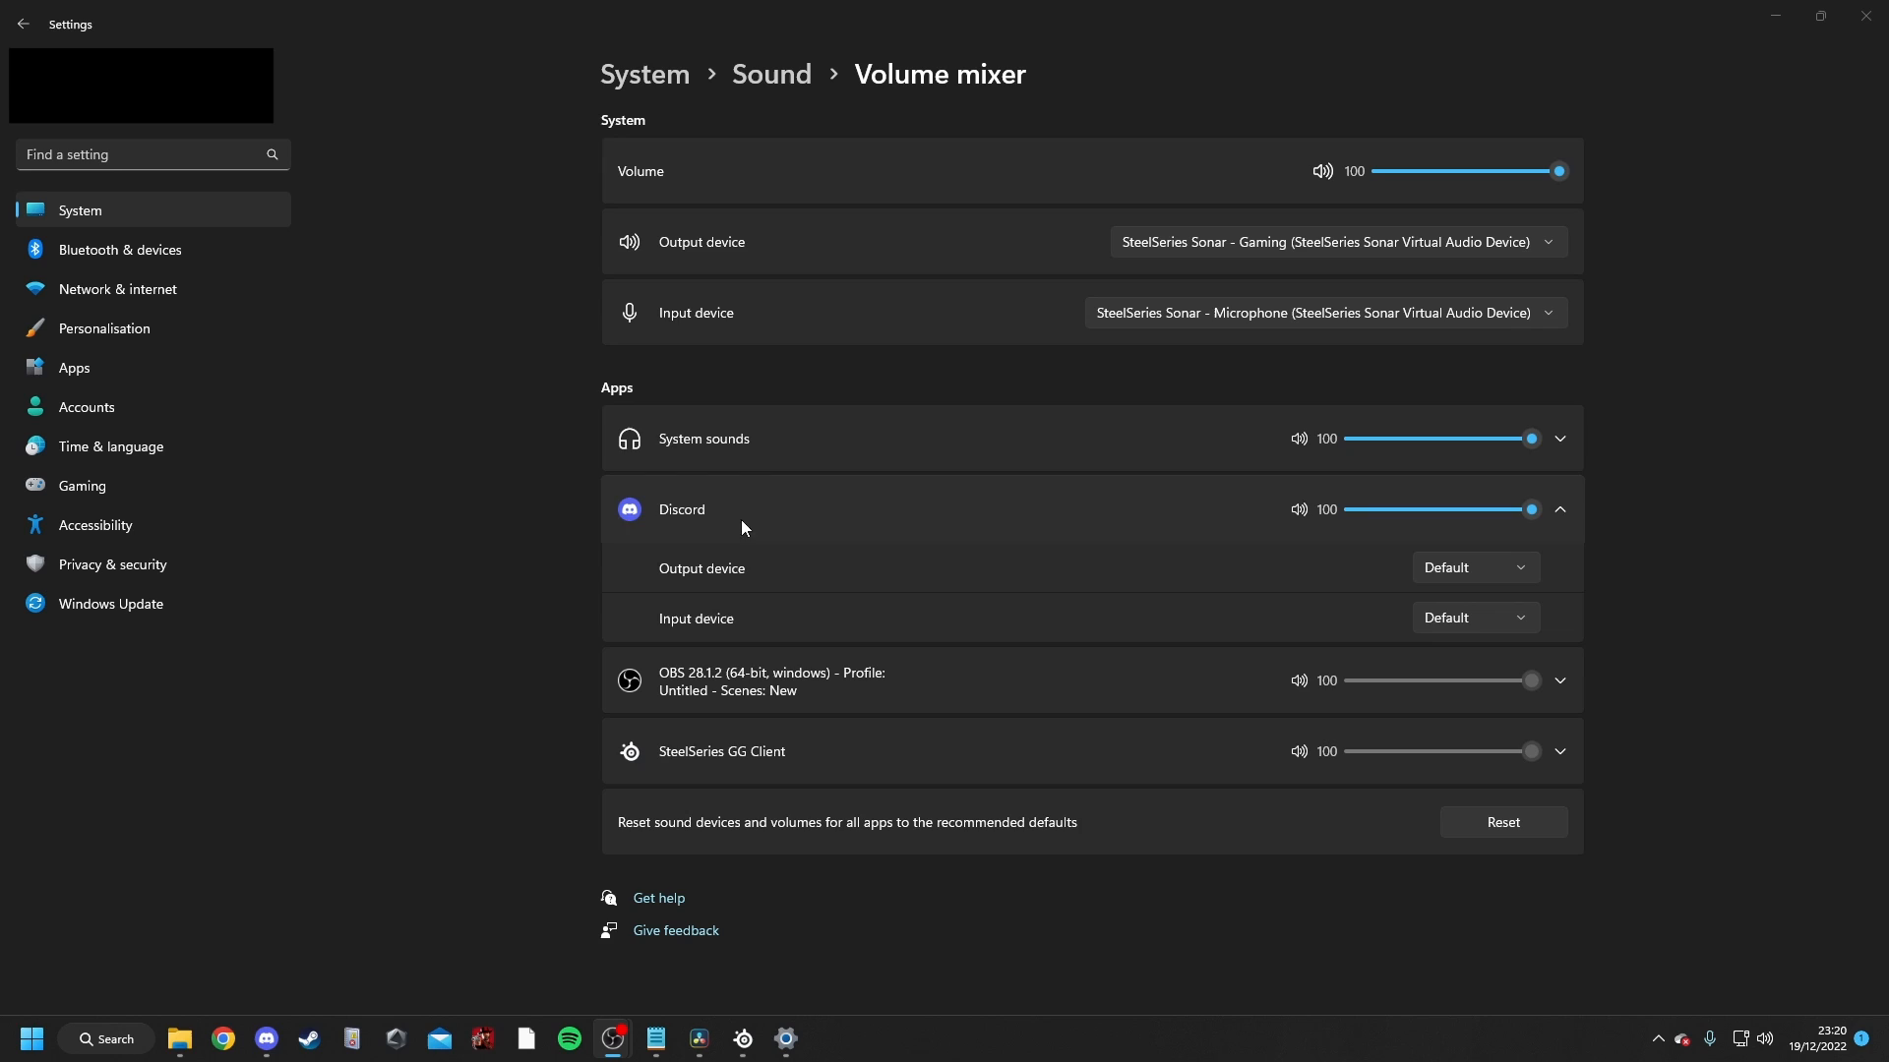
pyautogui.moveTo(995, 531)
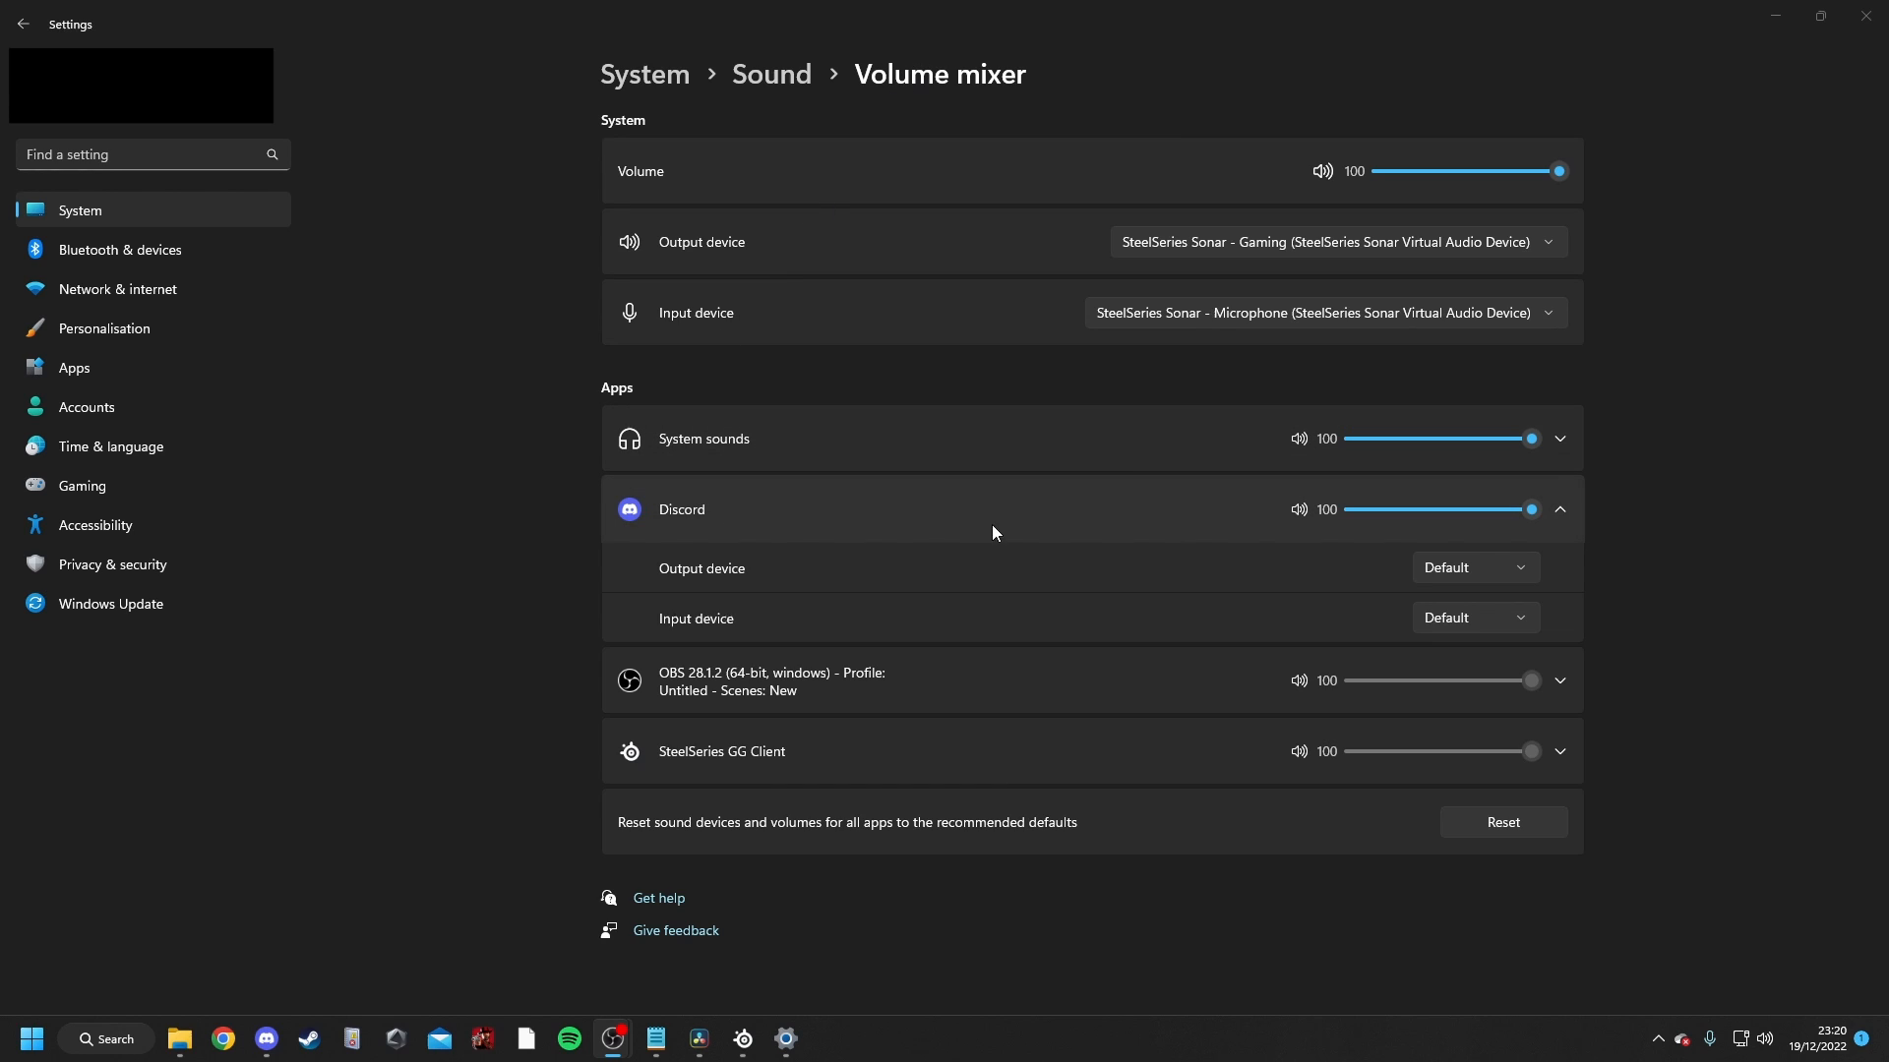
# - Set Discord's output device to SteelSeries Sonar - Chat in the Windows volume mixer
pyautogui.click(1475, 566)
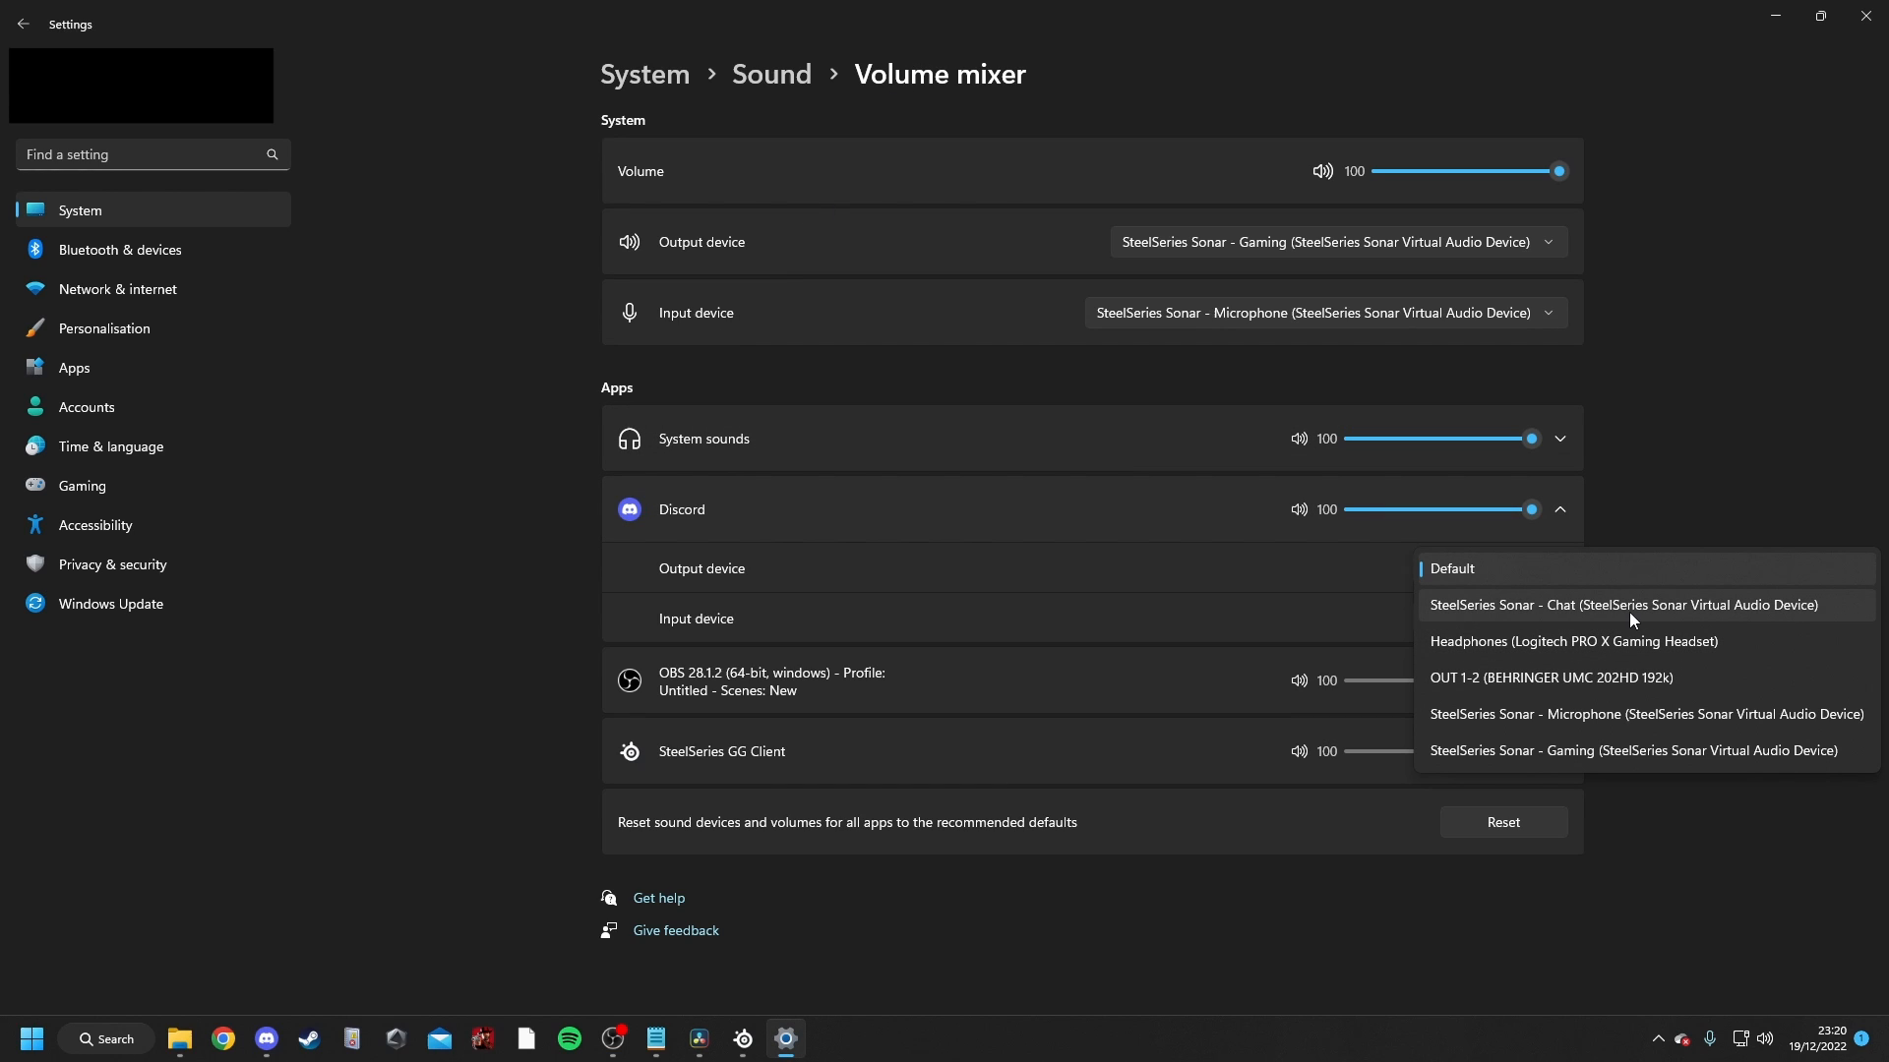
pyautogui.click(1623, 606)
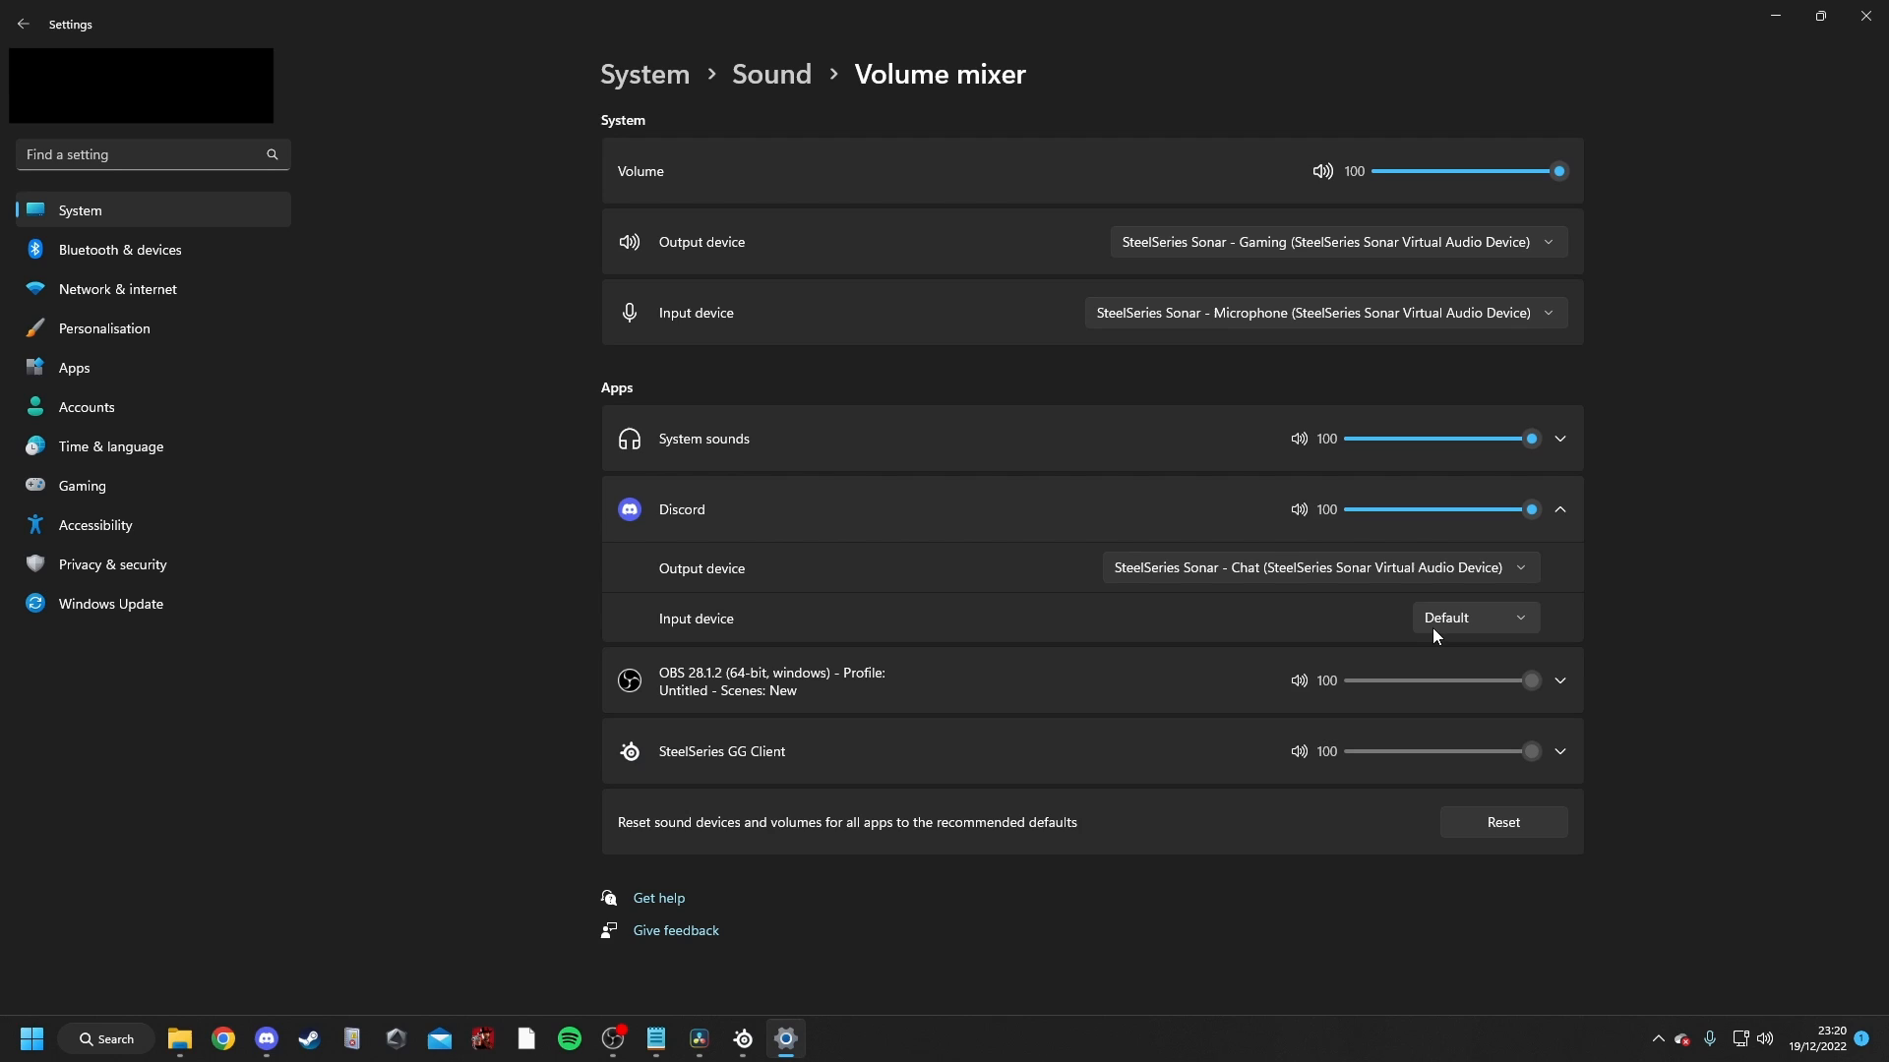
pyautogui.moveTo(1271, 342)
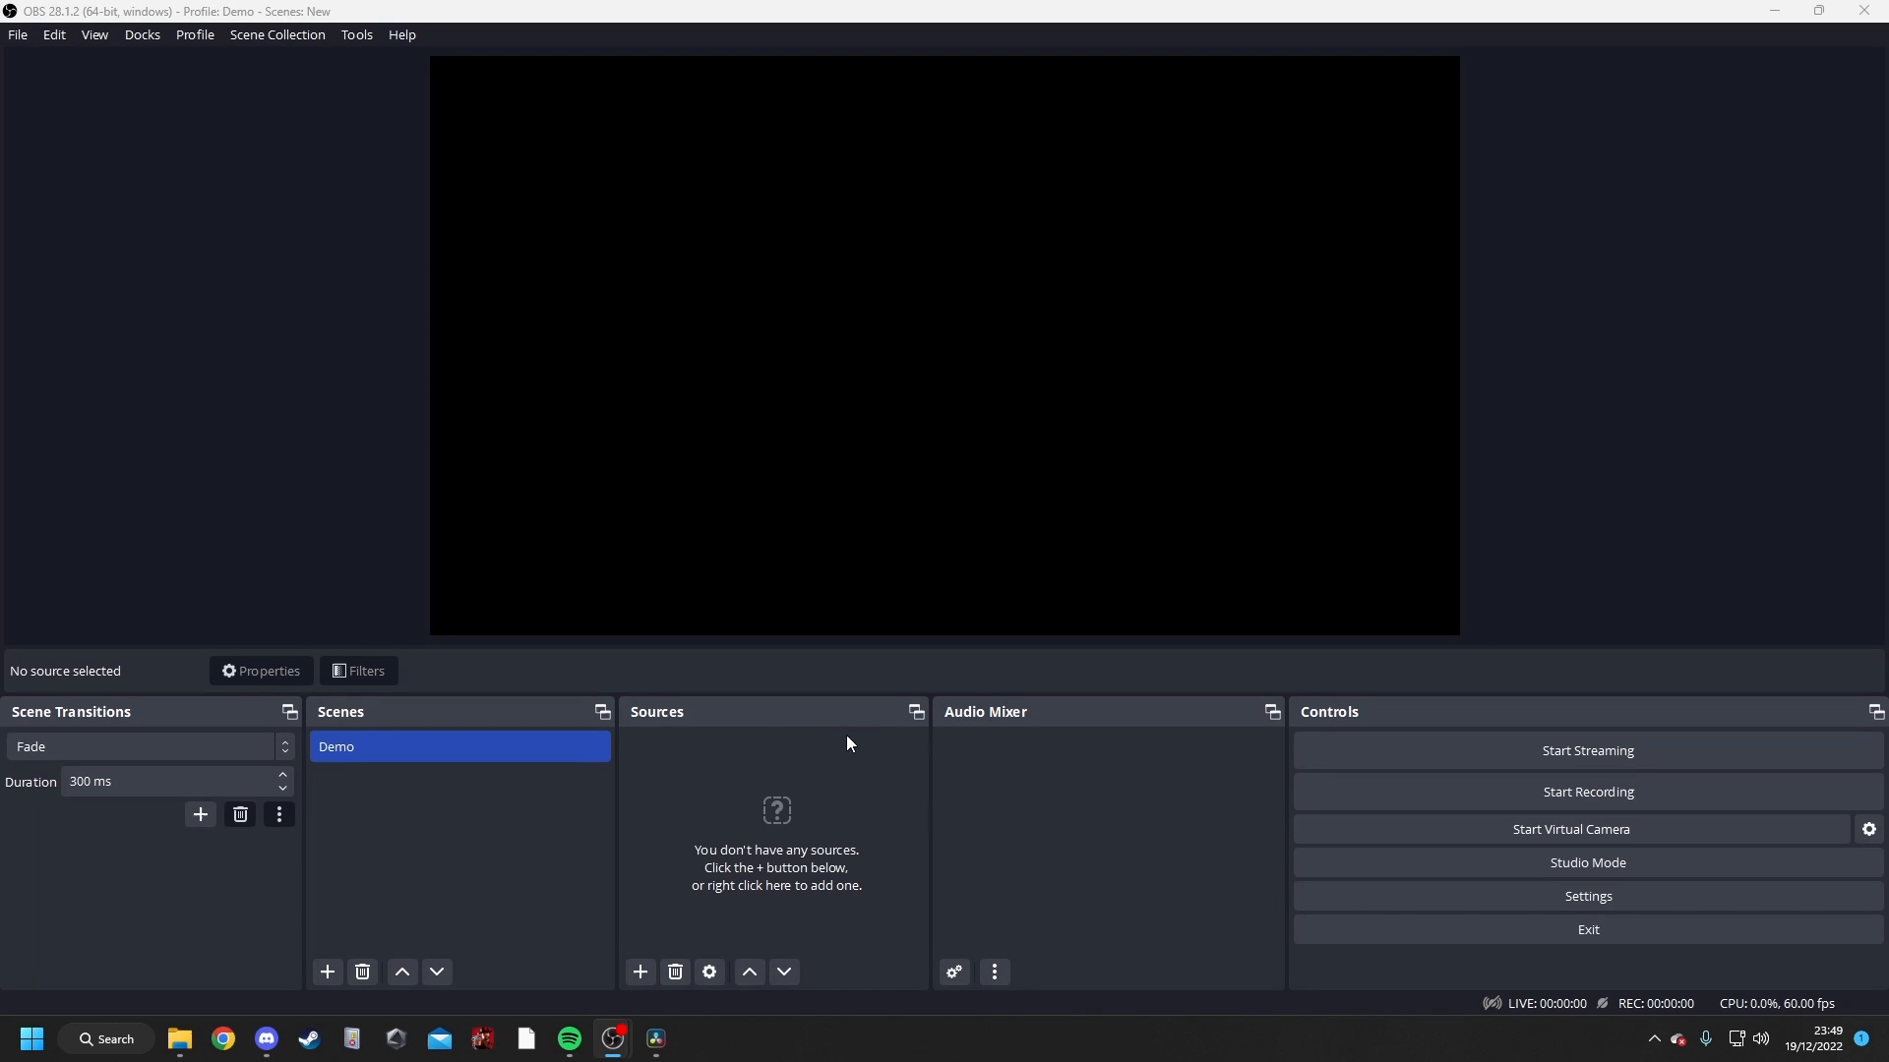
pyautogui.moveTo(1035, 307)
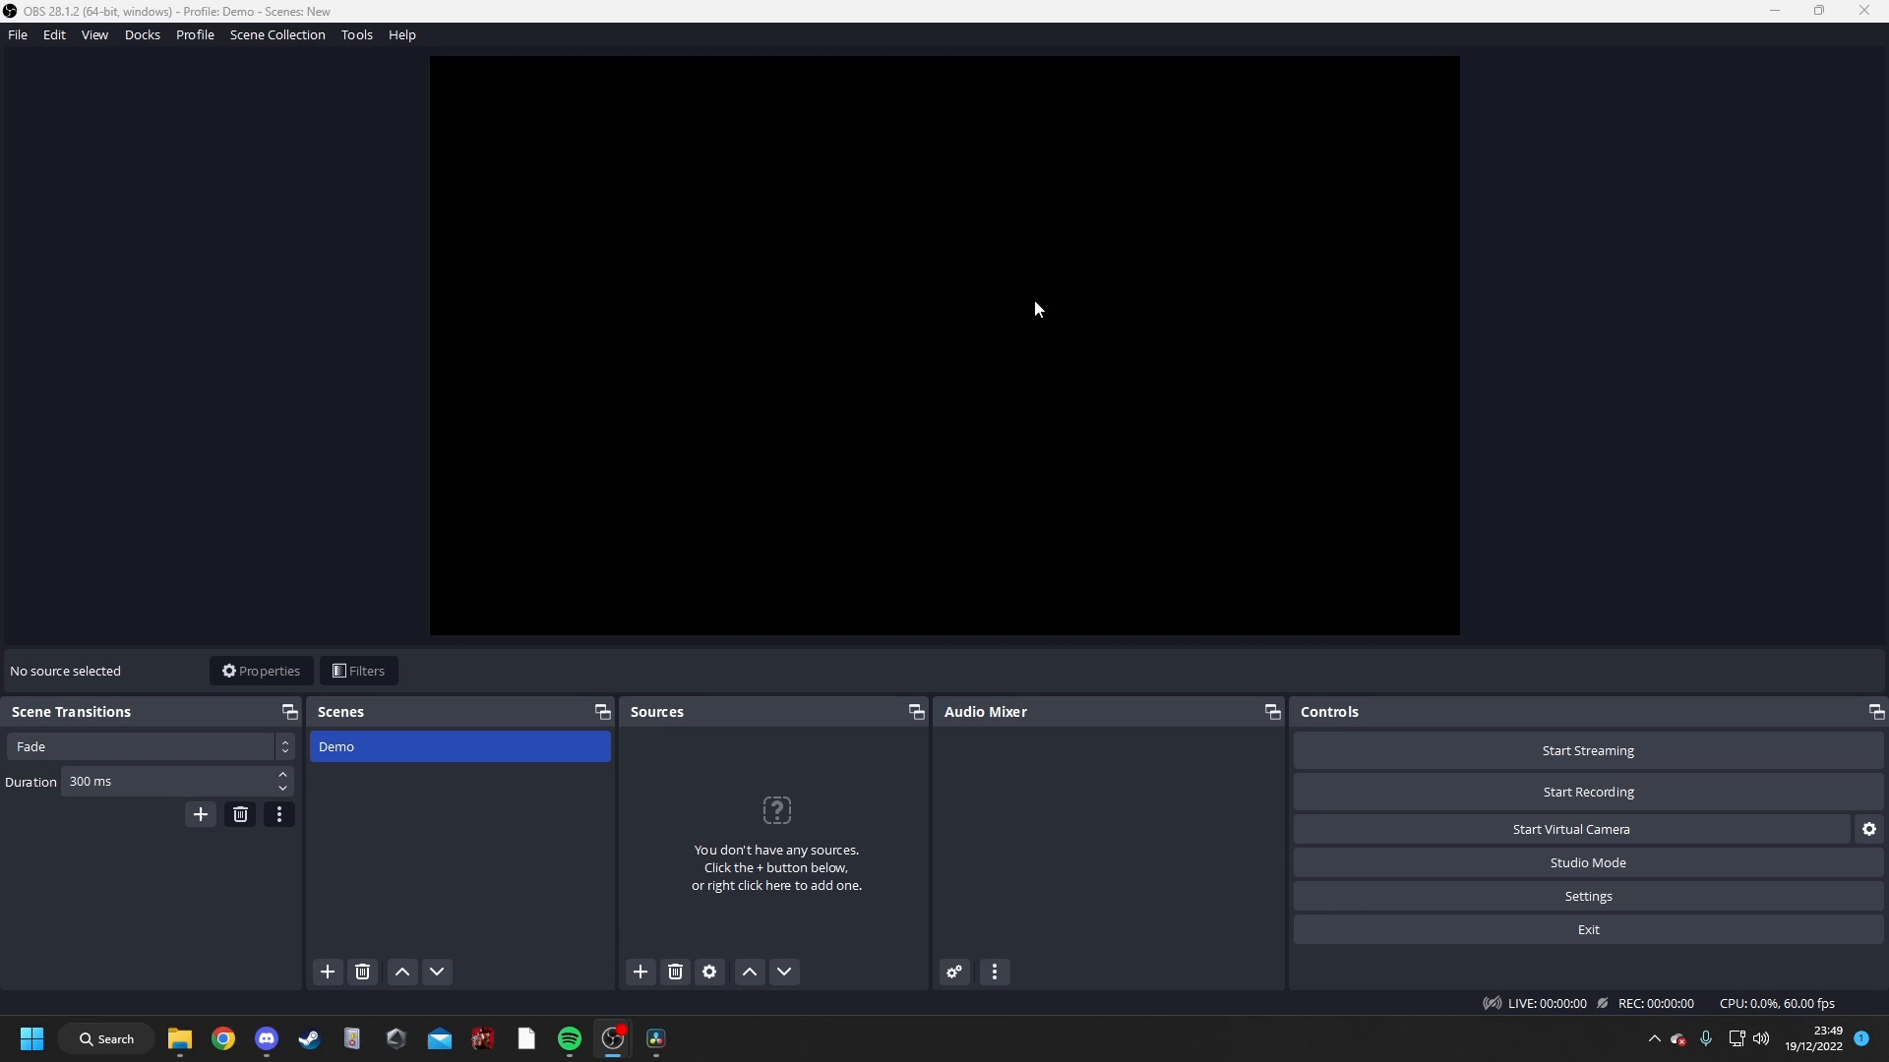
pyautogui.moveTo(905, 853)
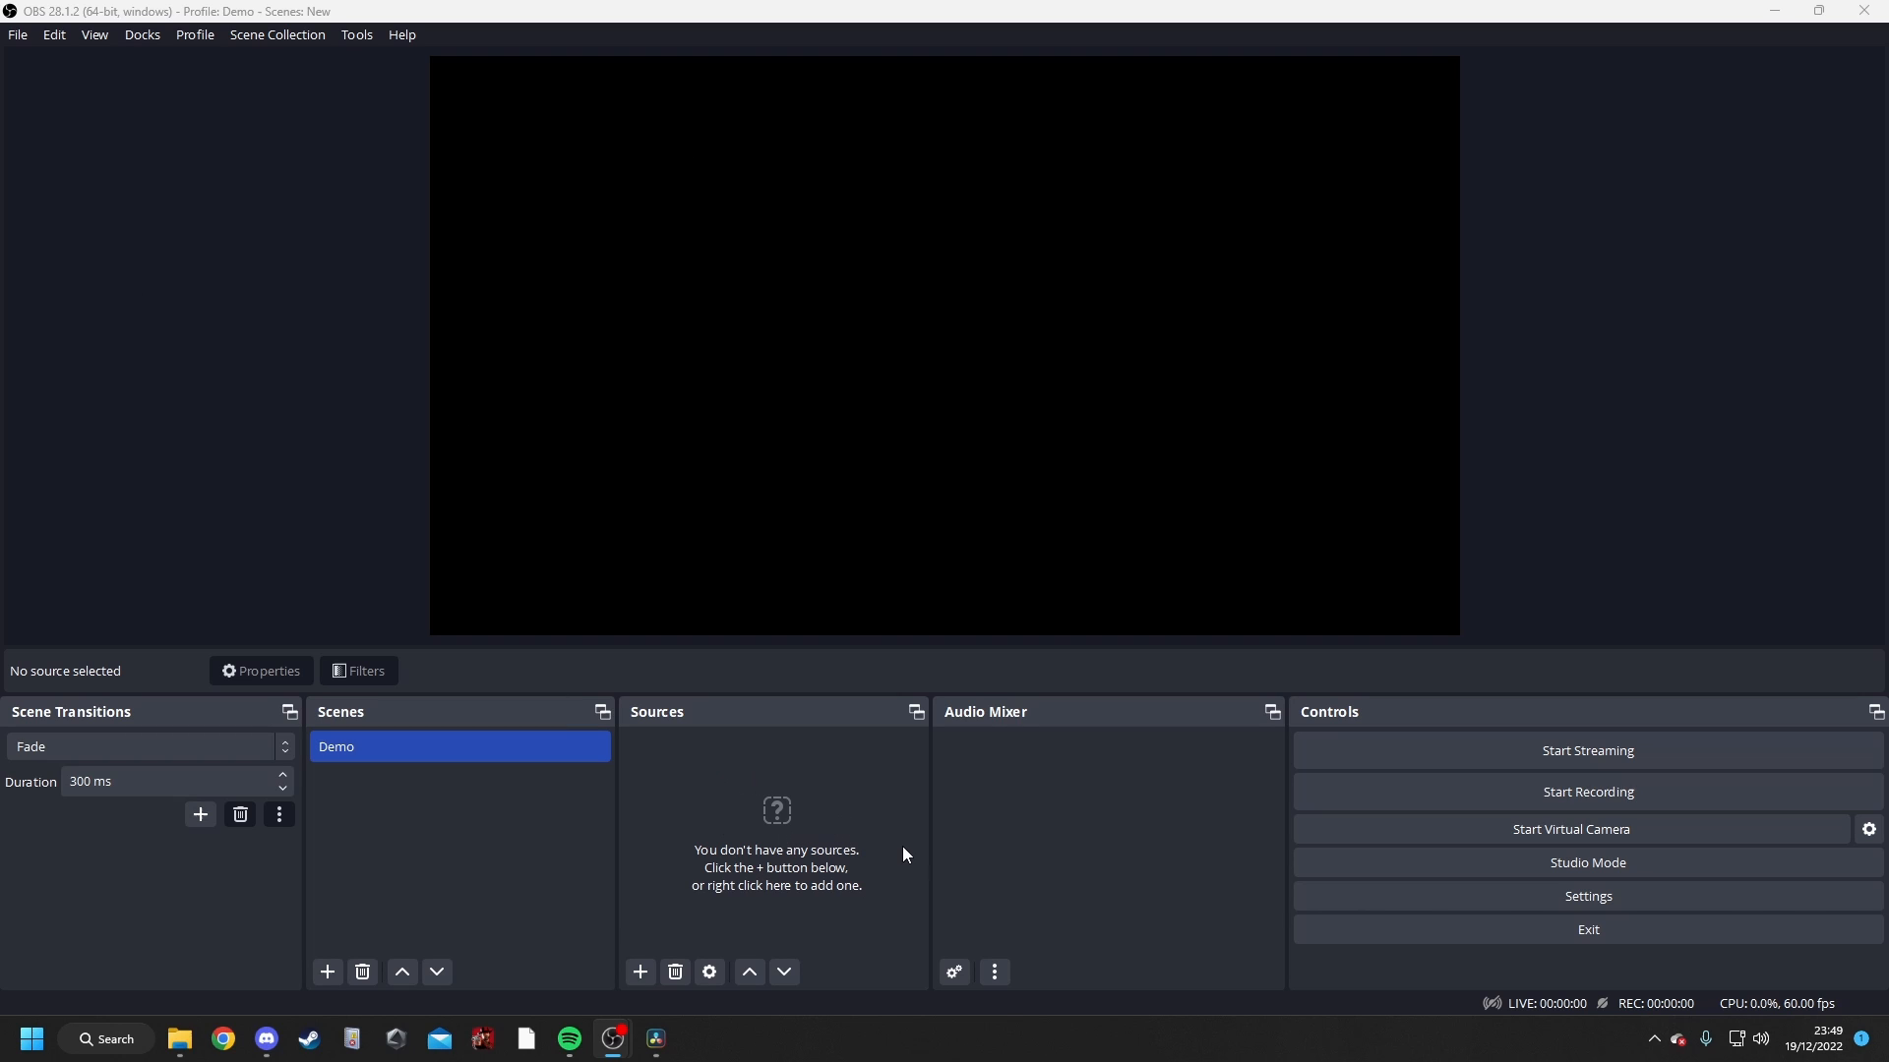
pyautogui.moveTo(718, 922)
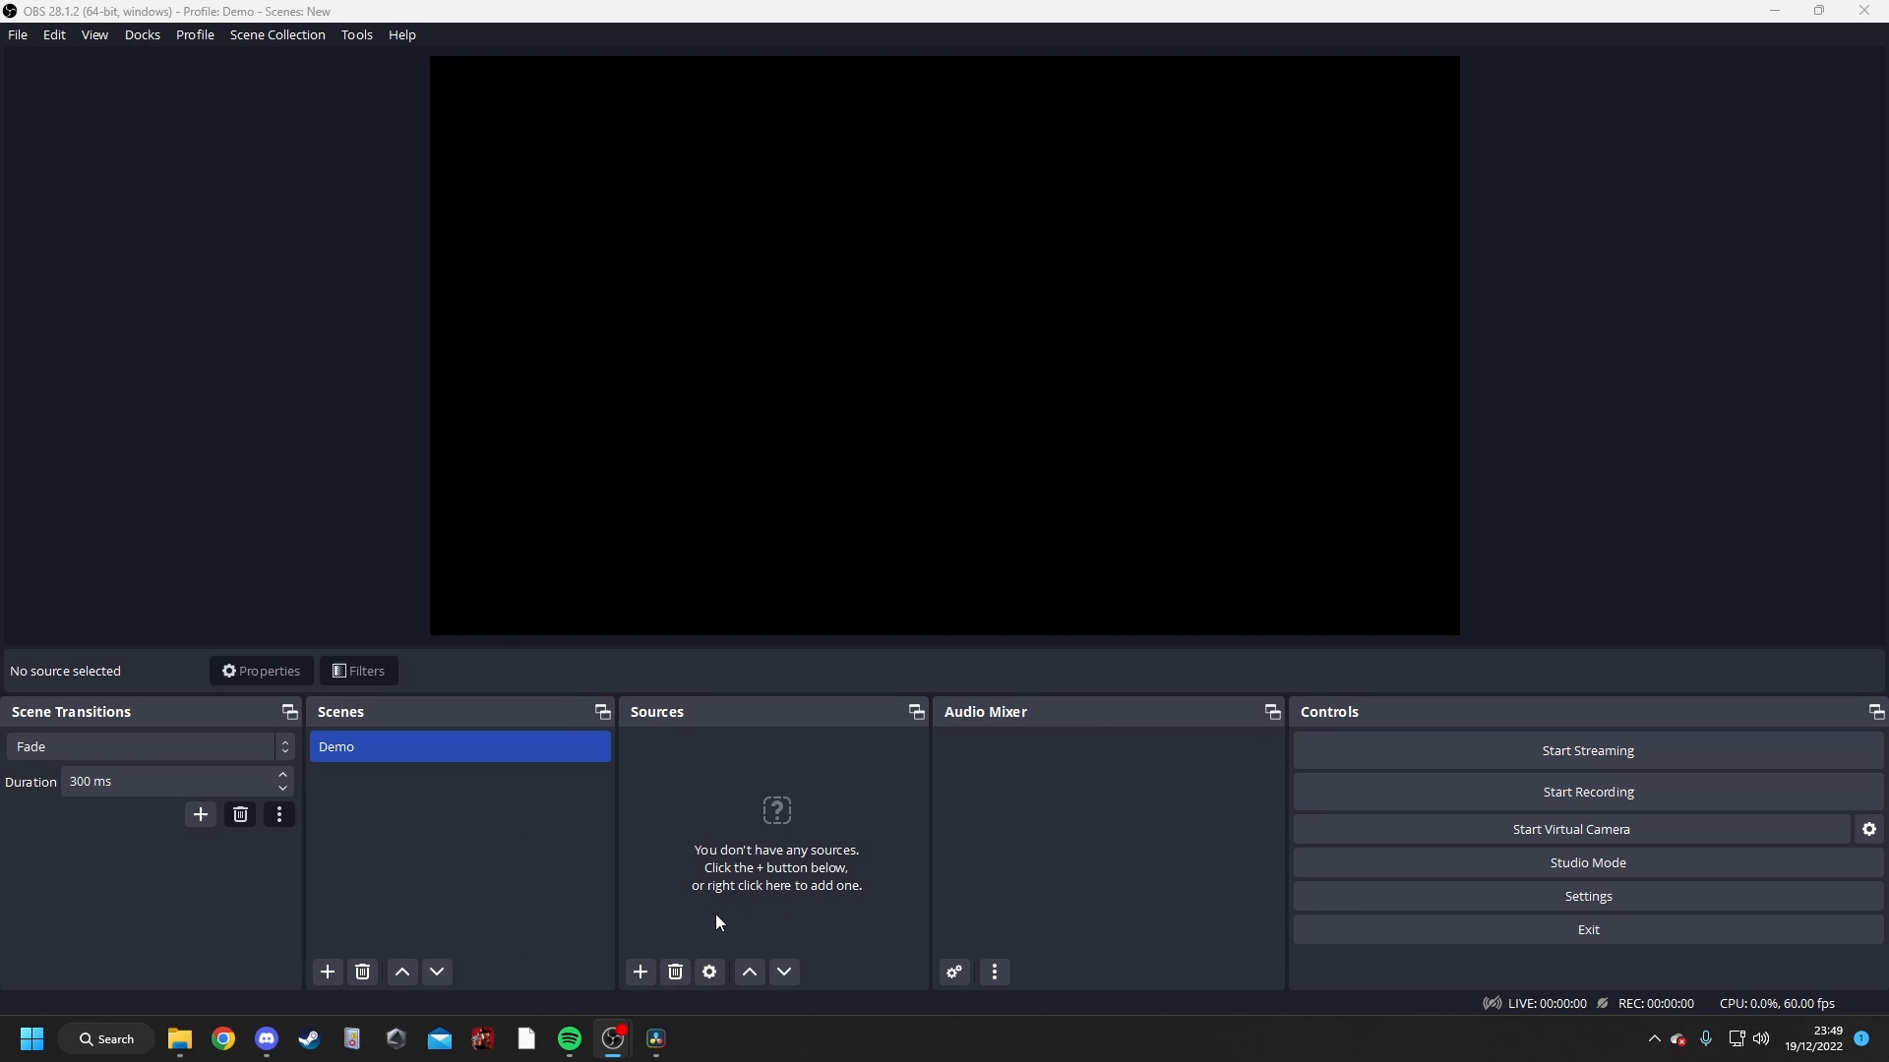
pyautogui.moveTo(1511, 924)
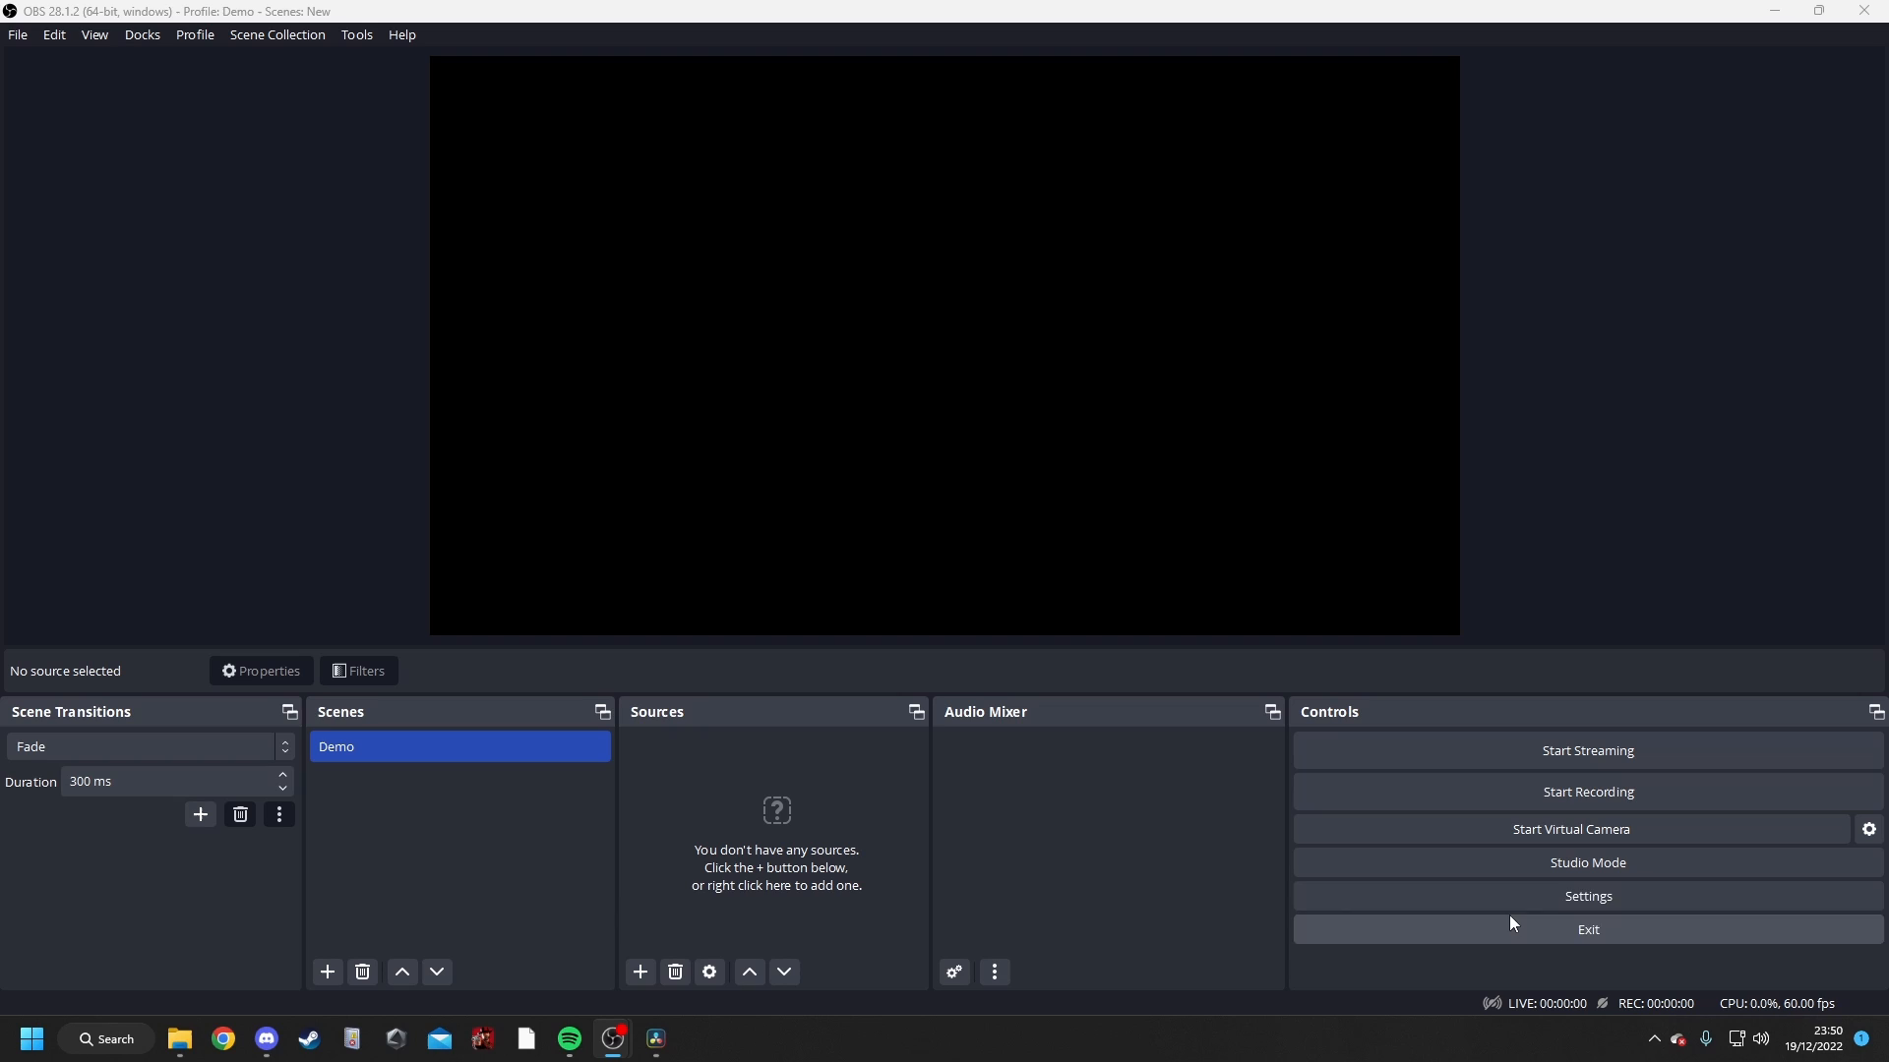
# - Change OBS Output Mode from Simple to Advanced and confirm with OK
pyautogui.click(1588, 897)
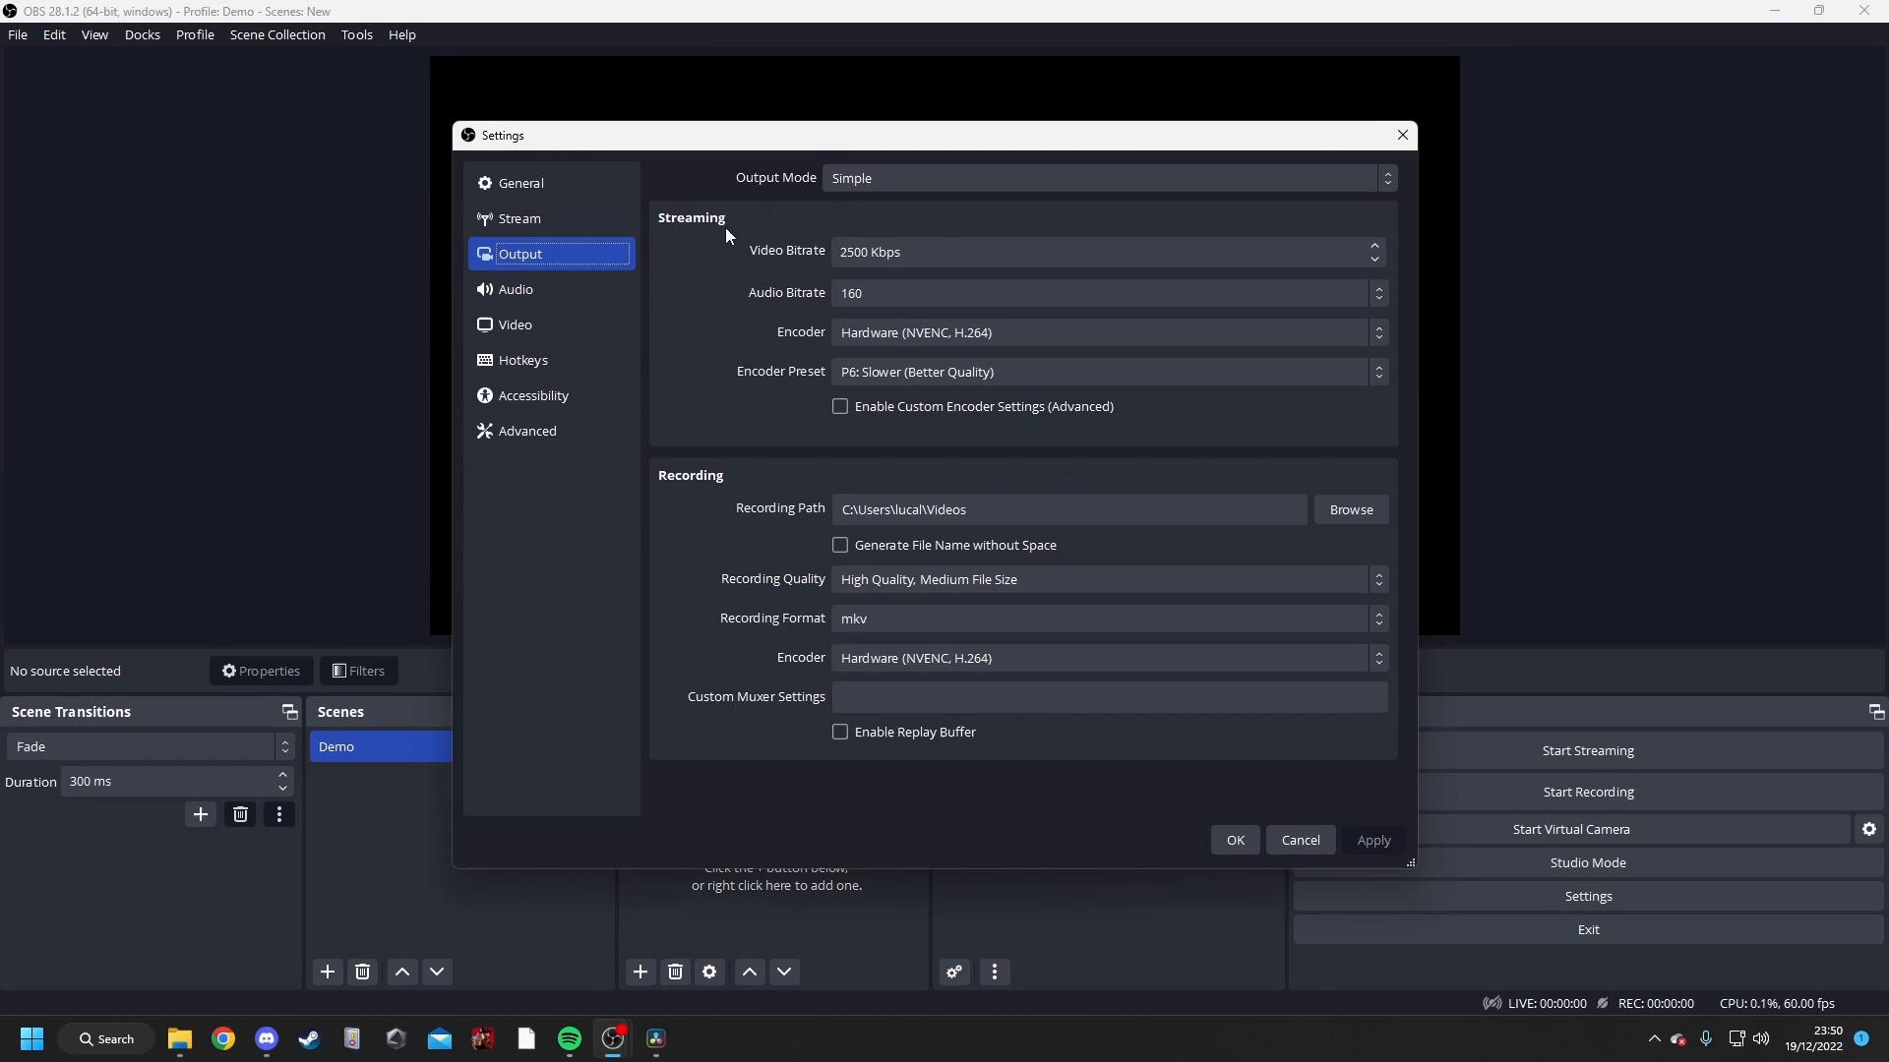
pyautogui.click(1106, 177)
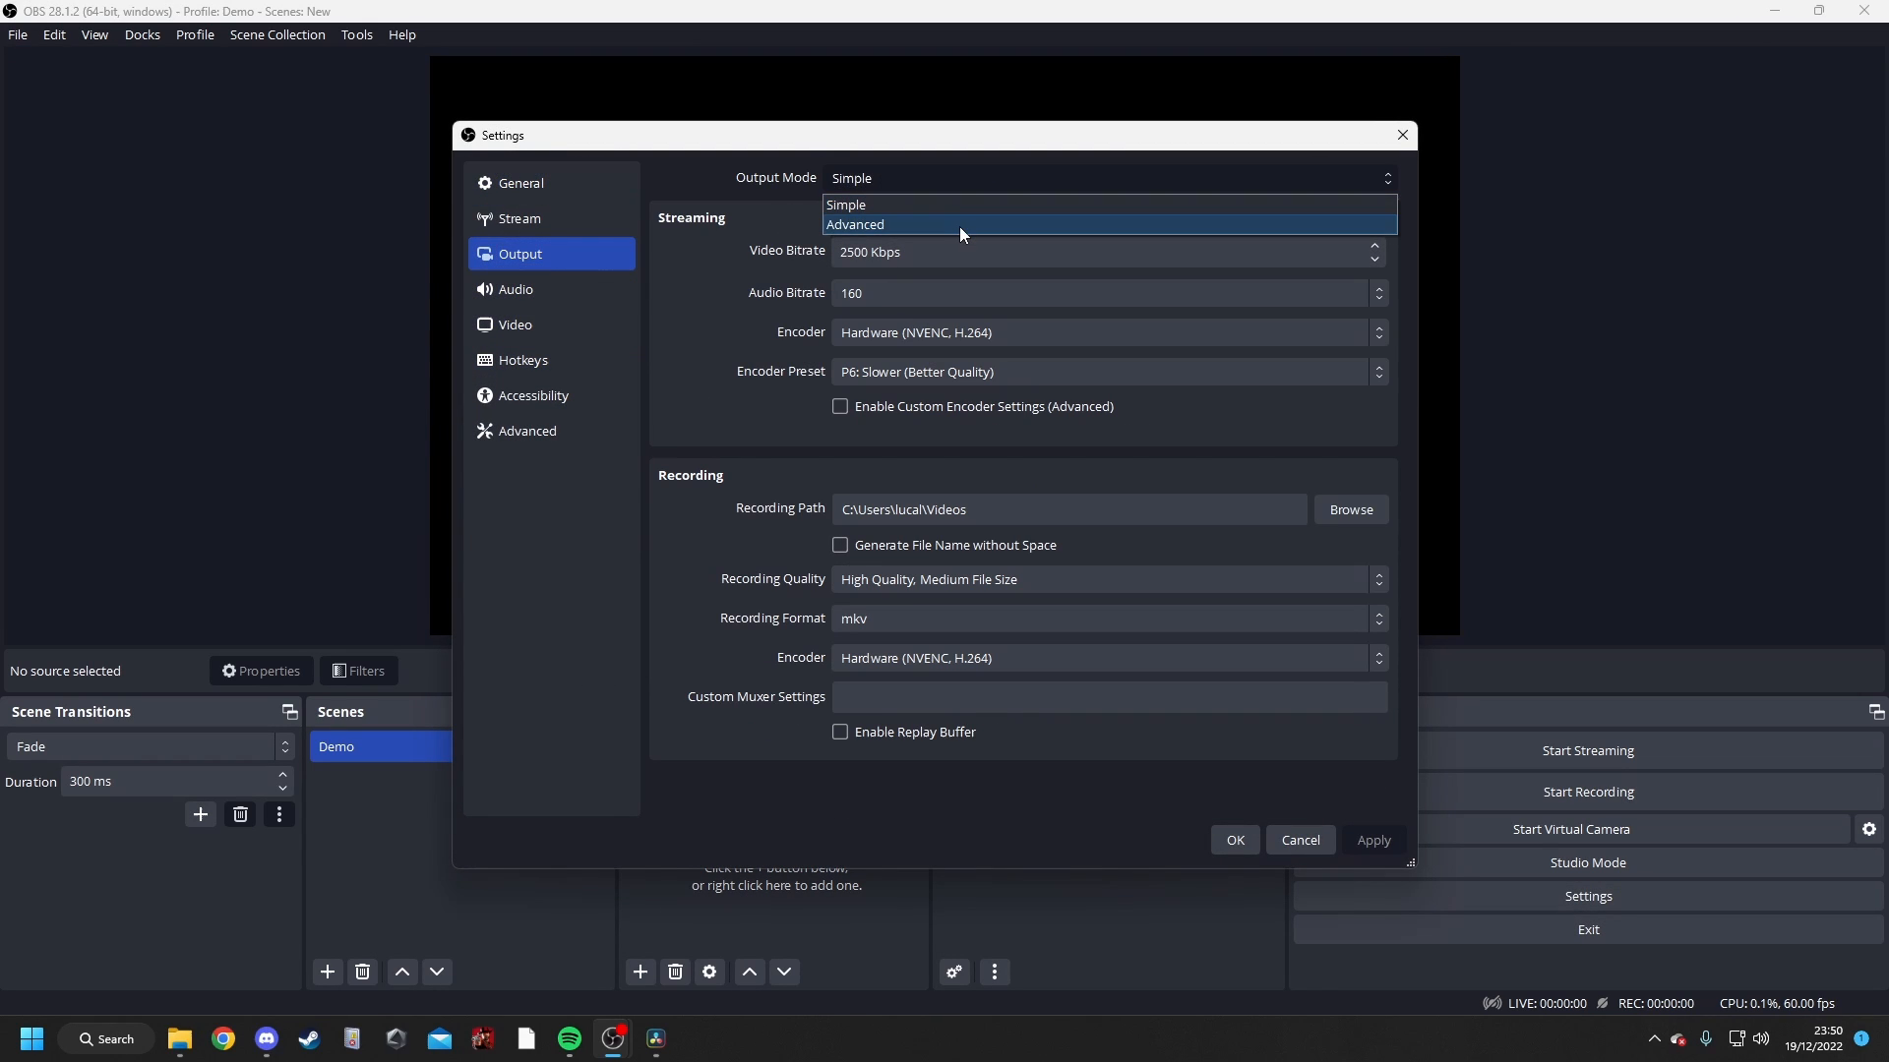
pyautogui.click(854, 224)
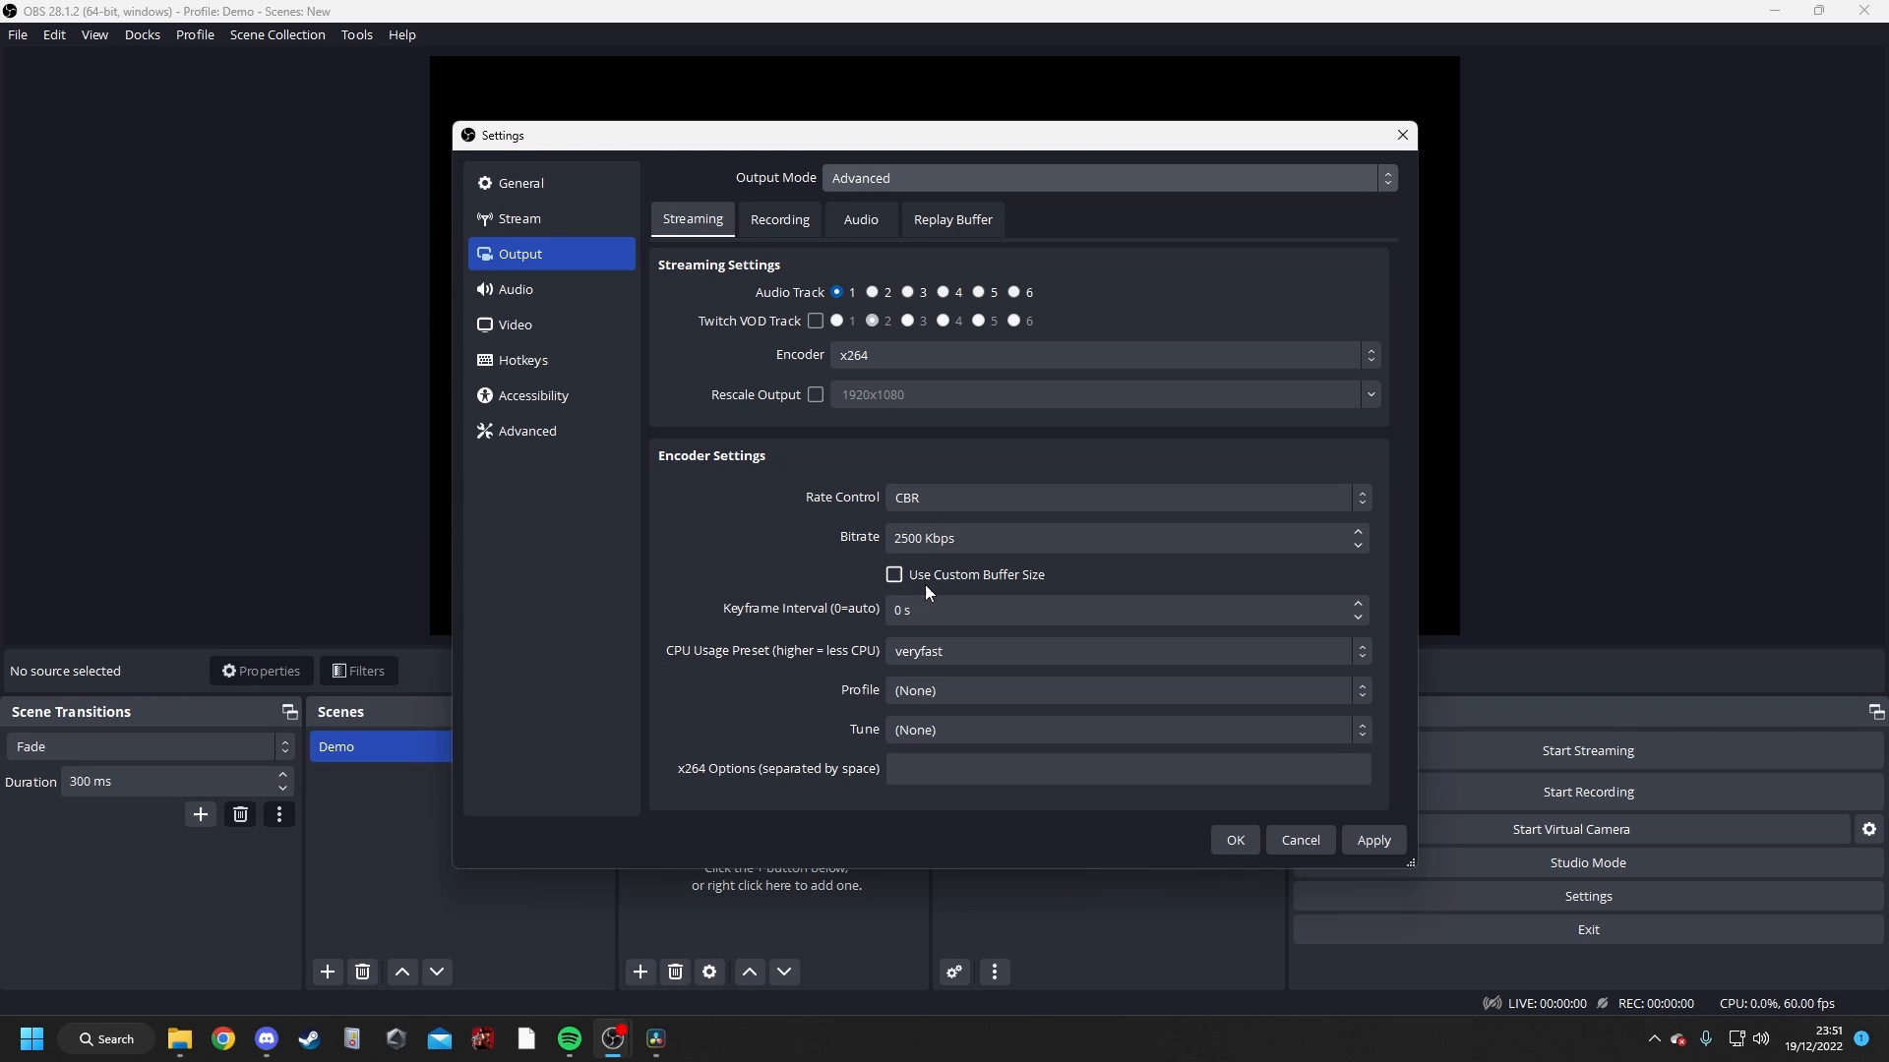
pyautogui.click(779, 221)
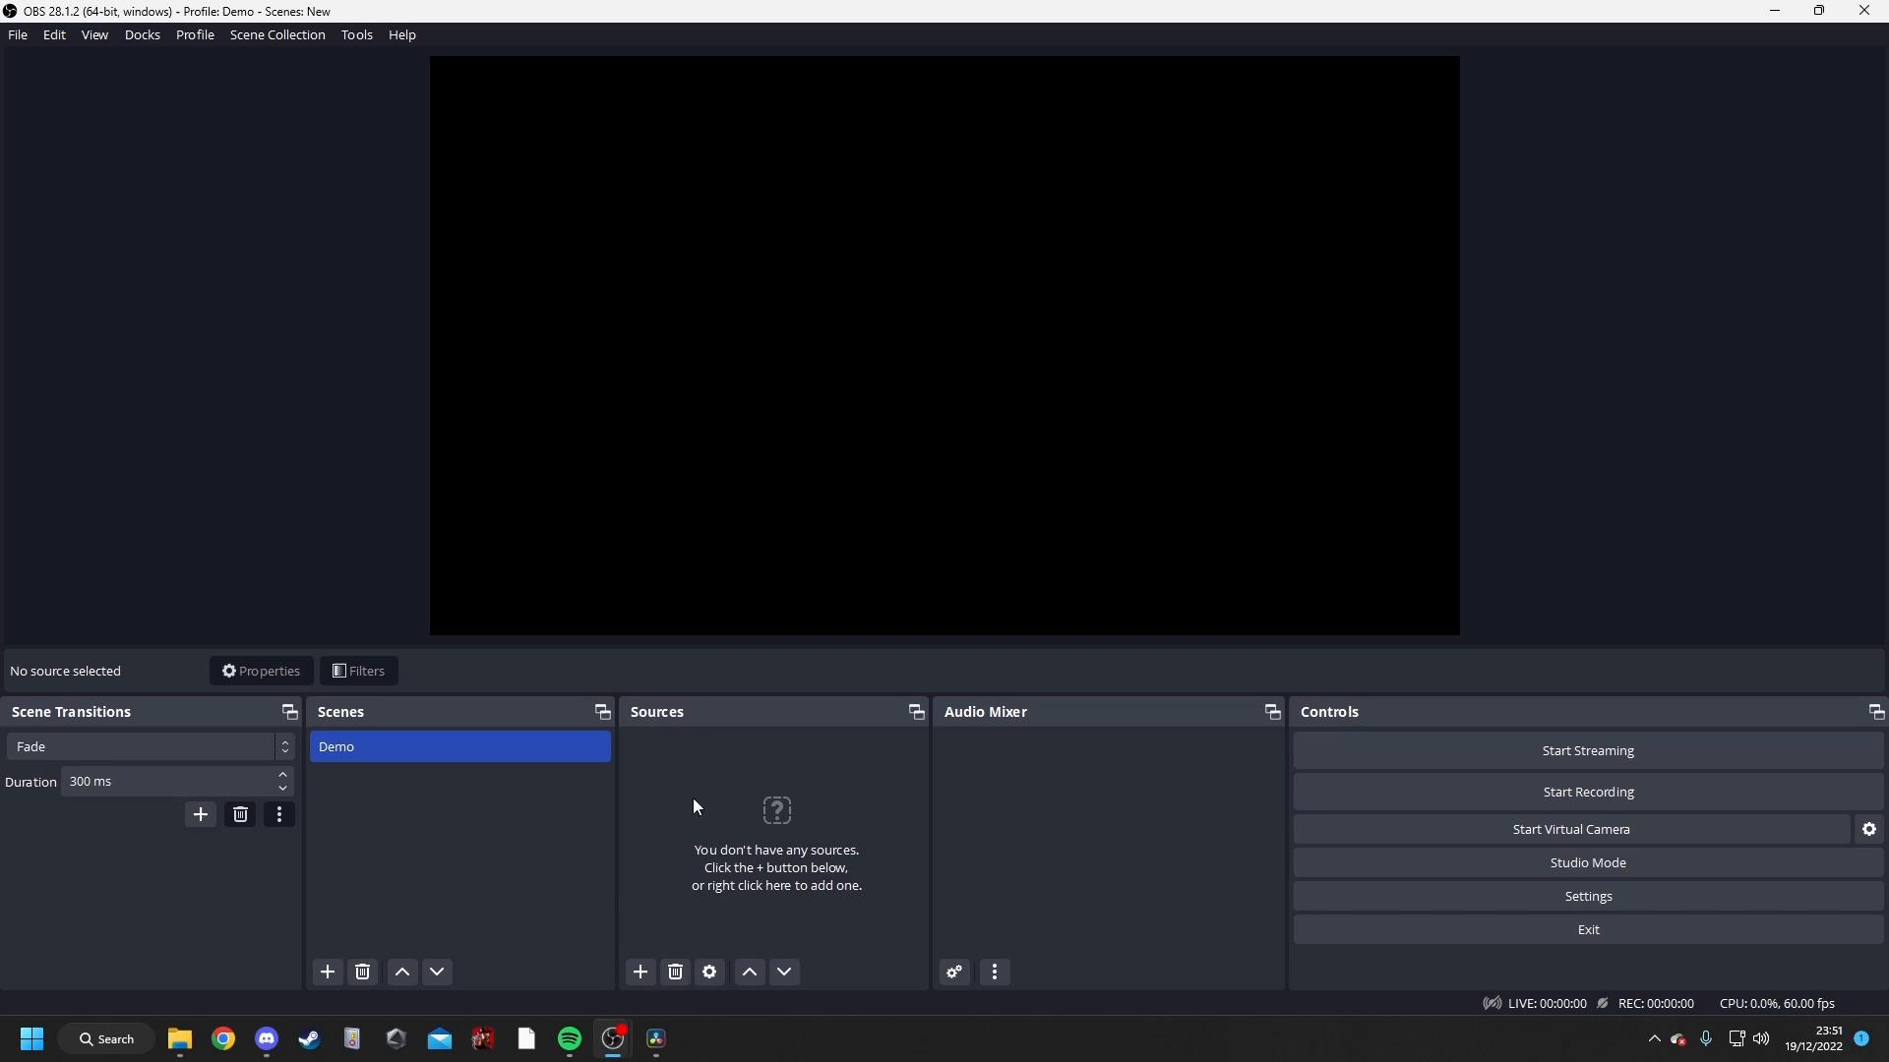
pyautogui.moveTo(681, 783)
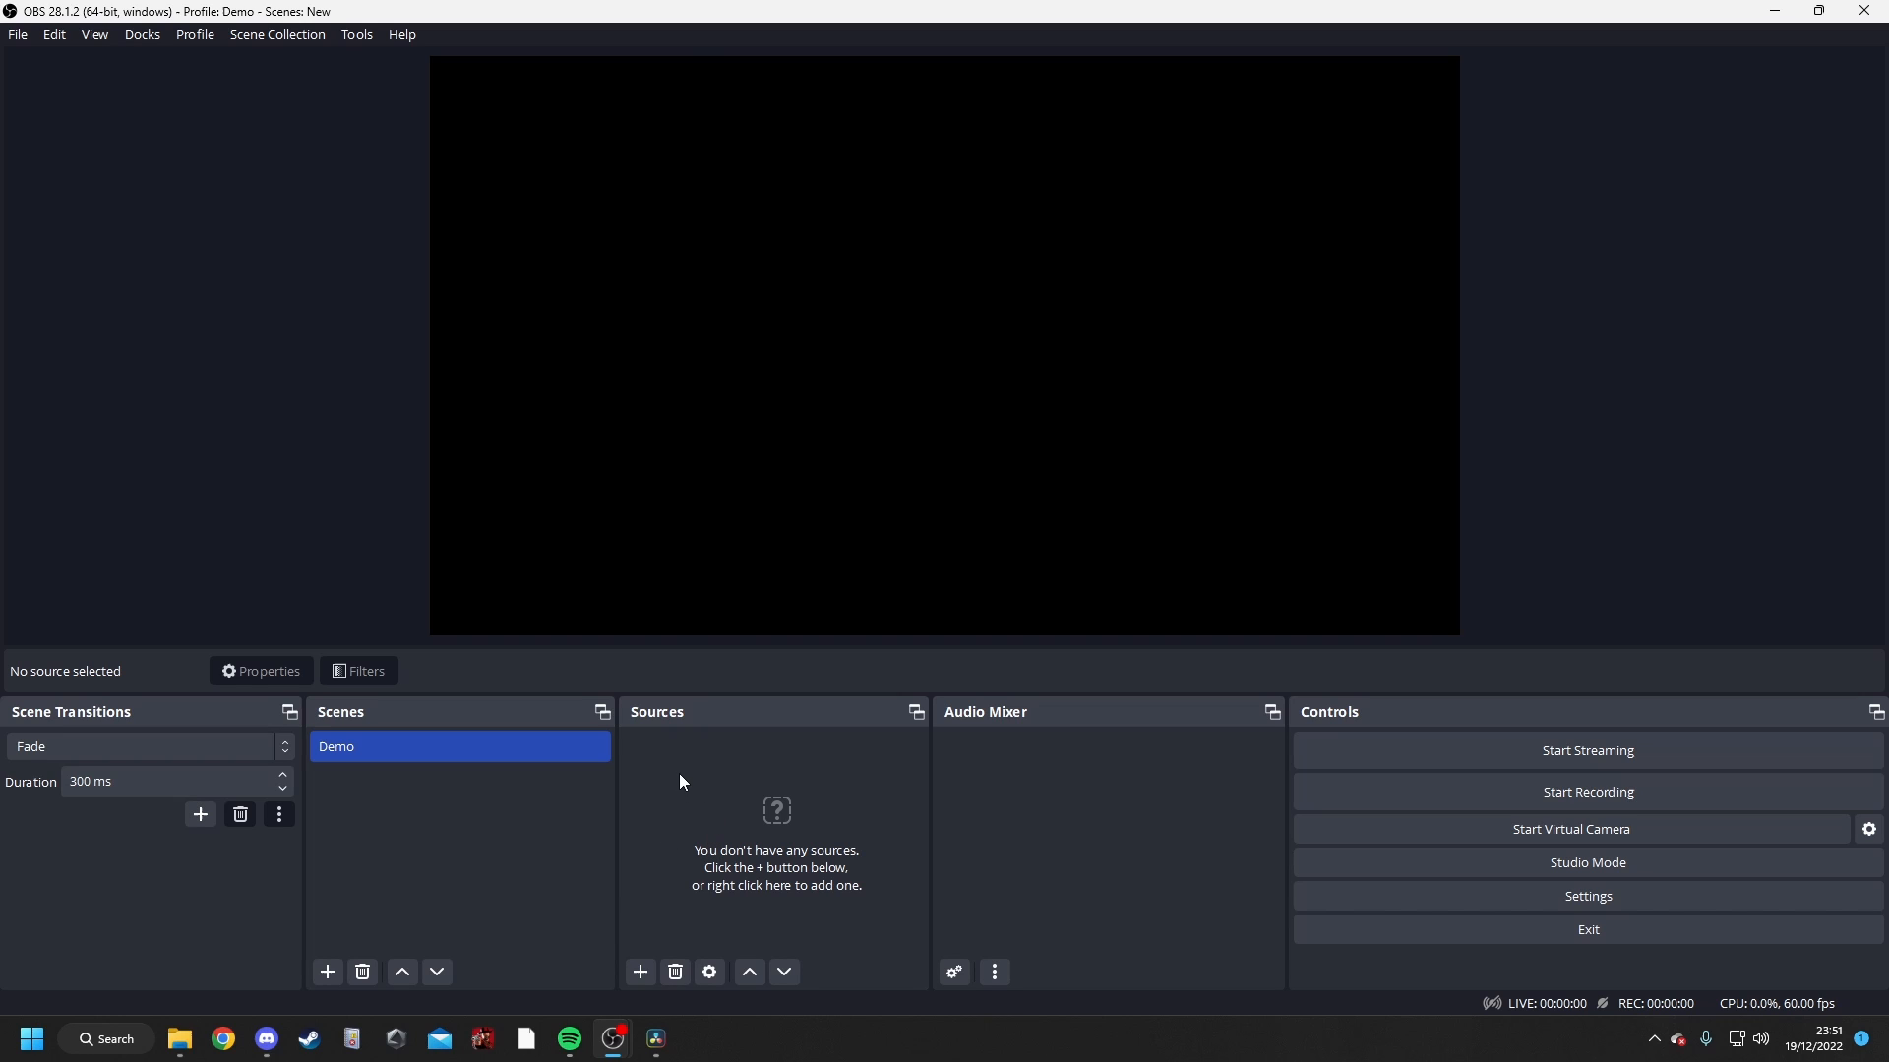
# - Add an Audio Input Capture source using the SteelSeries Sonar Microphone device
pyautogui.rightClick(680, 783)
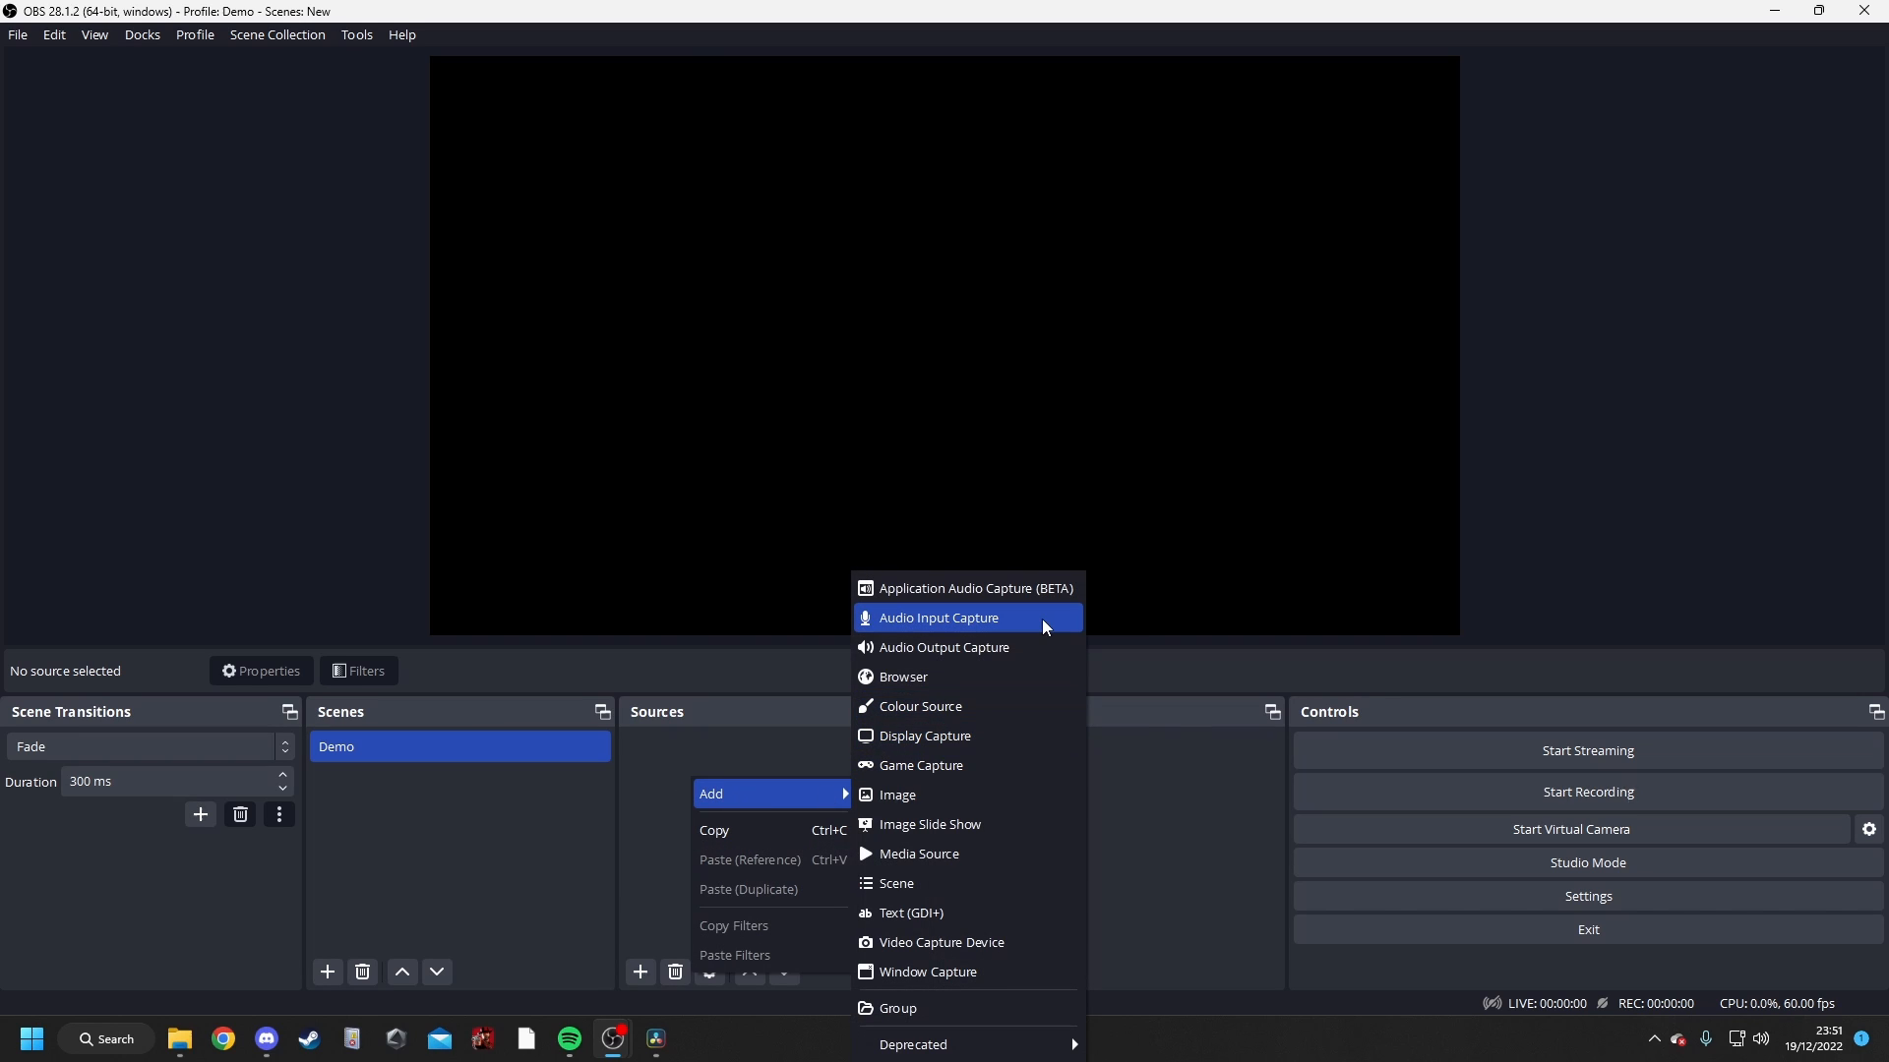
pyautogui.click(938, 617)
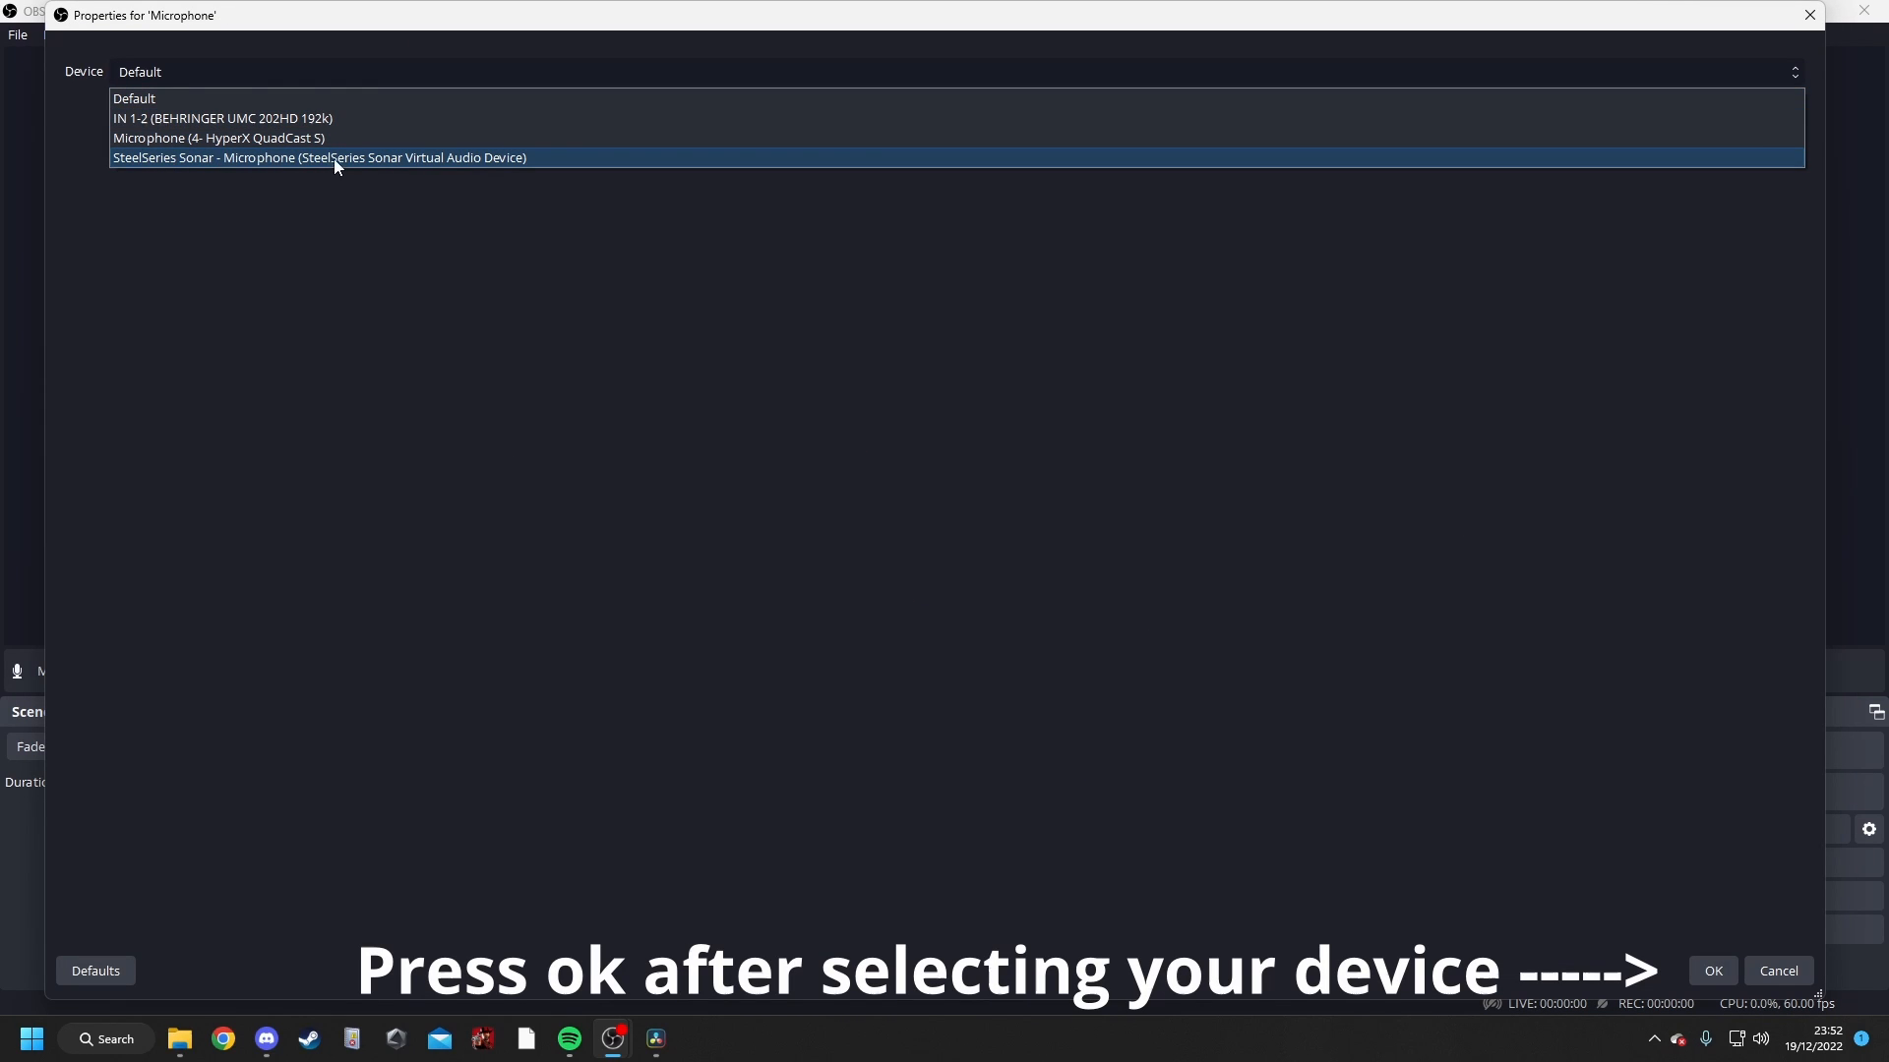
pyautogui.click(1712, 972)
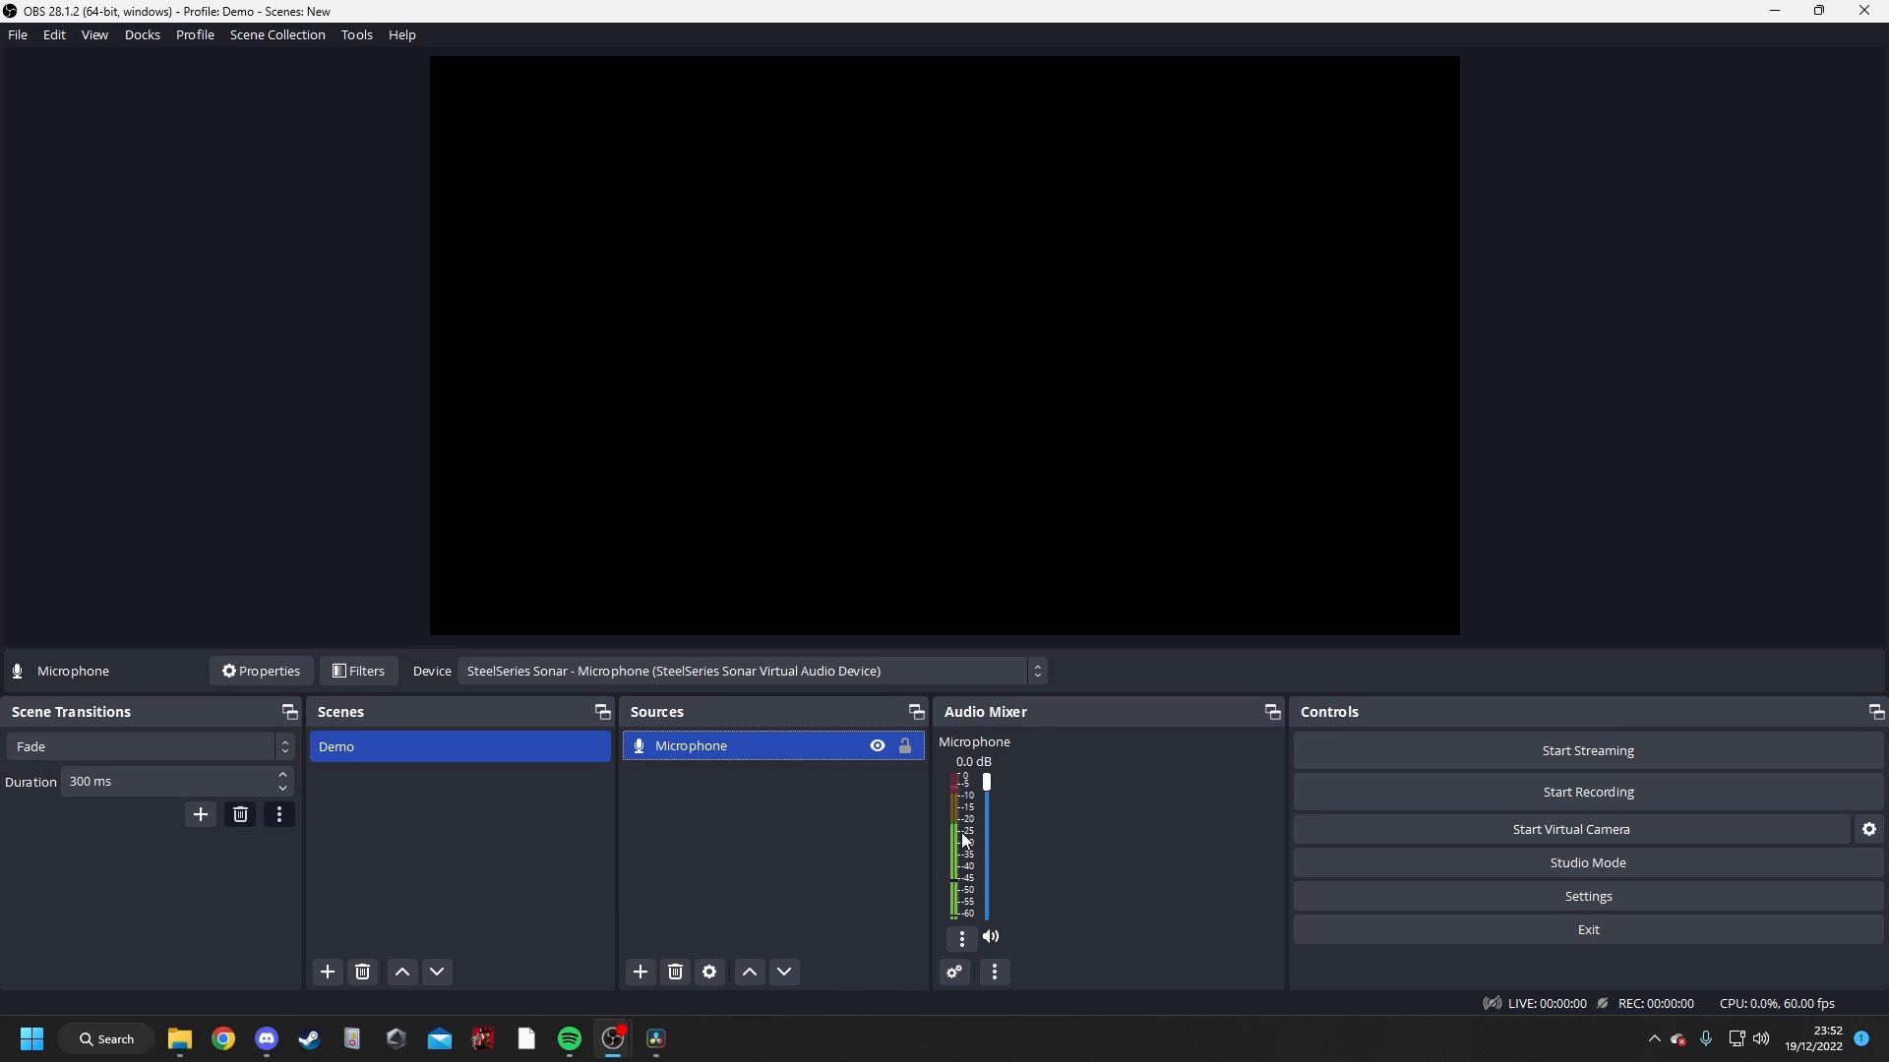
pyautogui.moveTo(974, 893)
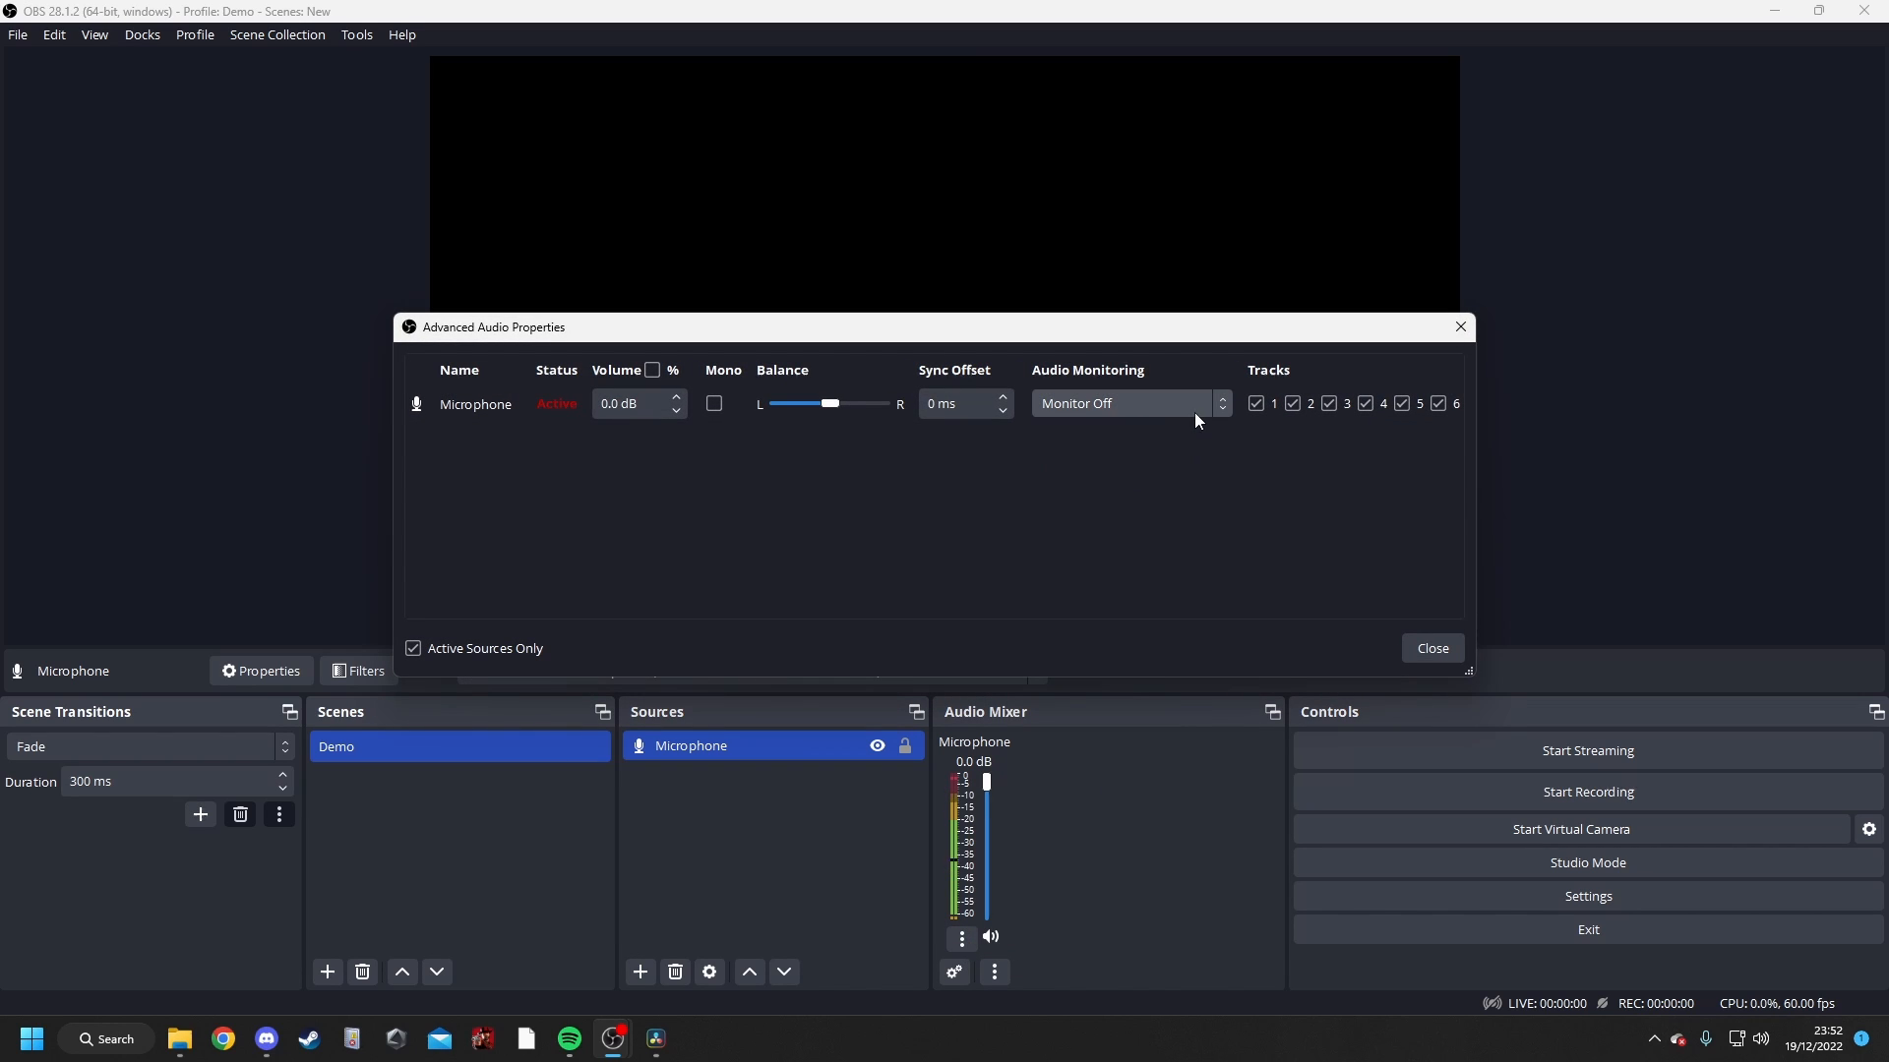
pyautogui.click(1127, 403)
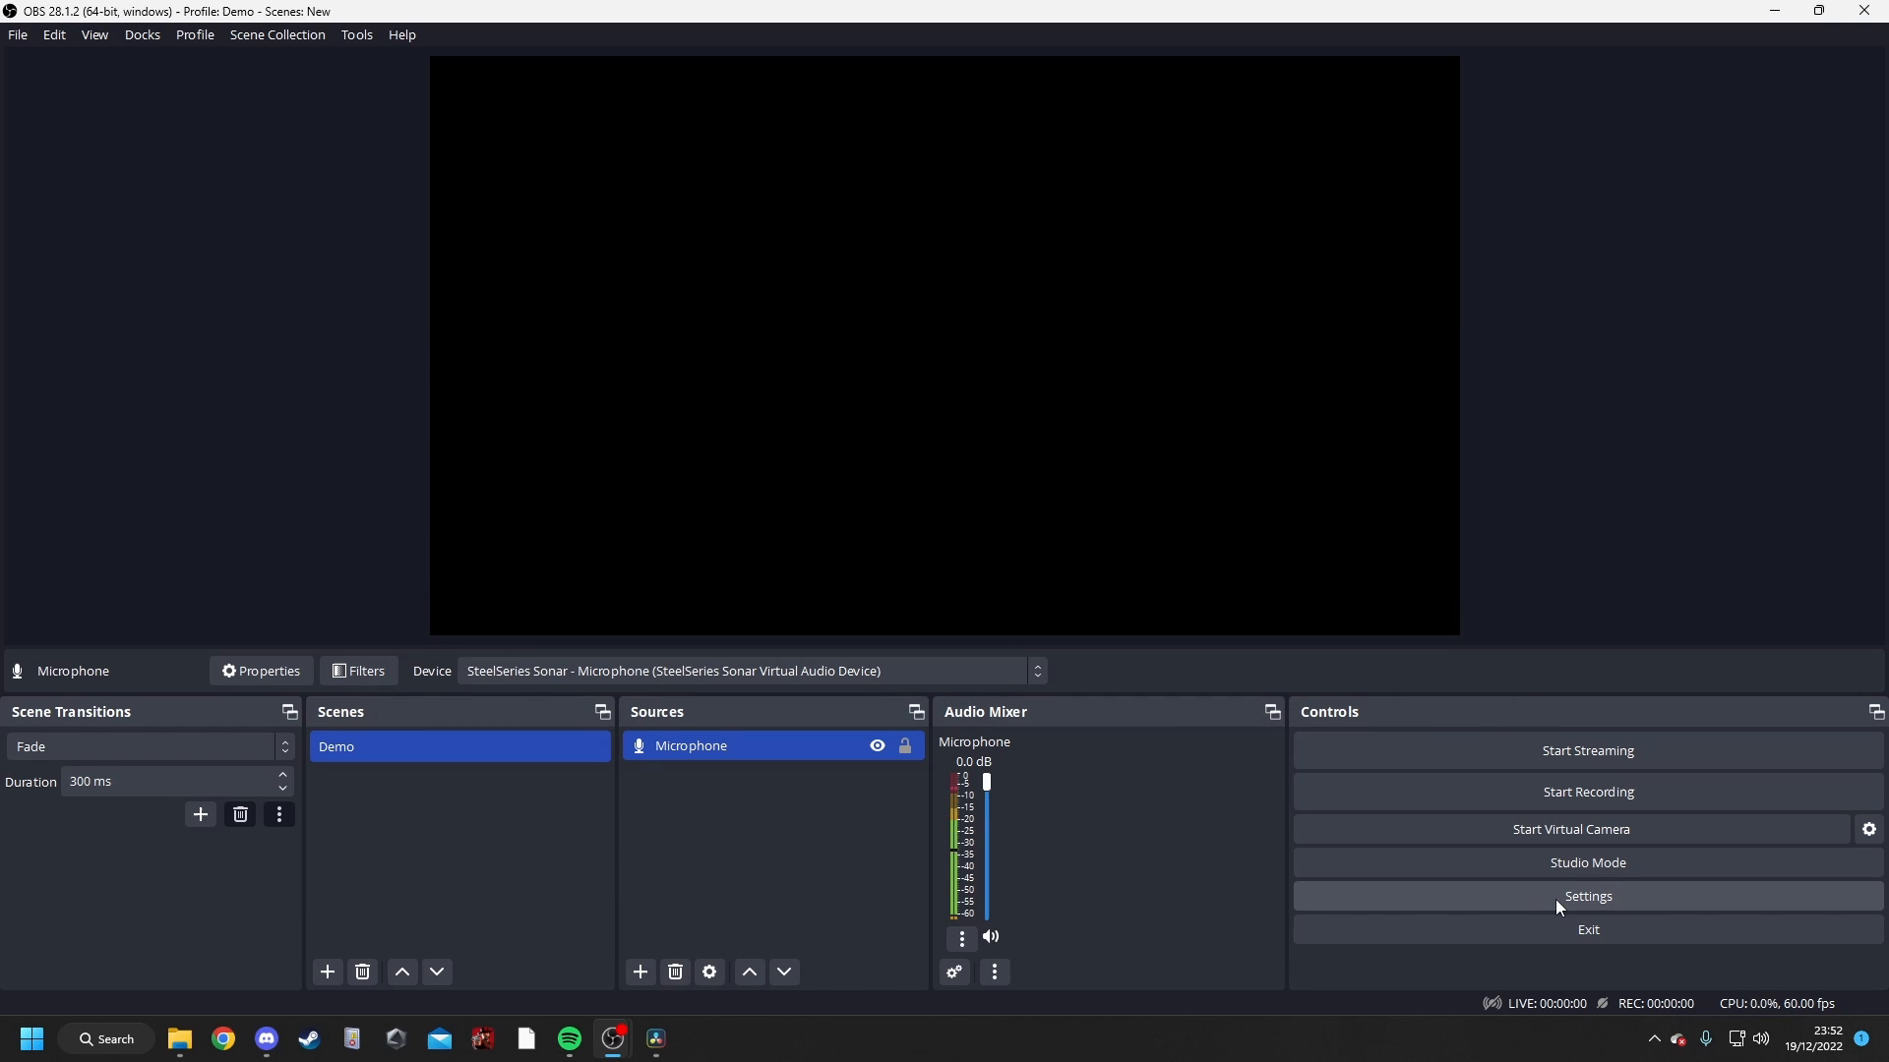
# - Review the global audio settings and close them with OK
pyautogui.click(1588, 898)
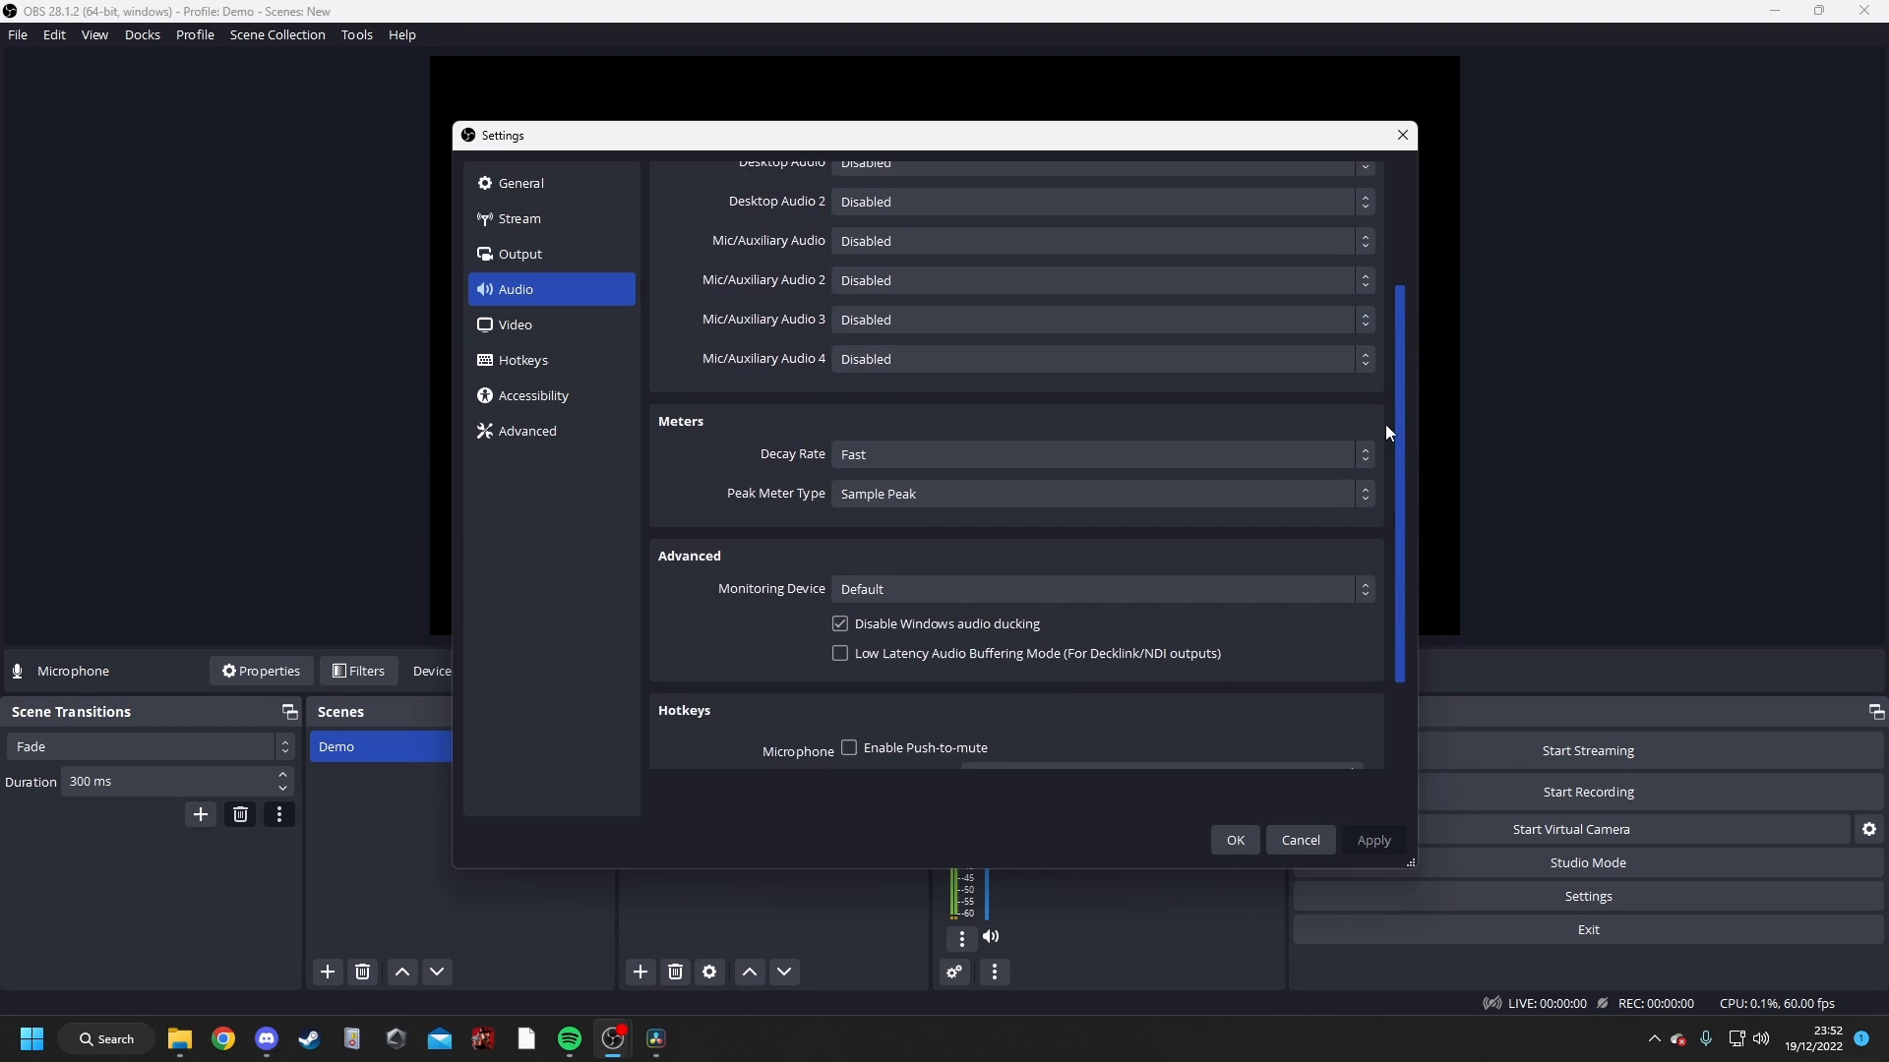
pyautogui.scroll(-3)
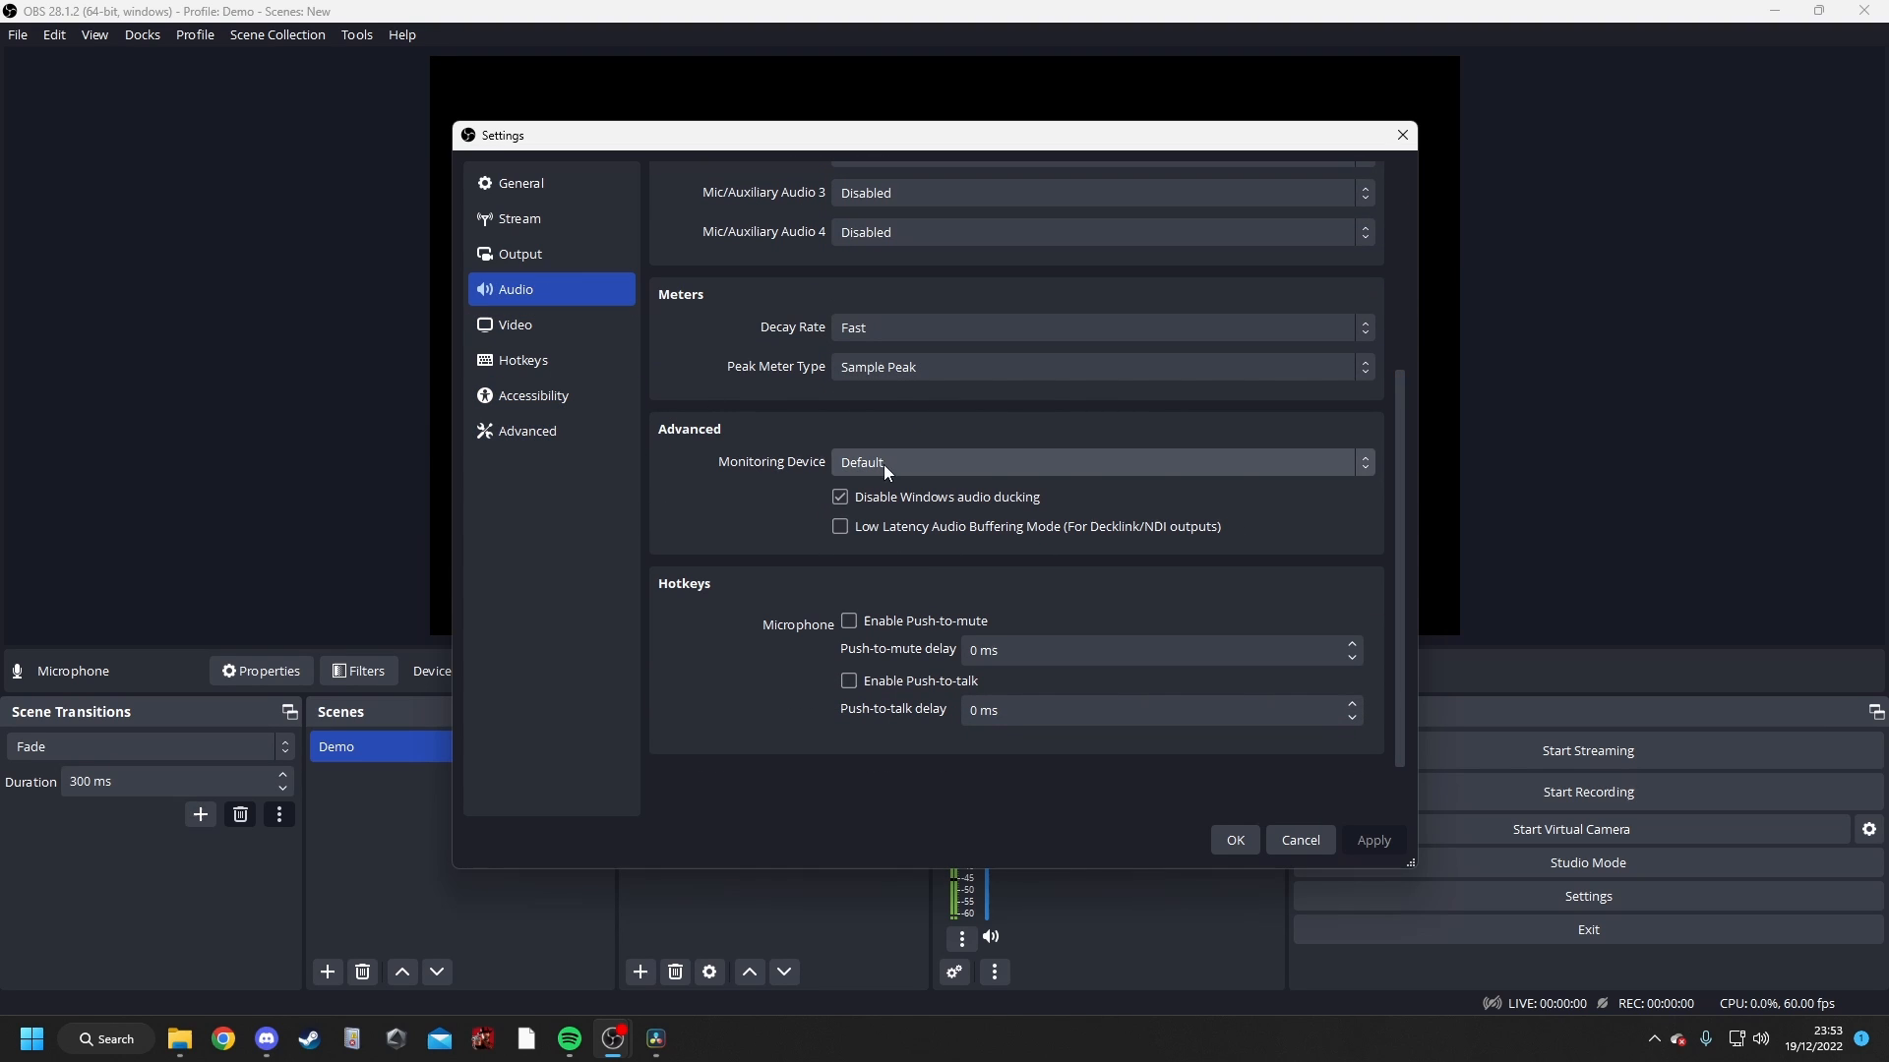
pyautogui.click(1095, 462)
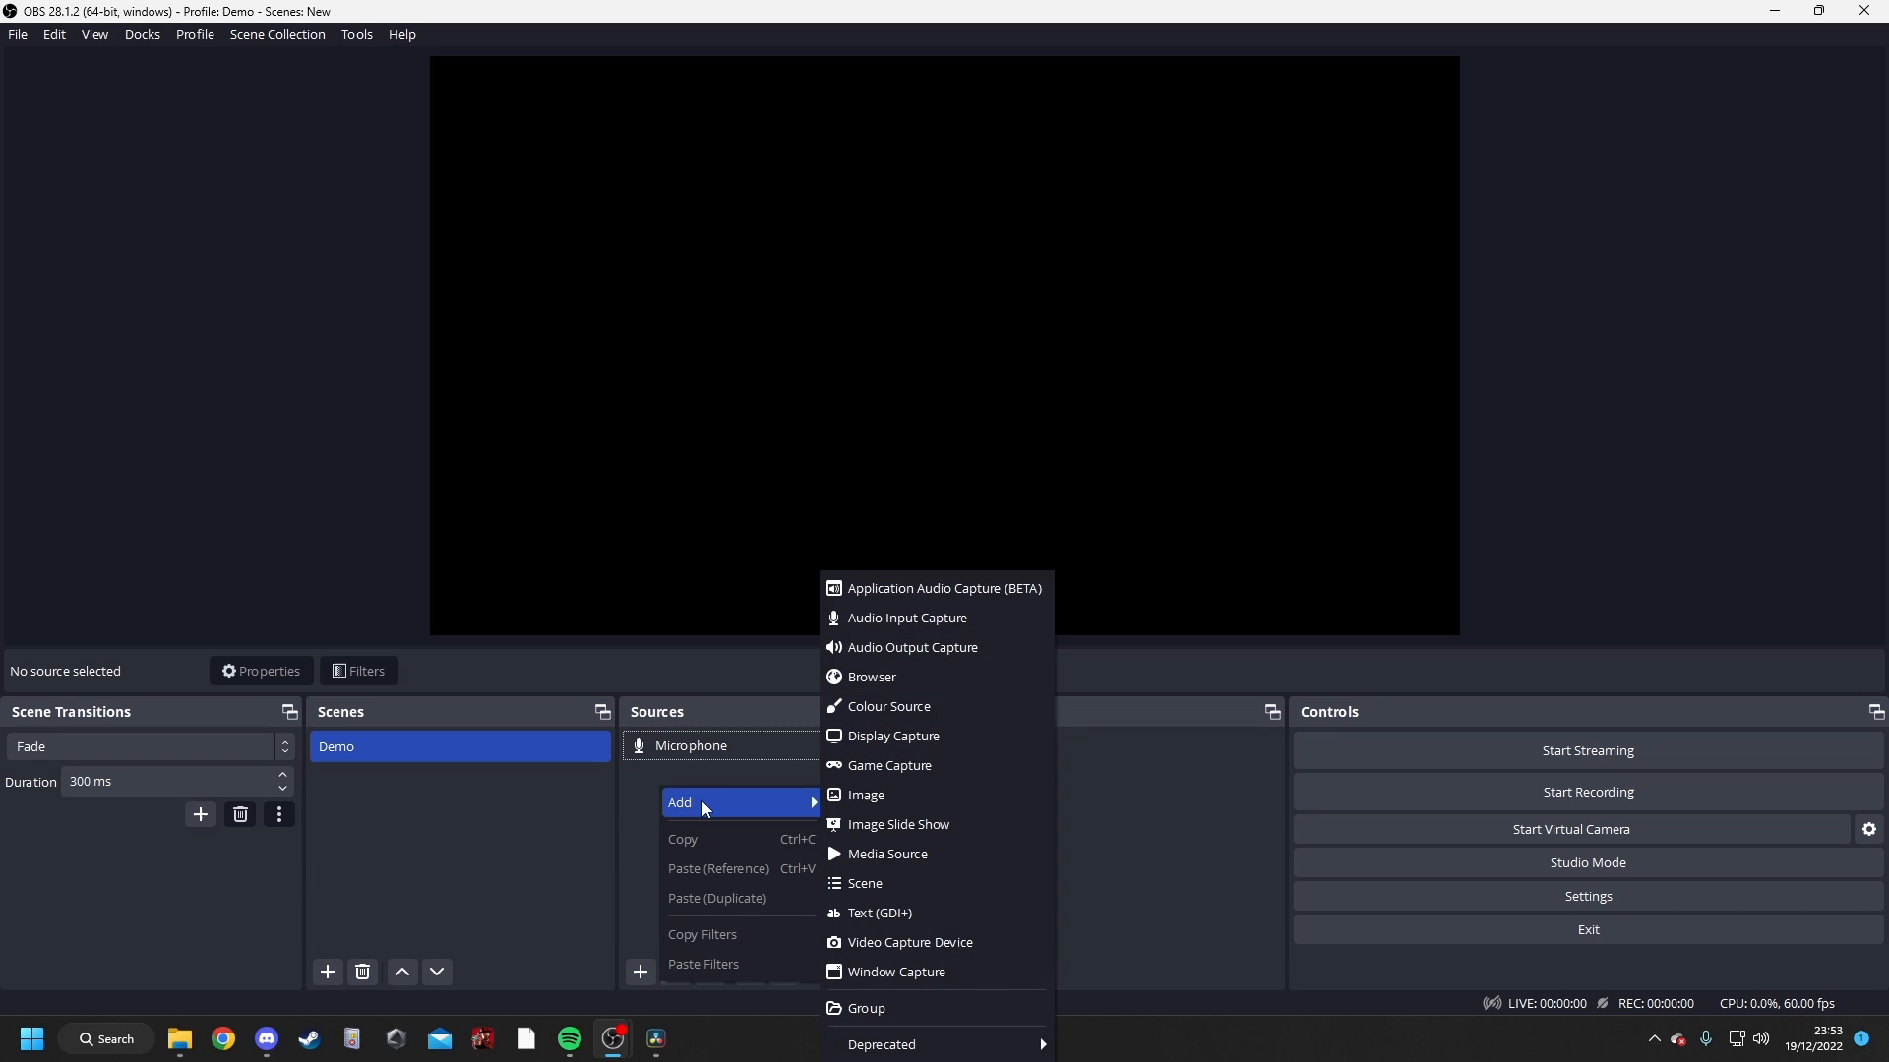
pyautogui.moveTo(924, 661)
pyautogui.write('Deskt')
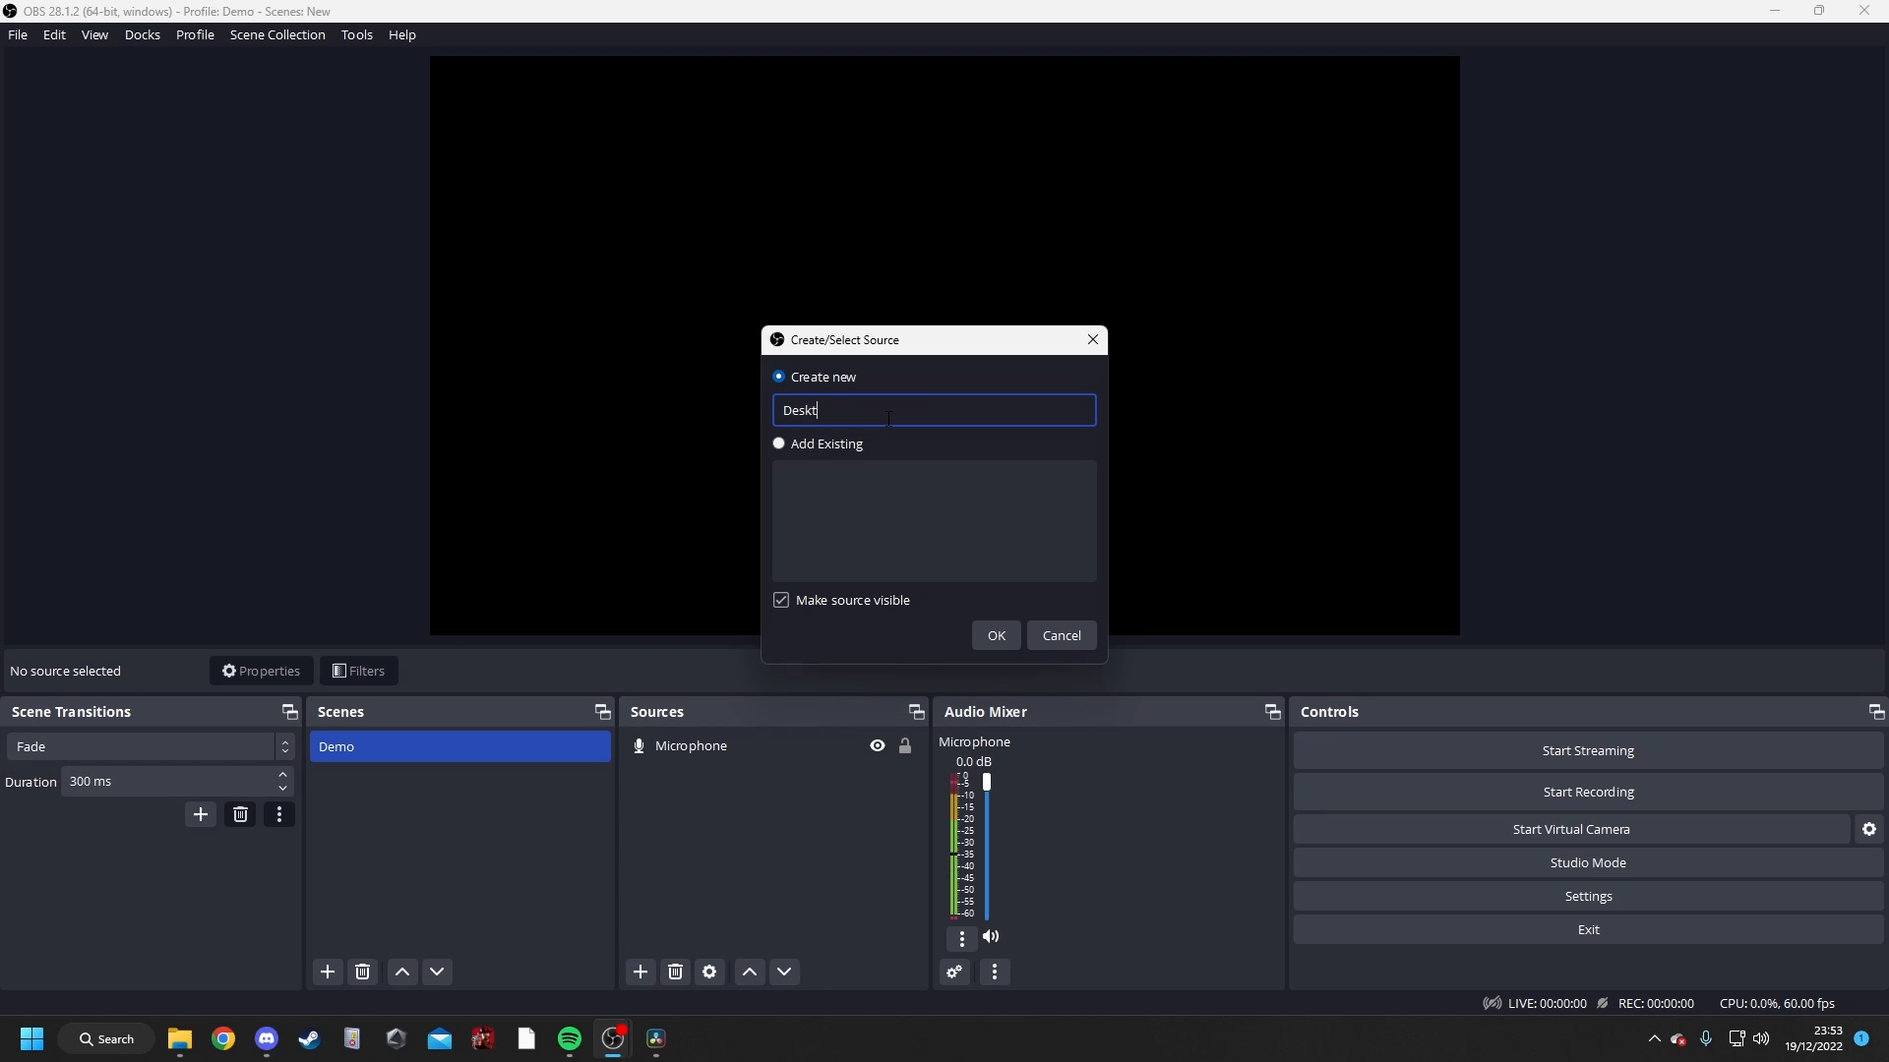
# - Create the Desktop audio output source on Sonar Gaming and test it with a music video
pyautogui.write('op')
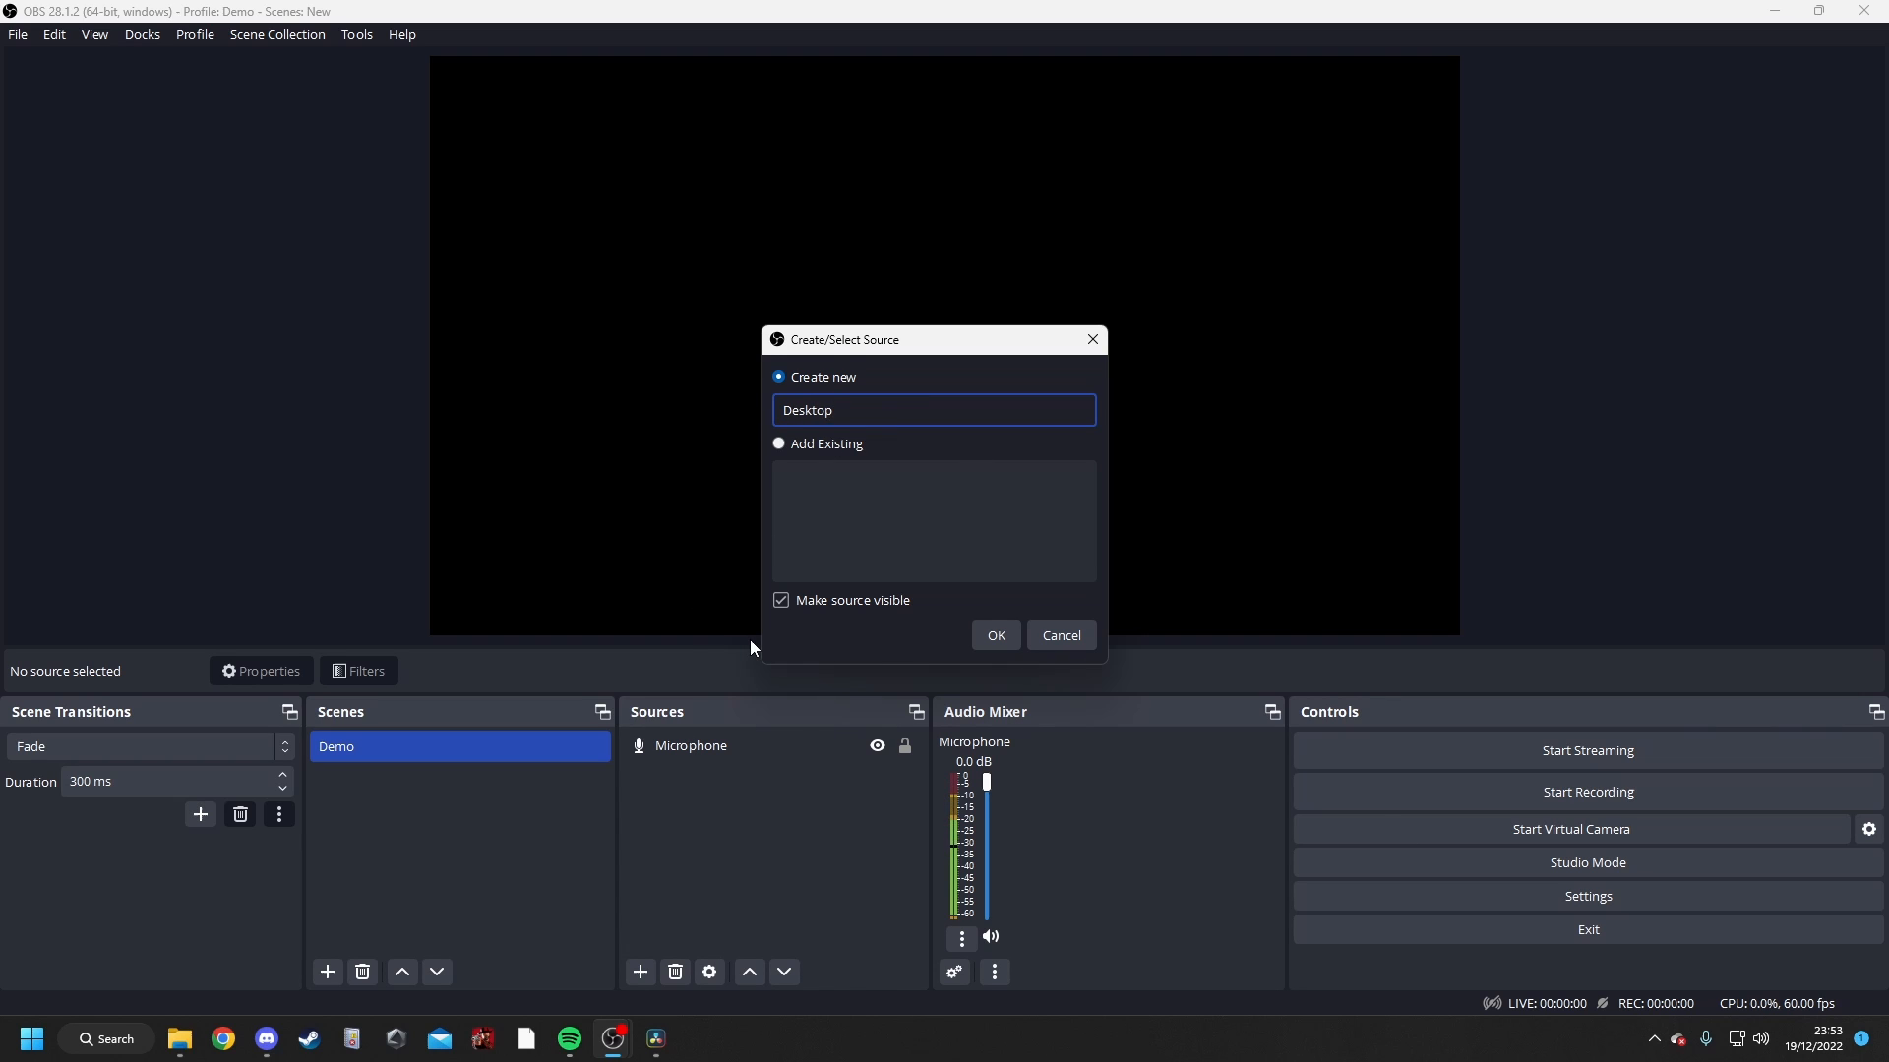
pyautogui.click(995, 635)
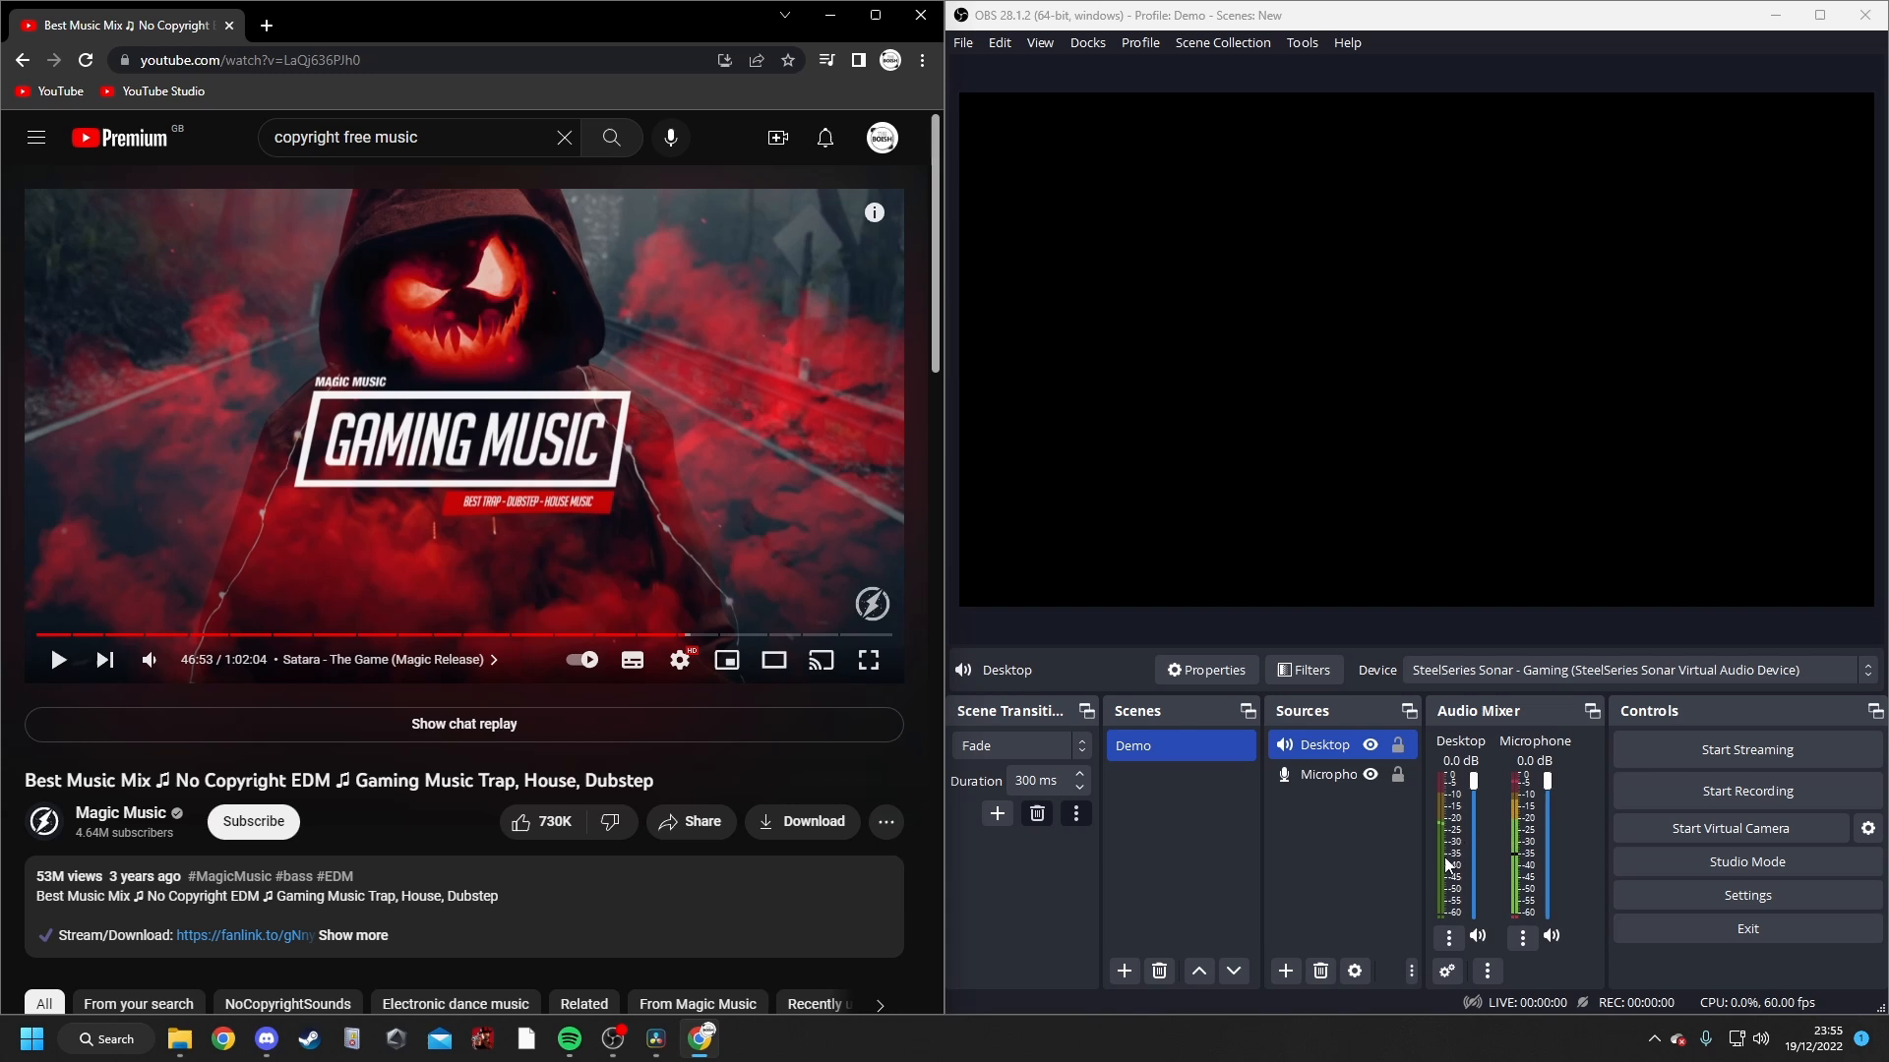
pyautogui.click(59, 661)
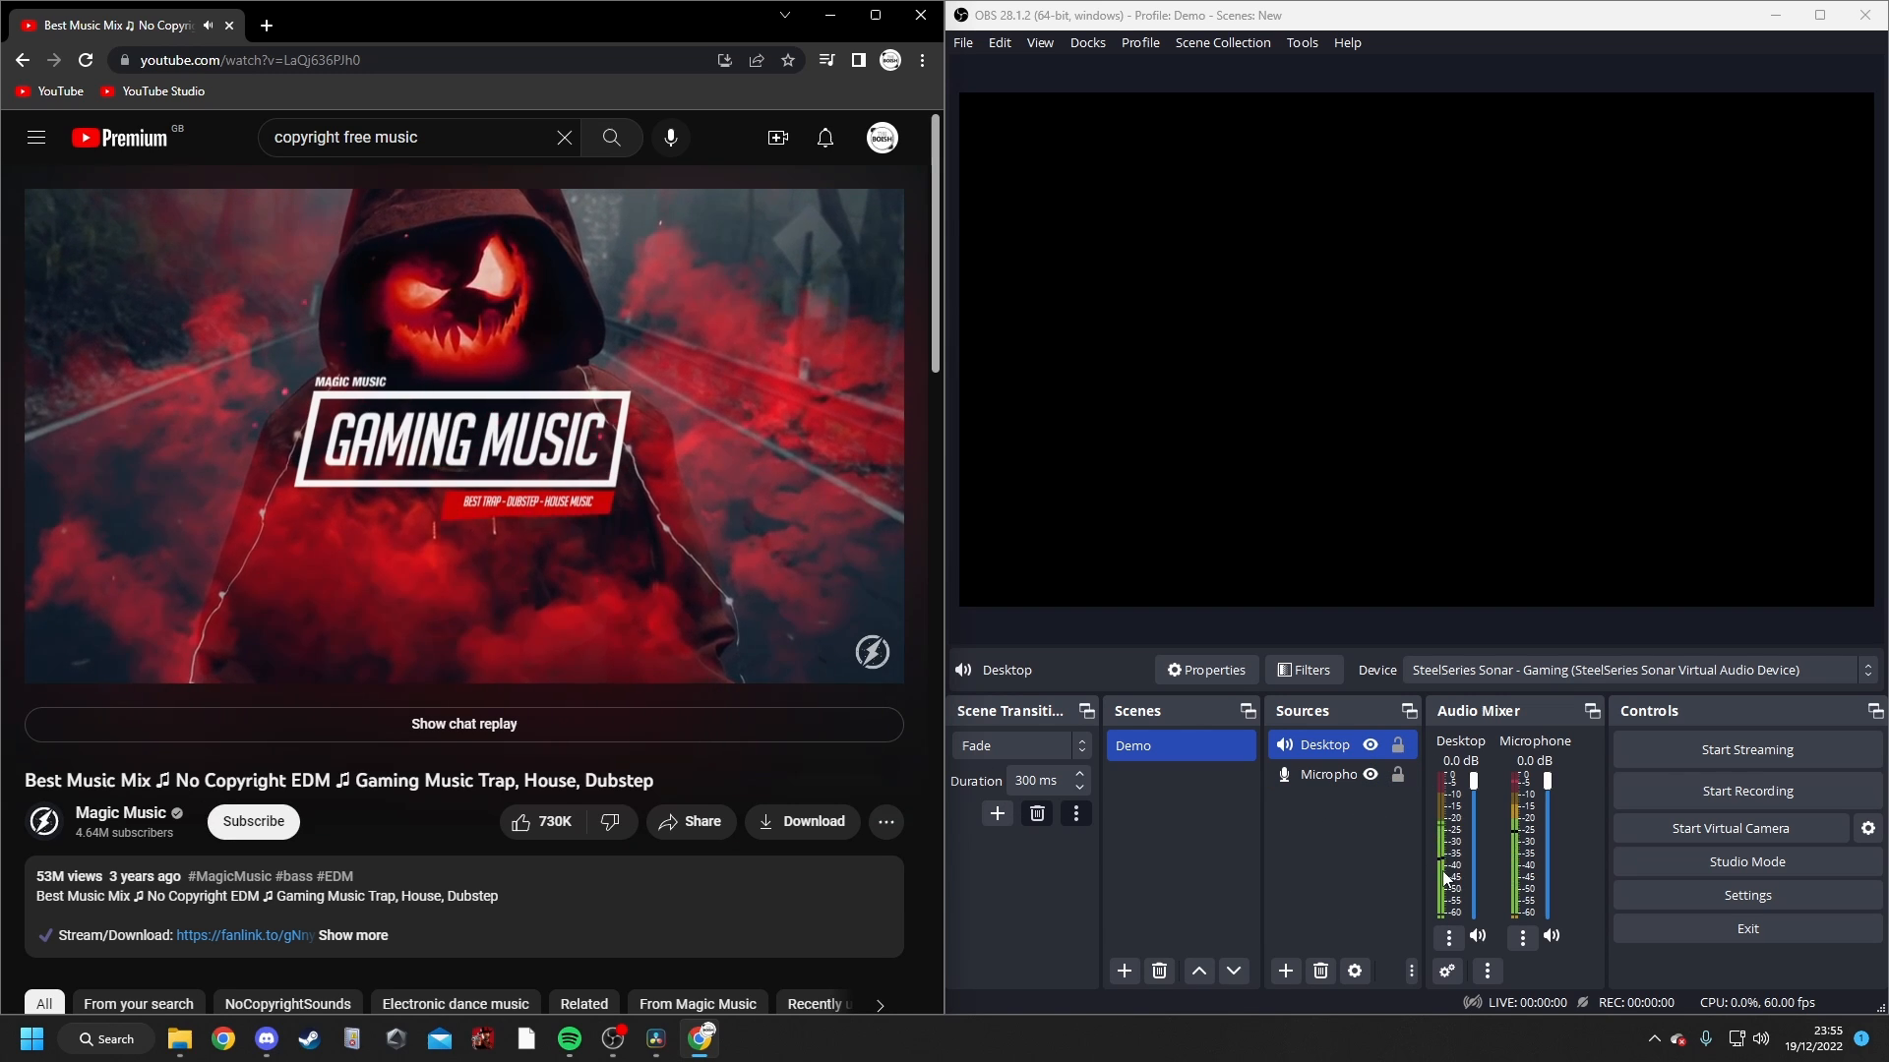
pyautogui.moveTo(444, 448)
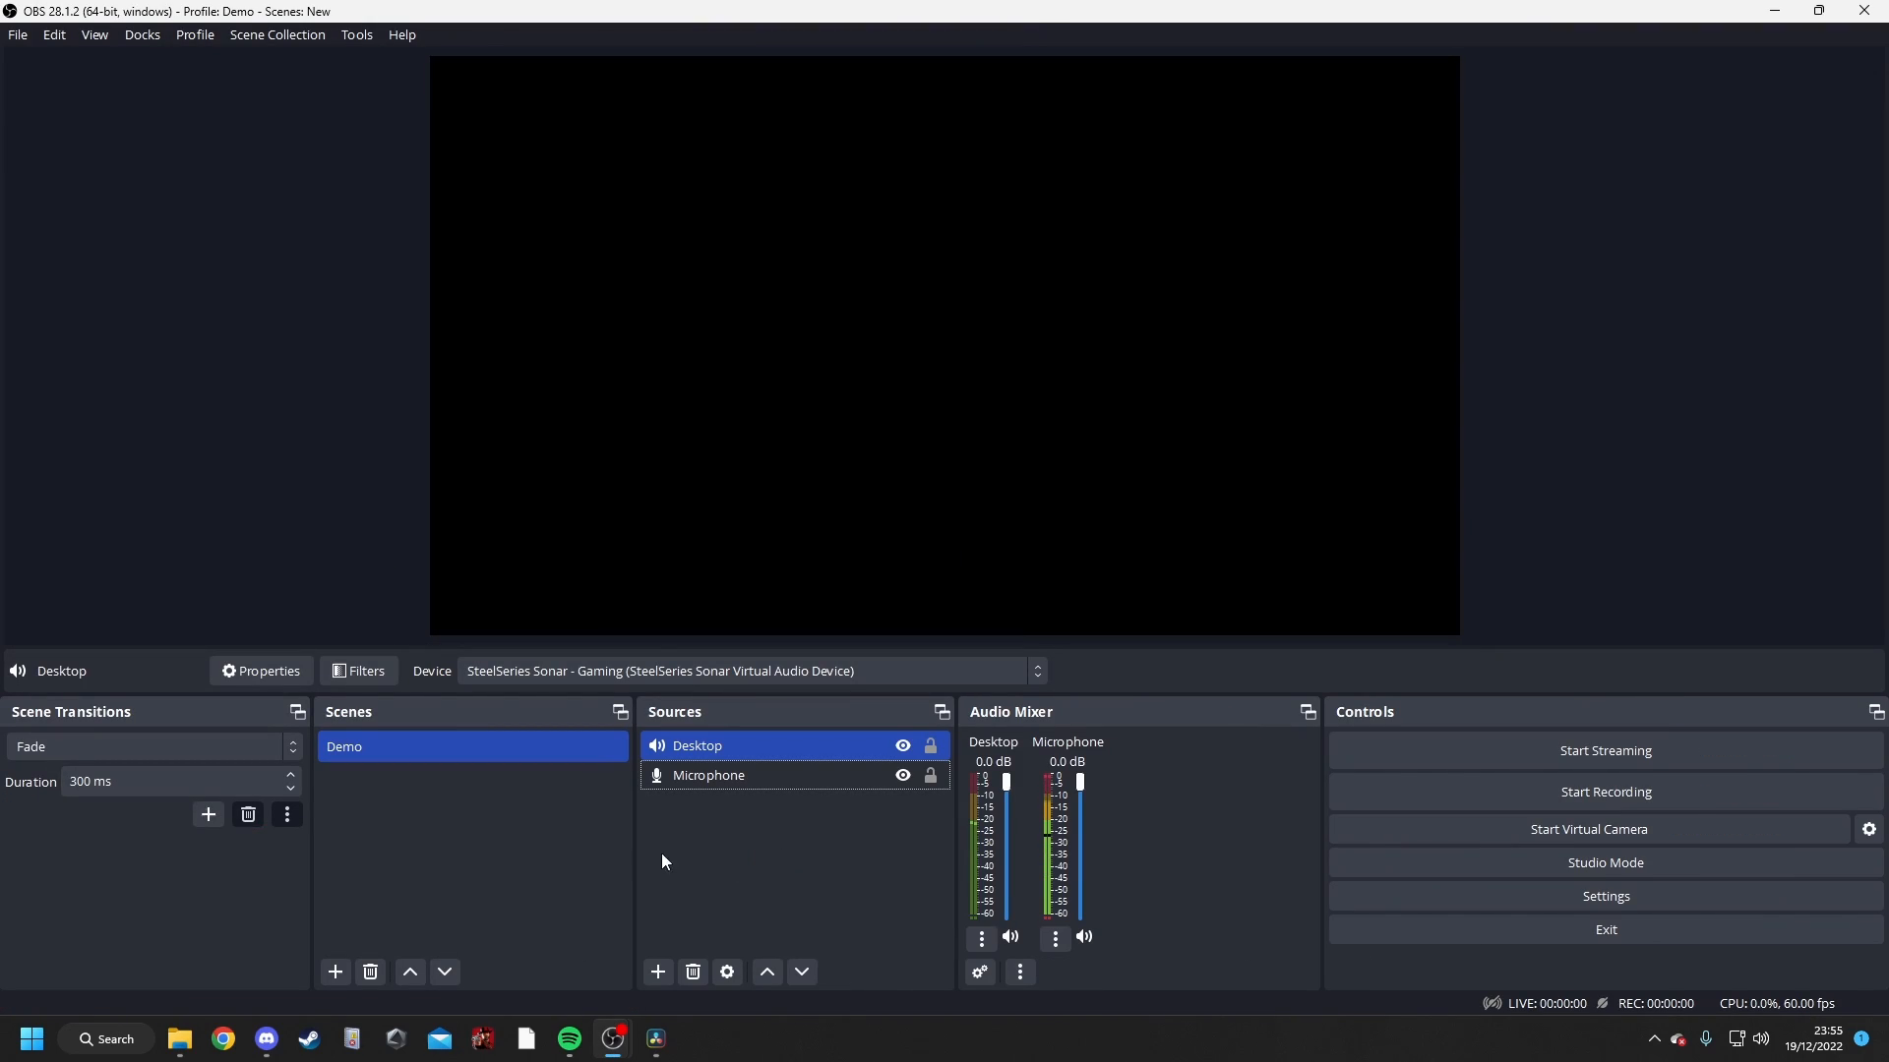
# - Start adding another source named 'Disco' for Discord audio
pyautogui.rightClick(705, 821)
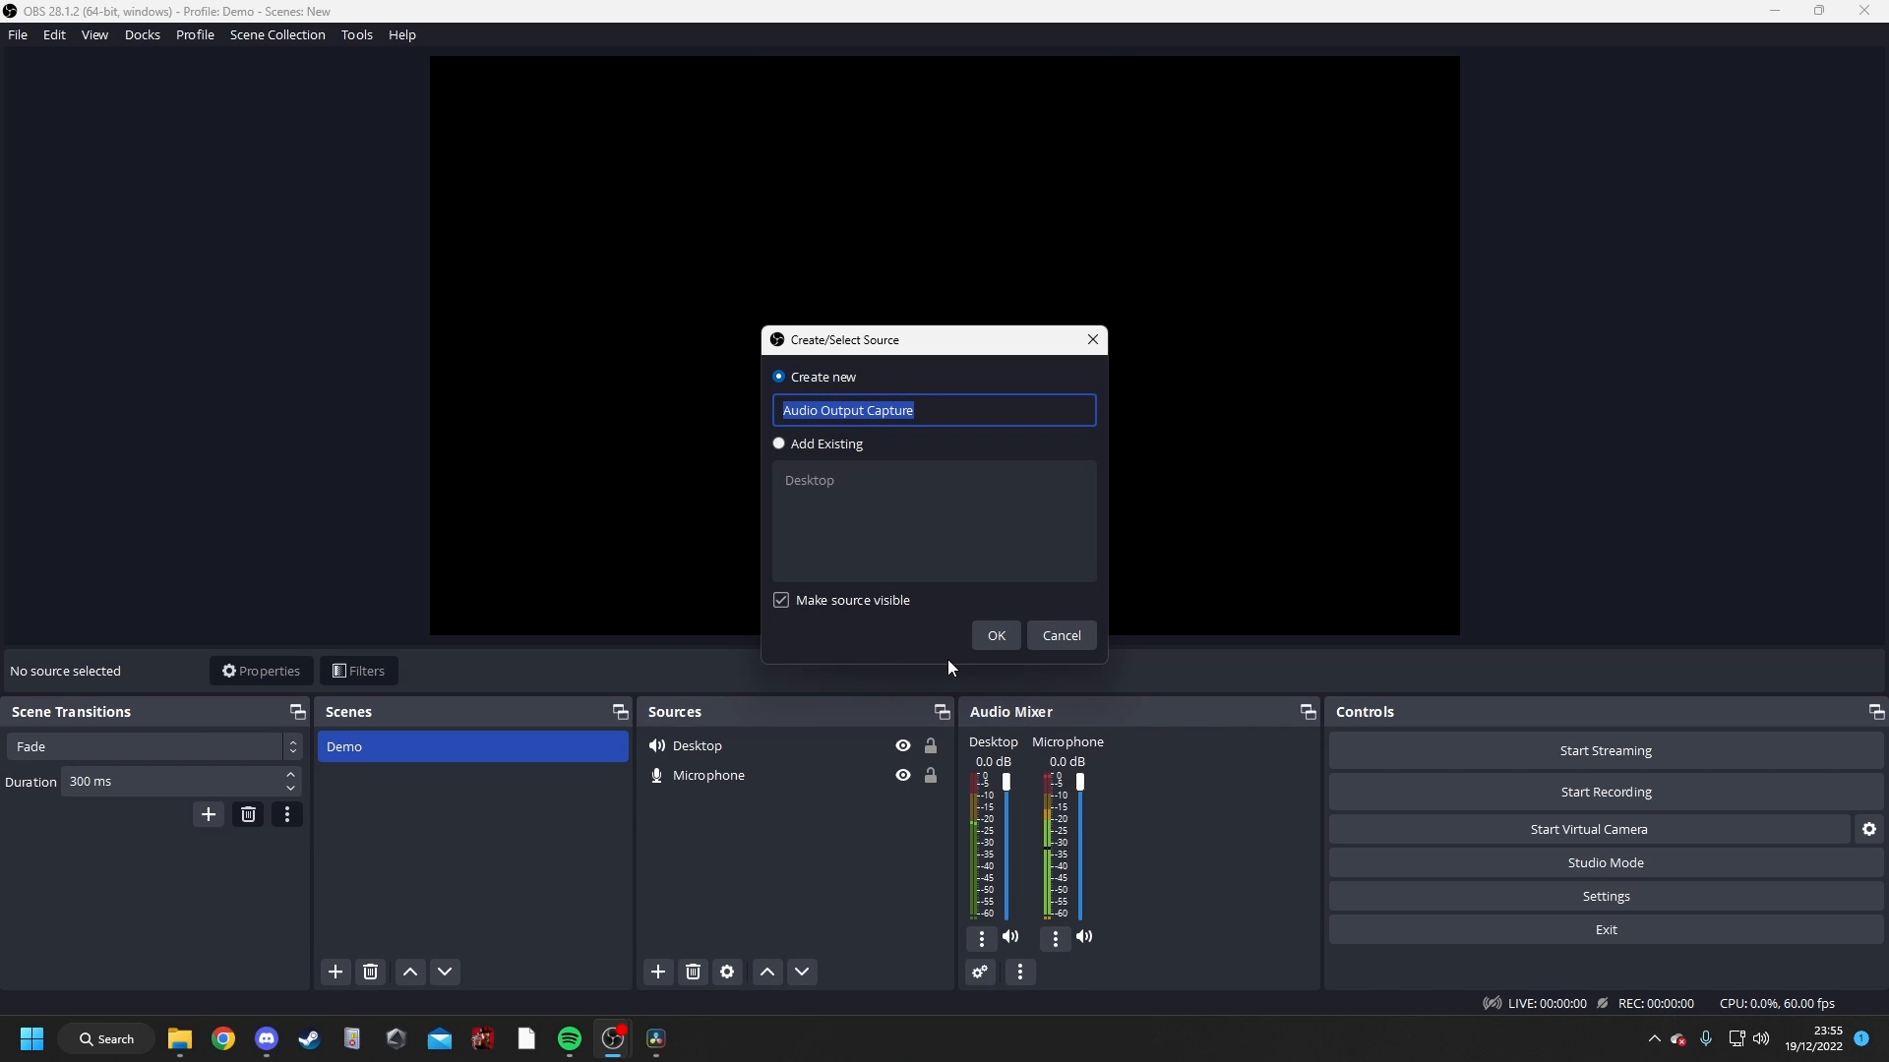
pyautogui.write('Disco')
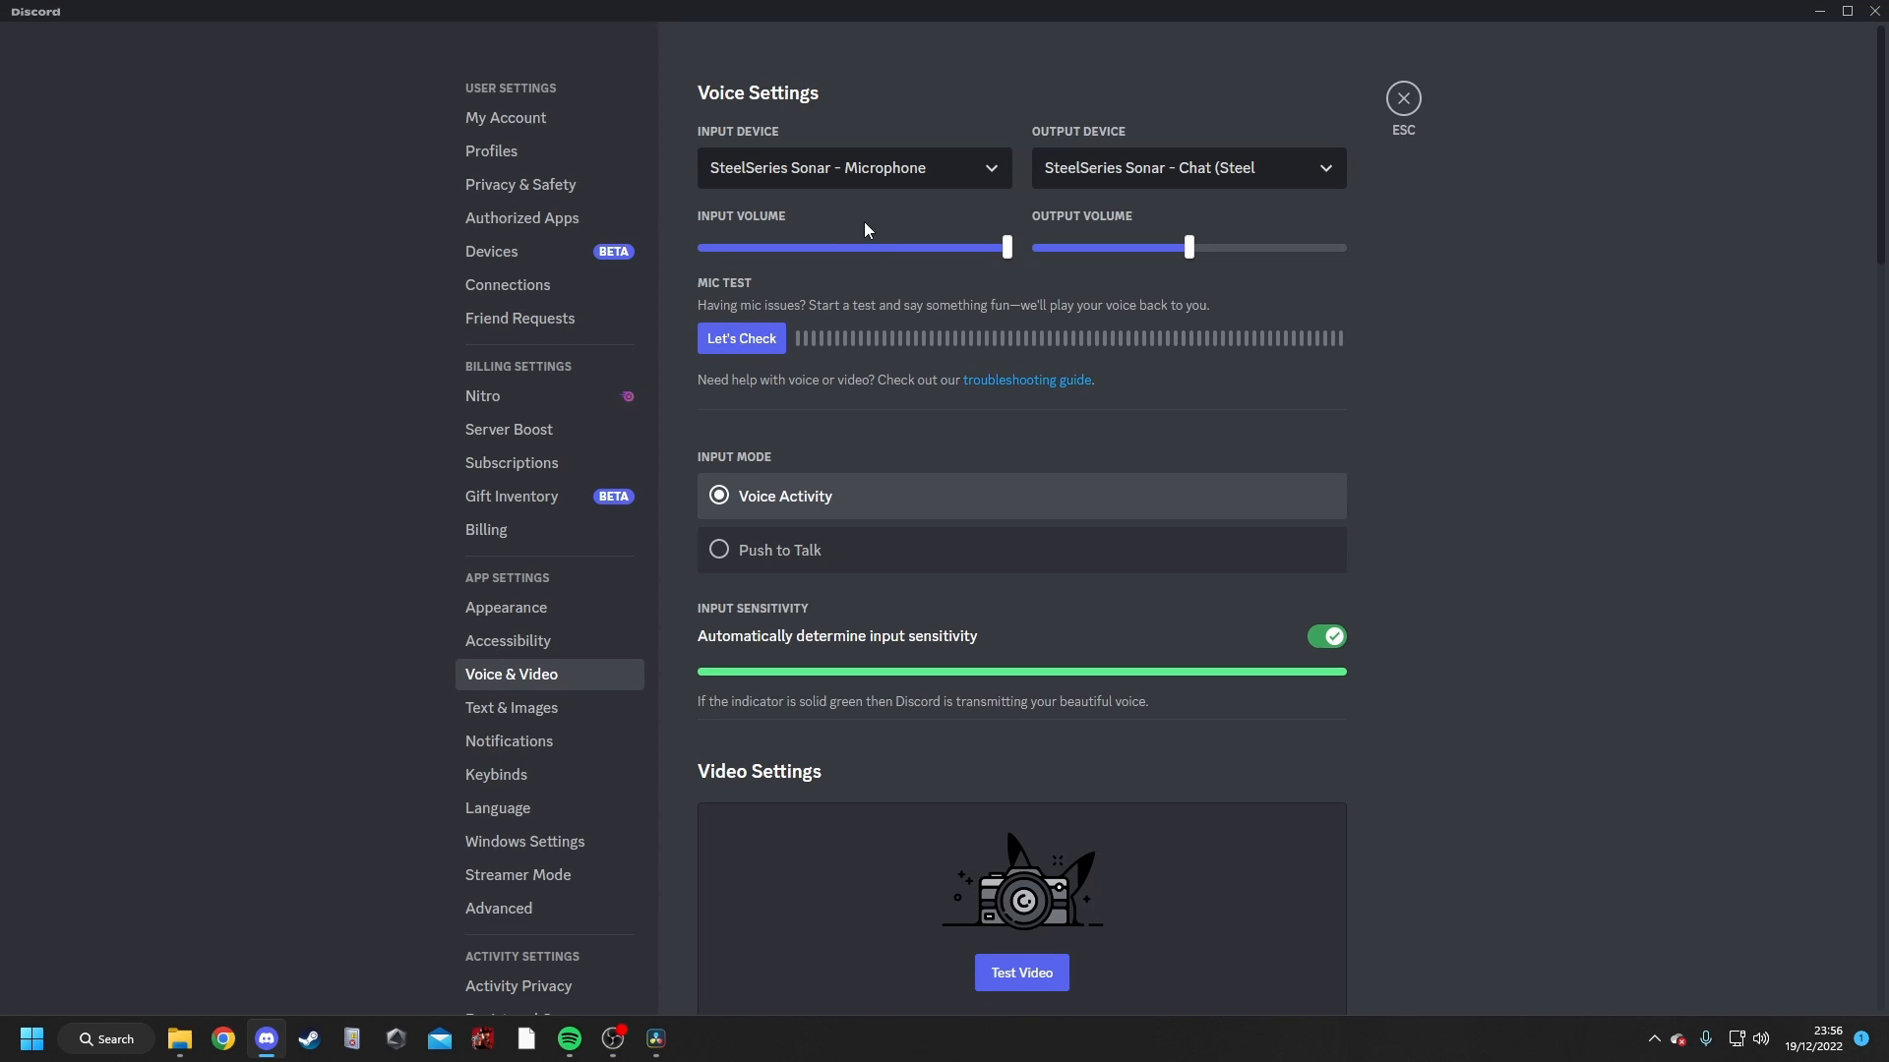
pyautogui.moveTo(958, 185)
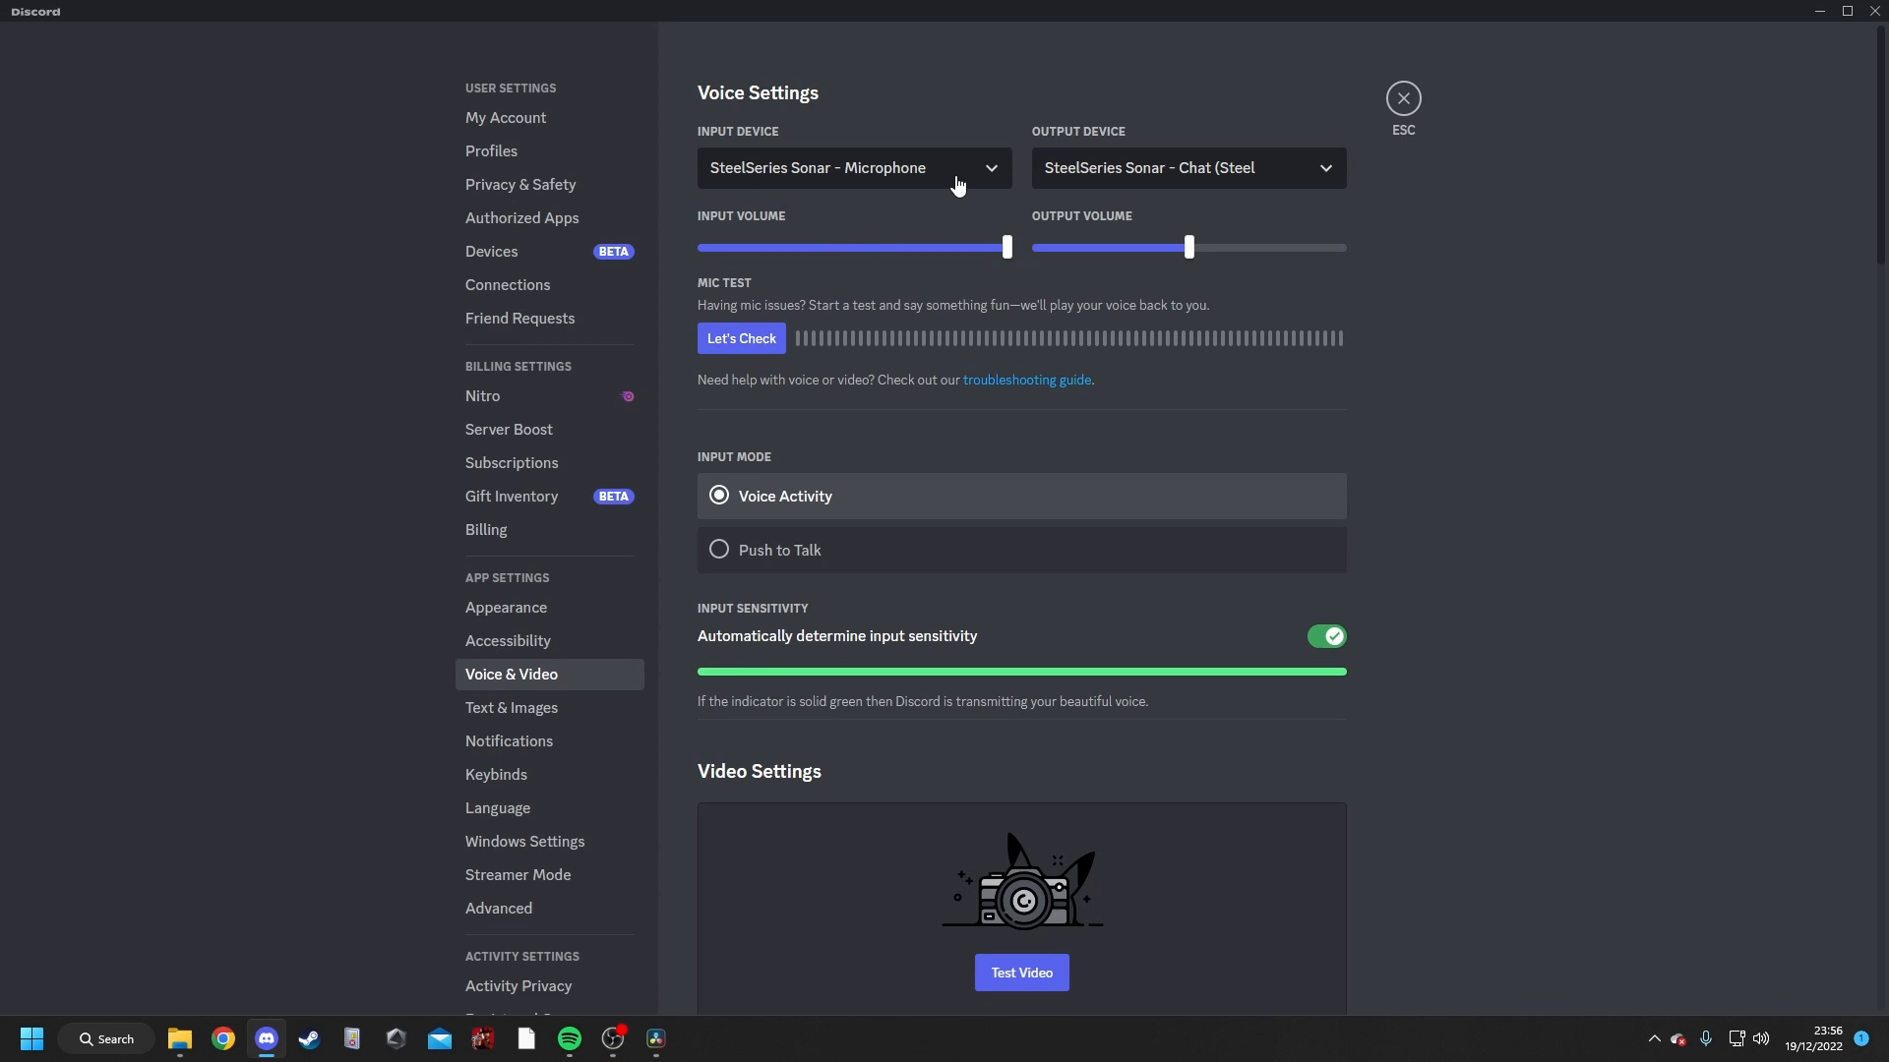
pyautogui.moveTo(755, 192)
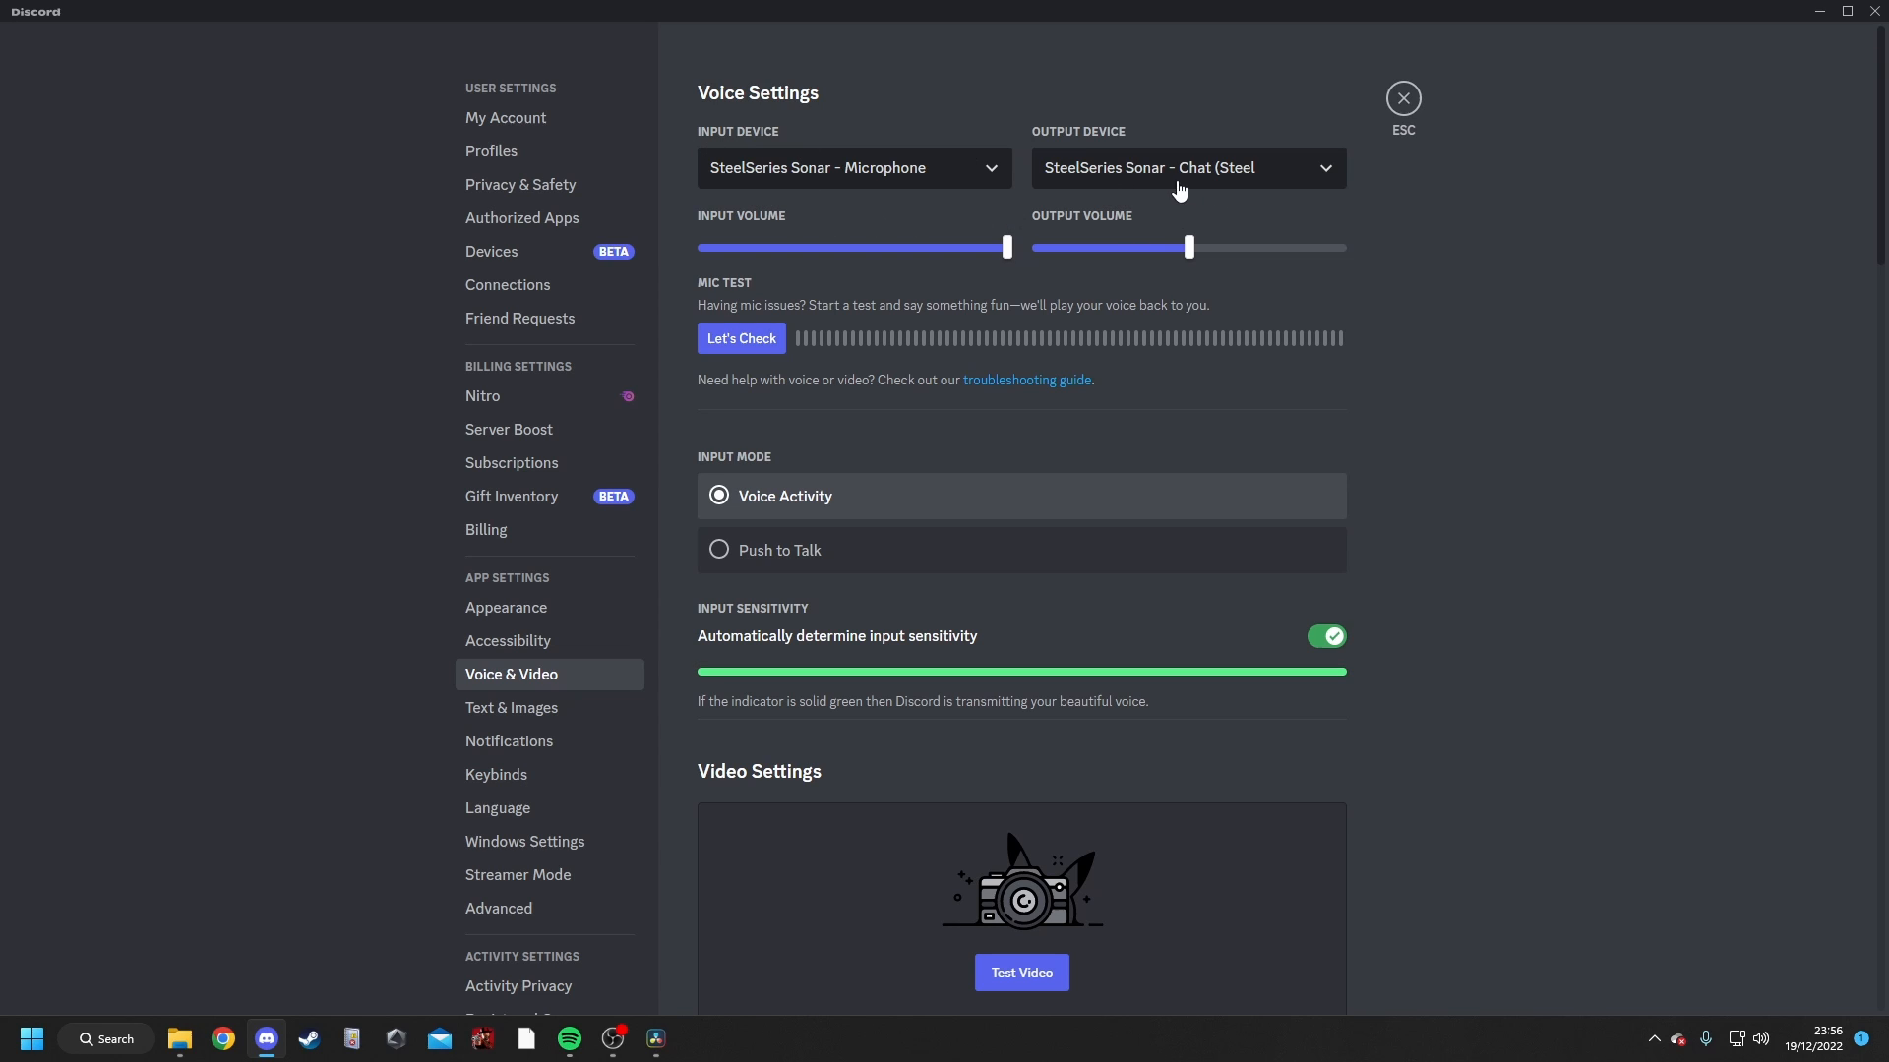
# - Close Discord's Voice & Video settings after confirming output is SteelSeries Sonar - Chat
pyautogui.click(1405, 99)
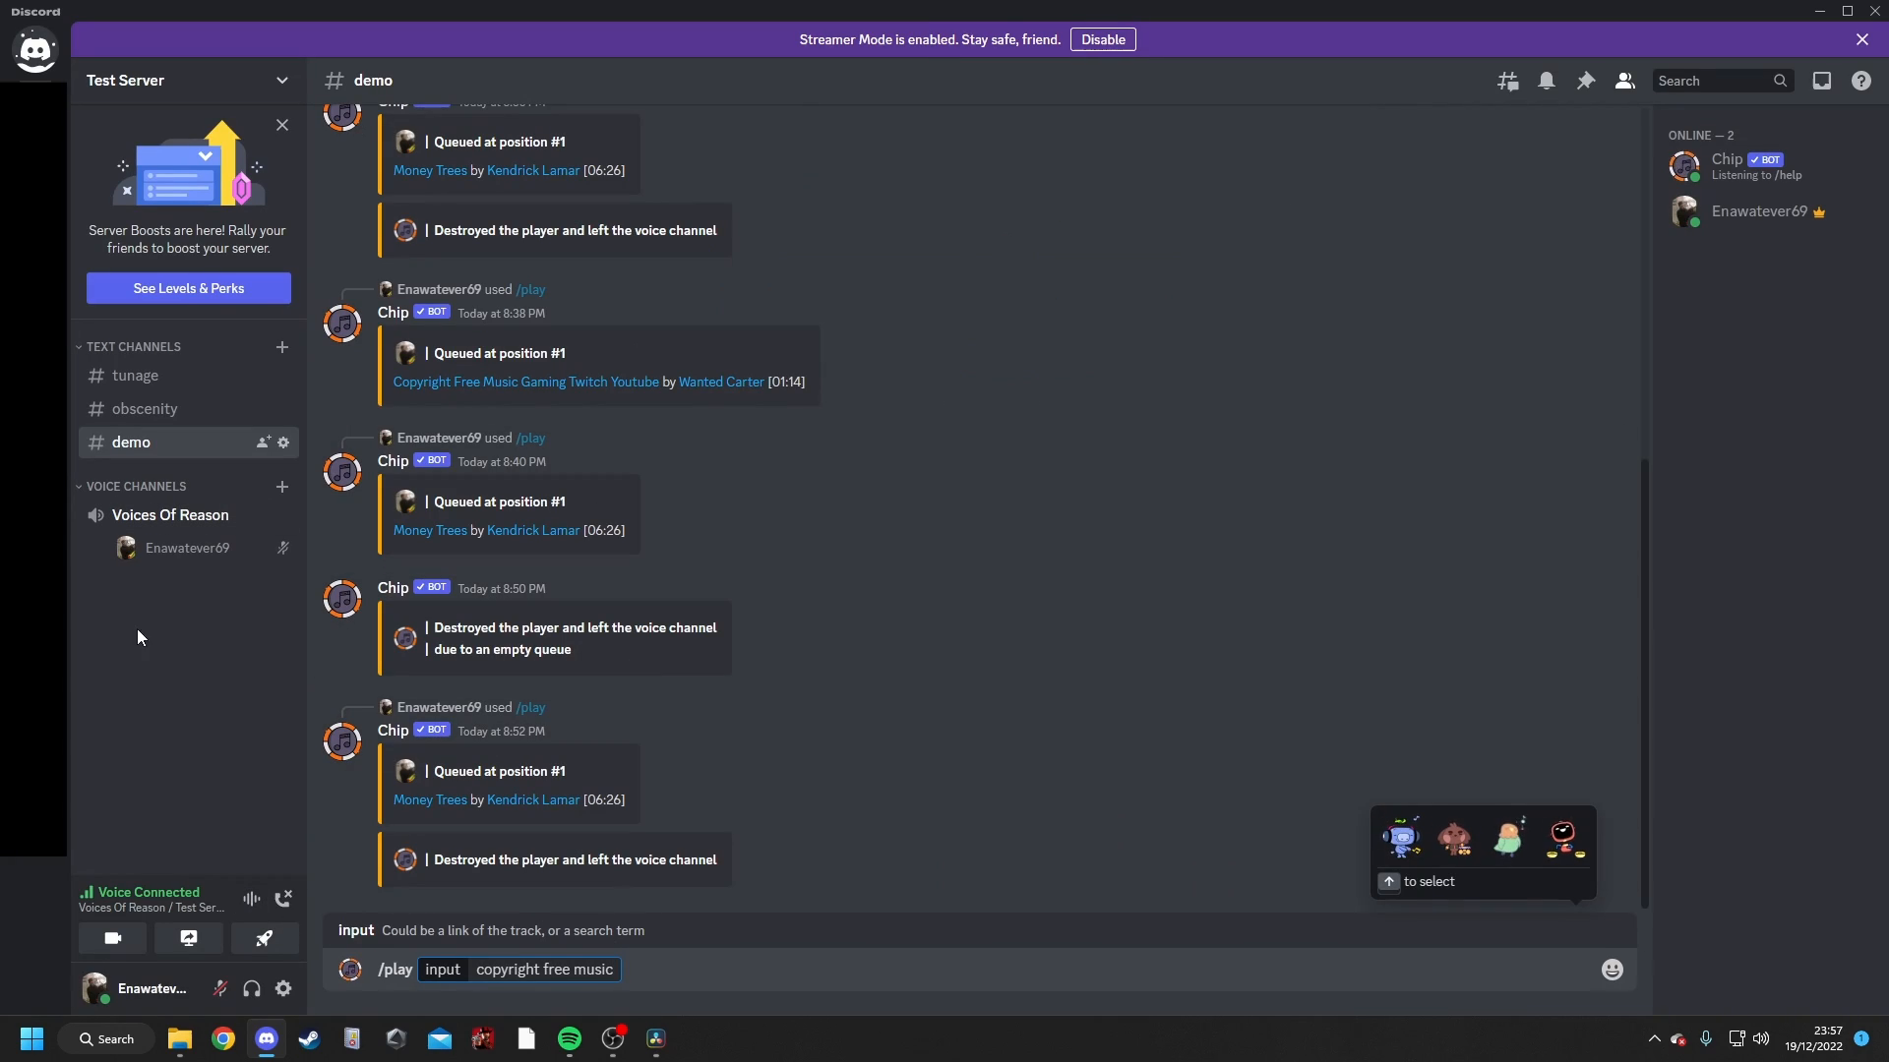
pyautogui.moveTo(496, 775)
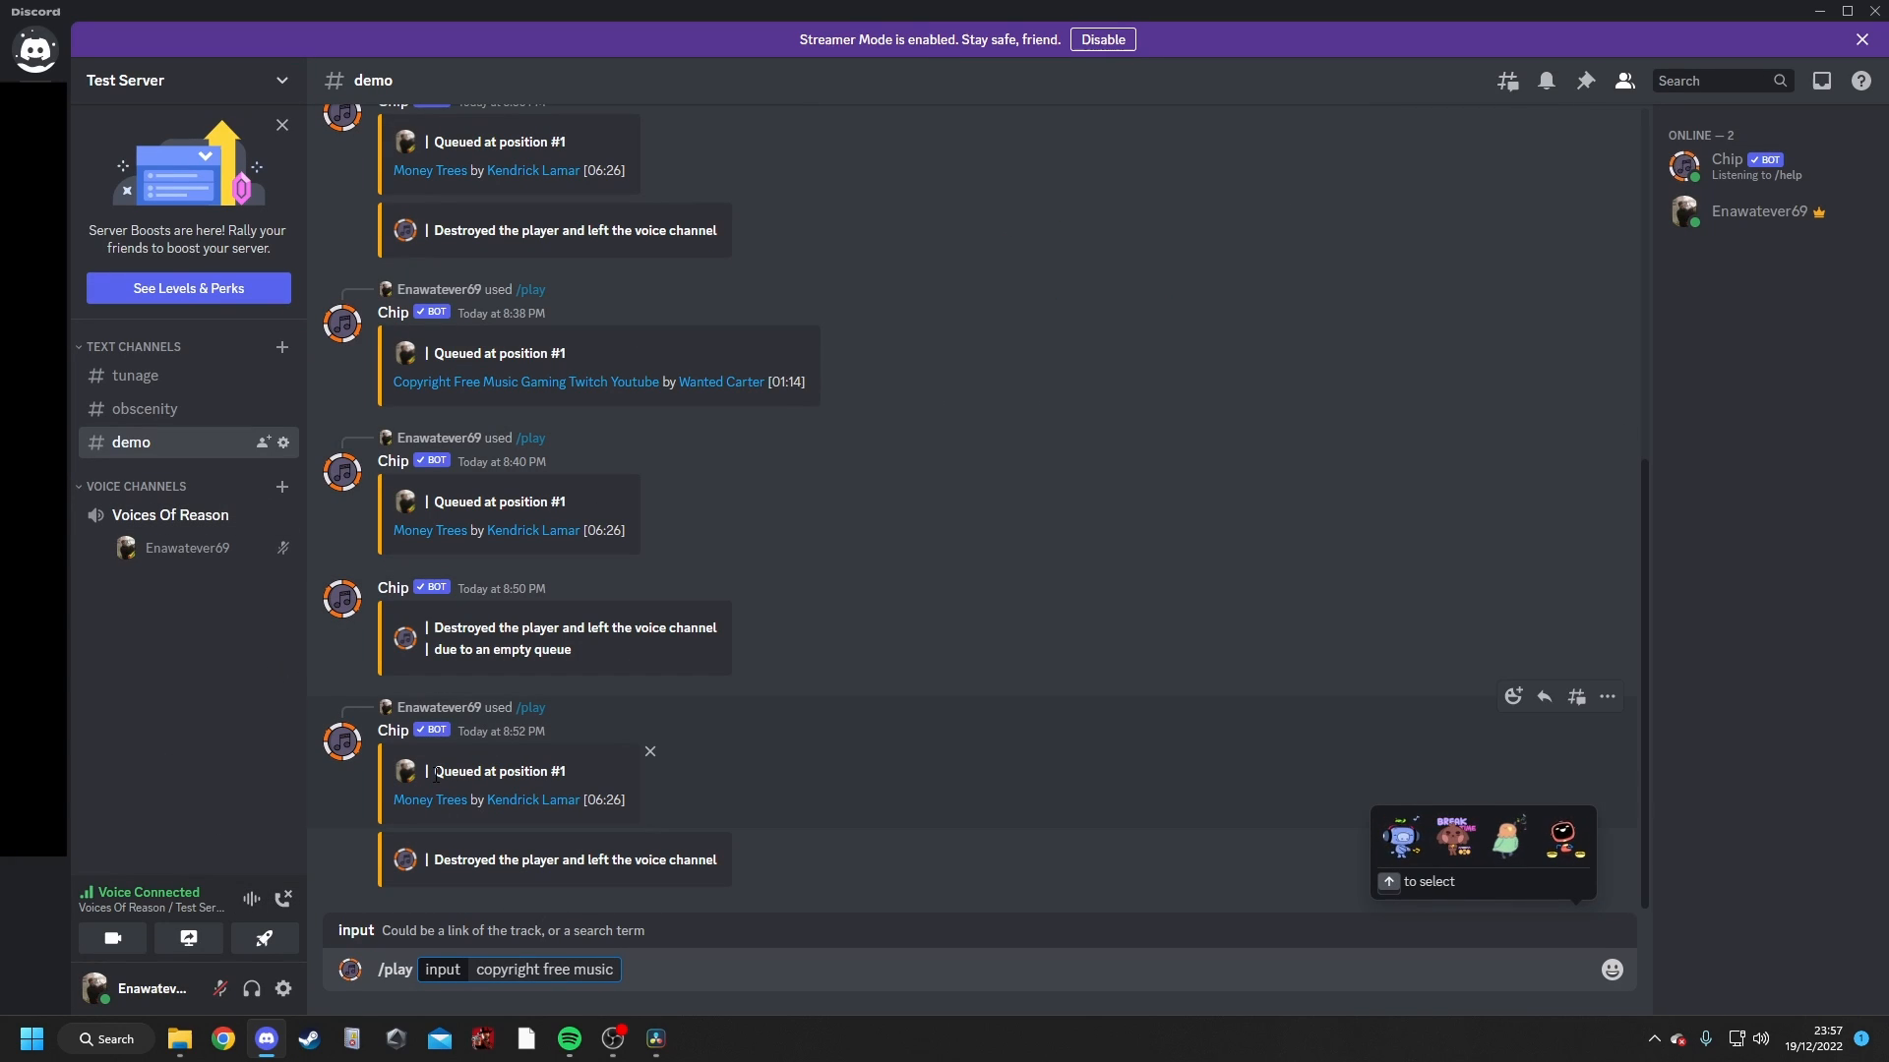
pyautogui.moveTo(524, 799)
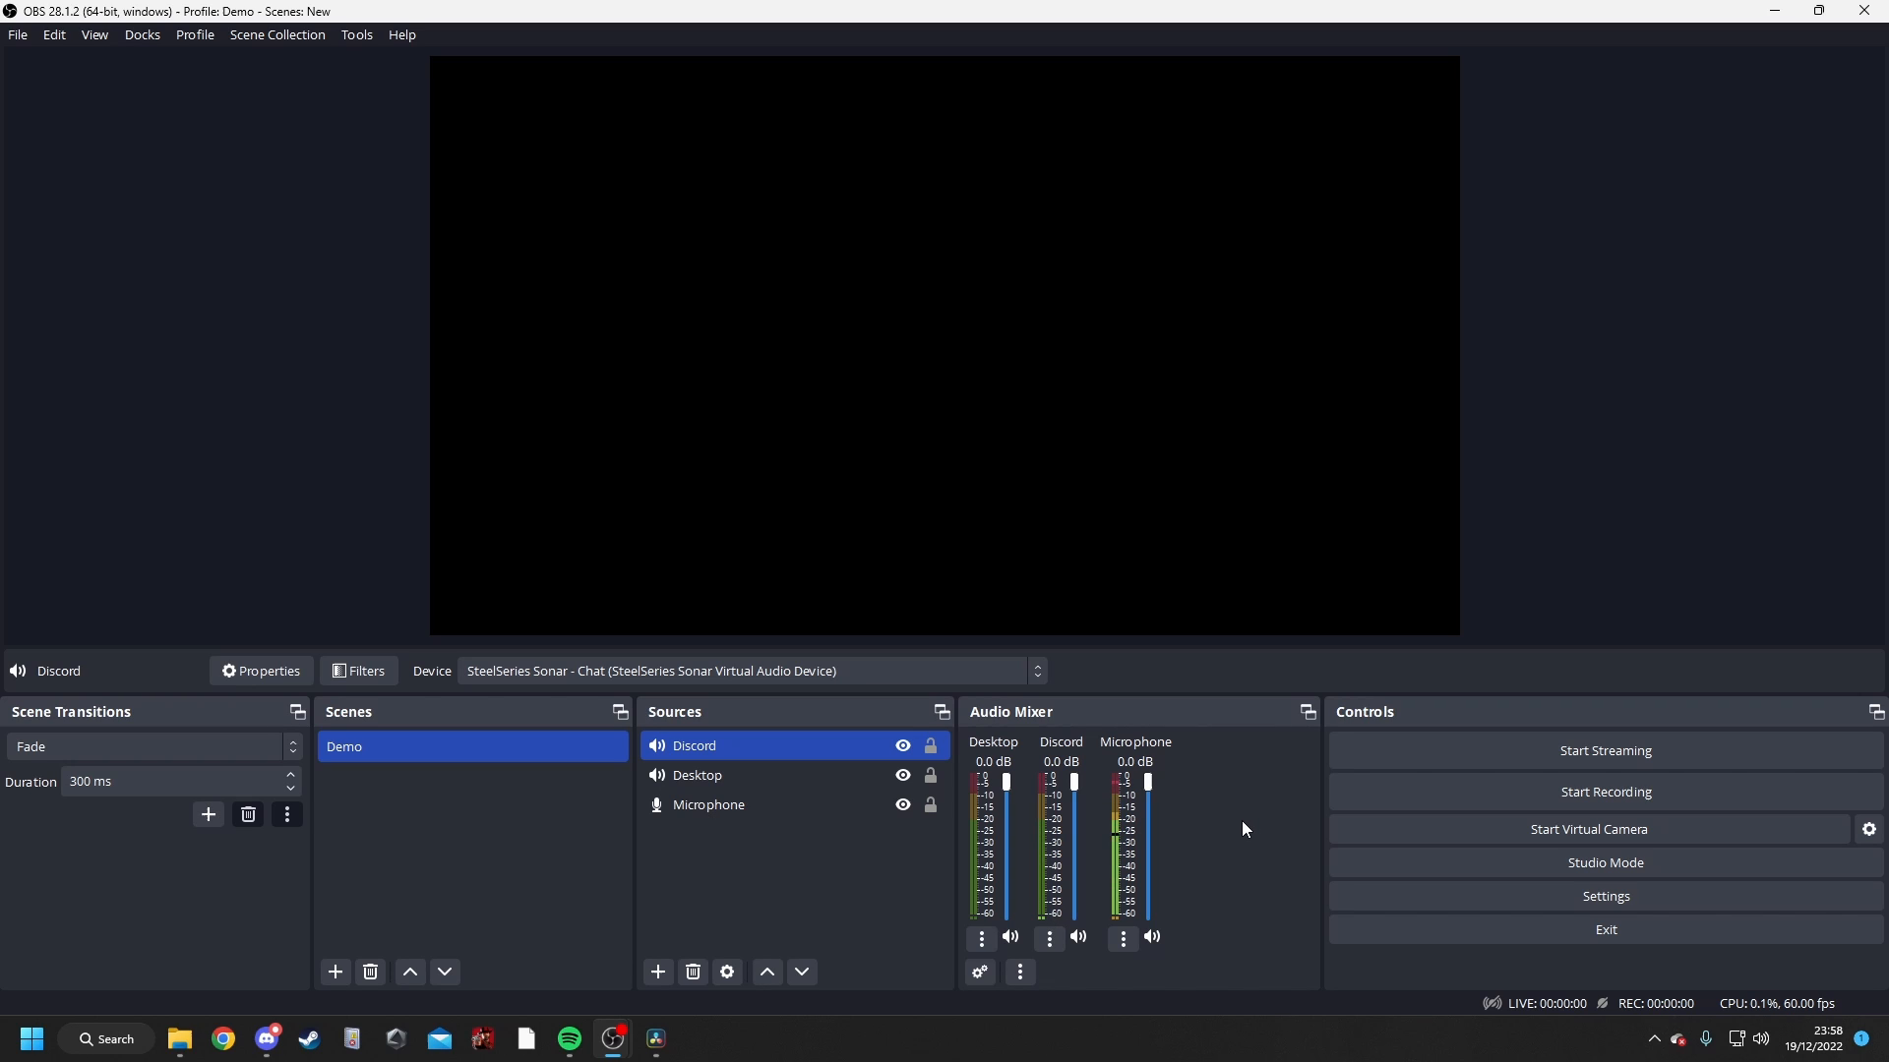
pyautogui.moveTo(1129, 869)
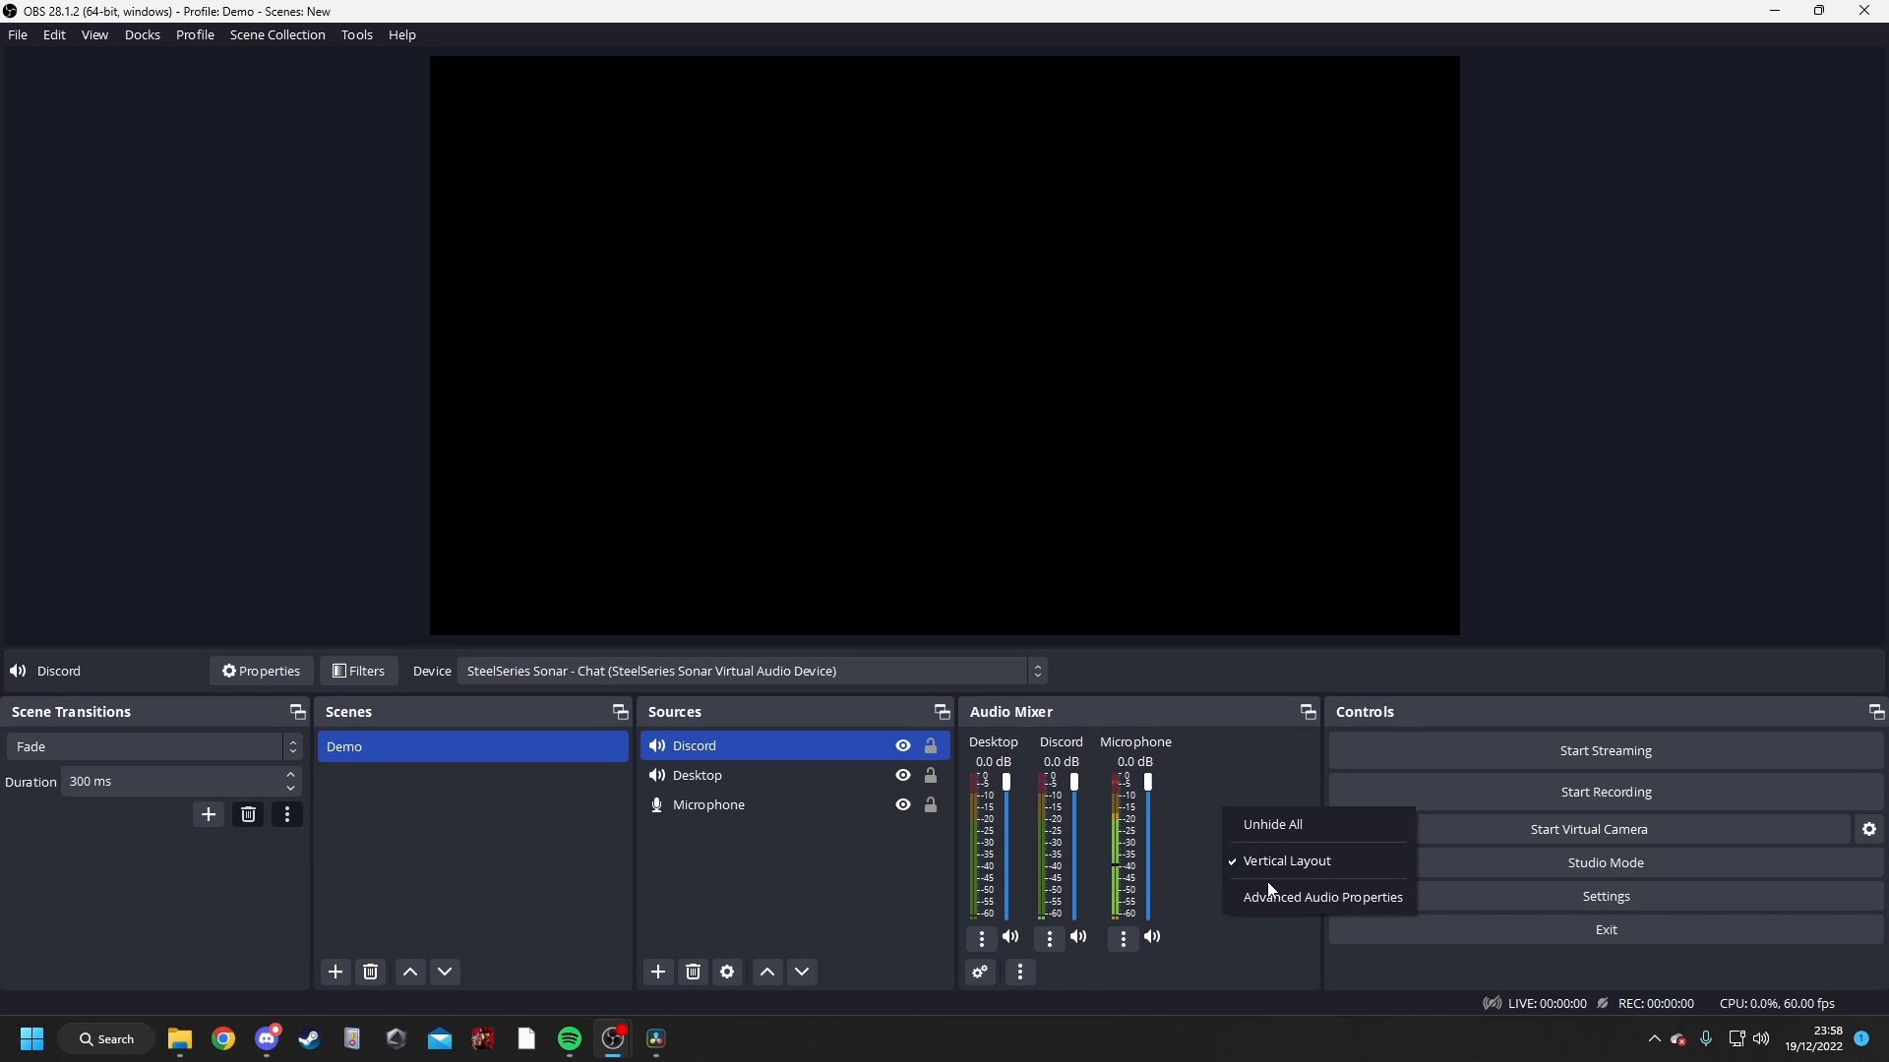
# - In Advanced Audio Properties clear default tracks, leaving Microphone on track 1 and Discord on track 2
pyautogui.click(1322, 897)
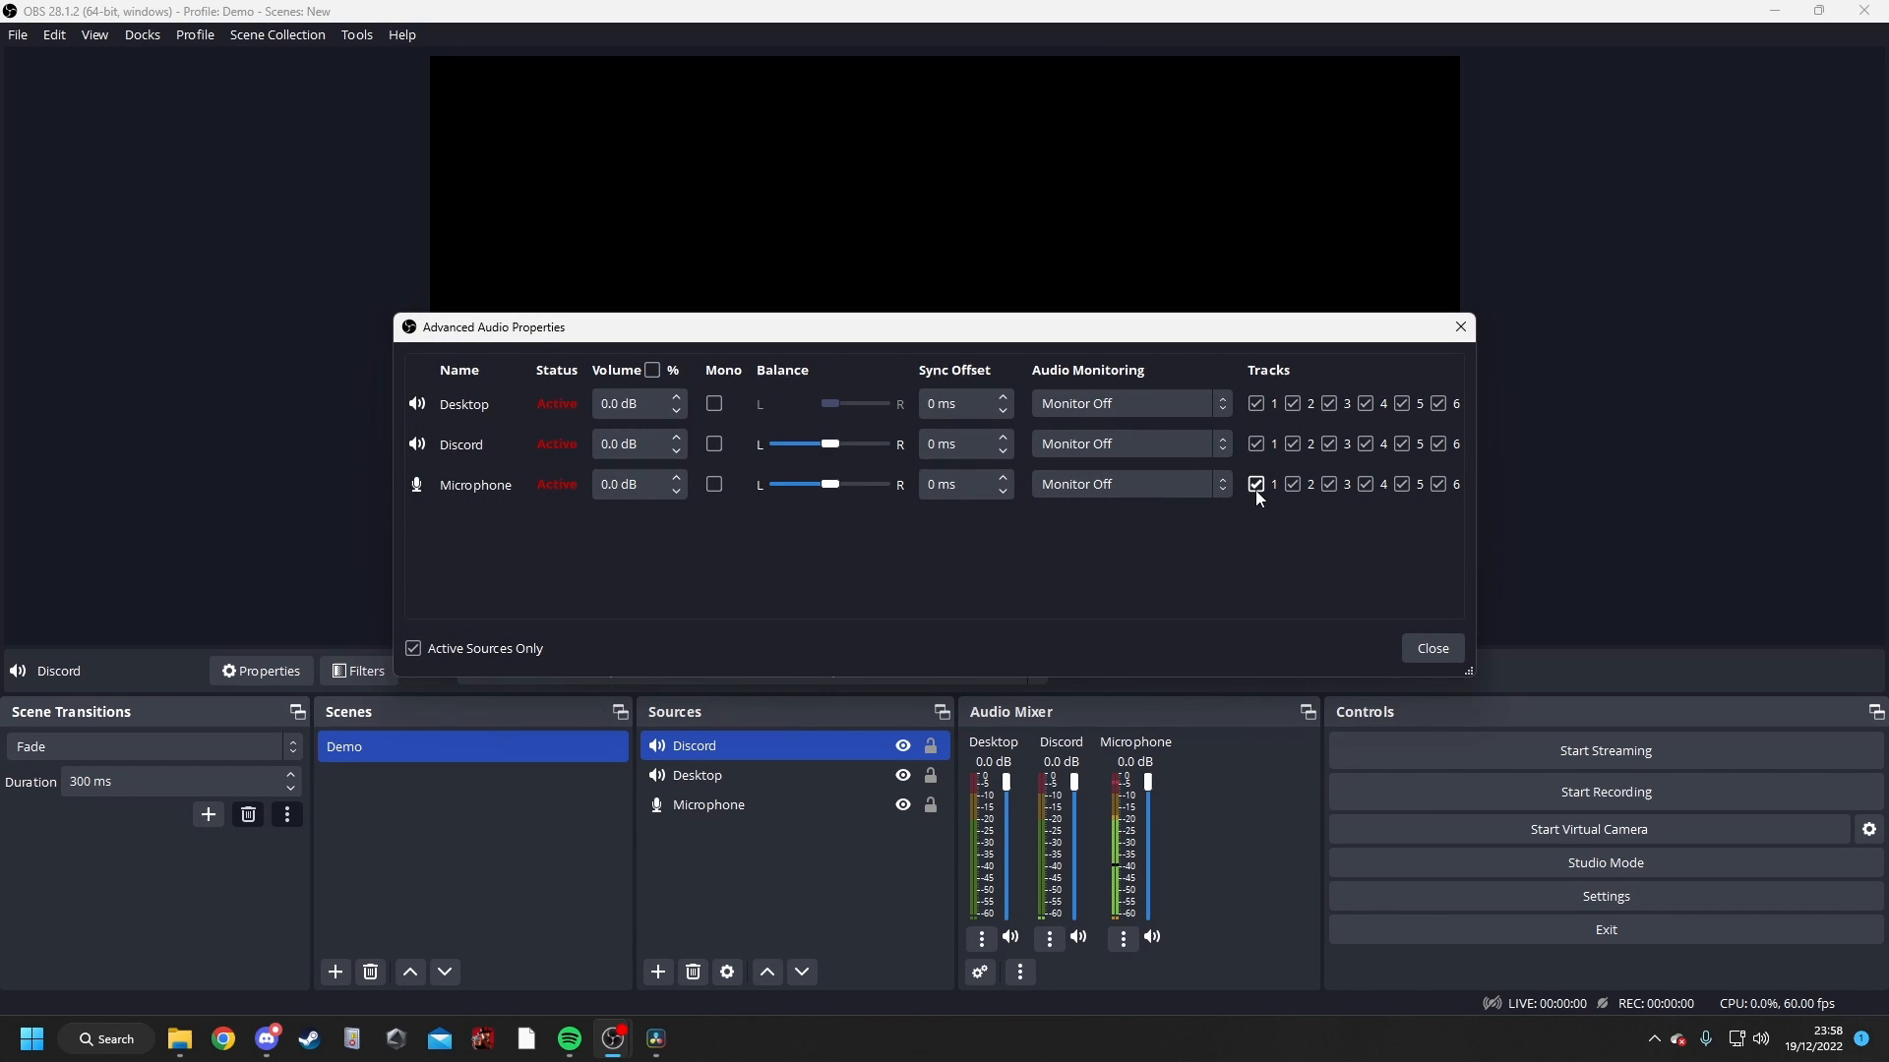
pyautogui.click(1255, 484)
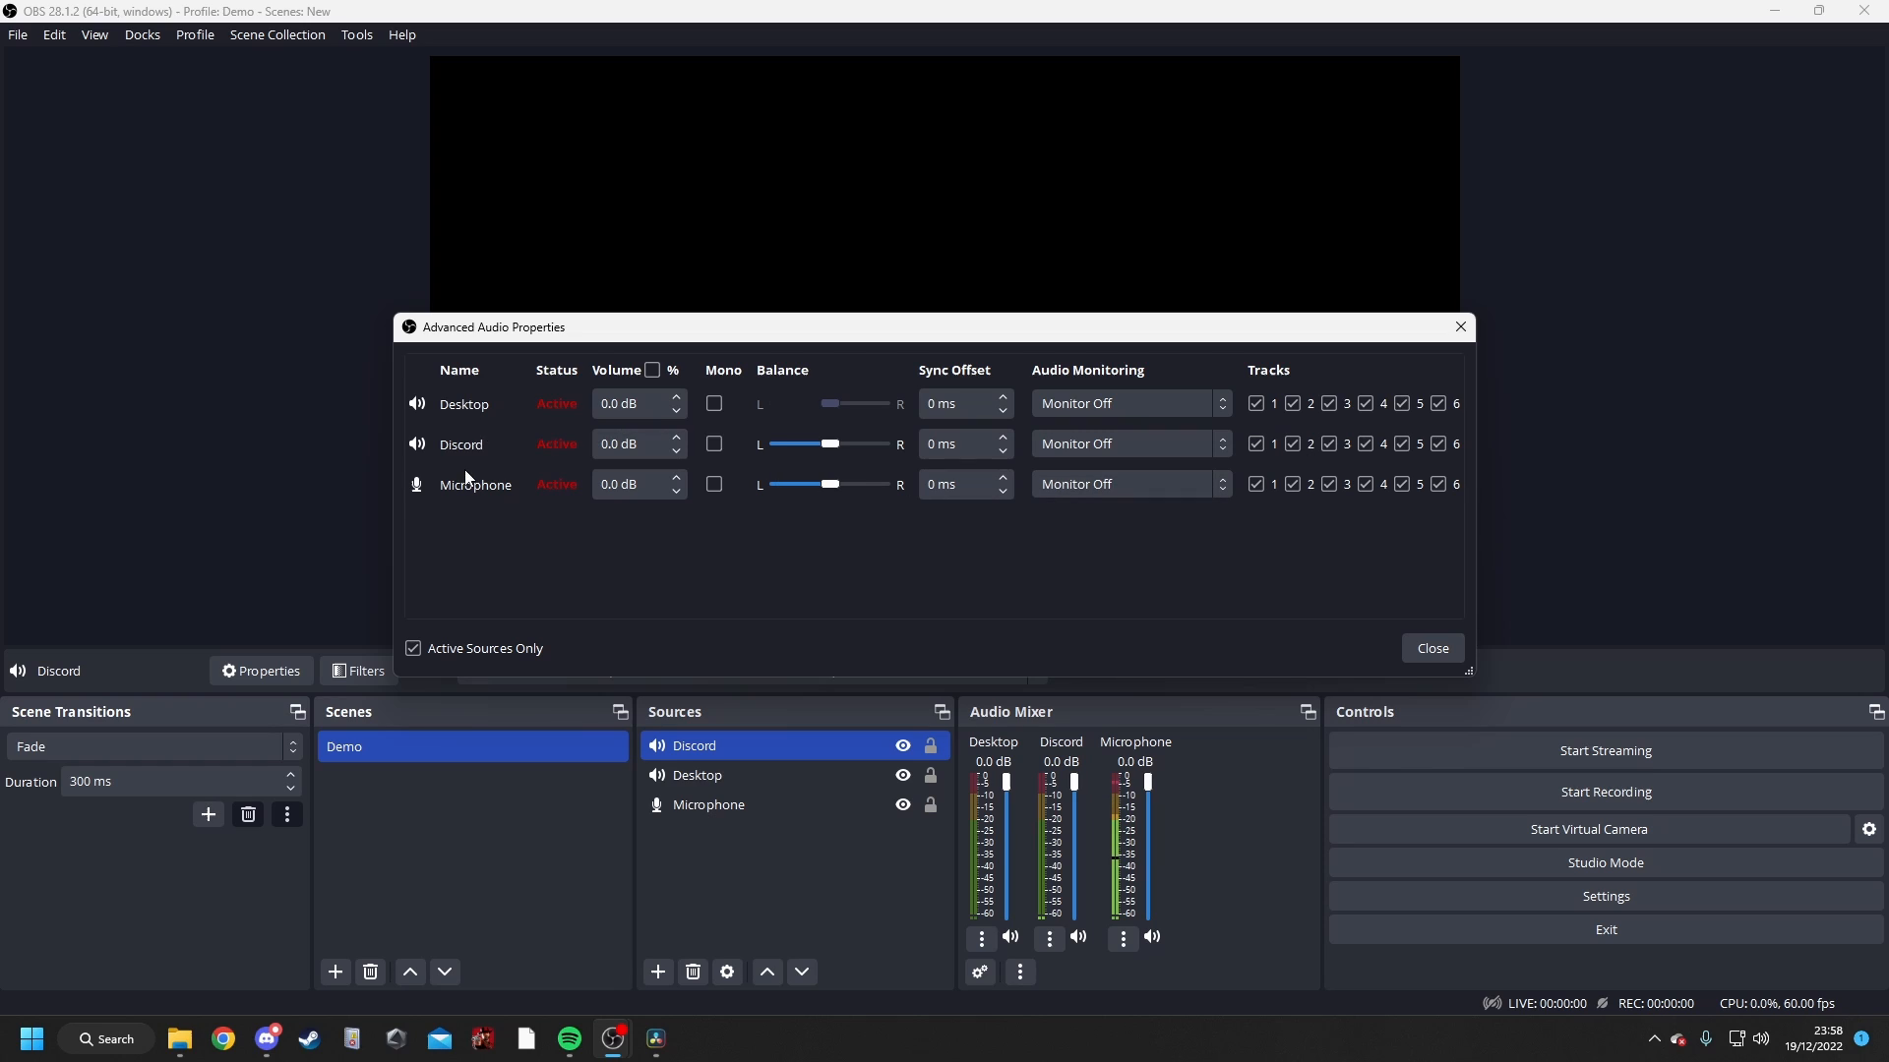
pyautogui.click(1328, 484)
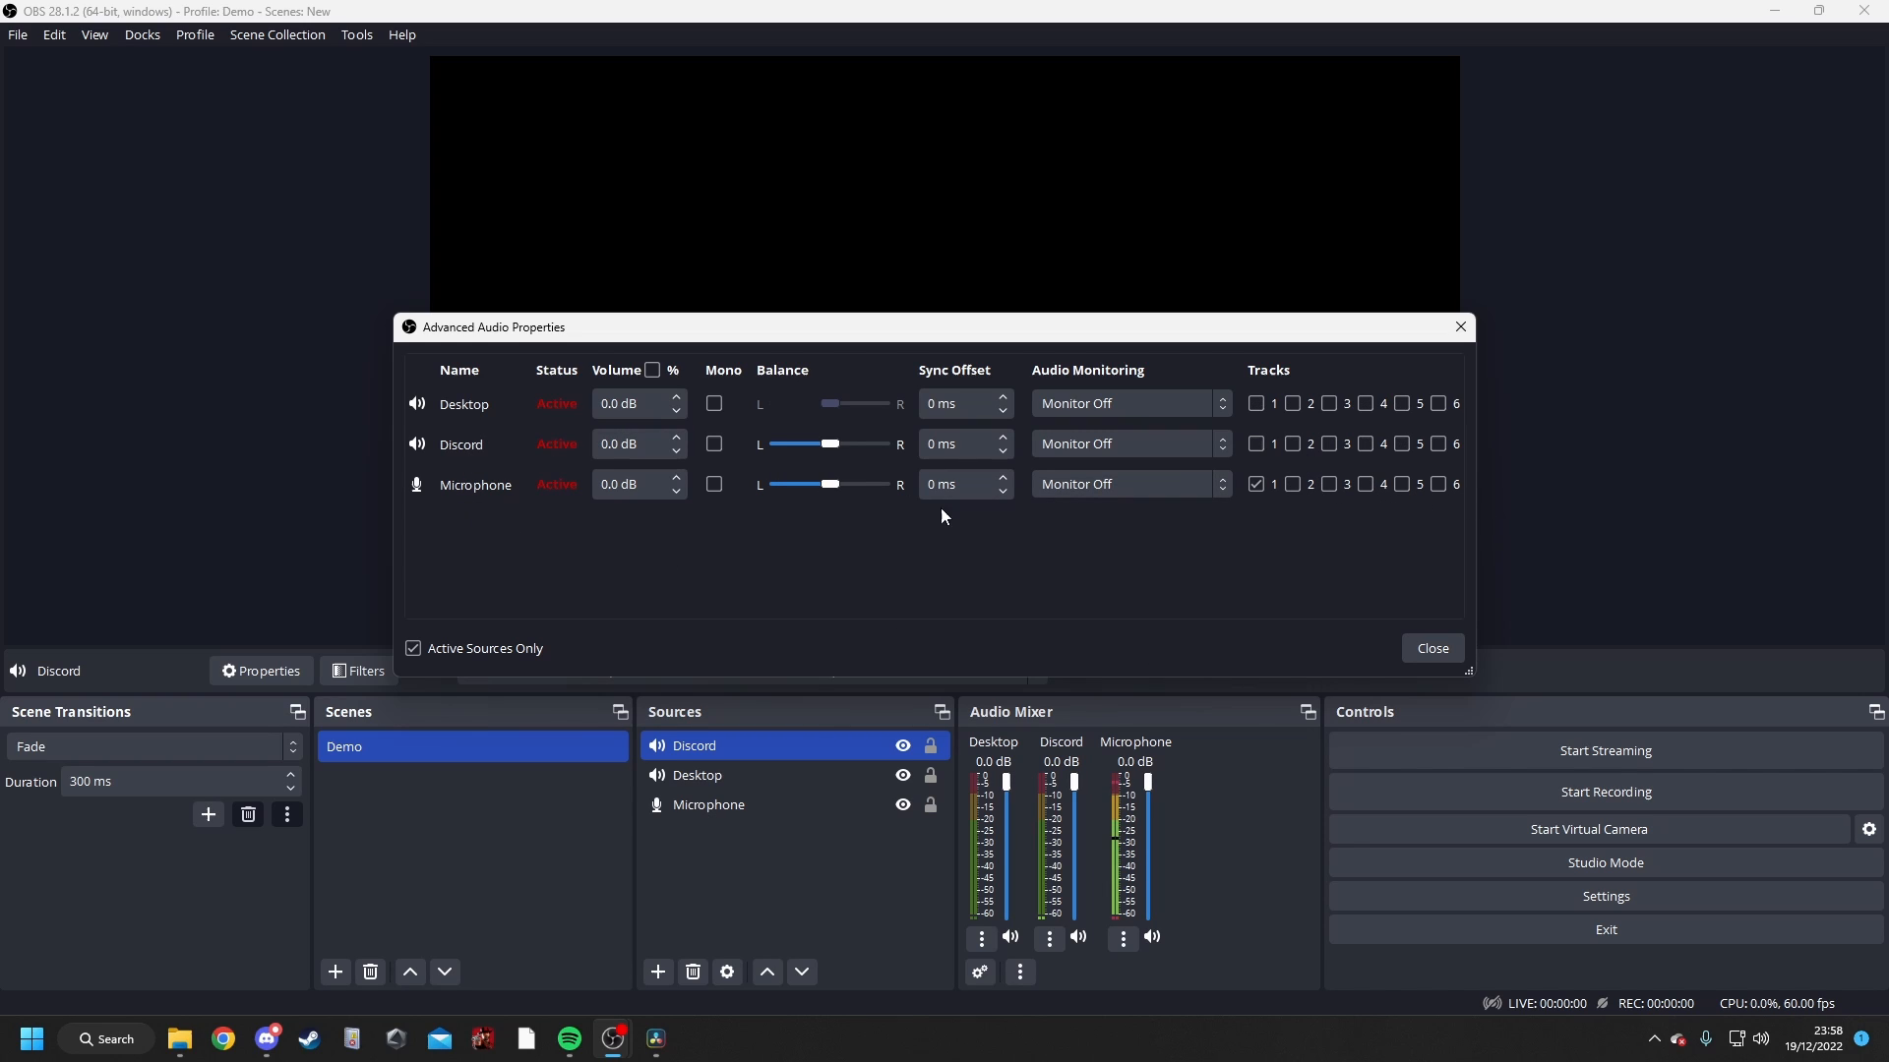
pyautogui.click(1255, 445)
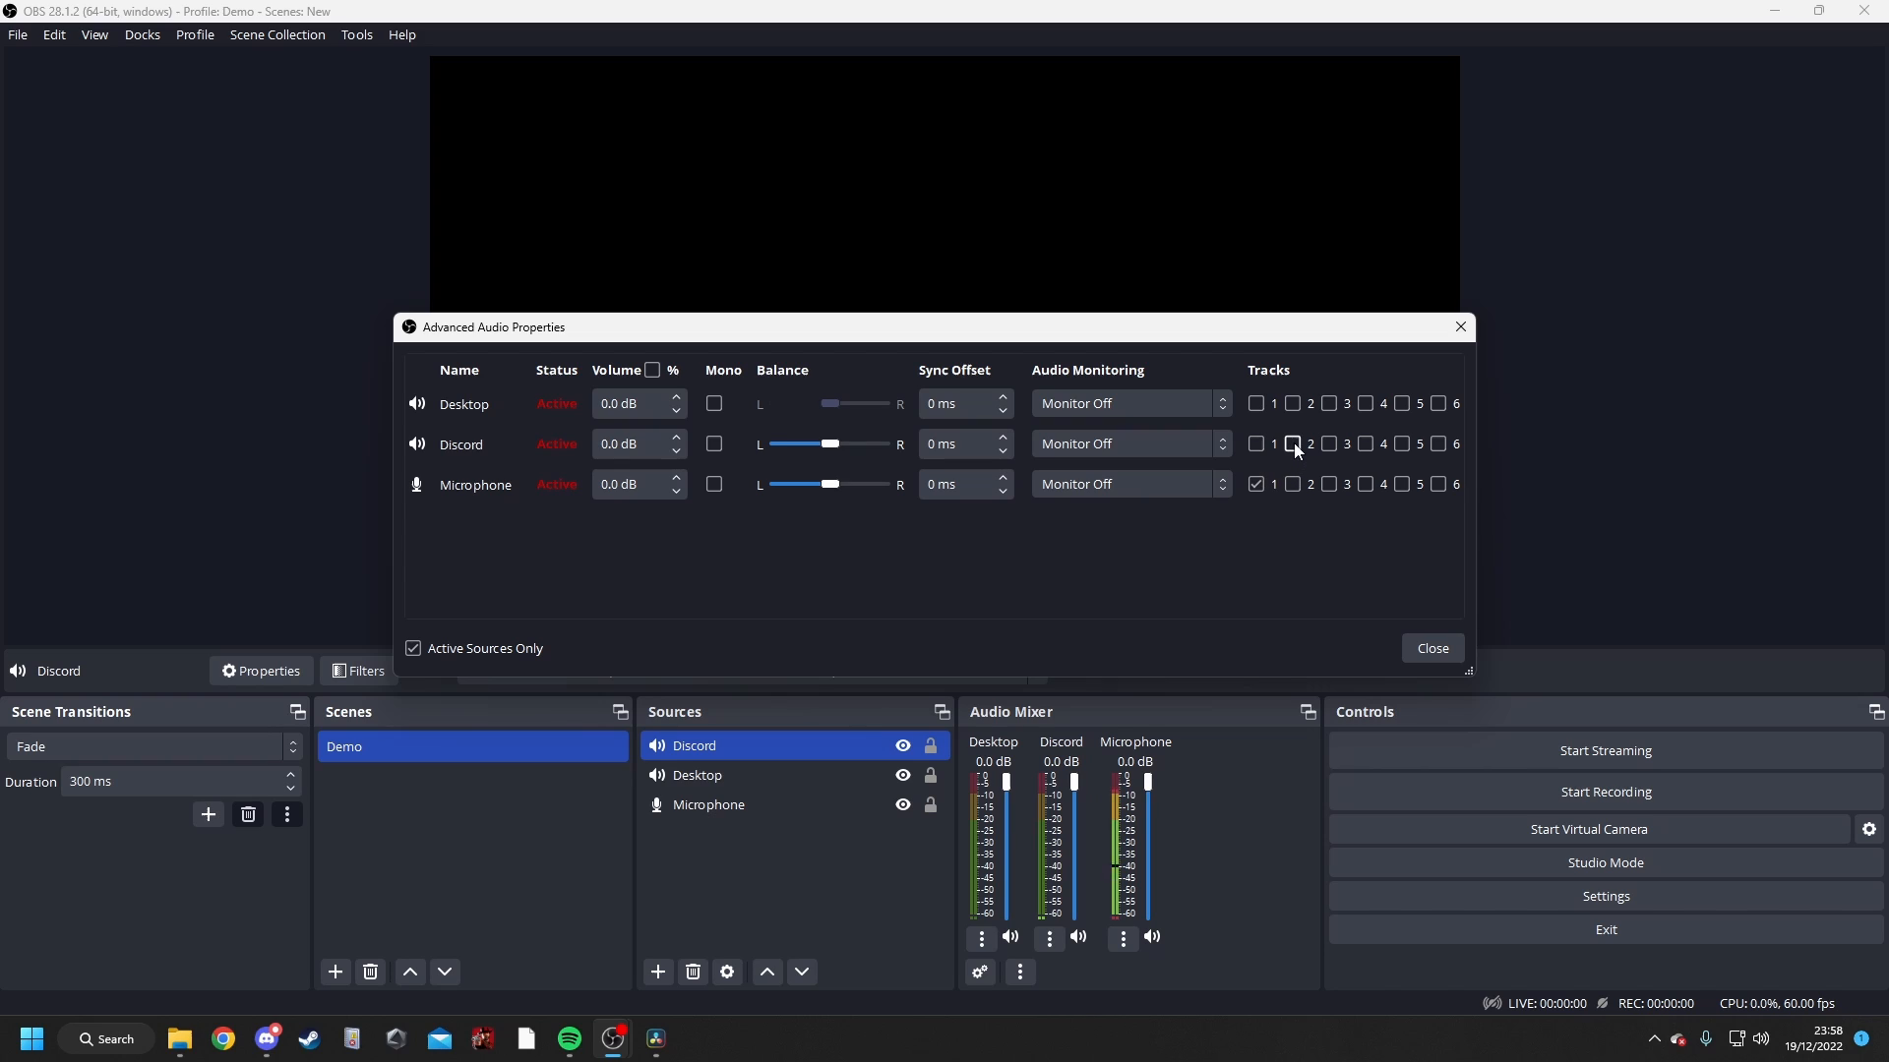
pyautogui.click(1293, 445)
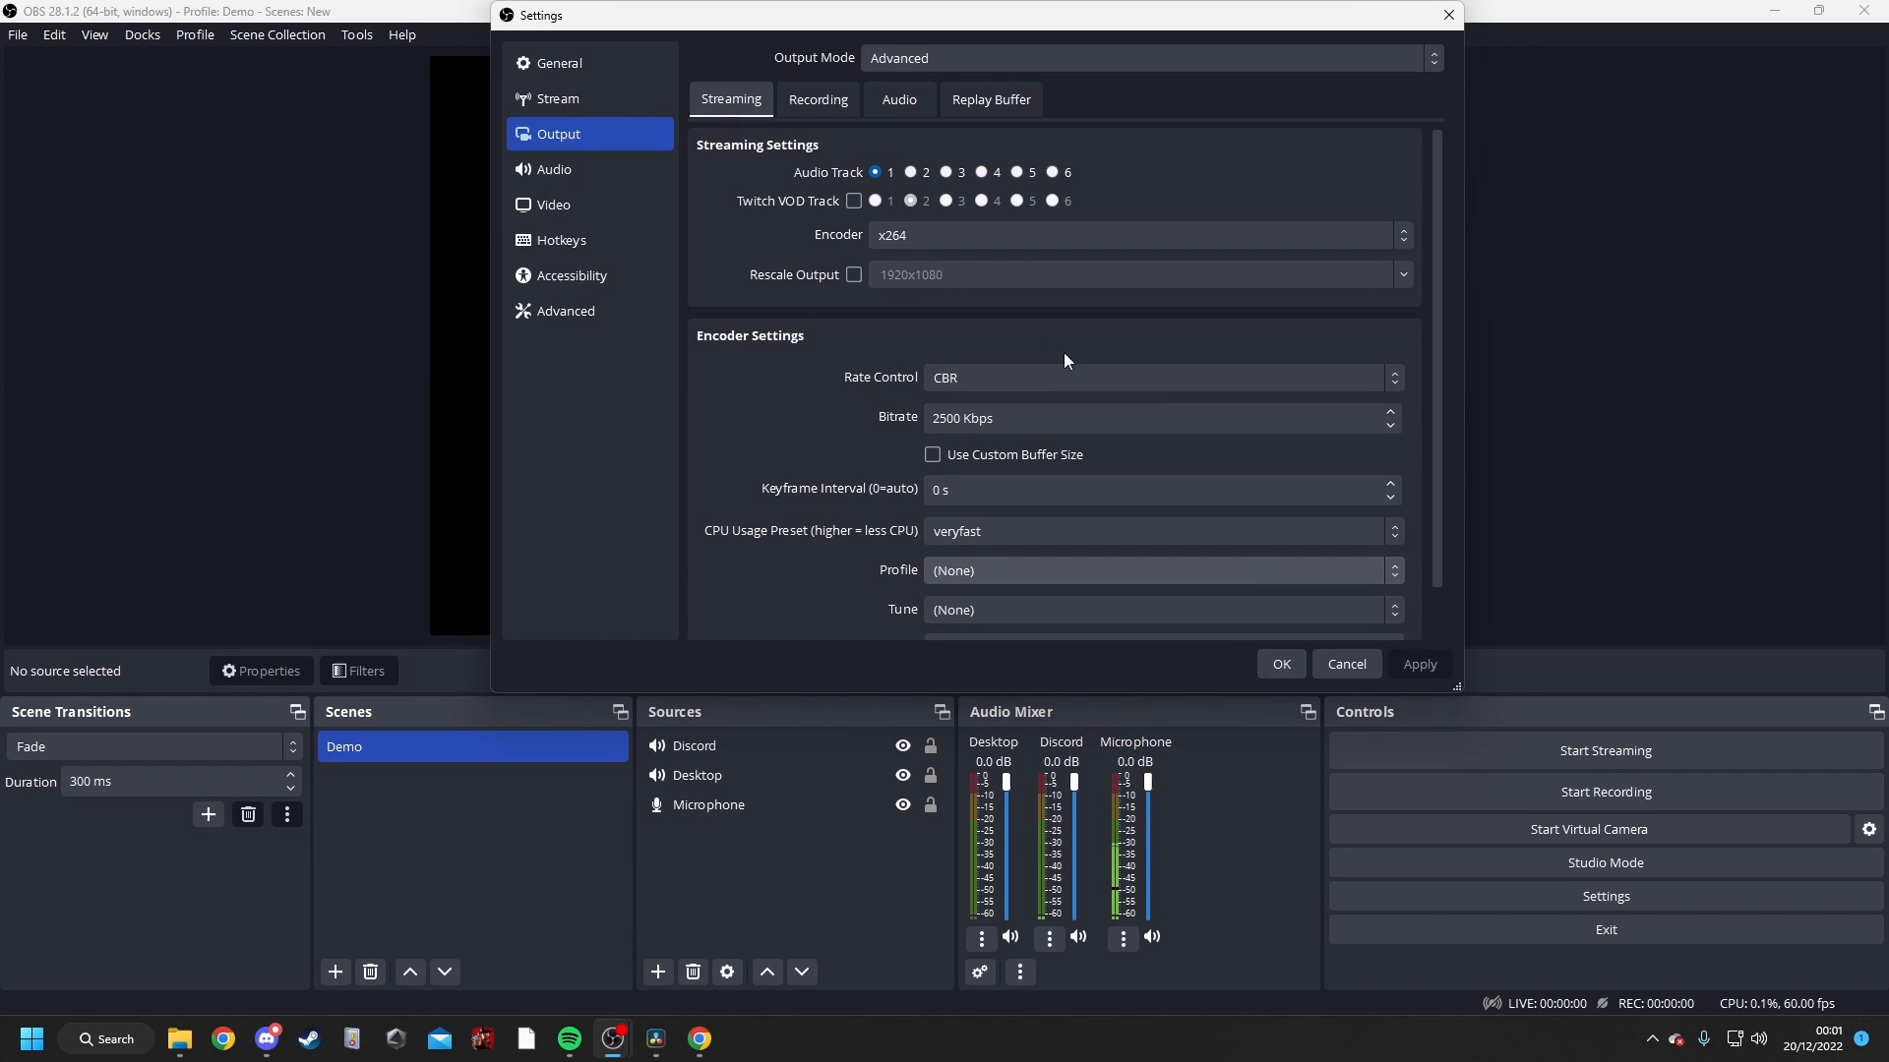
pyautogui.moveTo(1074, 206)
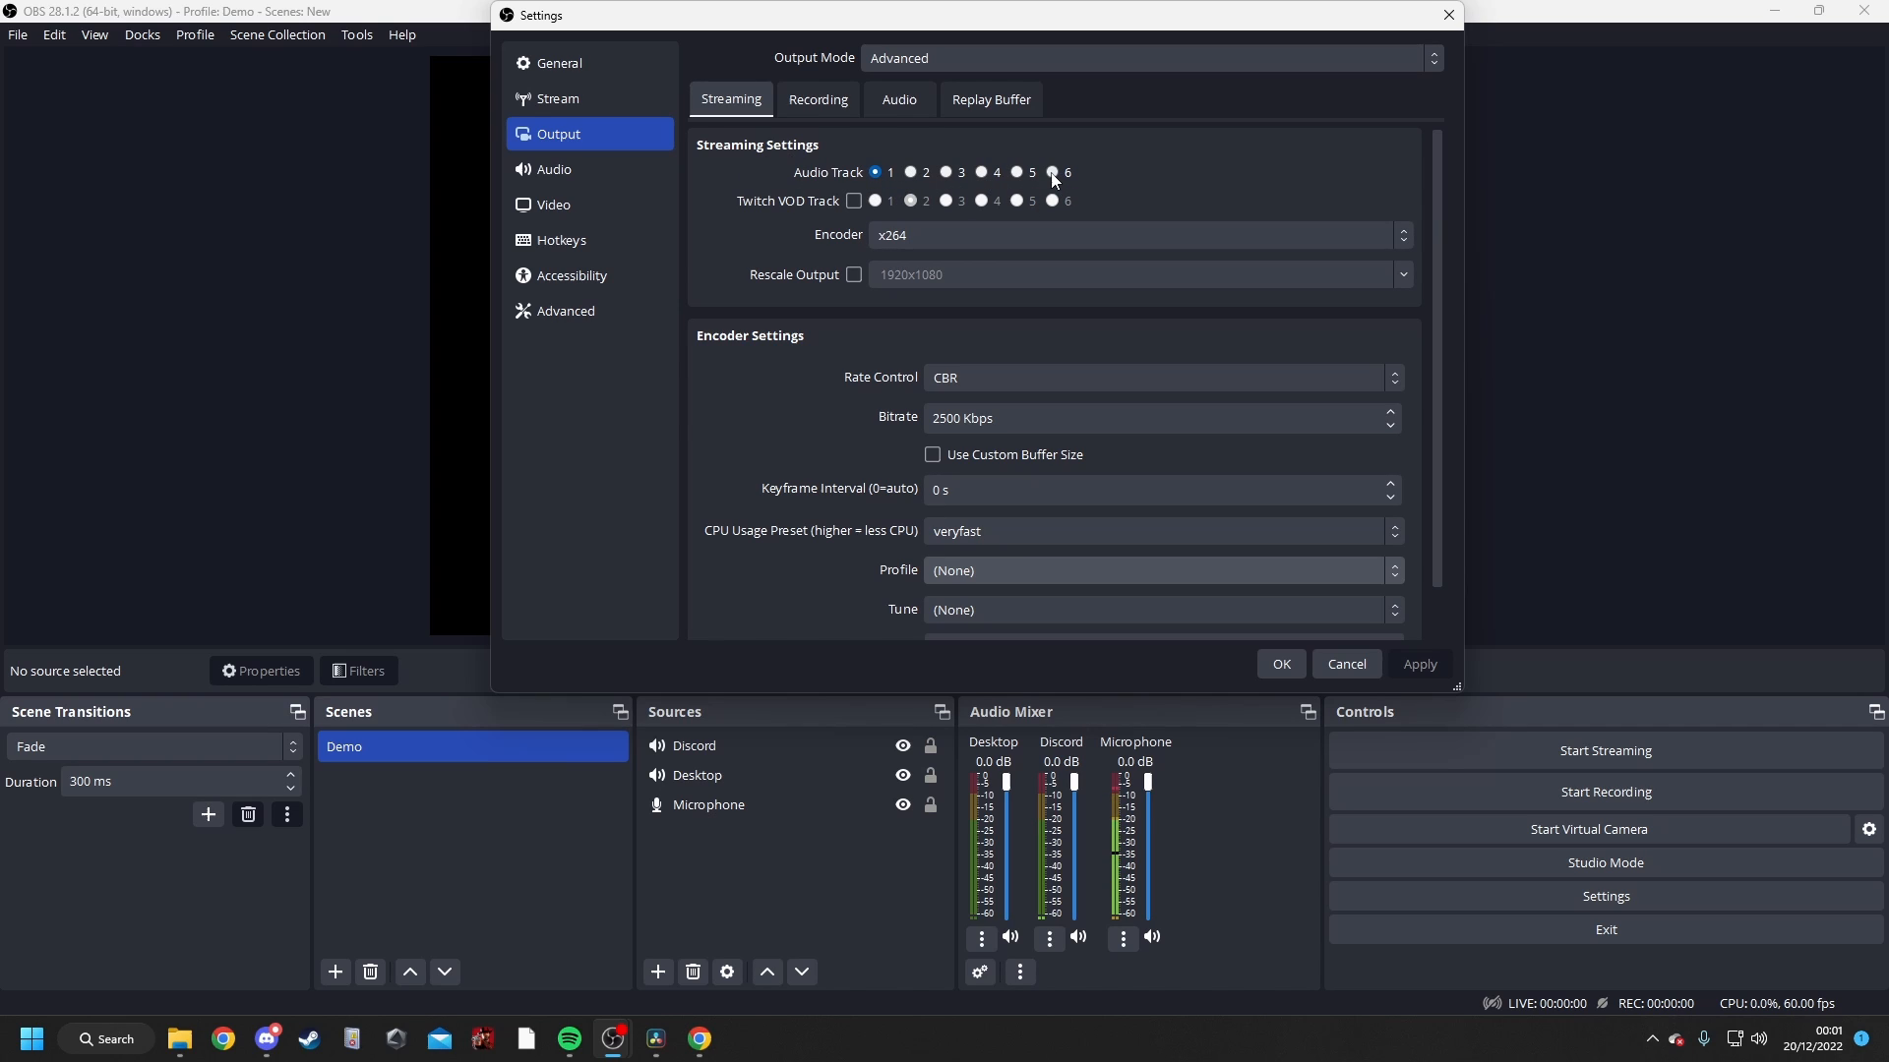
# - Select Audio Track 6 for streaming and add the sources to track 6 in Advanced Audio Properties
pyautogui.click(1051, 173)
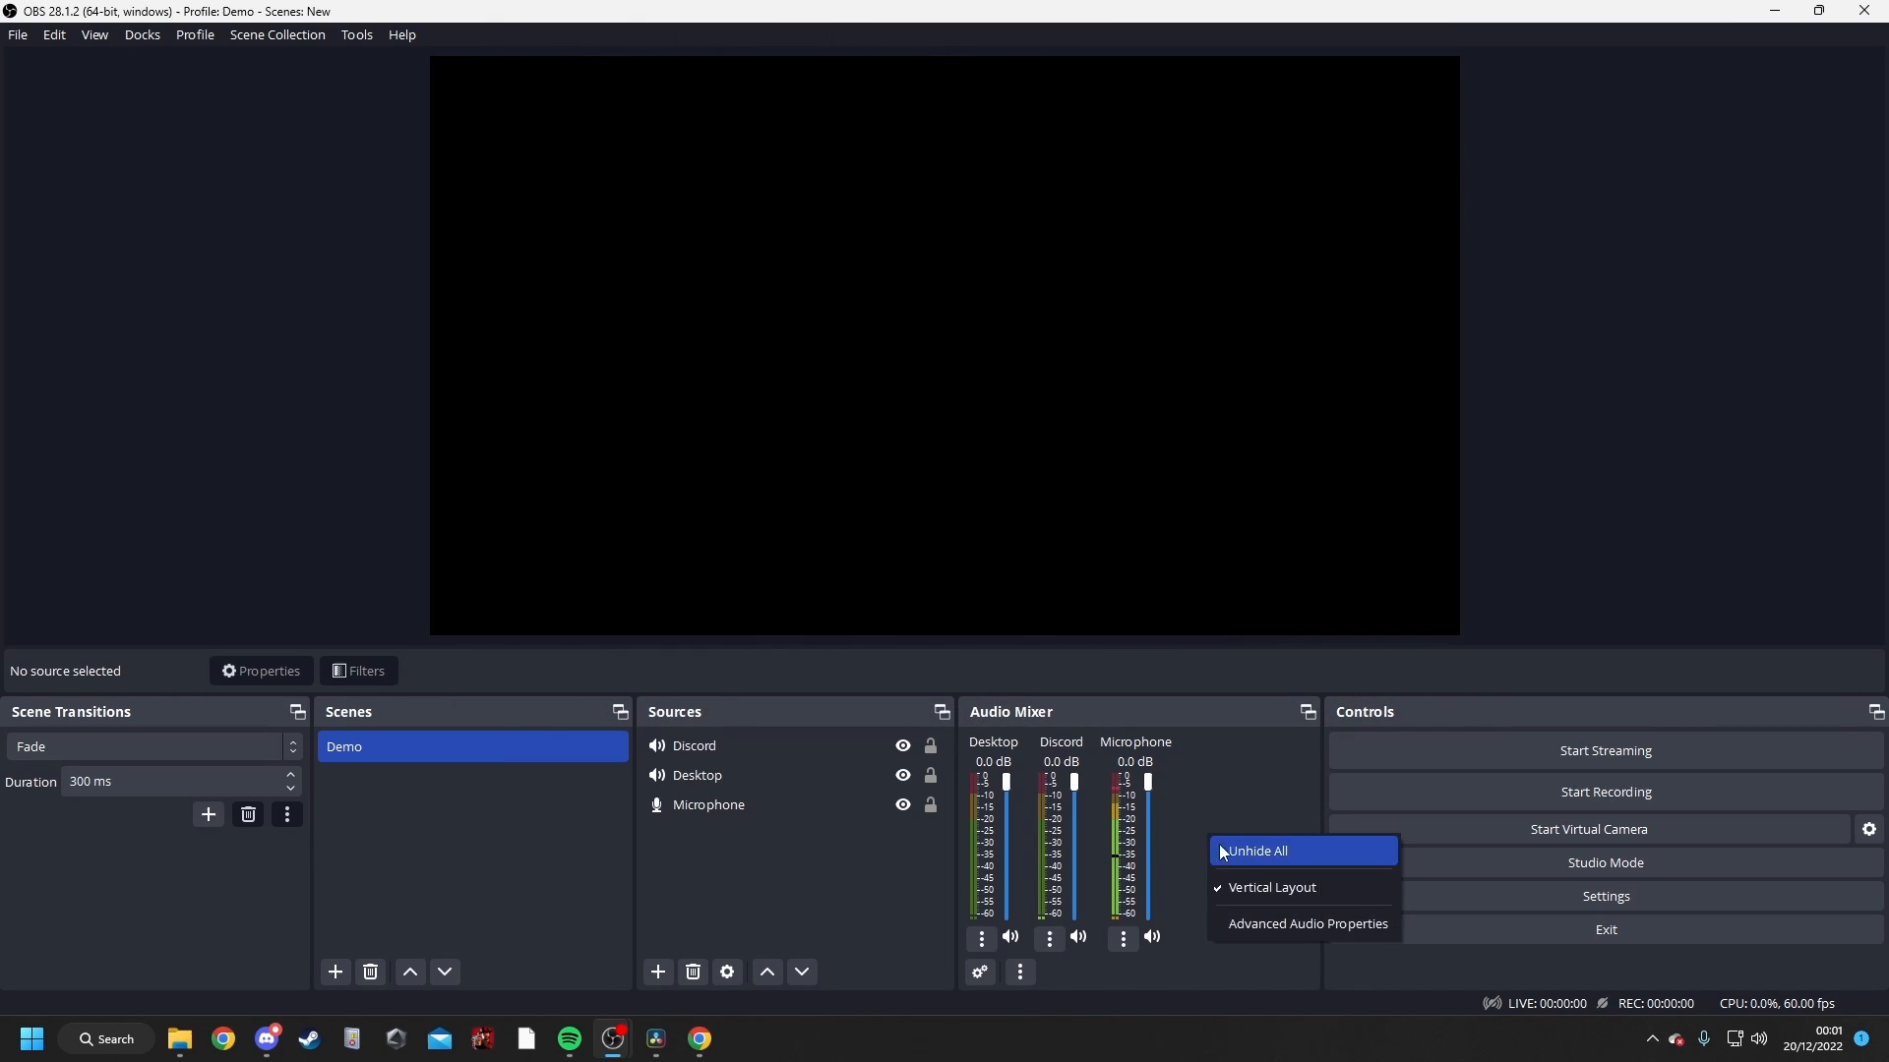
pyautogui.click(1307, 925)
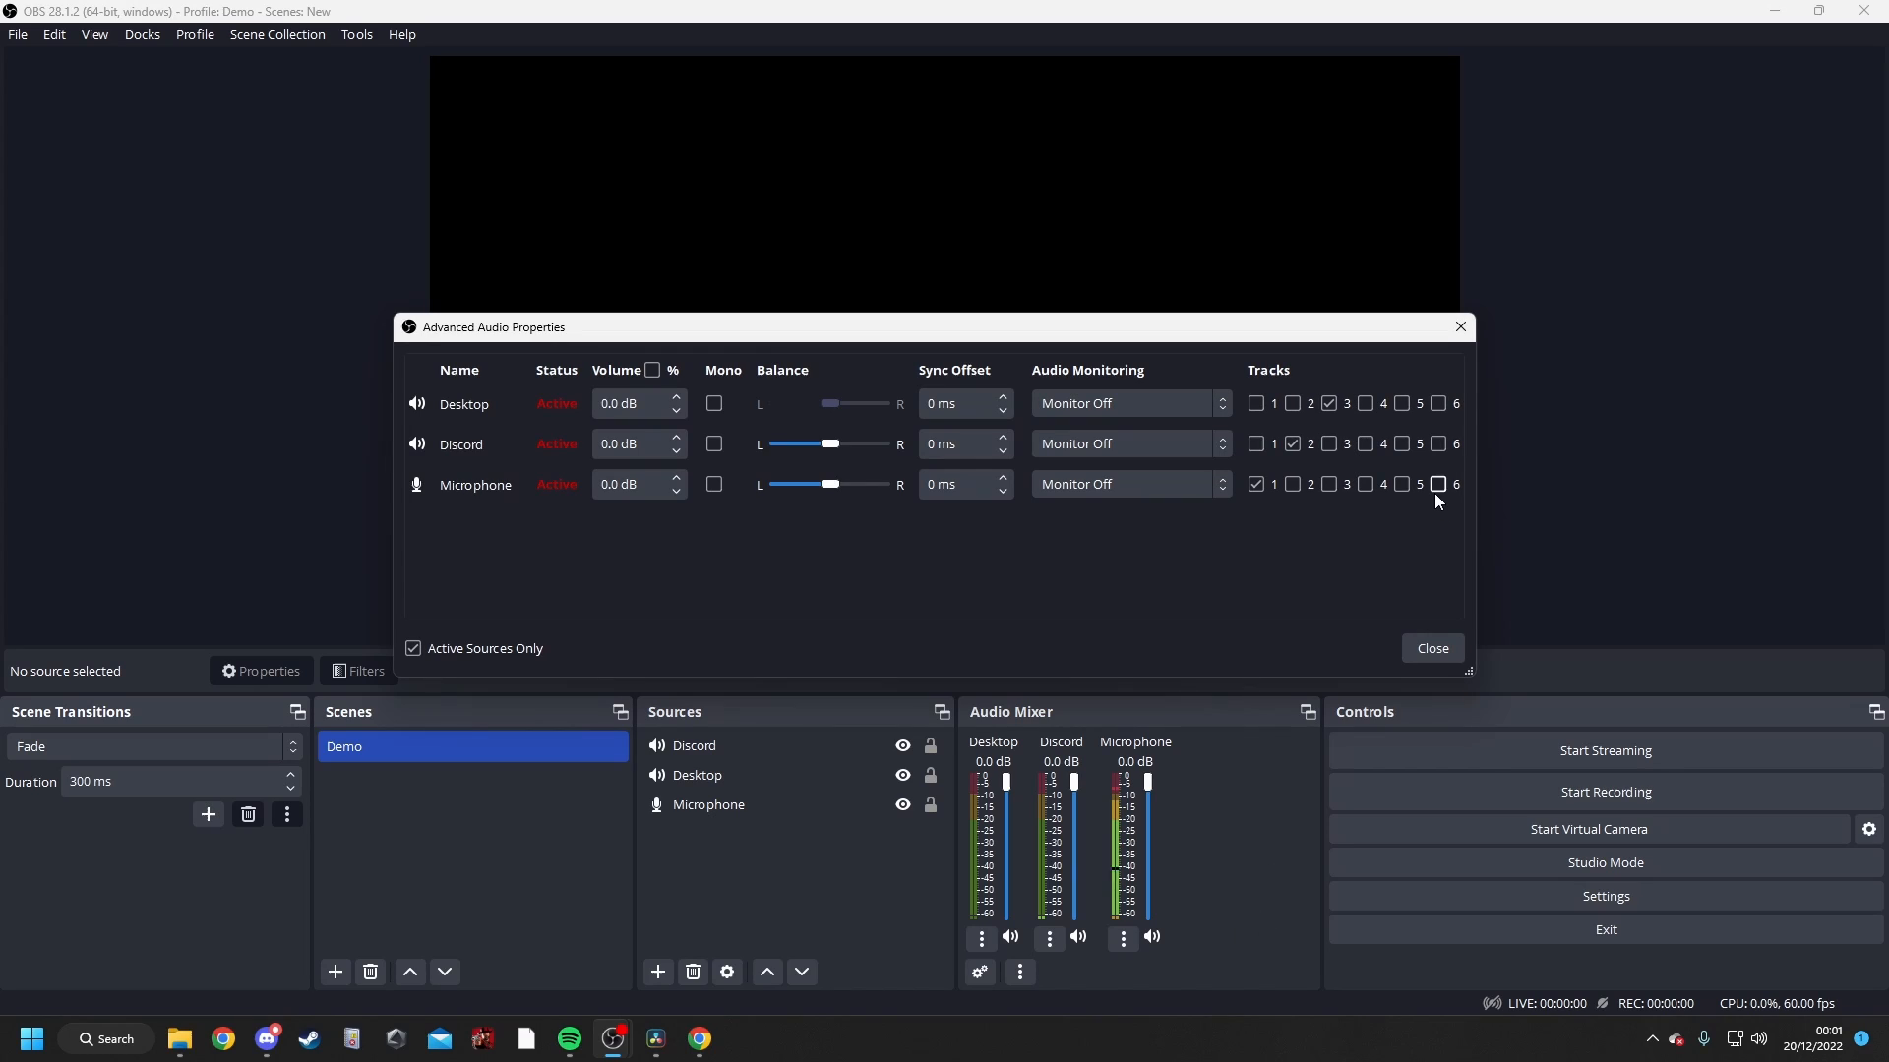
pyautogui.click(1436, 484)
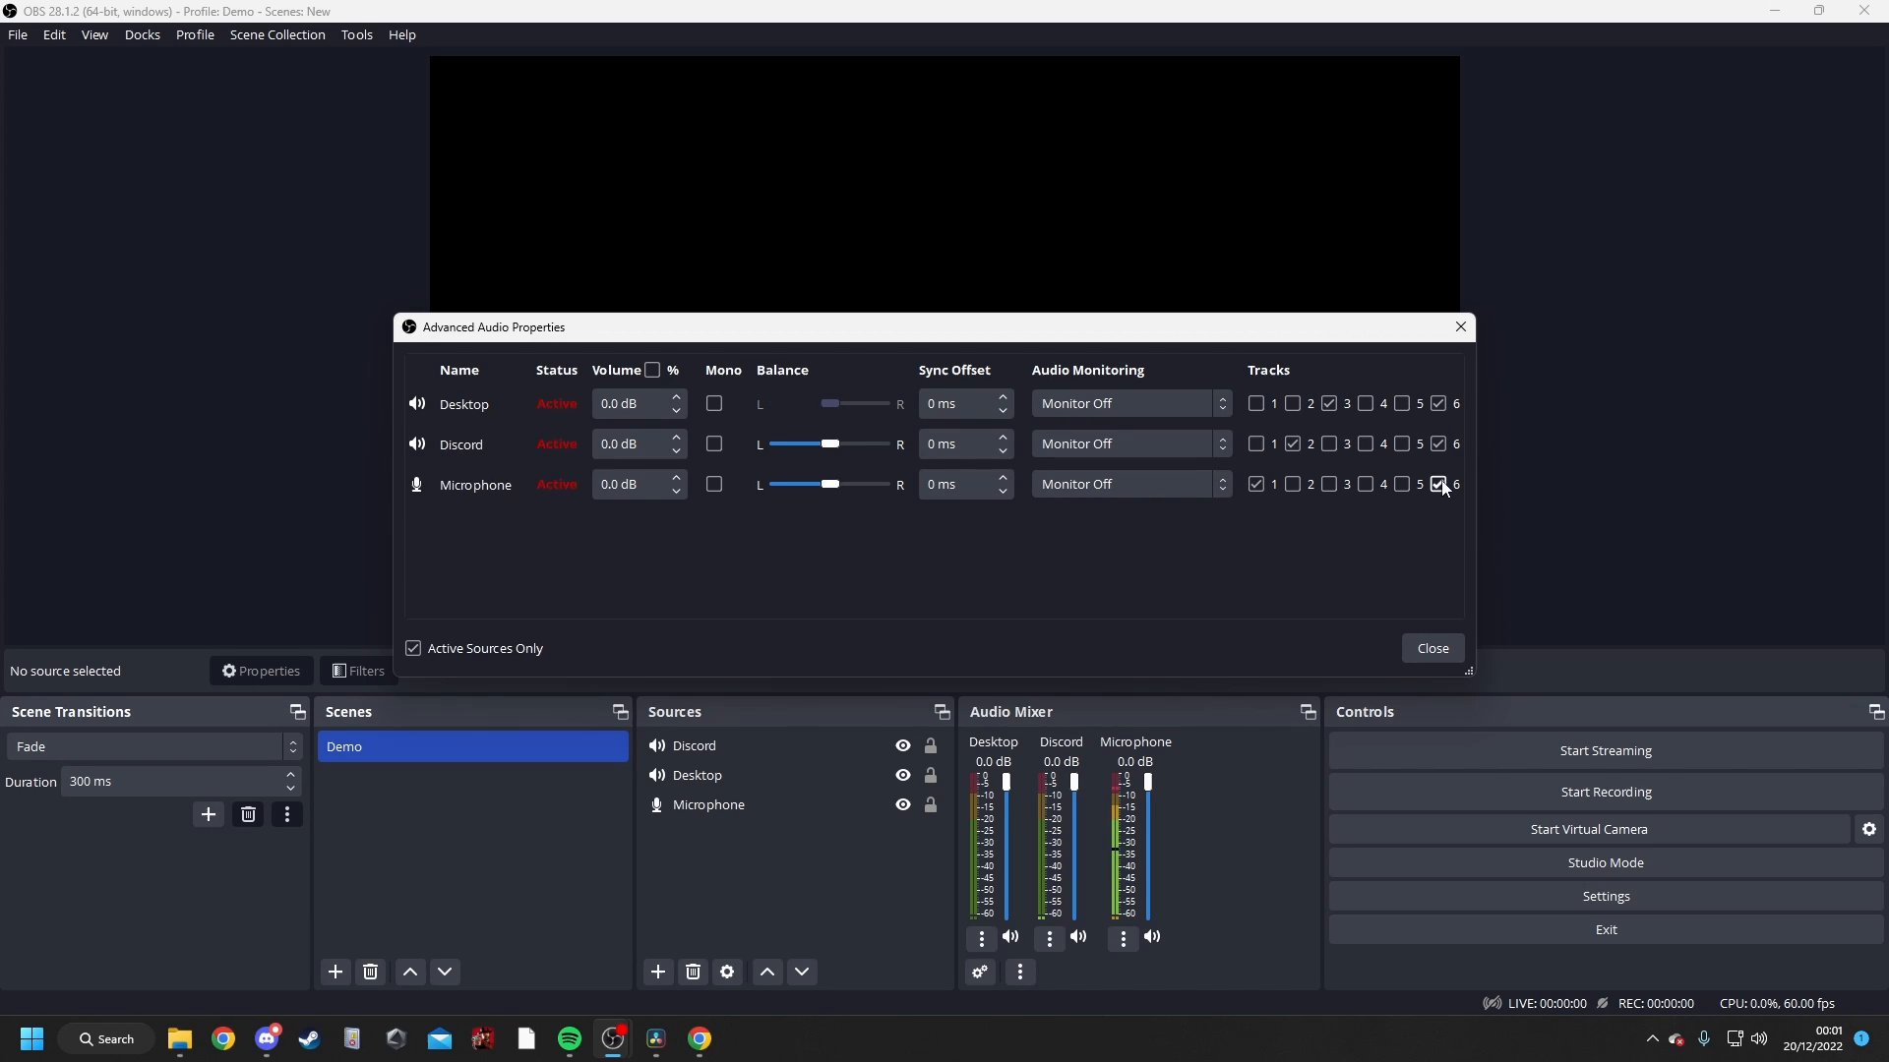
pyautogui.click(1432, 649)
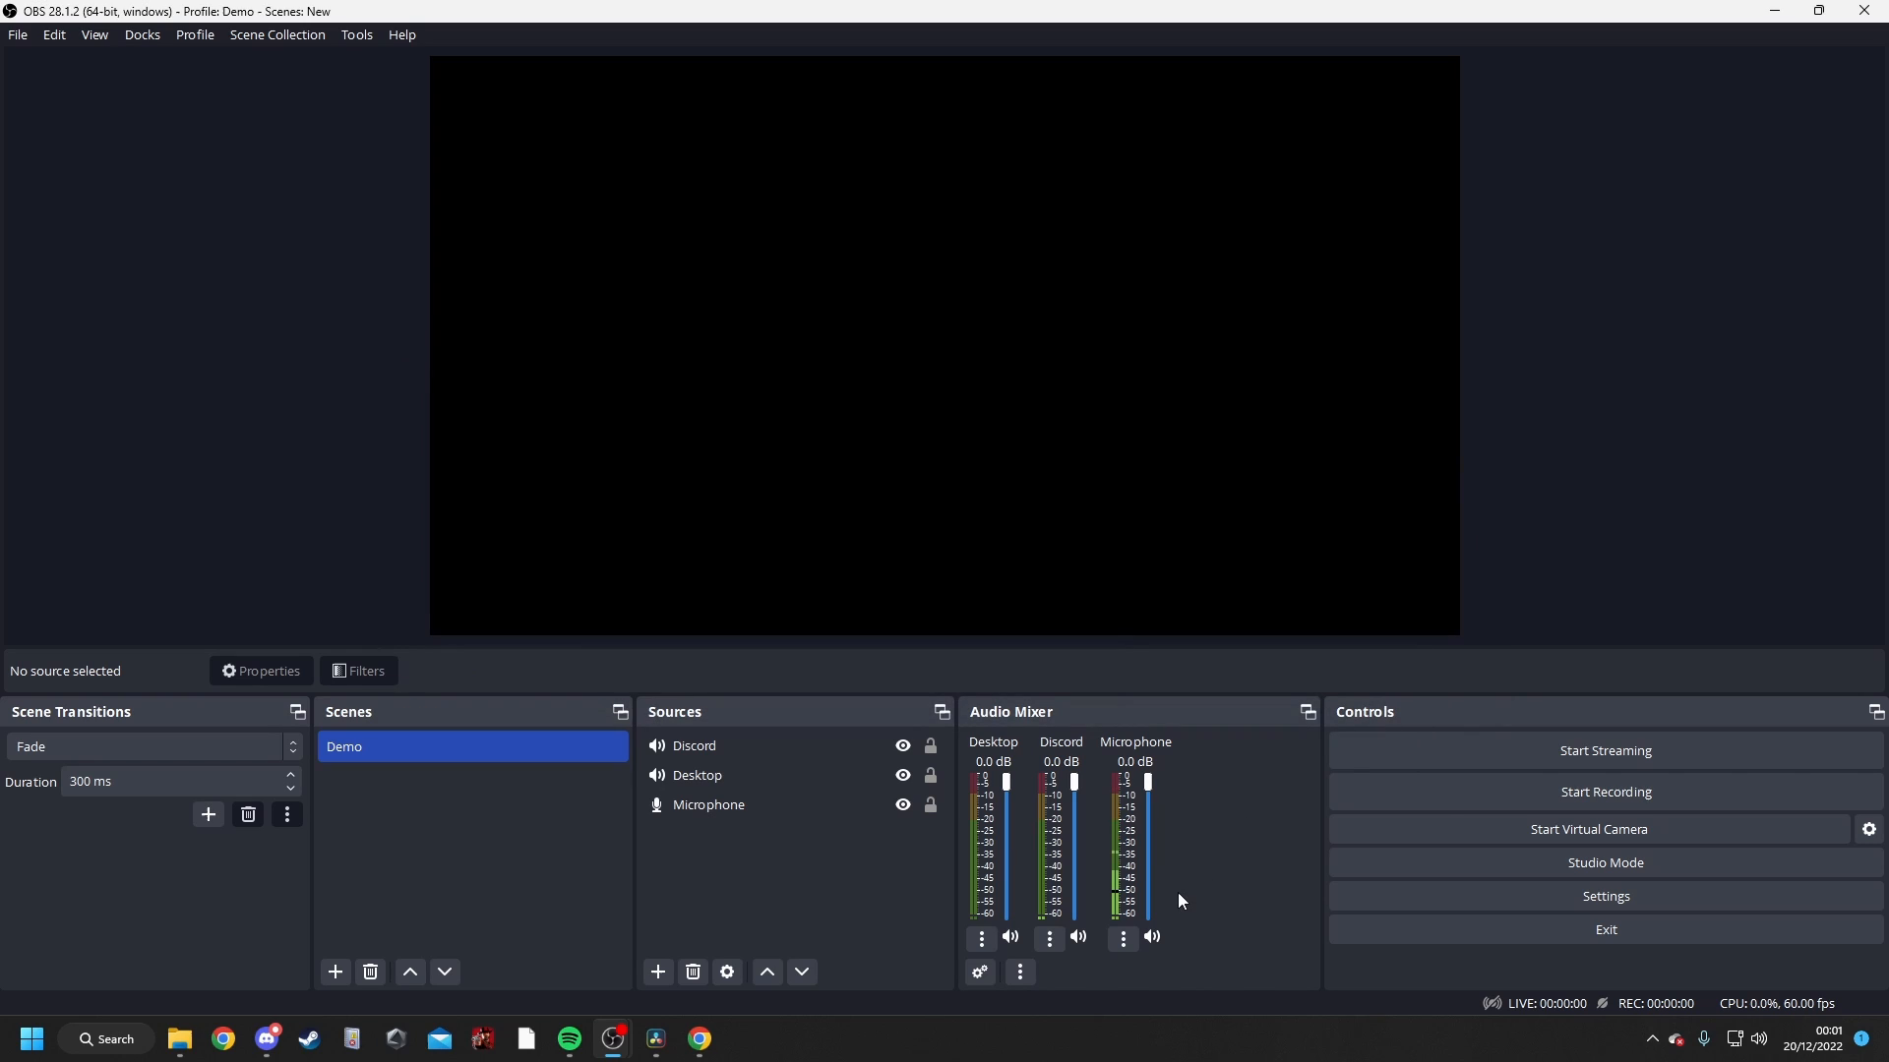
pyautogui.moveTo(1039, 1025)
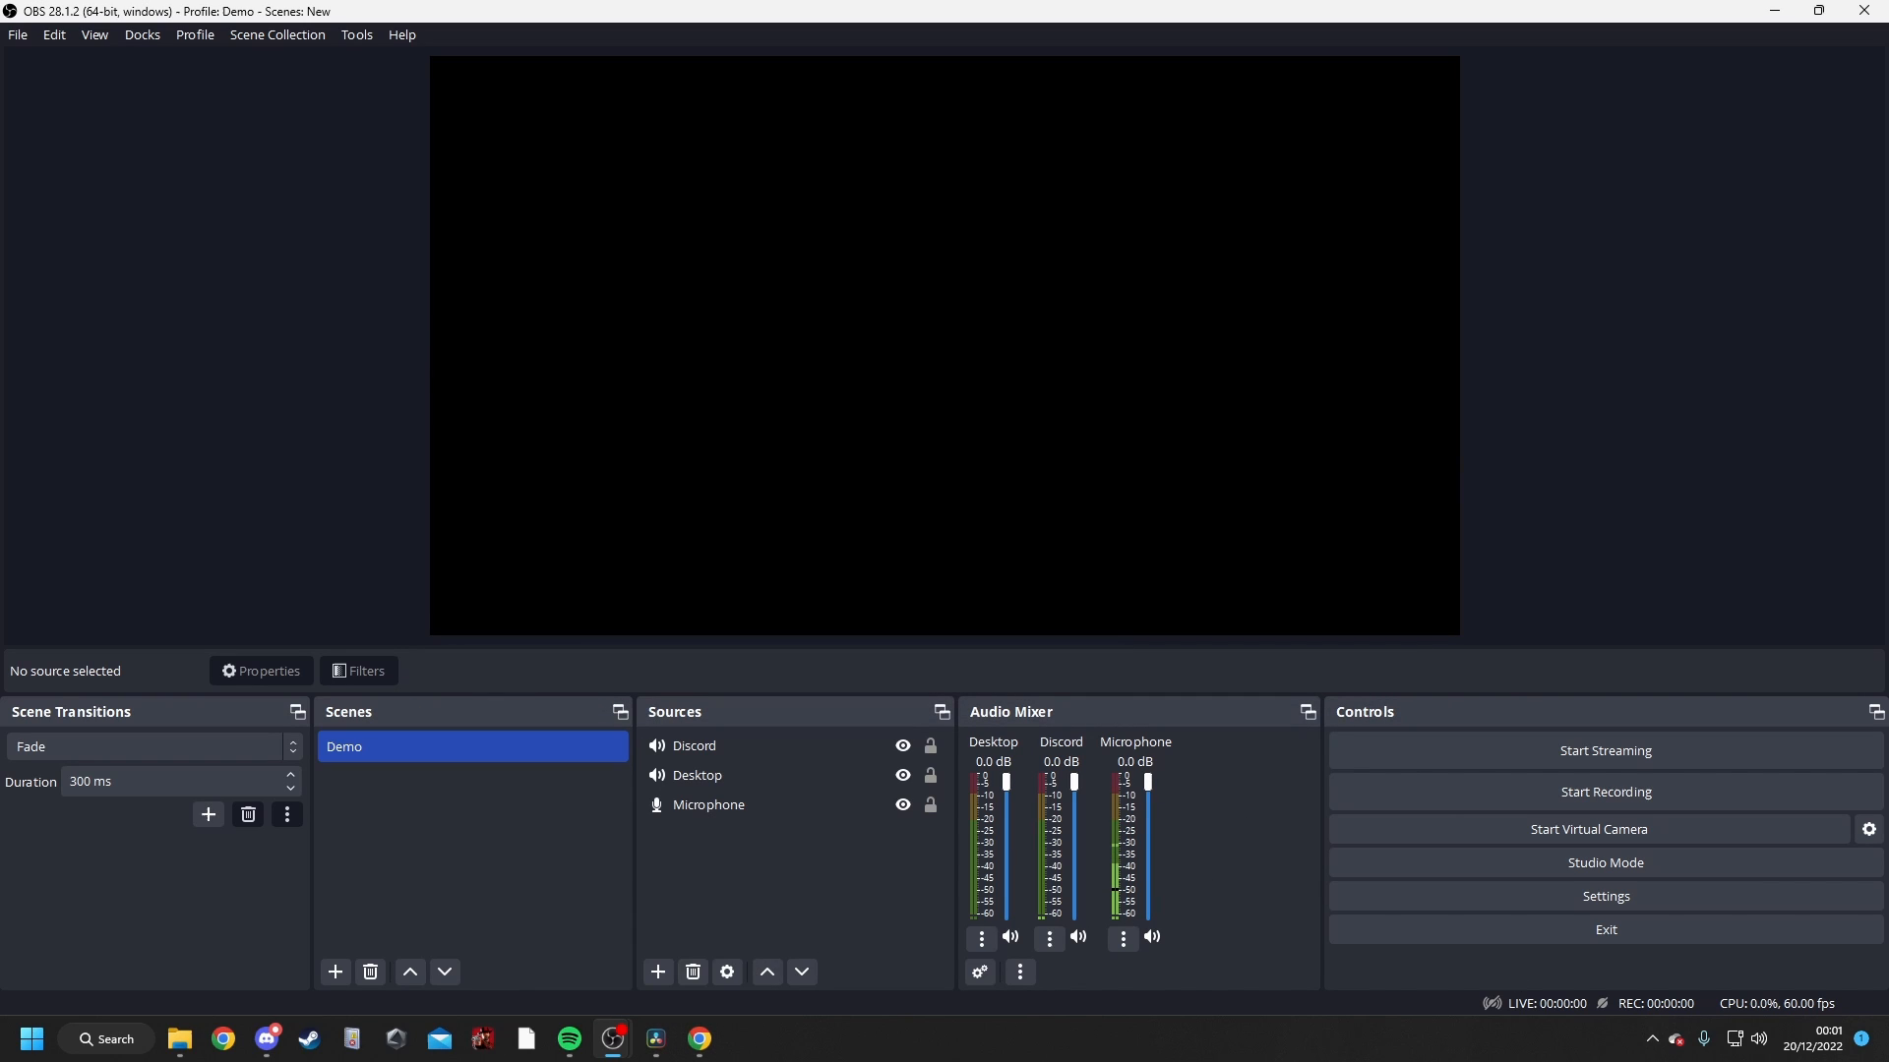
pyautogui.moveTo(655, 1039)
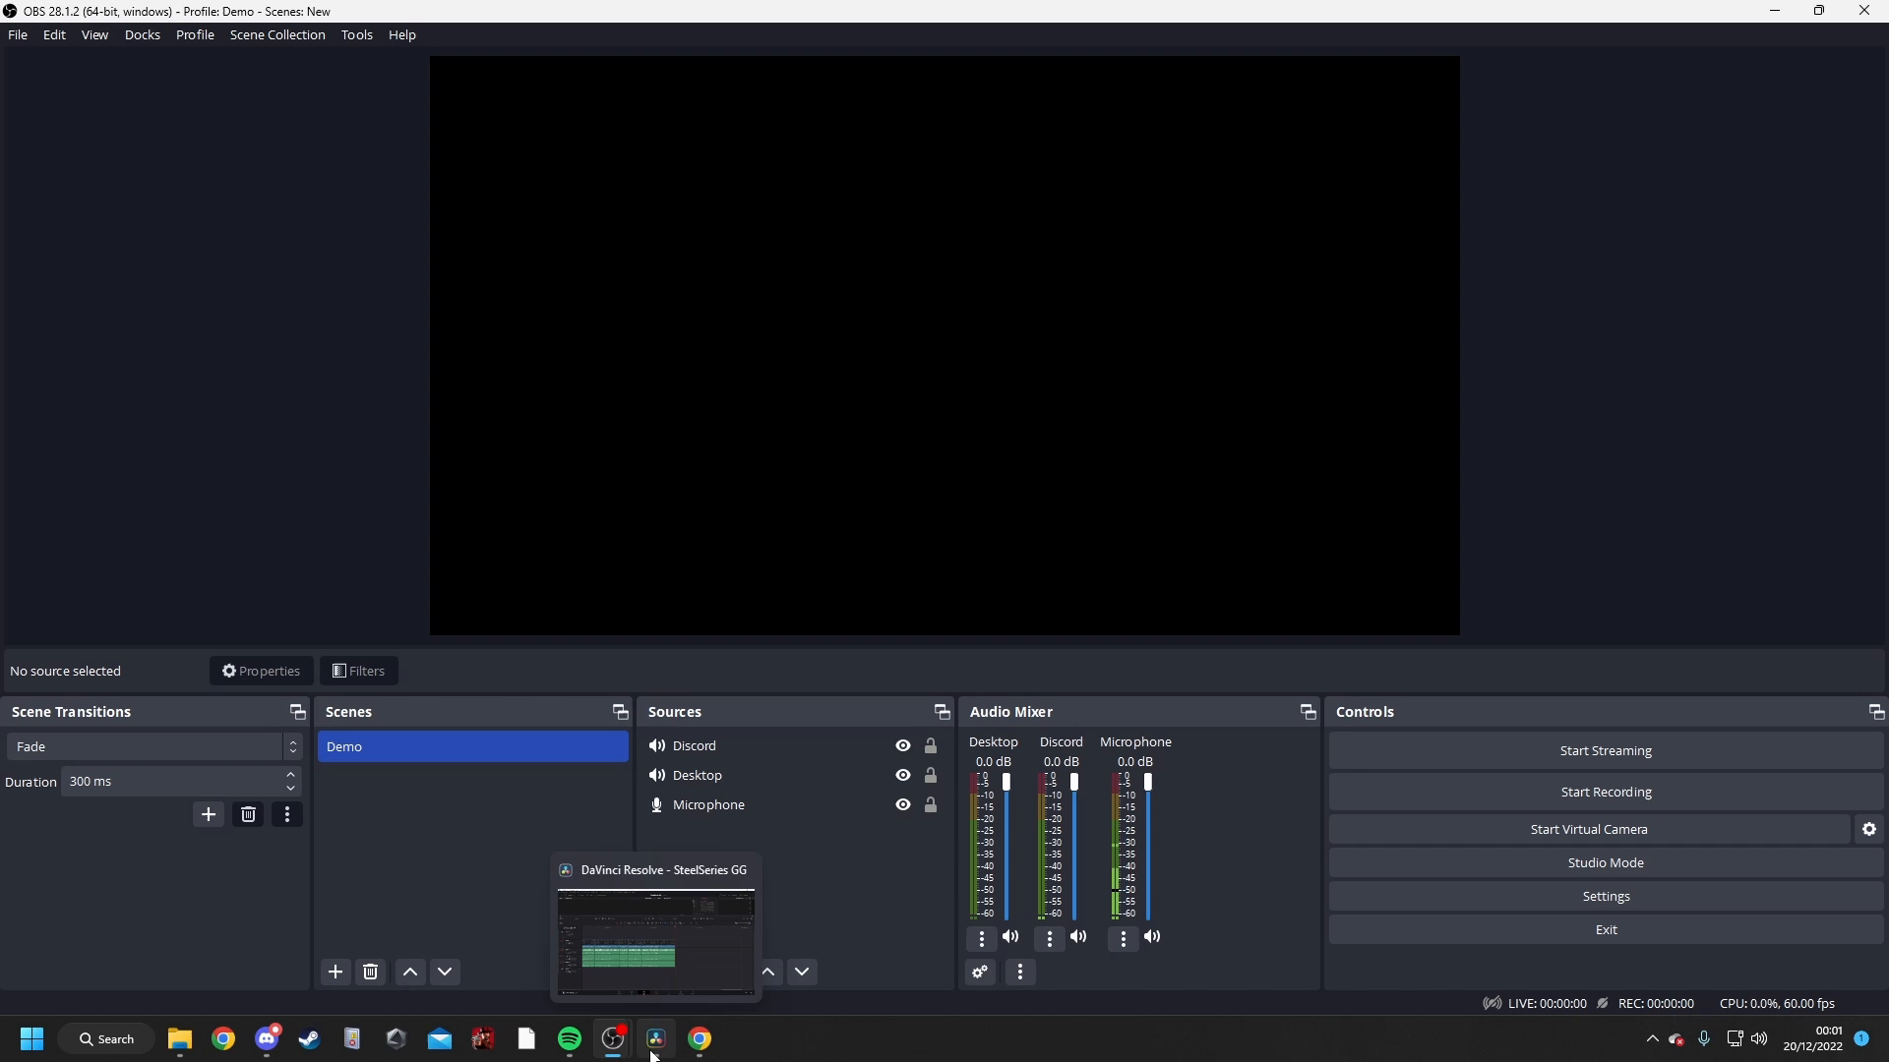
pyautogui.moveTo(653, 1055)
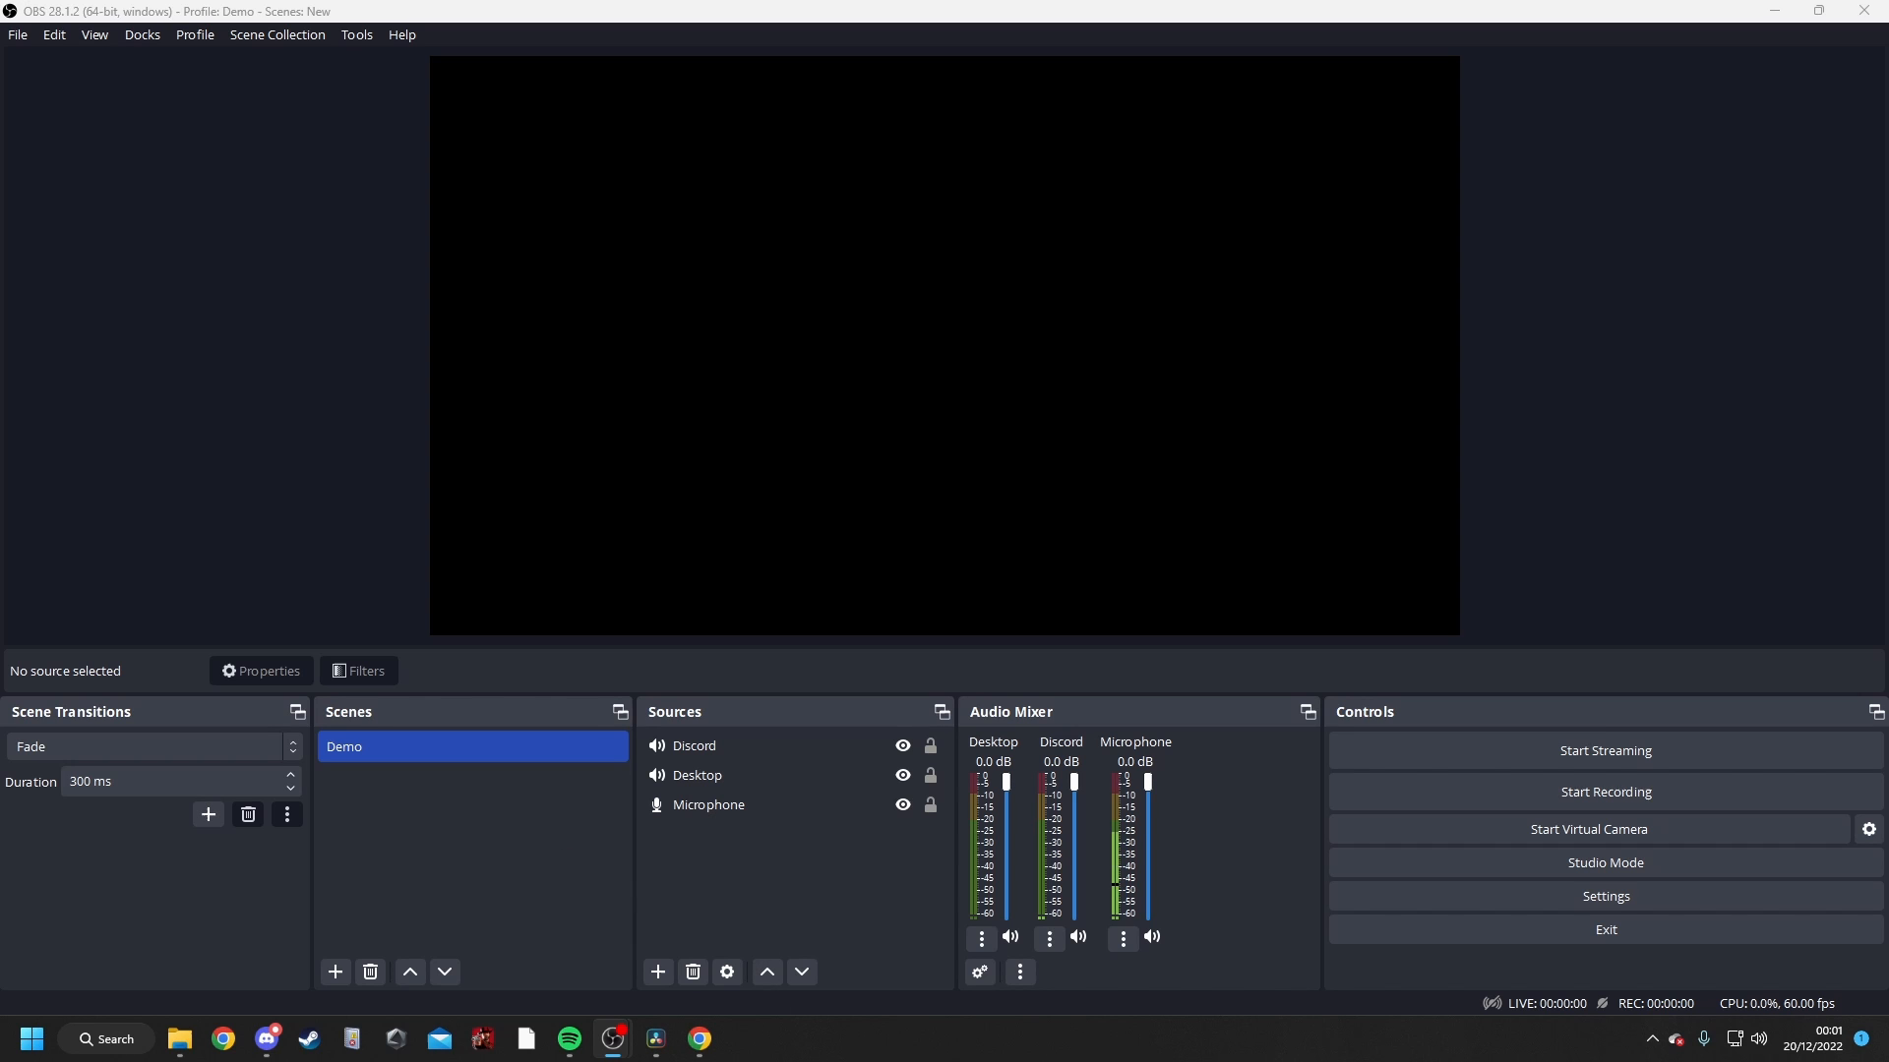